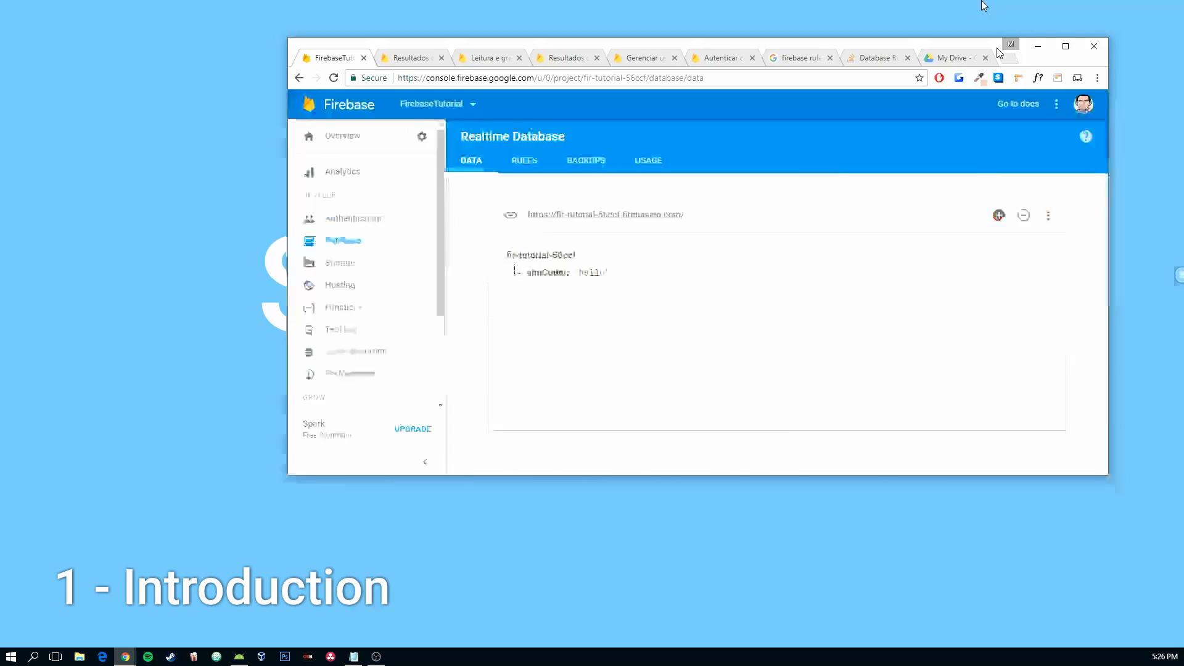
Show the FirebaseTutorial project's Authentication sign-in providers, all currently disabled.
{"action": "left_click", "coordinate": [1065, 46]}
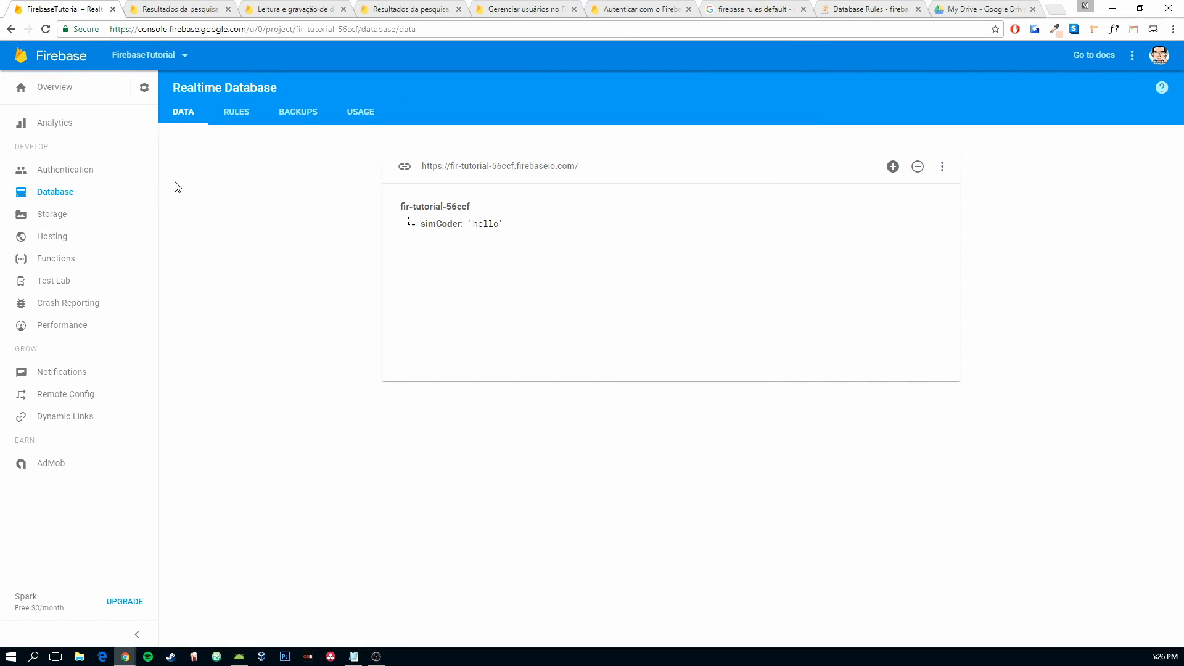
{"action": "mouse_move", "coordinate": [55, 122]}
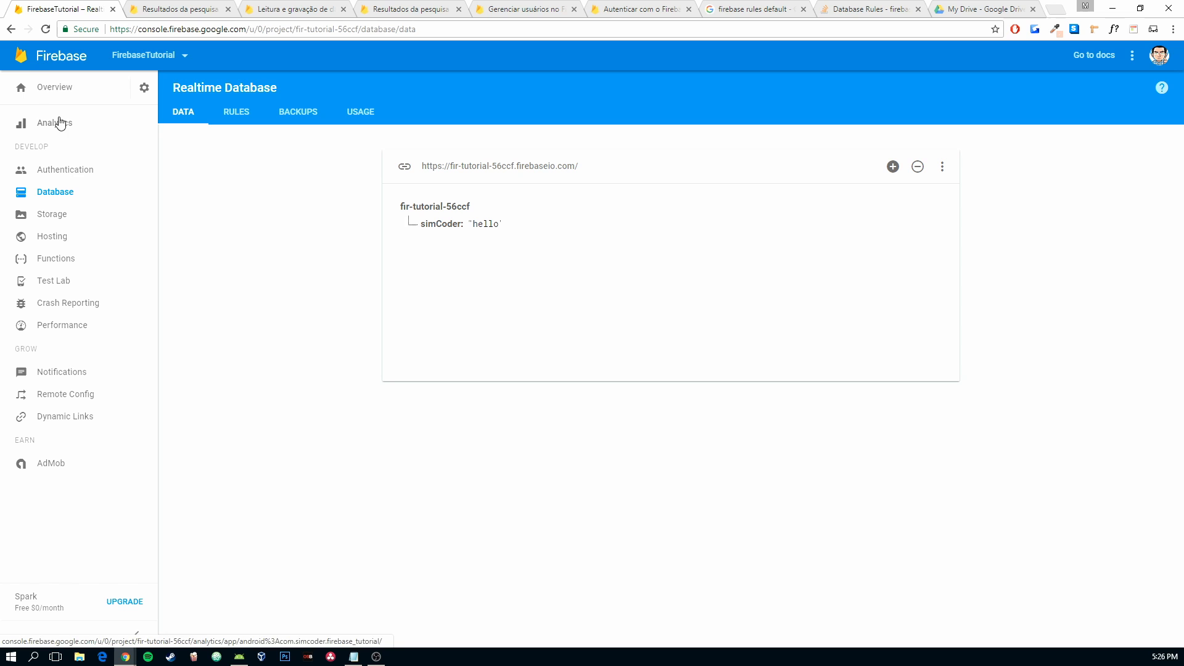
{"action": "left_click", "coordinate": [54, 87]}
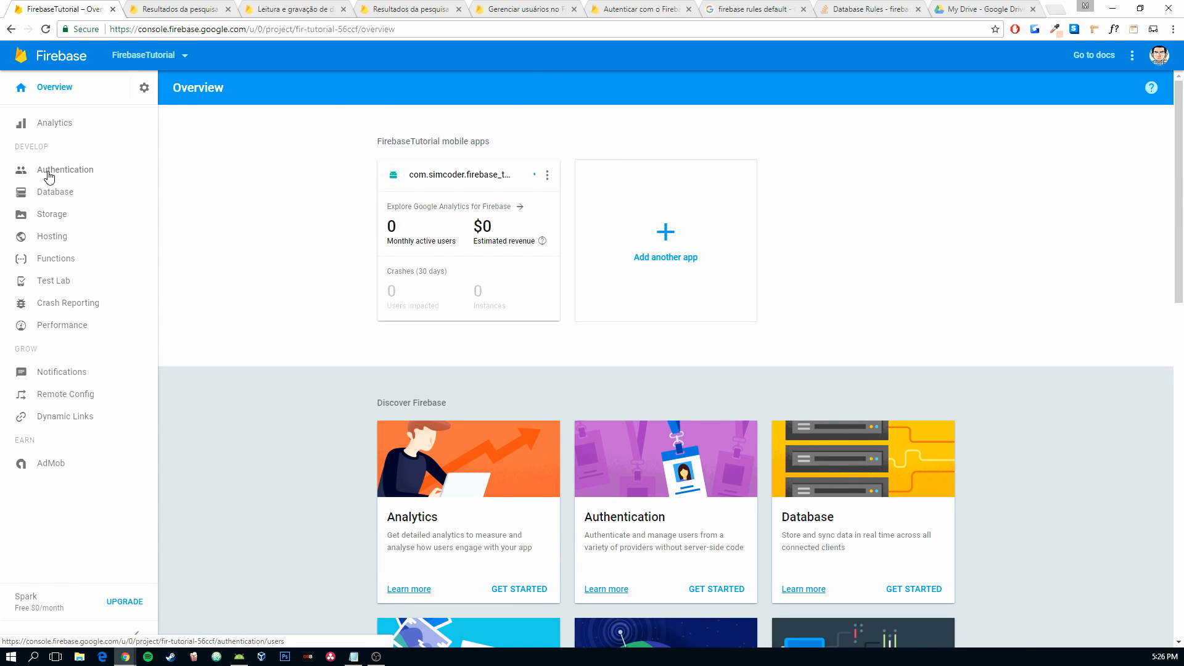
{"action": "left_click", "coordinate": [65, 169]}
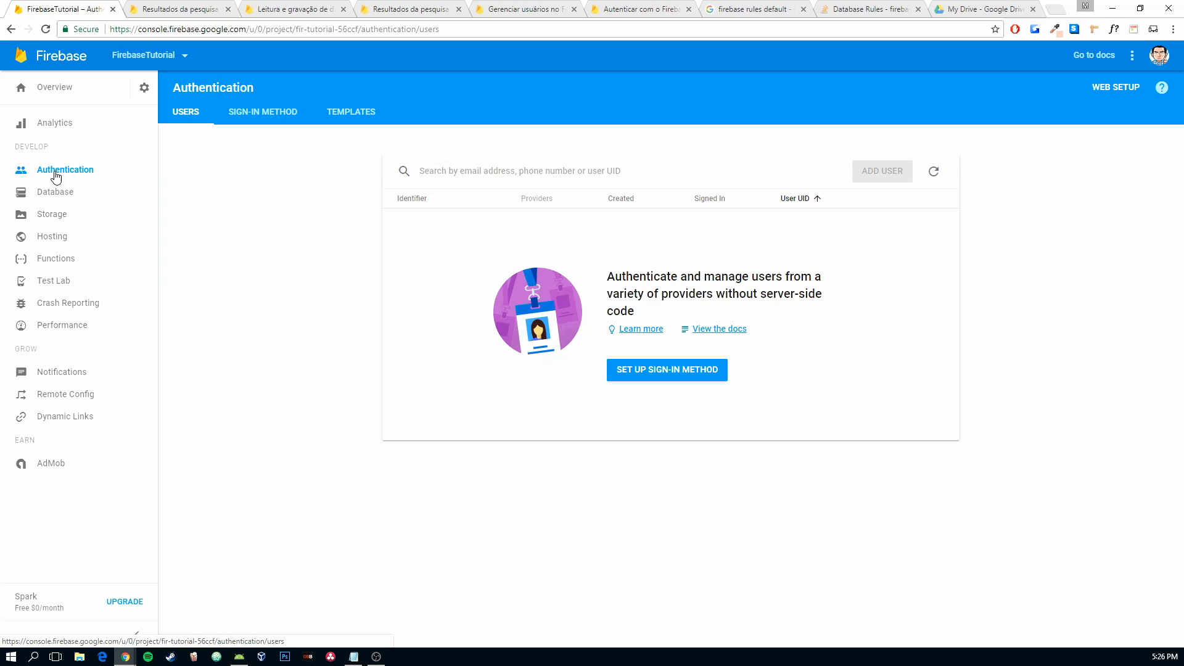
{"action": "mouse_move", "coordinate": [240, 122]}
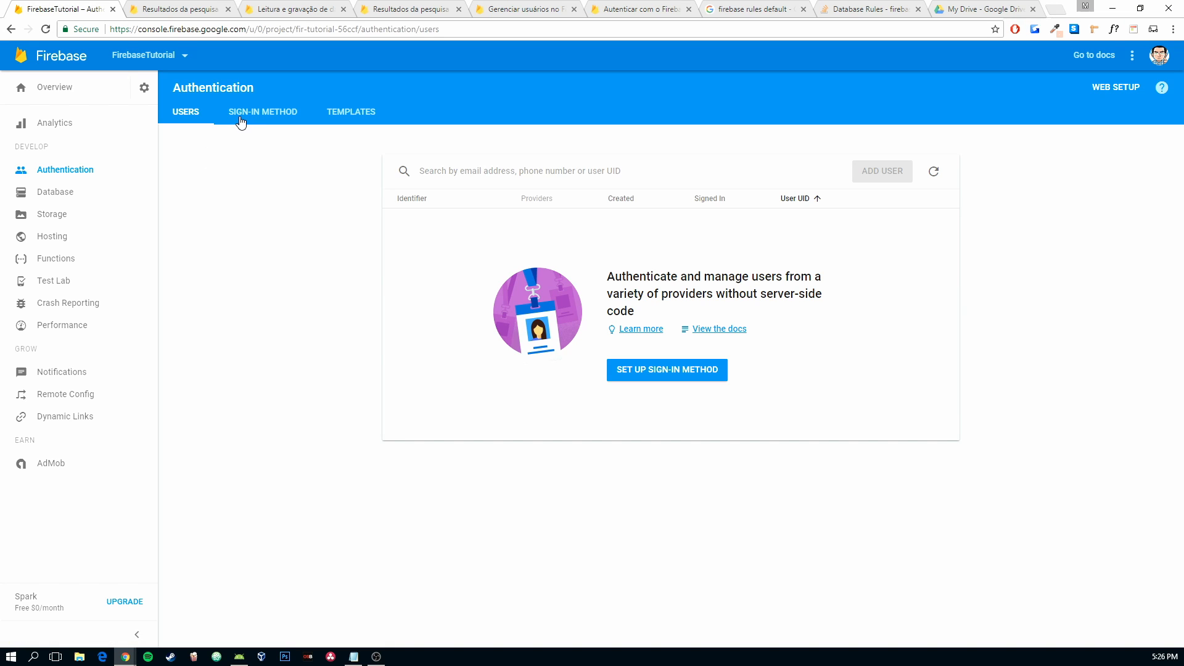
{"action": "mouse_move", "coordinate": [259, 117]}
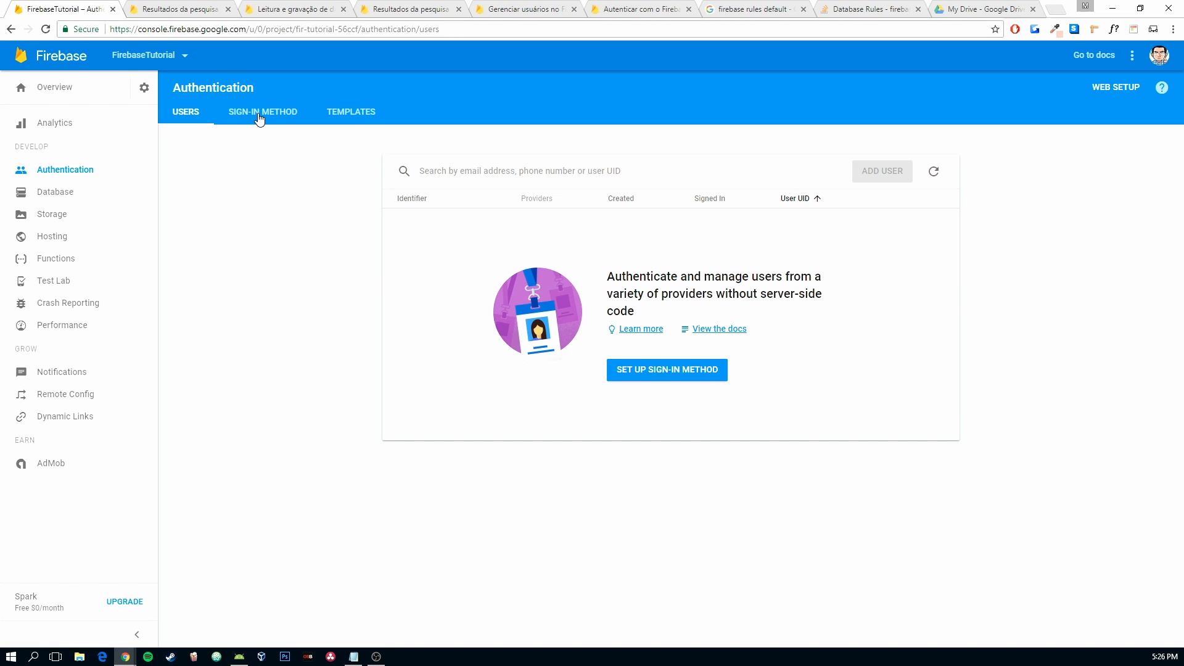
{"action": "left_click", "coordinate": [262, 111]}
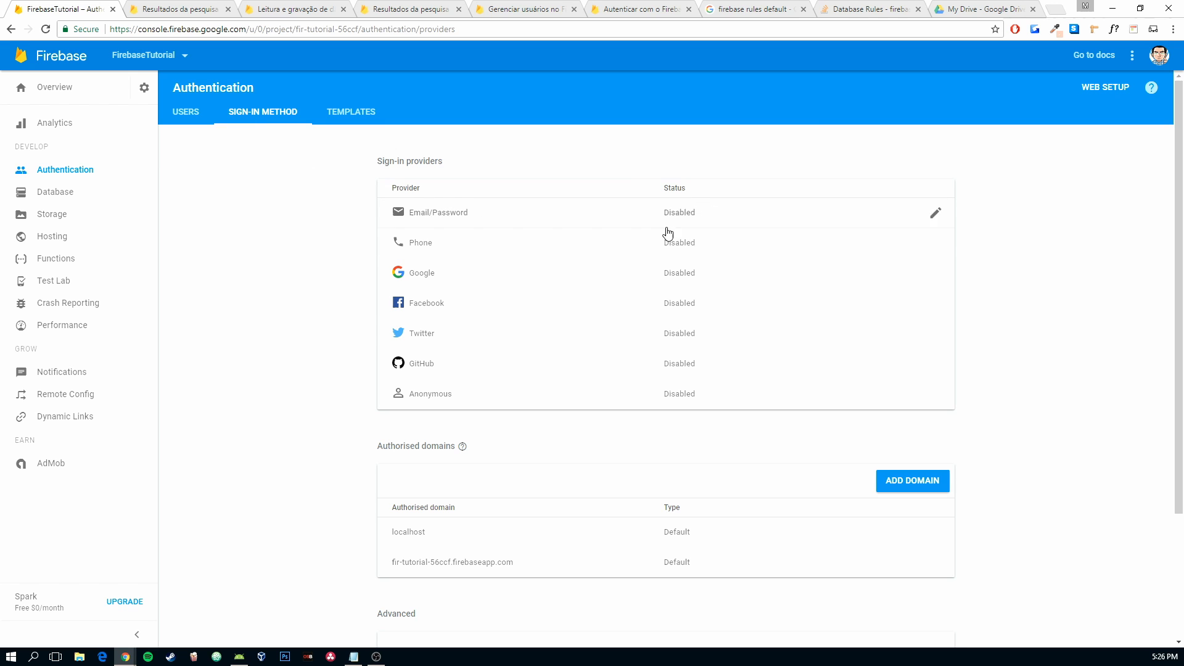
{"action": "mouse_move", "coordinate": [625, 220]}
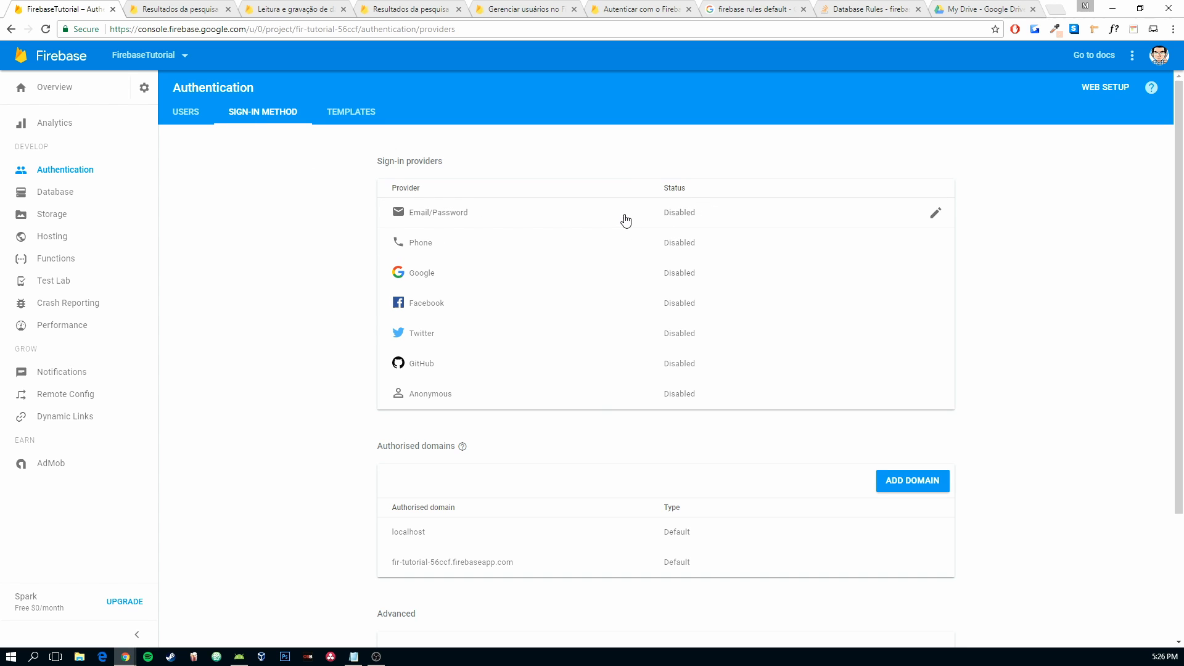
{"action": "mouse_move", "coordinate": [448, 222]}
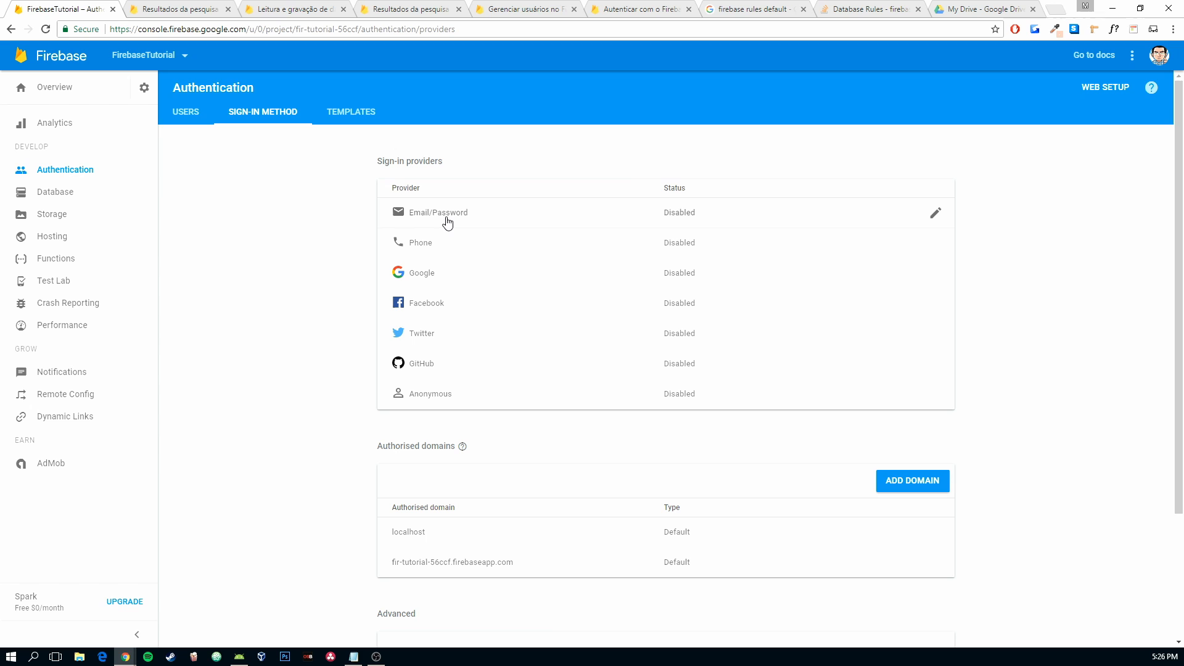
{"action": "mouse_move", "coordinate": [496, 217]}
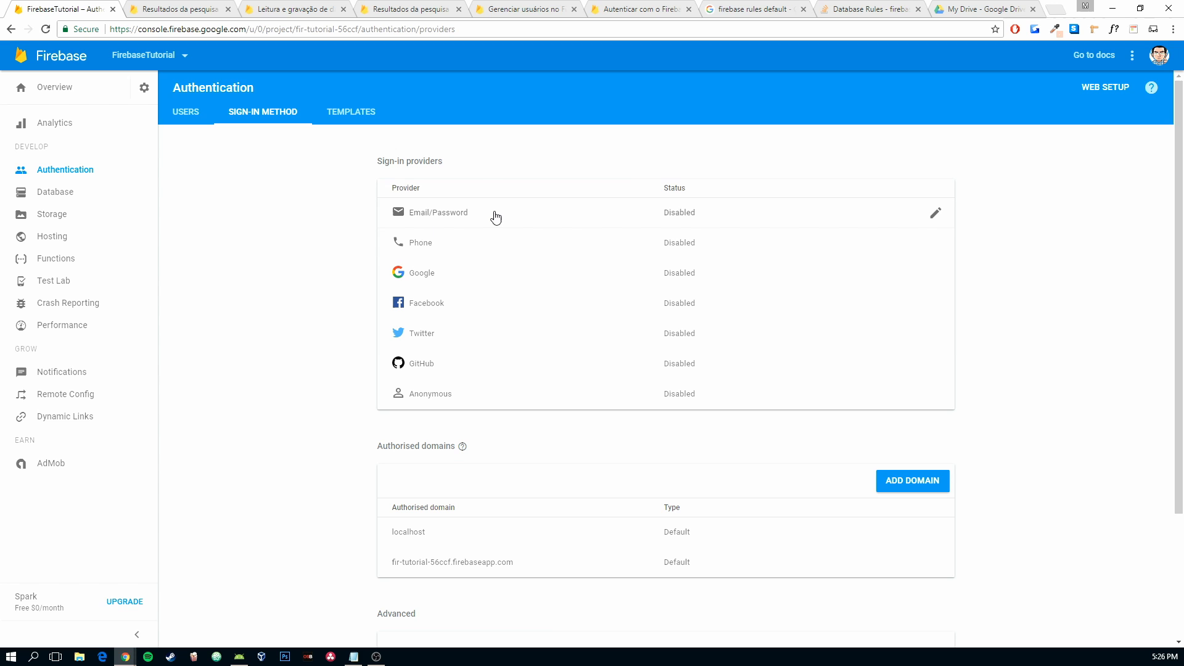
{"action": "mouse_move", "coordinate": [492, 201]}
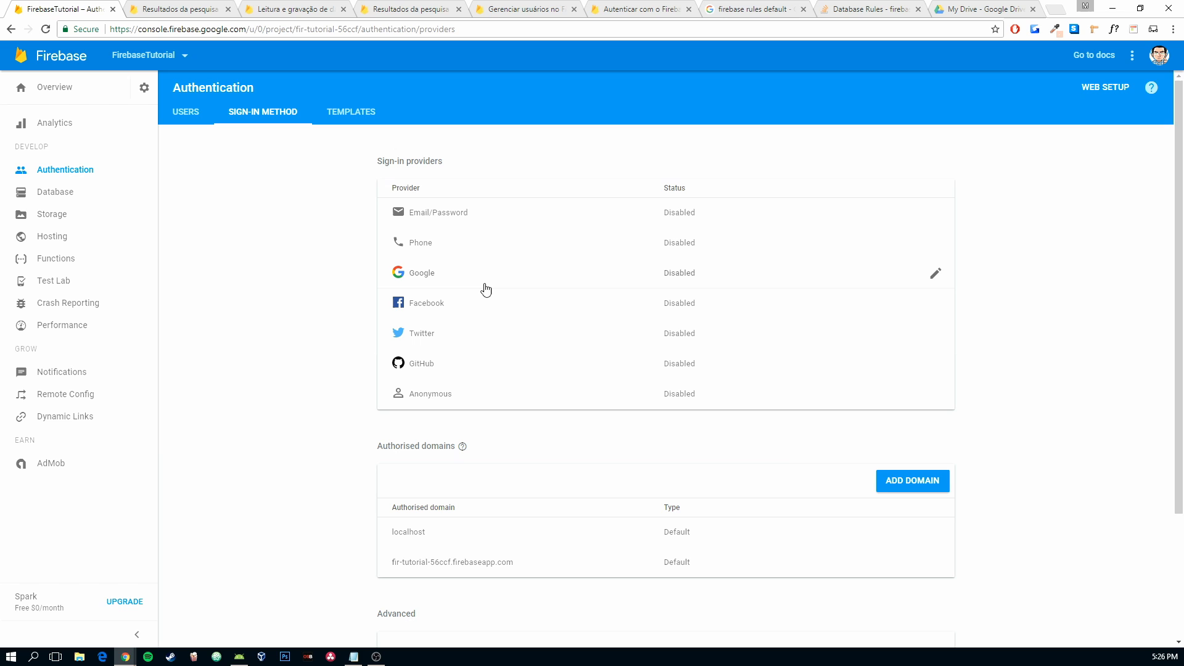
{"action": "mouse_move", "coordinate": [472, 305]}
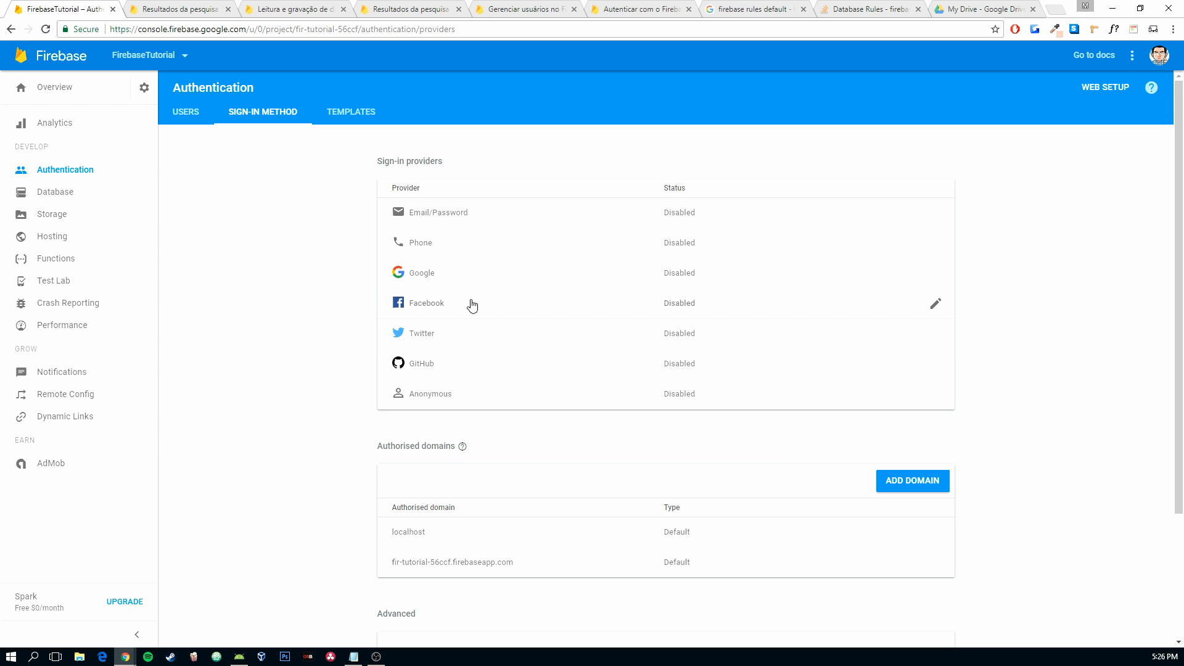
{"action": "mouse_move", "coordinate": [498, 282]}
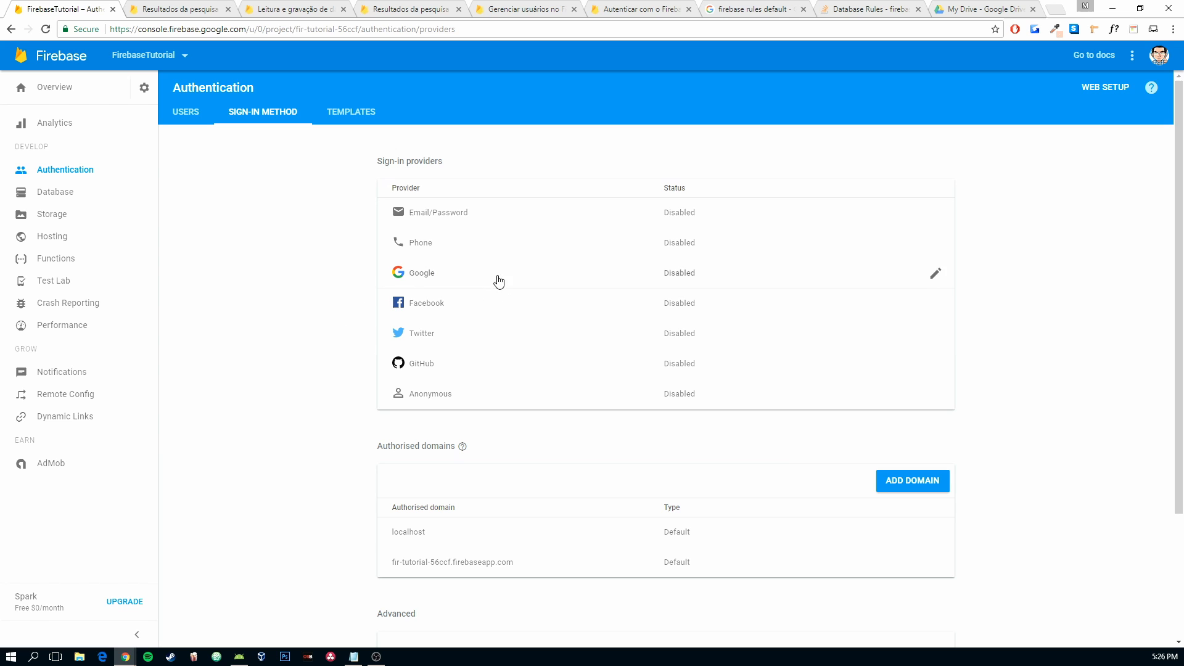
{"action": "mouse_move", "coordinate": [860, 212]}
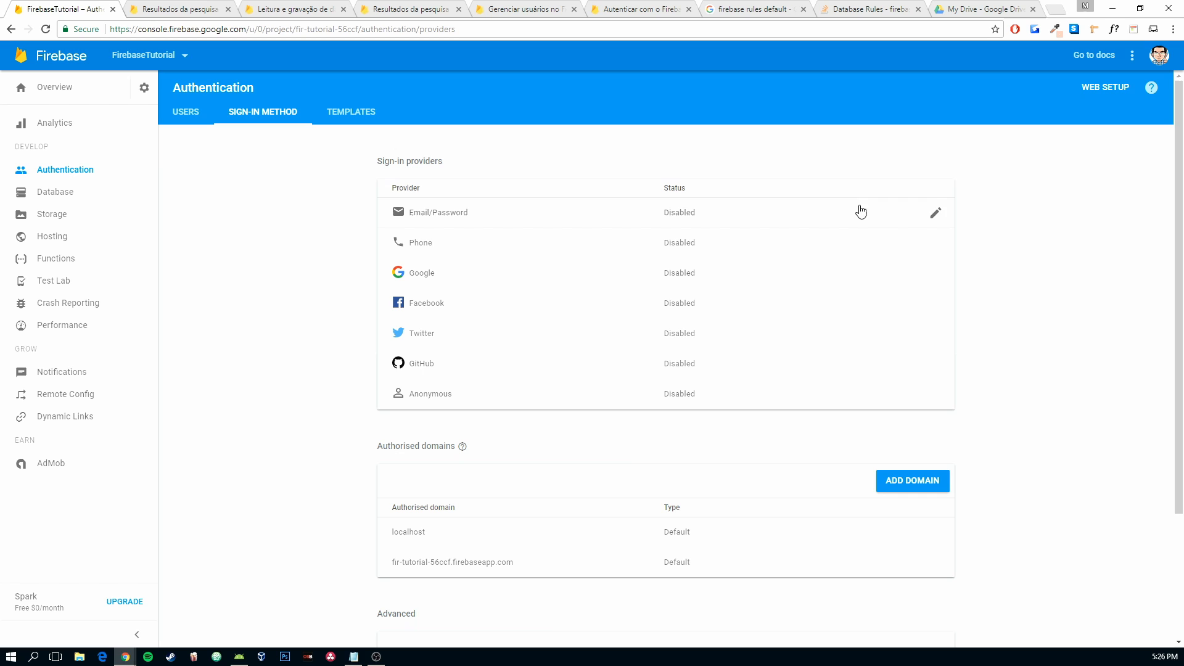
Enable the Email/Password sign-in provider and save the change.
{"action": "left_click", "coordinate": [935, 212]}
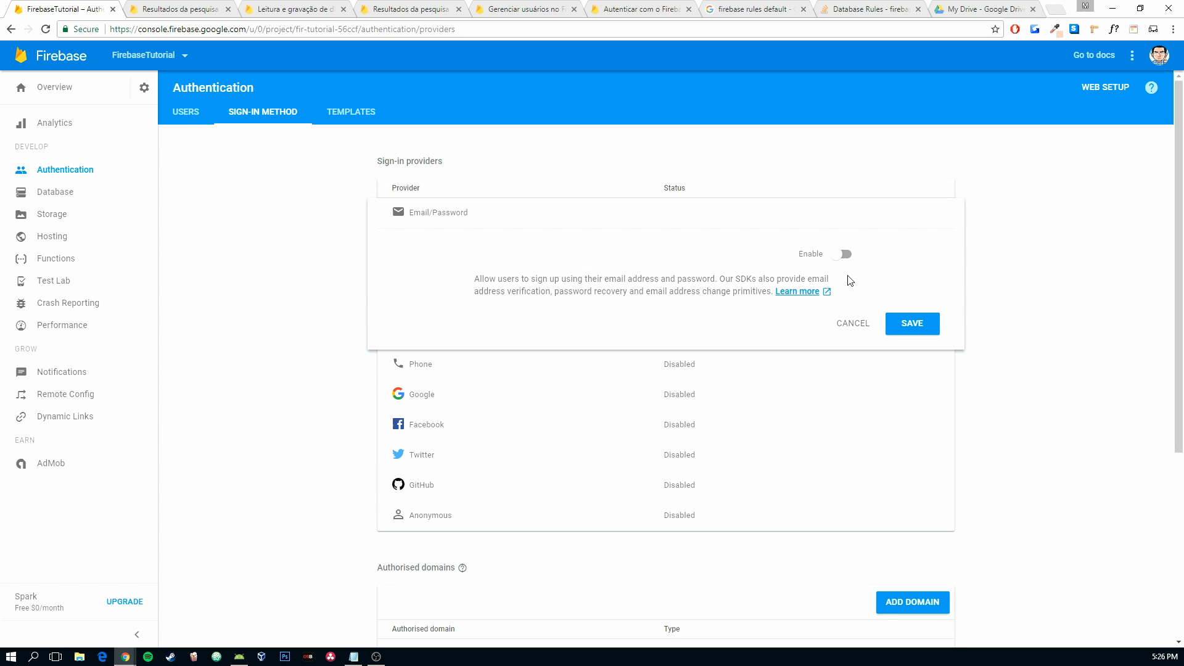
{"action": "left_click", "coordinate": [841, 254]}
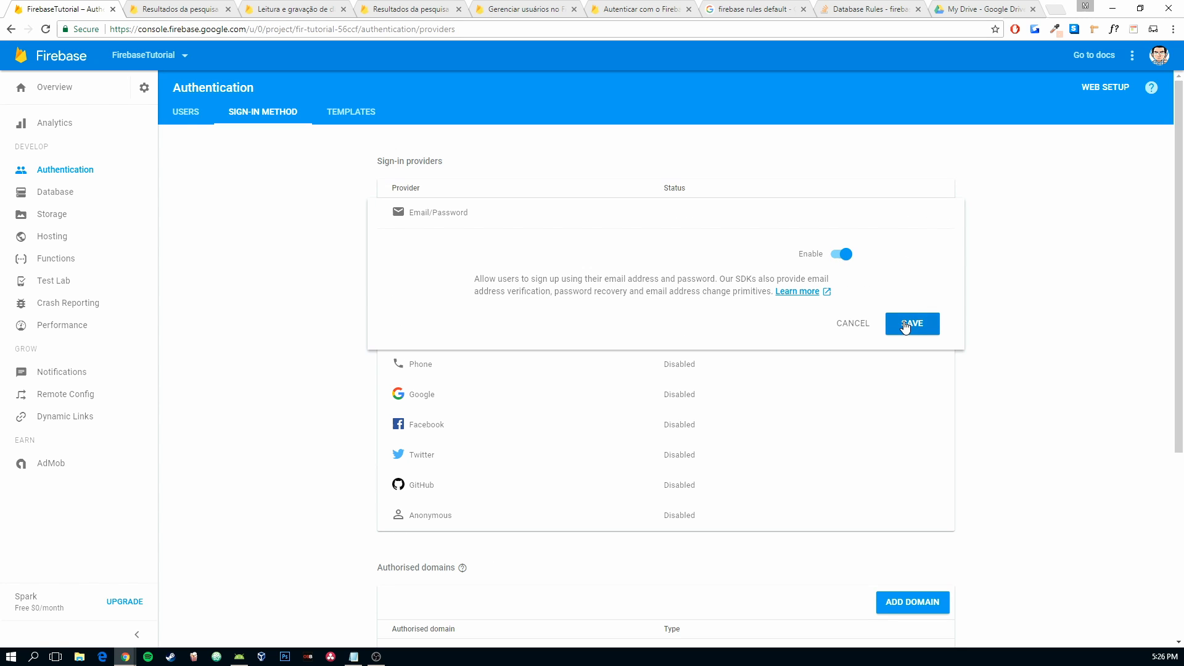
{"action": "left_click", "coordinate": [911, 323]}
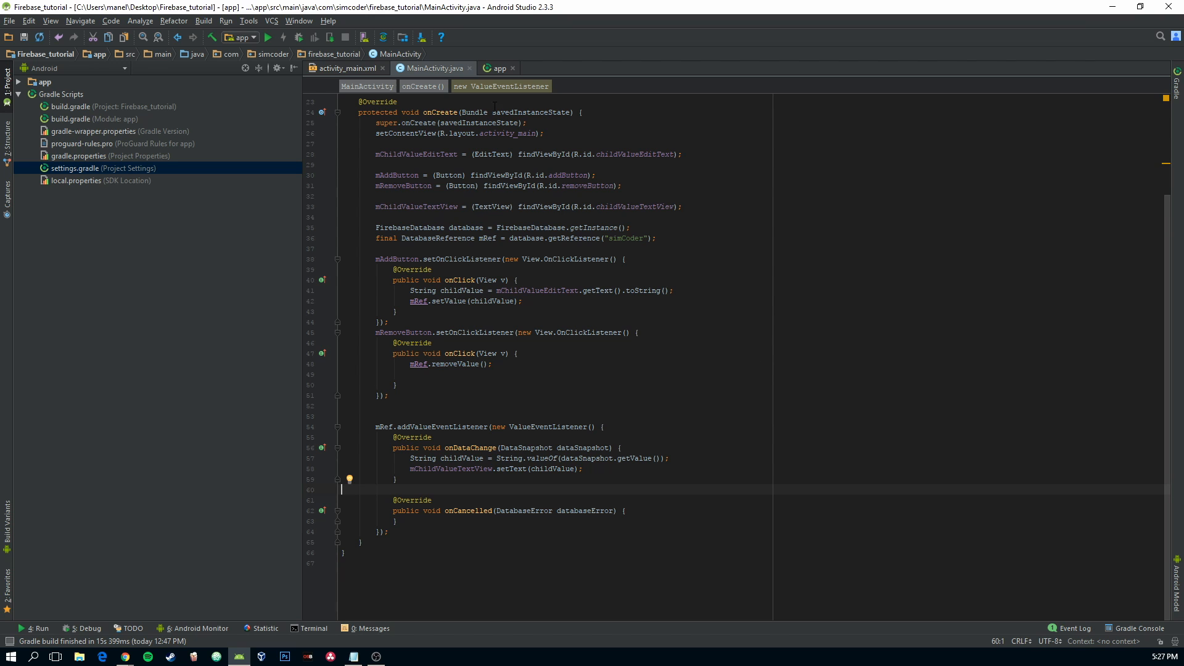
Add compile 'com.google.firebase:firebase-auth:10.0.1' to the app build.gradle and sync.
{"action": "left_click", "coordinate": [30, 94]}
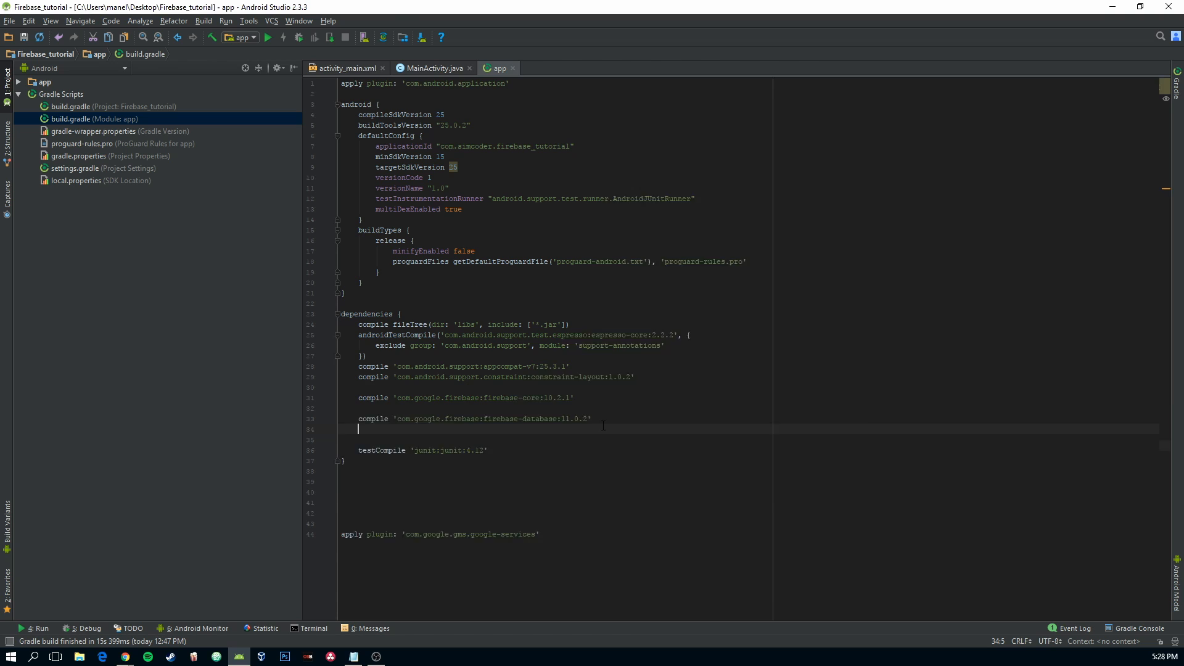
{"action": "type", "text": "compile 'com.google.firebase:firebase-auth:10.0.1'"}
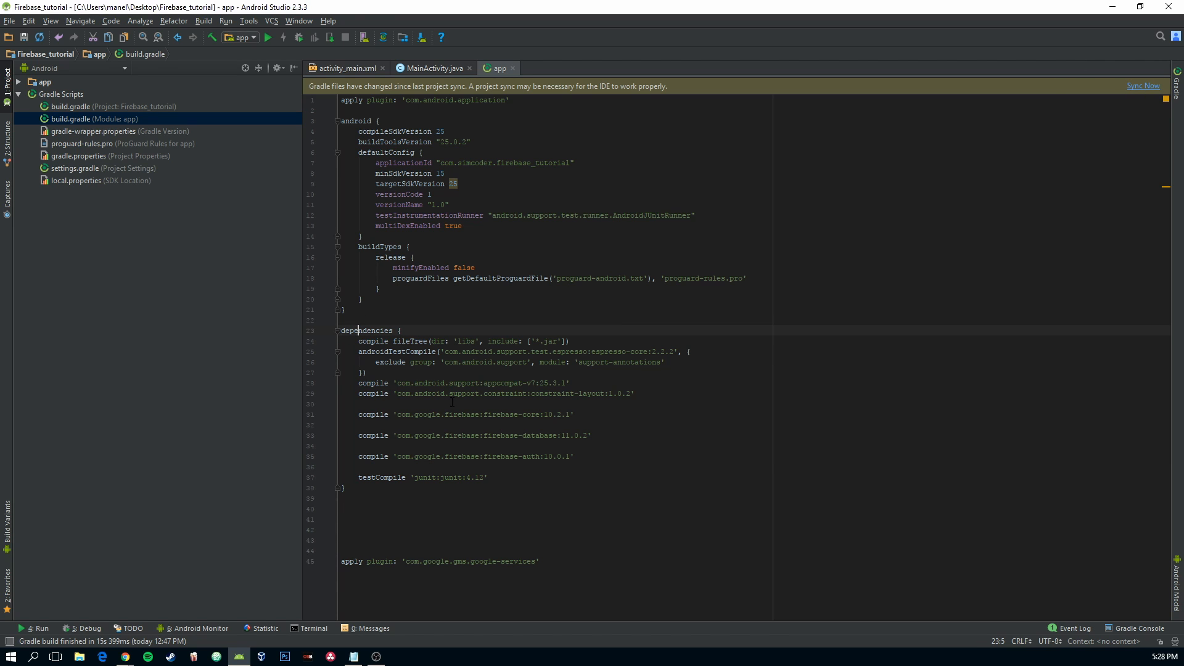
{"action": "left_click", "coordinate": [1143, 85]}
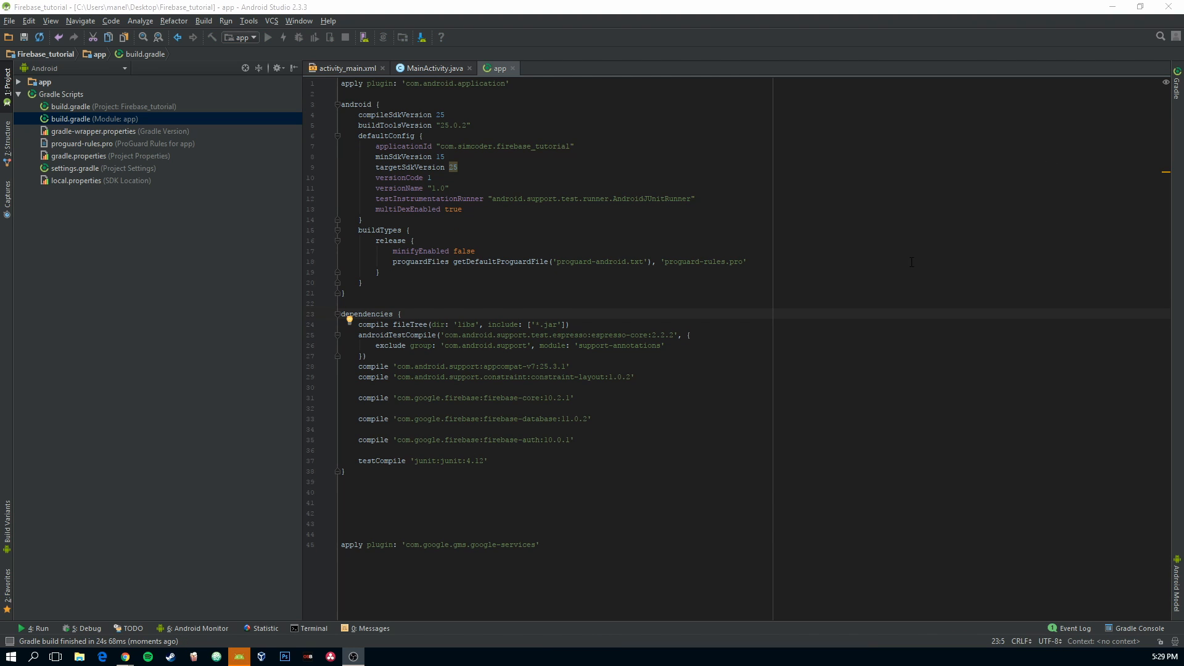
{"action": "left_click", "coordinate": [43, 82]}
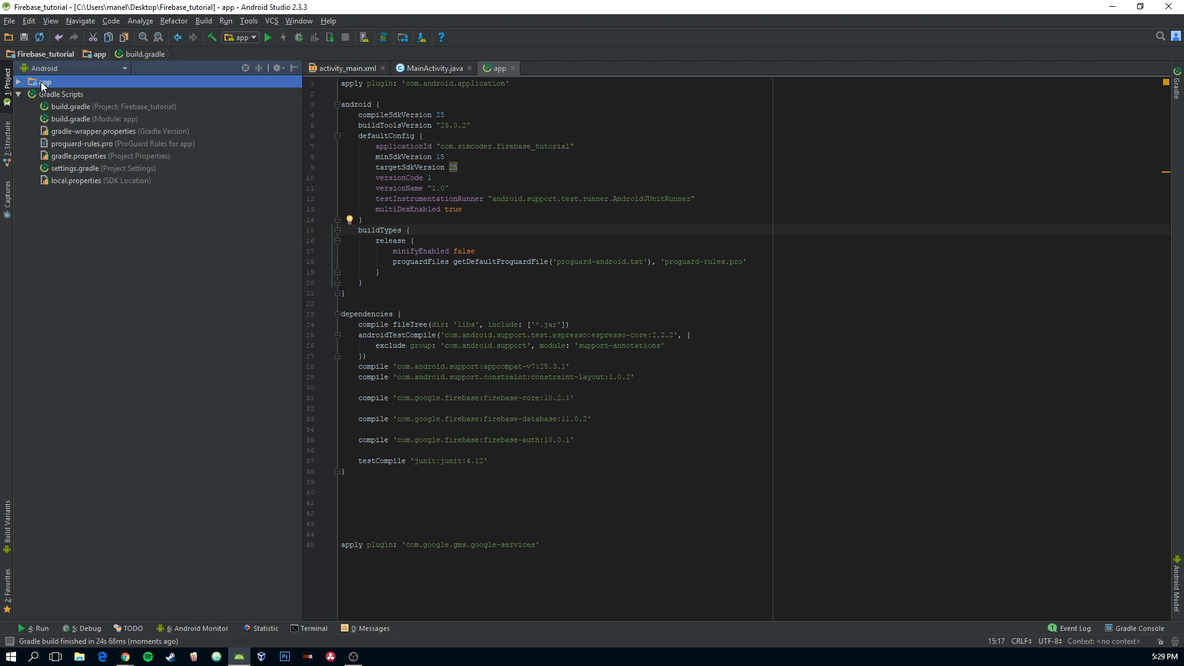
Start a new Empty Activity named LoginActivity, layout activity_login, as launcher activity.
{"action": "left_click", "coordinate": [18, 81]}
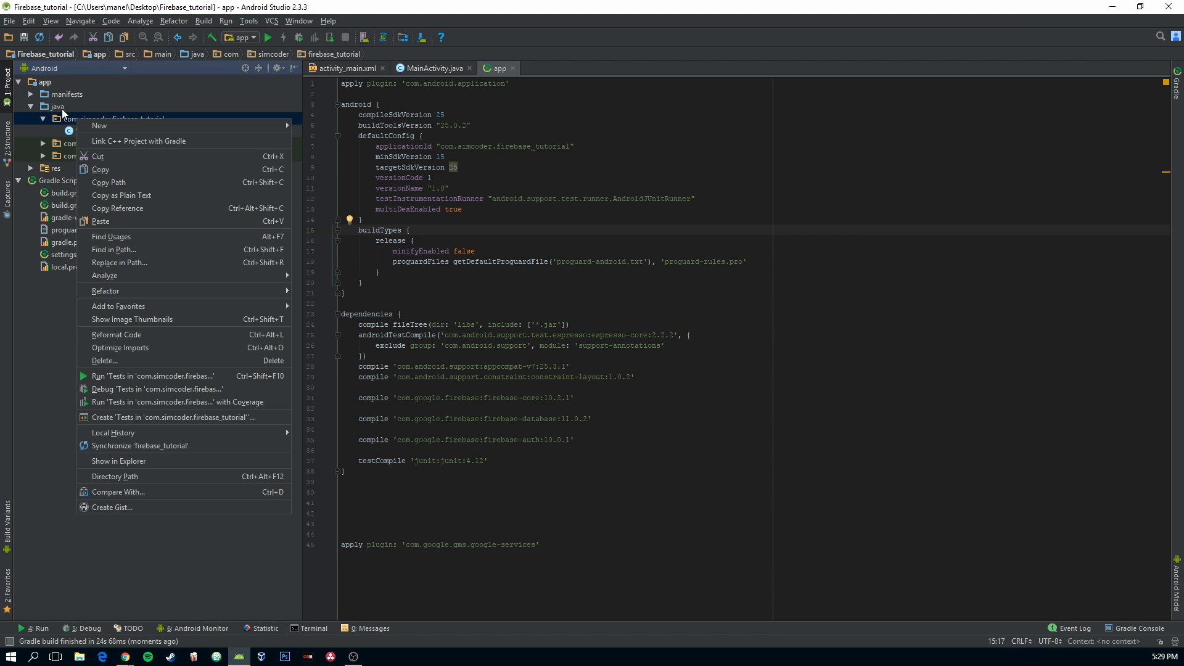
{"action": "left_click", "coordinate": [98, 126]}
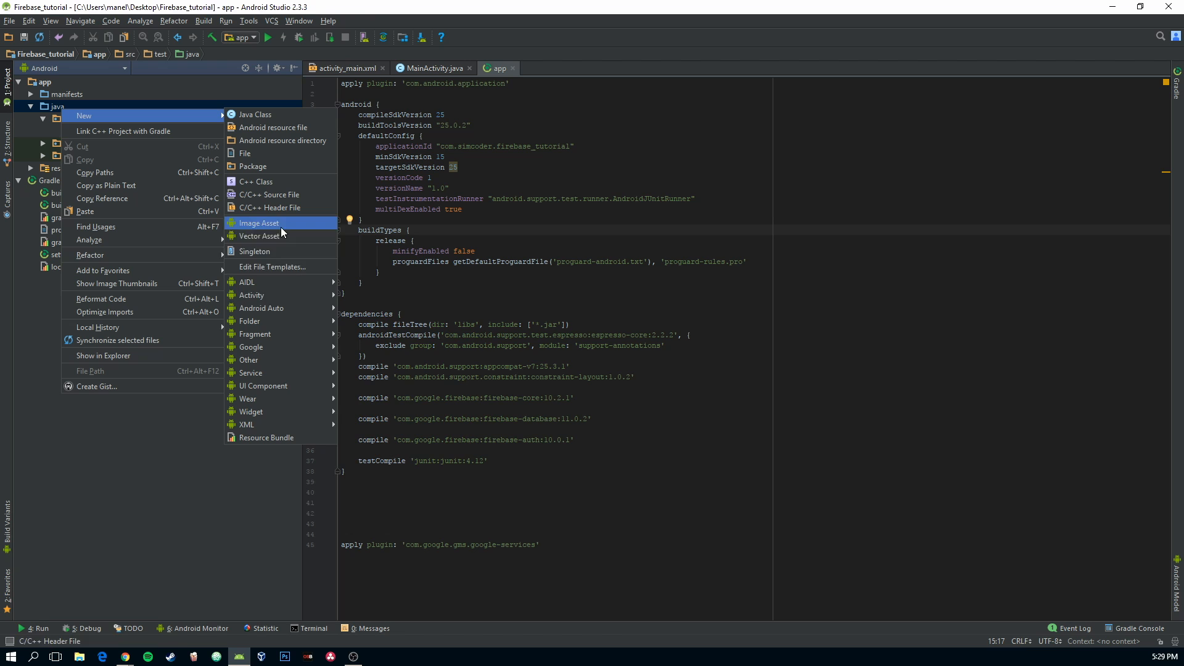
{"action": "mouse_move", "coordinate": [251, 295]}
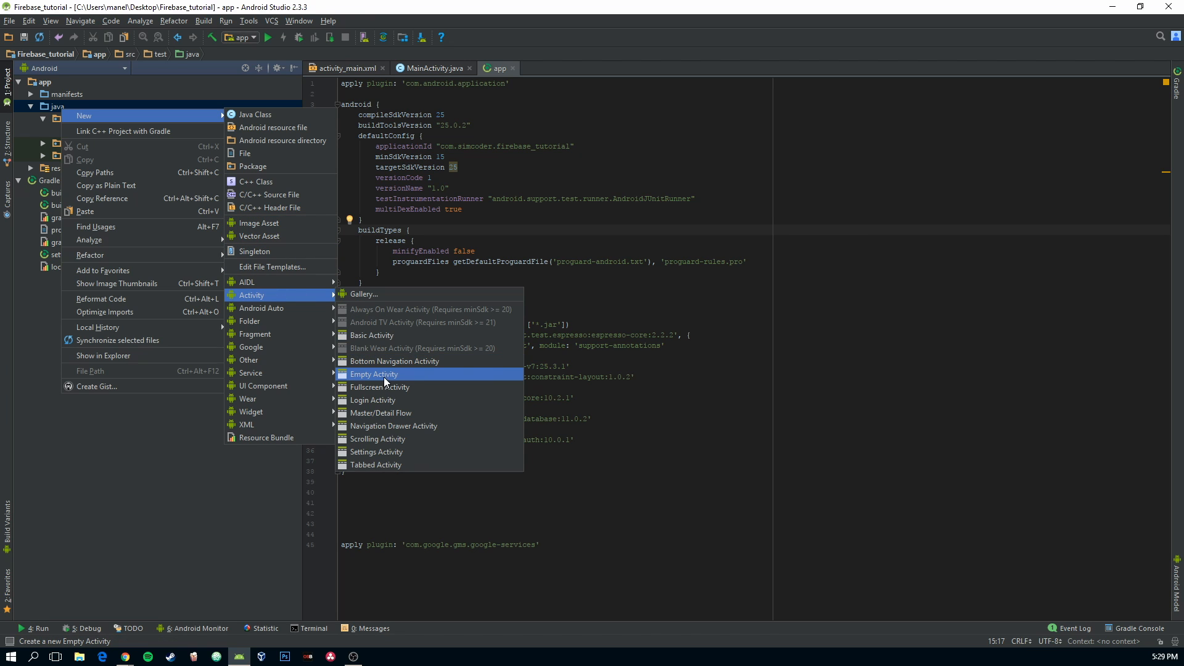
{"action": "left_click", "coordinate": [373, 374]}
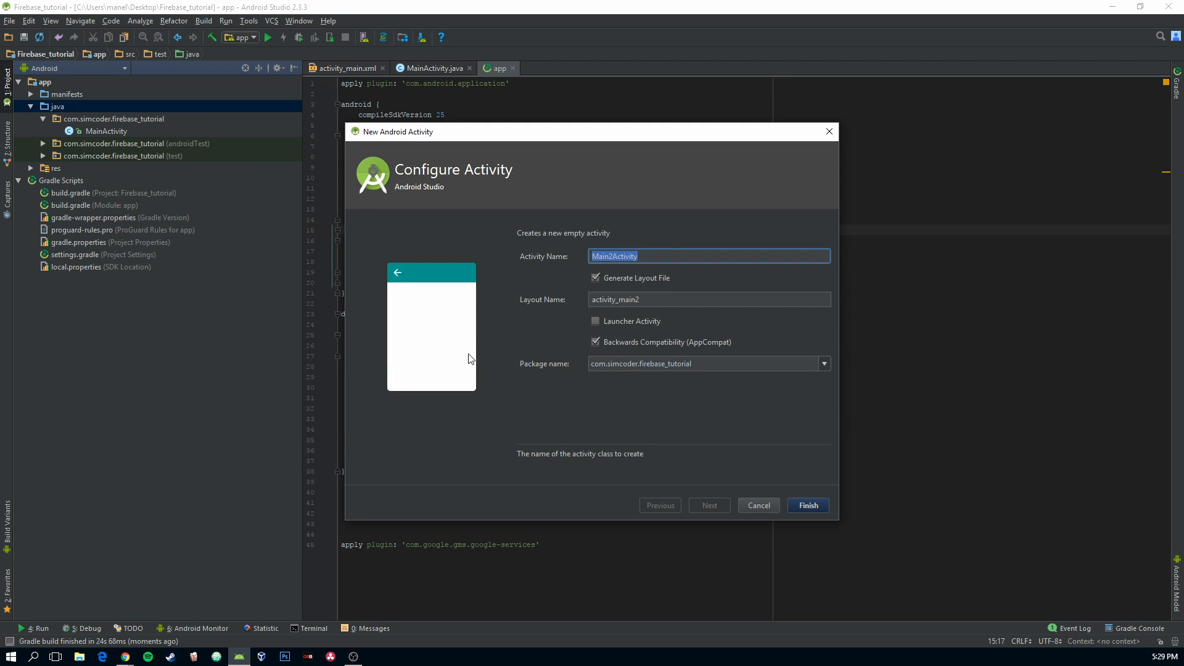
{"action": "mouse_move", "coordinate": [479, 356]}
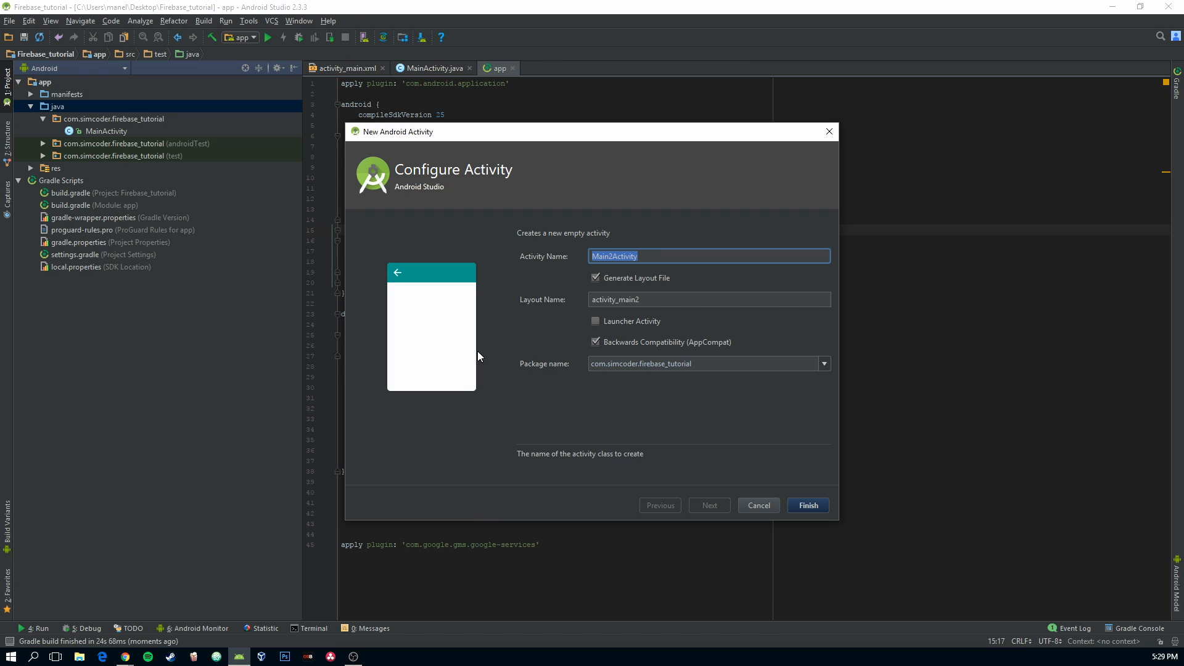
{"action": "mouse_move", "coordinate": [620, 425]}
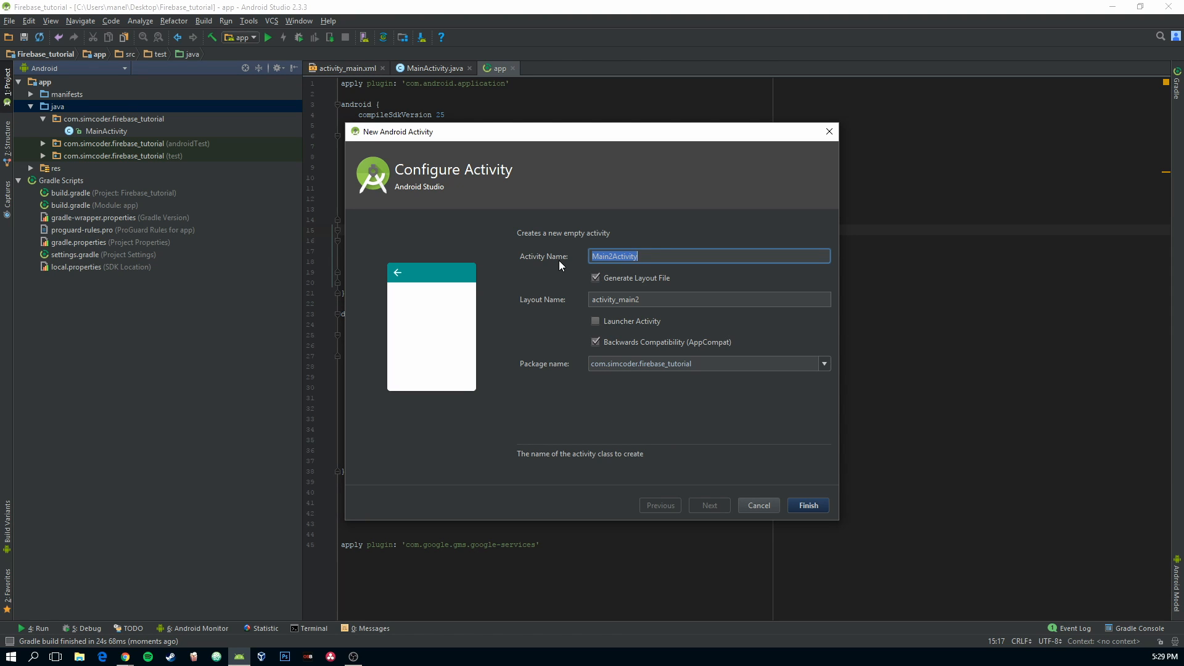
{"action": "type", "text": "LoginAc"}
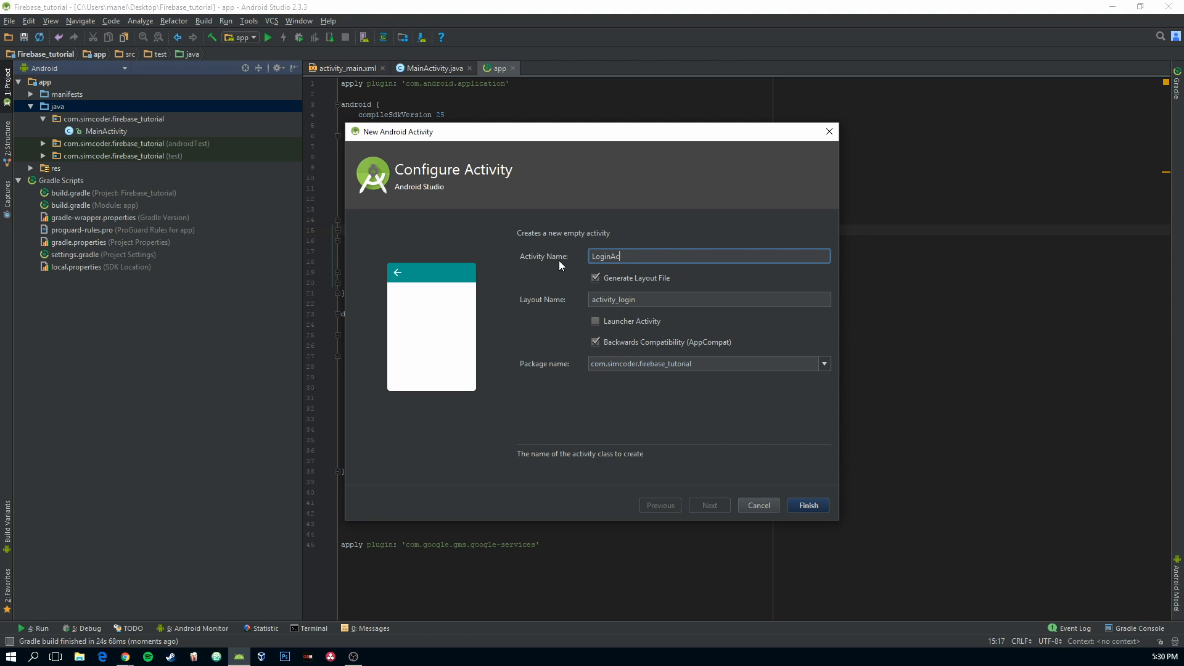
{"action": "type", "text": "ivity"}
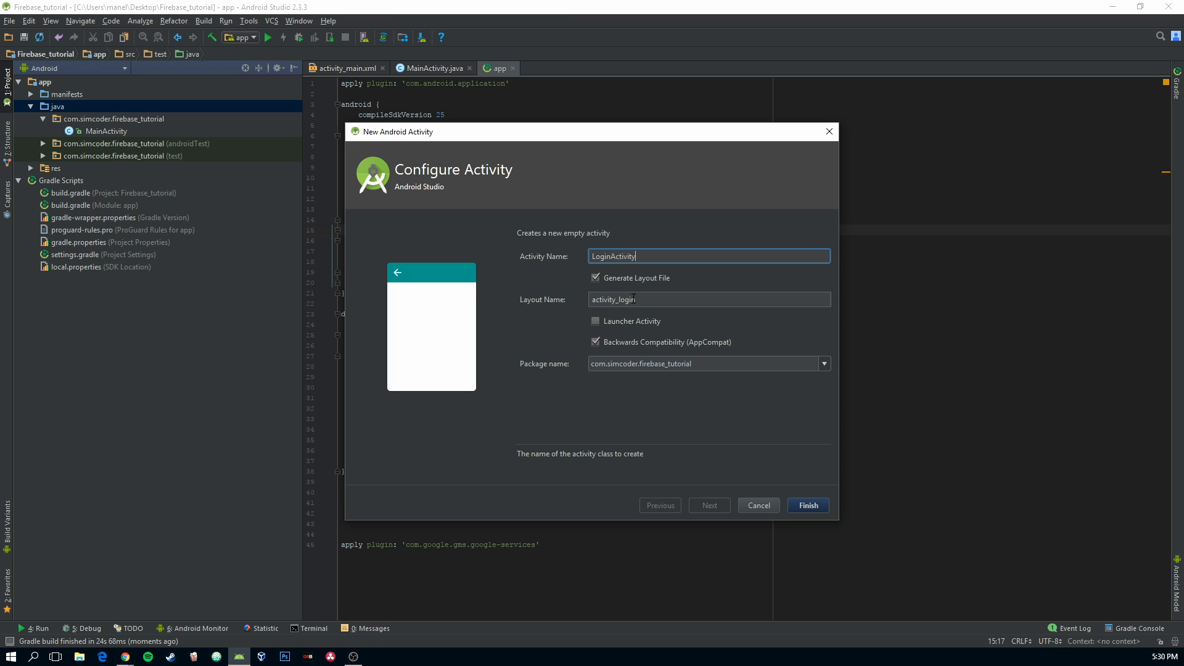
{"action": "left_click", "coordinate": [596, 321]}
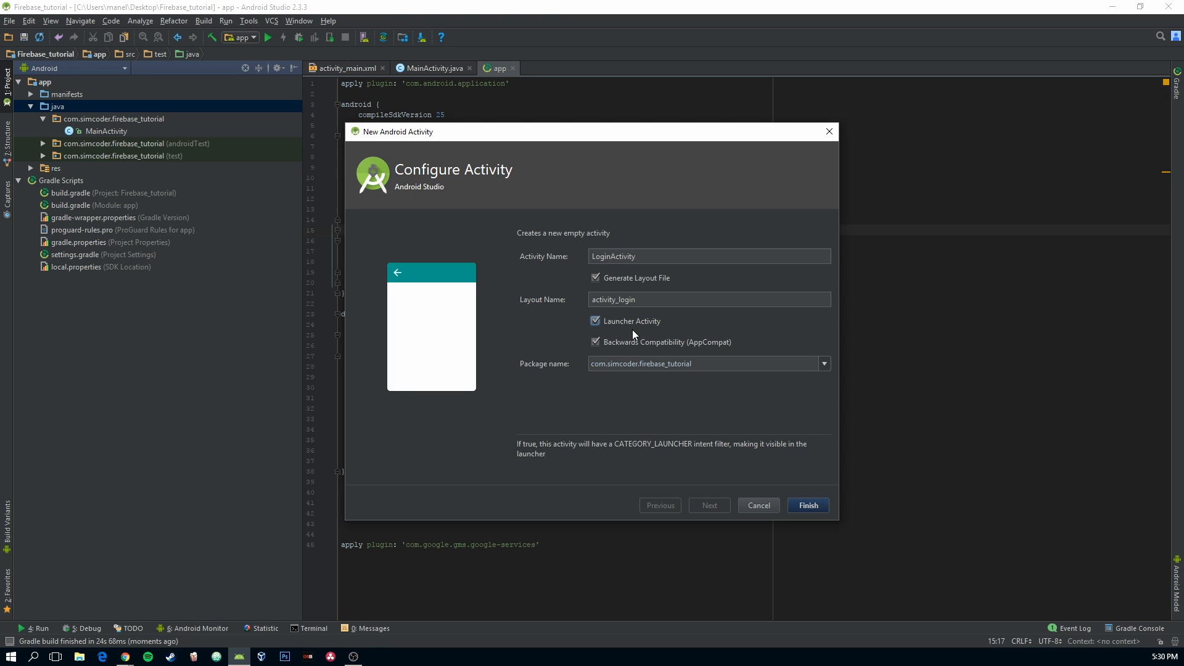
{"action": "mouse_move", "coordinate": [445, 350]}
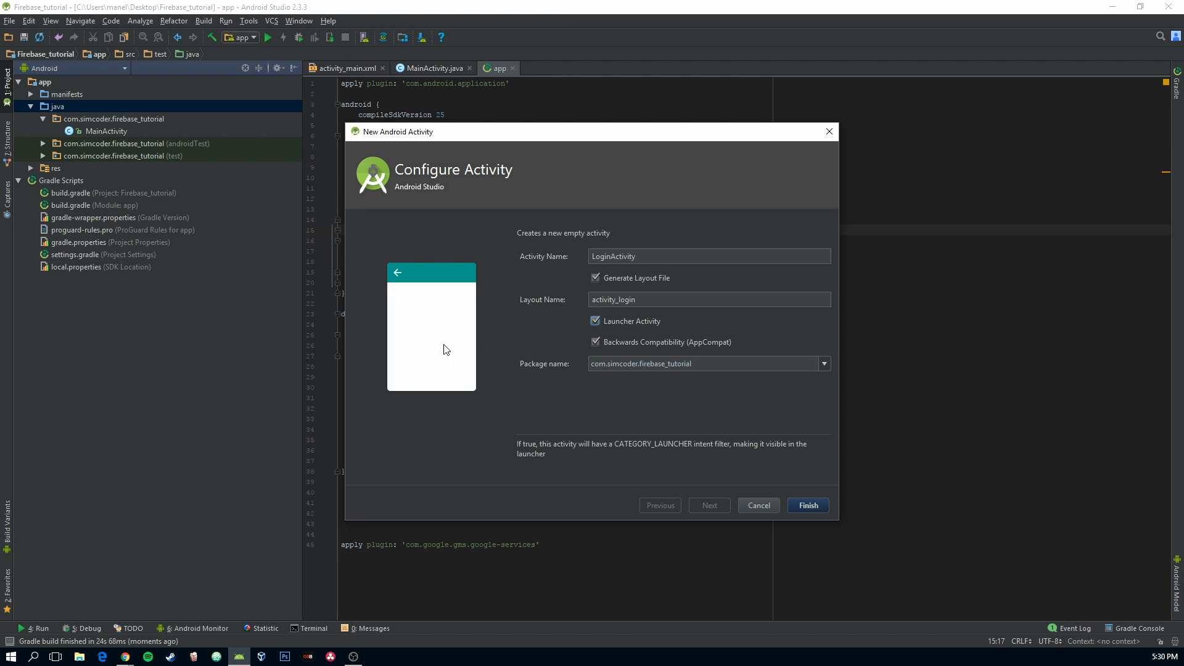
{"action": "mouse_move", "coordinate": [921, 260]}
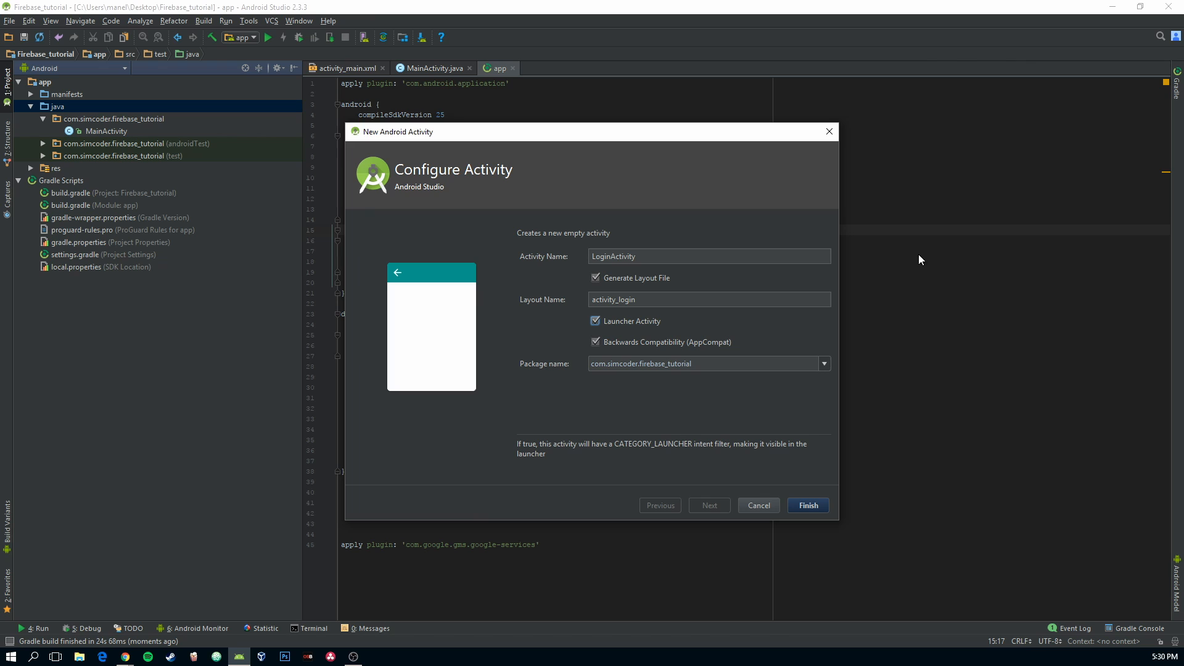
{"action": "mouse_move", "coordinate": [410, 66]}
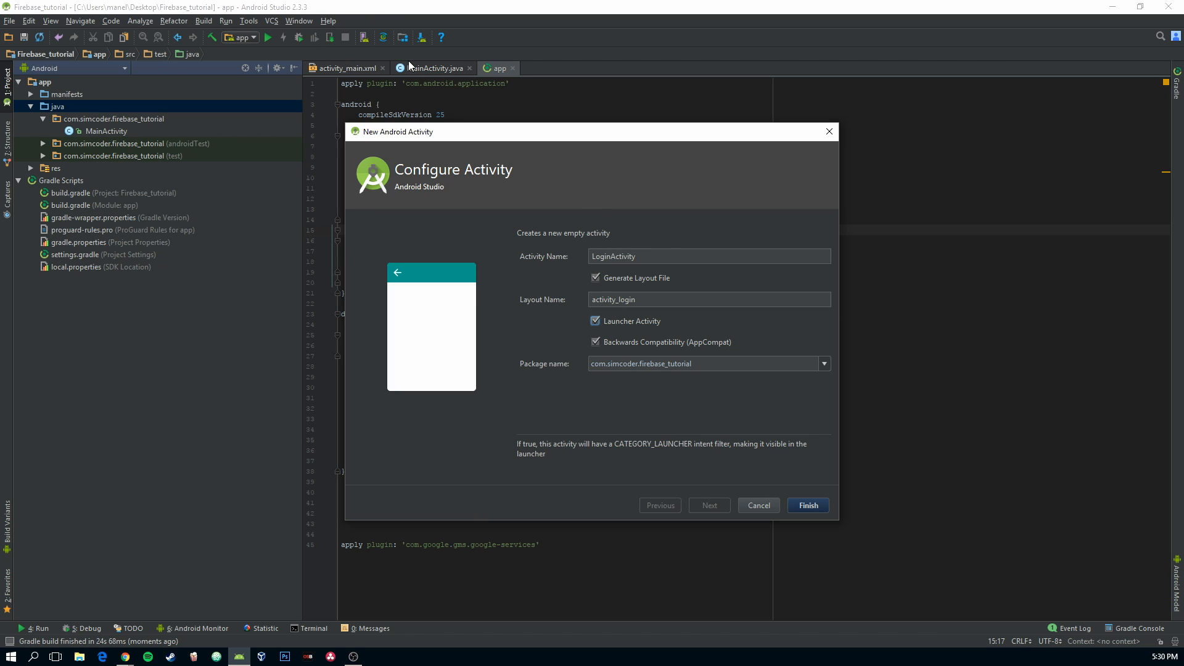
{"action": "mouse_move", "coordinate": [428, 74]}
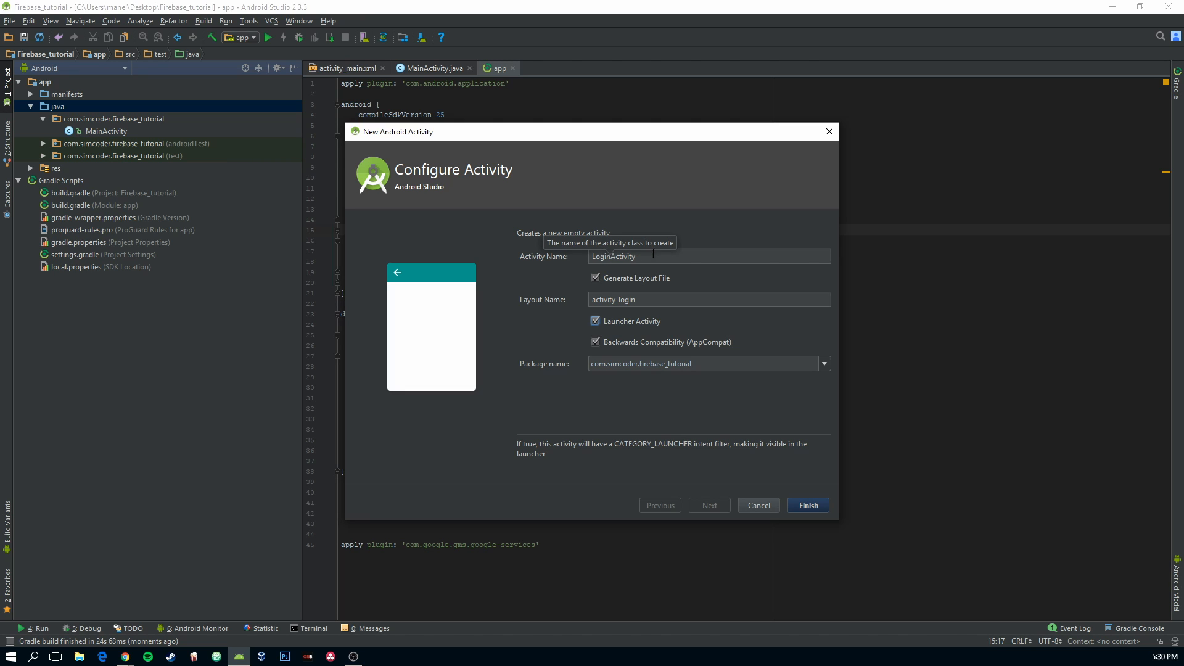
{"action": "mouse_move", "coordinate": [680, 249]}
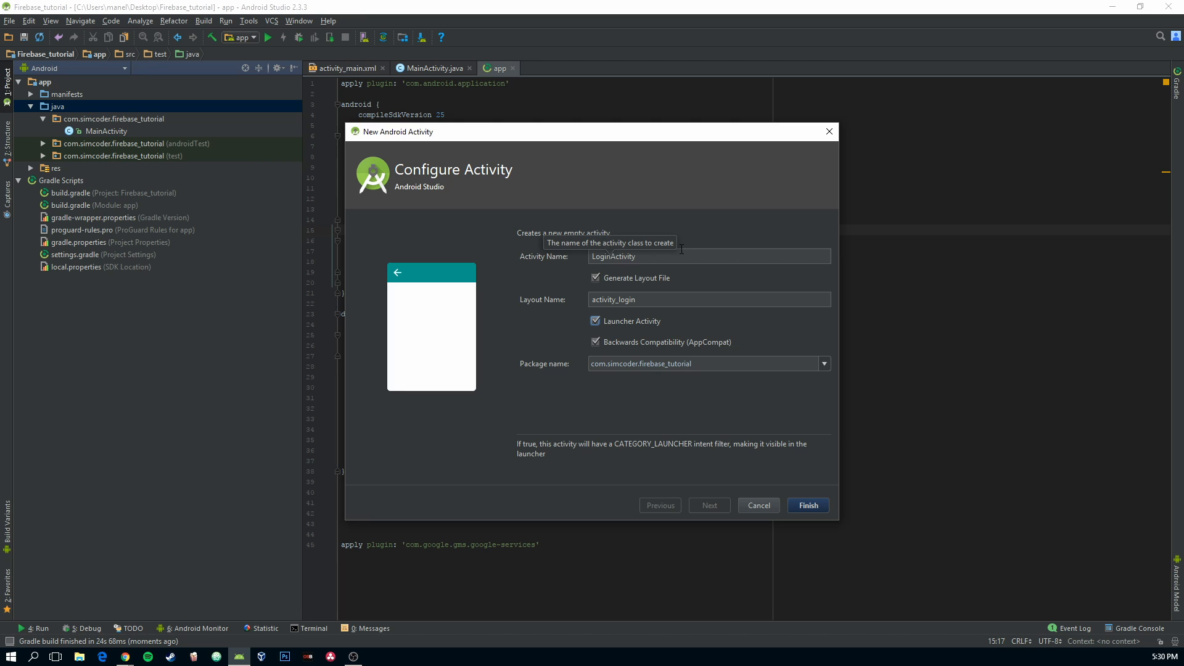
{"action": "mouse_move", "coordinate": [777, 440]}
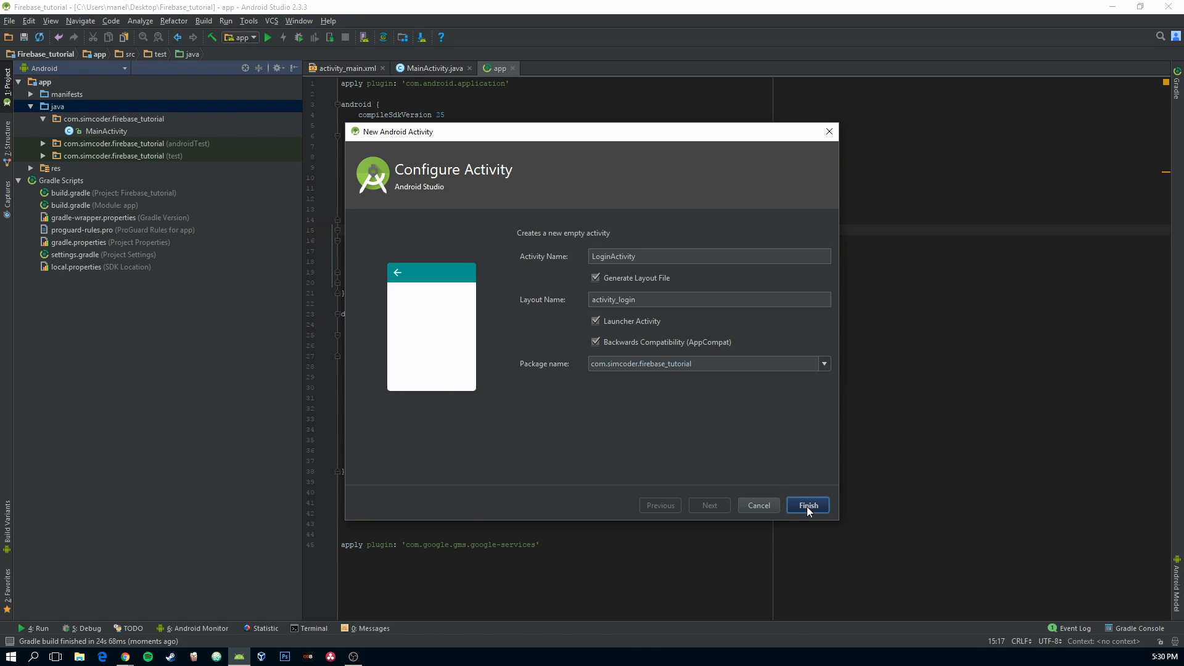
Finish creating LoginActivity and review the login and registration fields in activity_login.xml.
{"action": "left_click", "coordinate": [807, 505]}
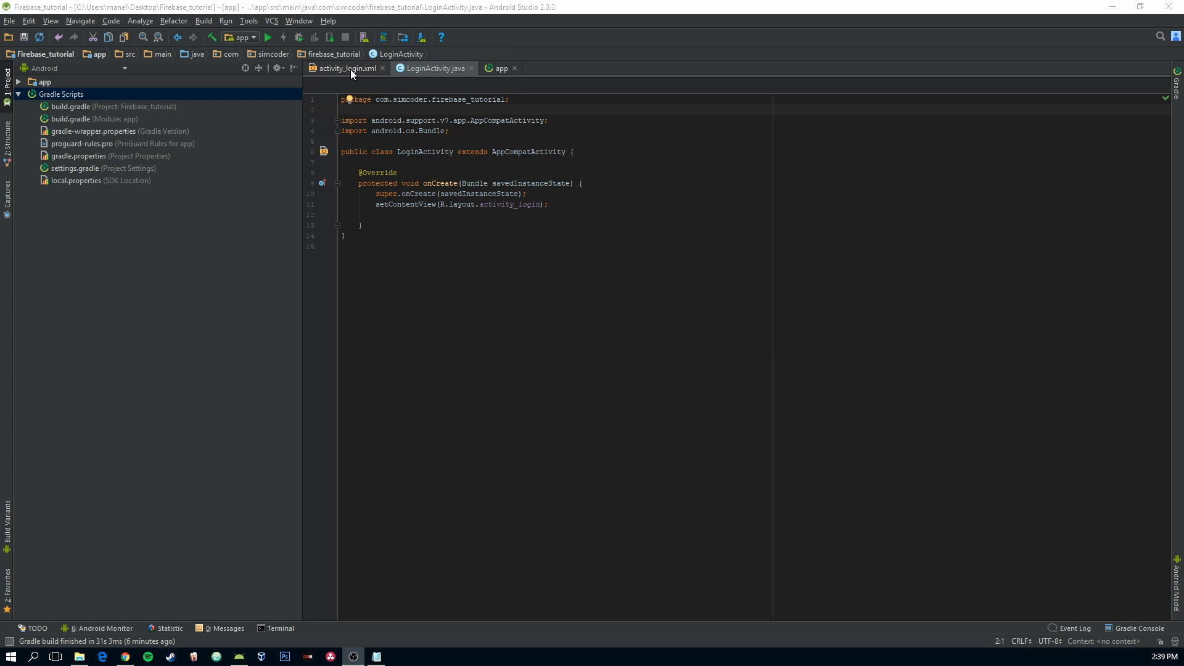
{"action": "left_click", "coordinate": [346, 68]}
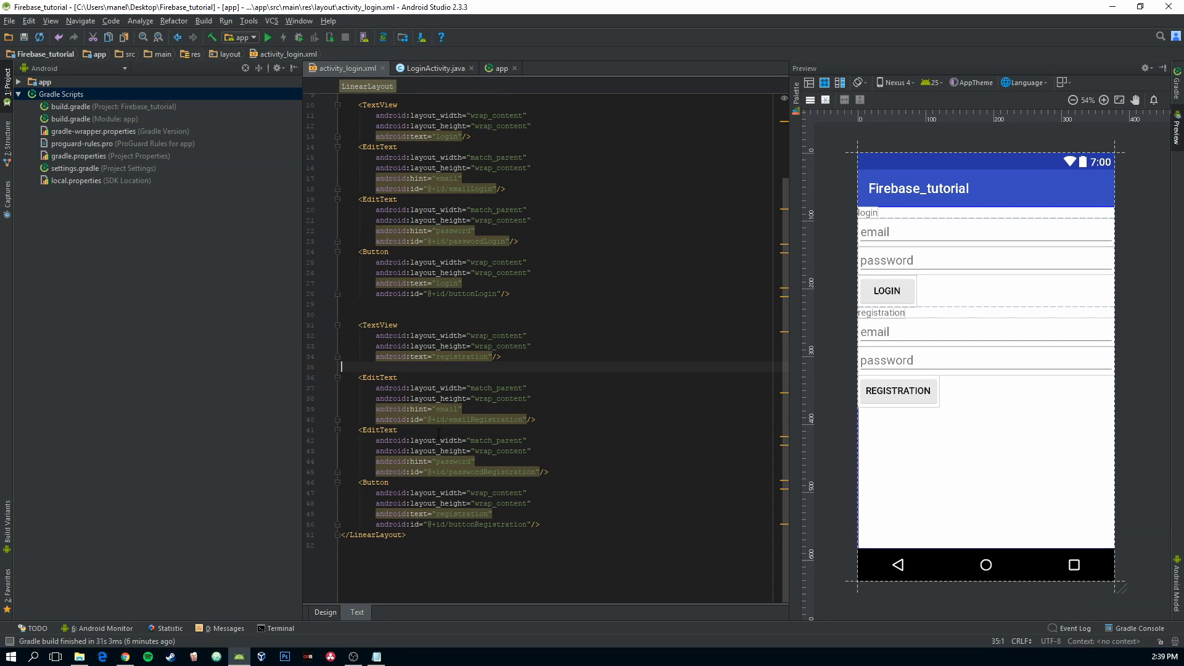
{"action": "left_click", "coordinate": [906, 332]}
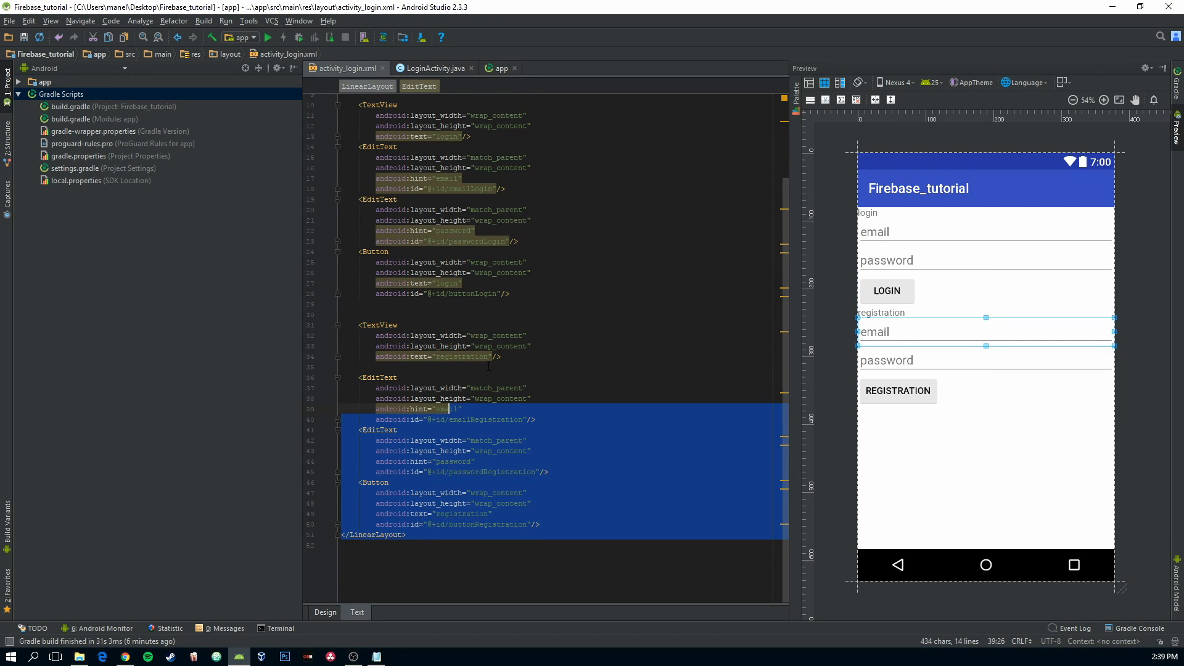
{"action": "left_click", "coordinate": [615, 350]}
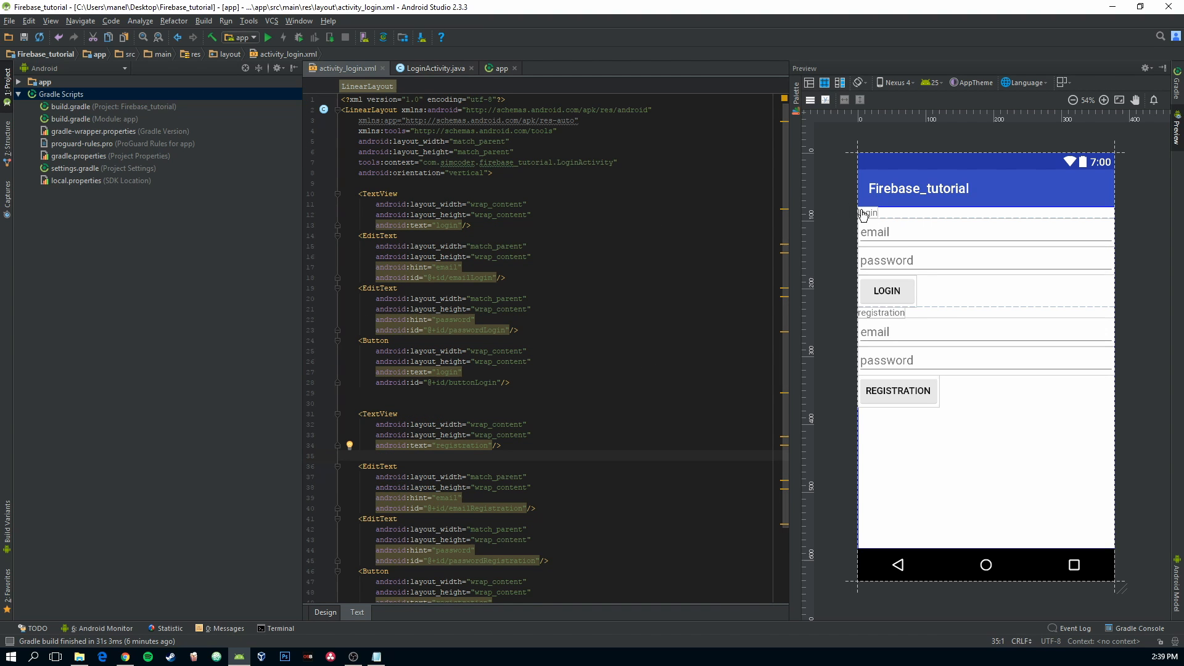
{"action": "mouse_move", "coordinate": [919, 325]}
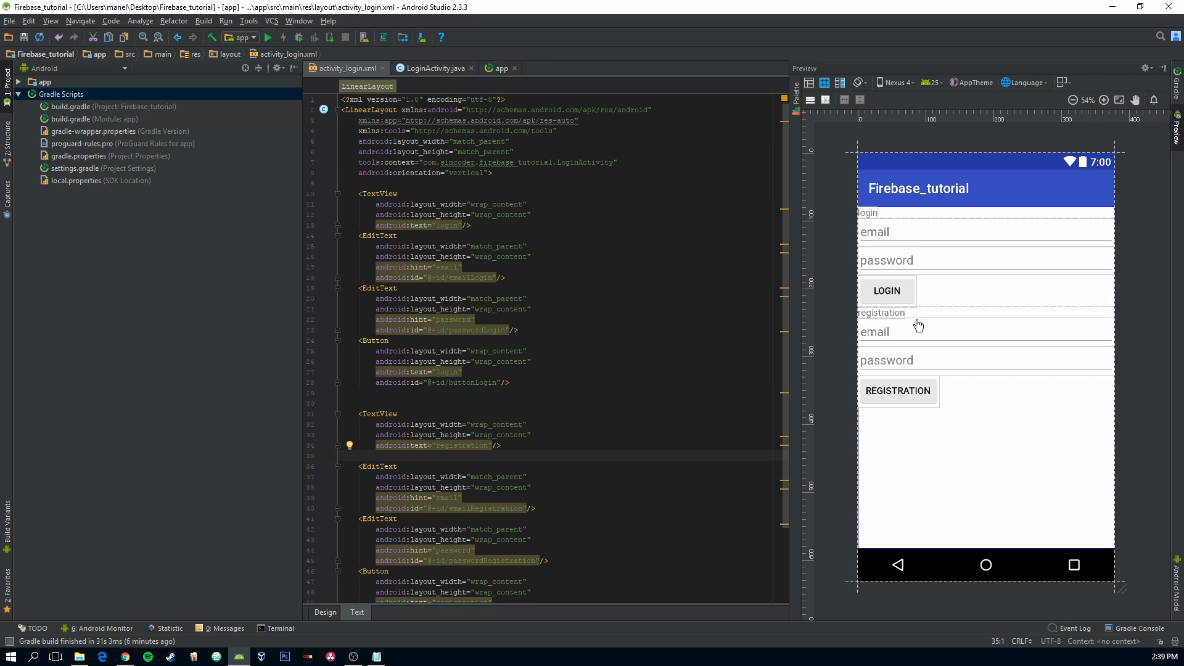
{"action": "mouse_move", "coordinate": [906, 262]}
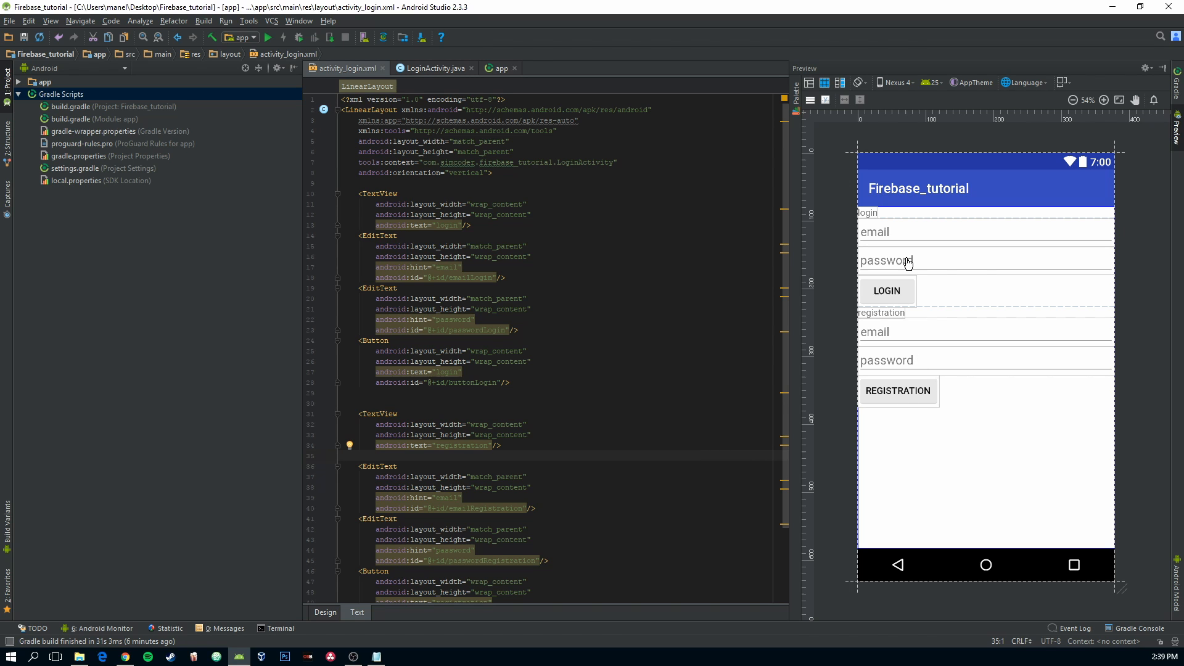
{"action": "mouse_move", "coordinate": [903, 377]}
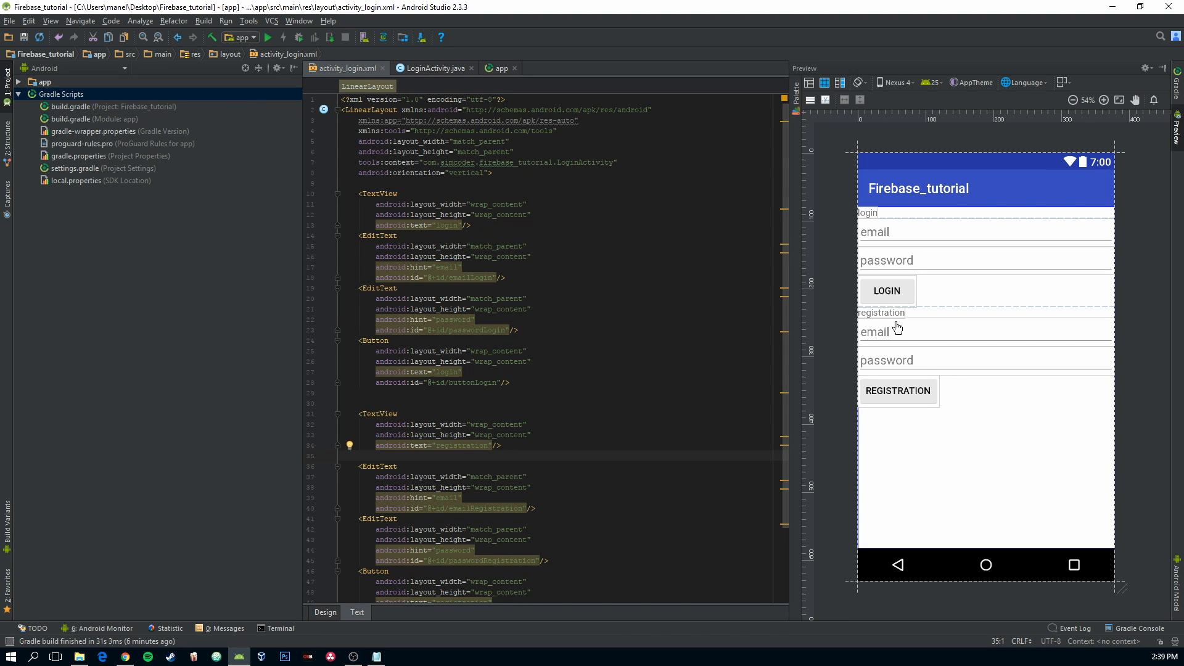
{"action": "mouse_move", "coordinate": [915, 365]}
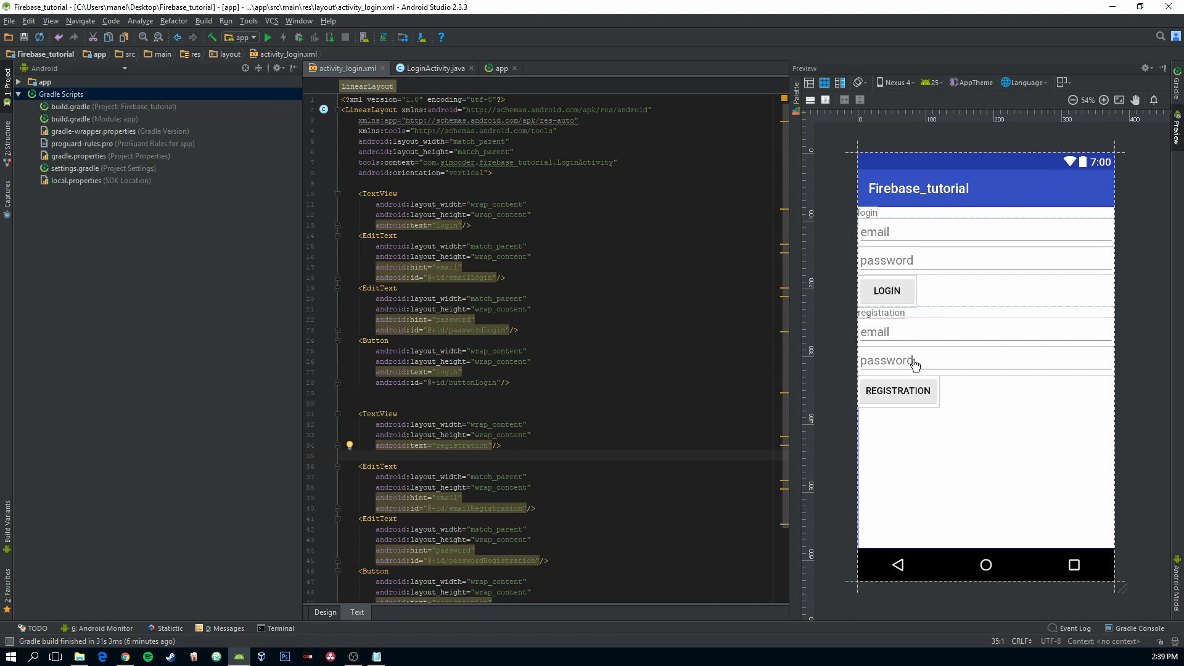
{"action": "mouse_move", "coordinate": [918, 371]}
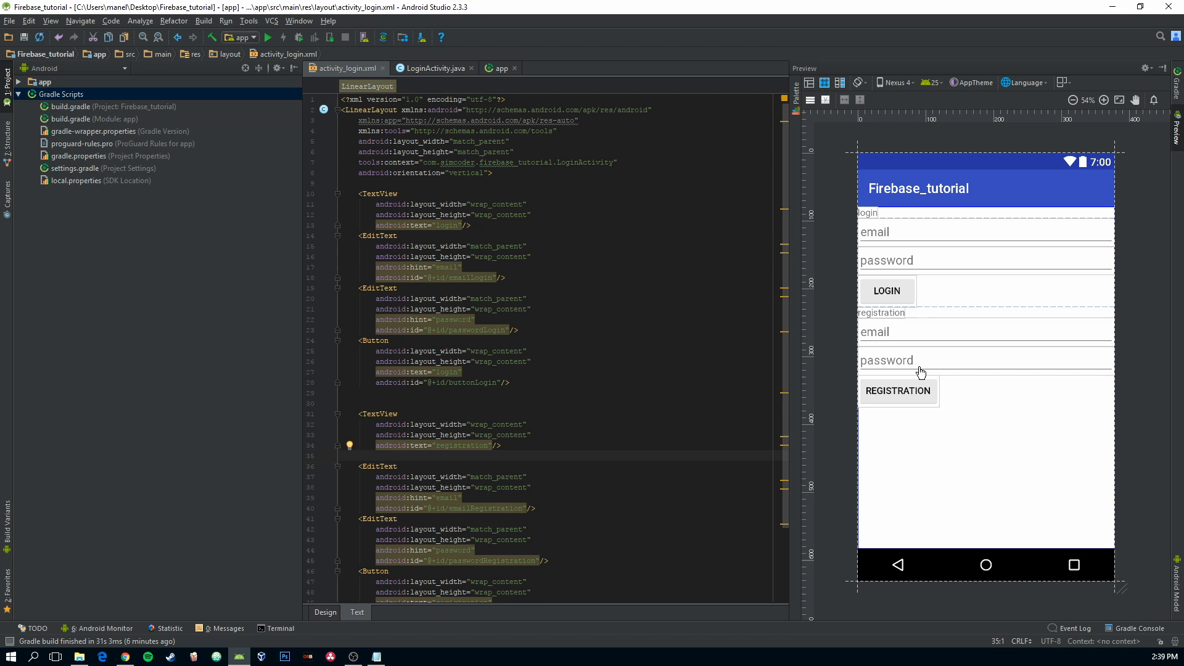
{"action": "mouse_move", "coordinate": [922, 366]}
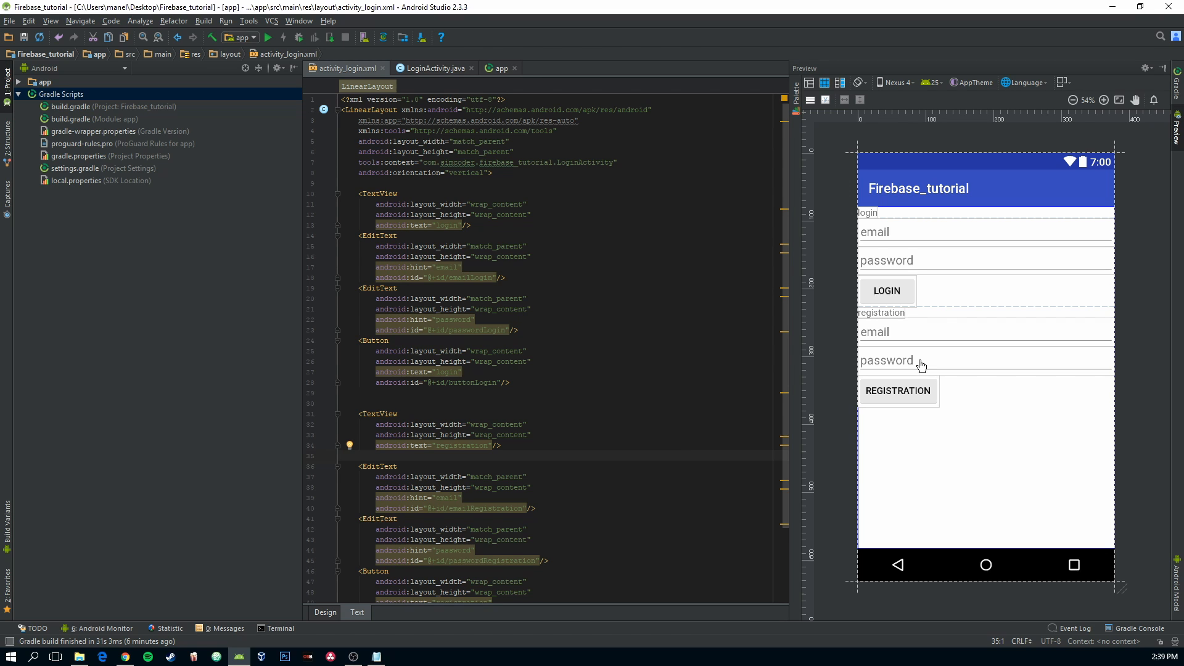
{"action": "mouse_move", "coordinate": [980, 410]}
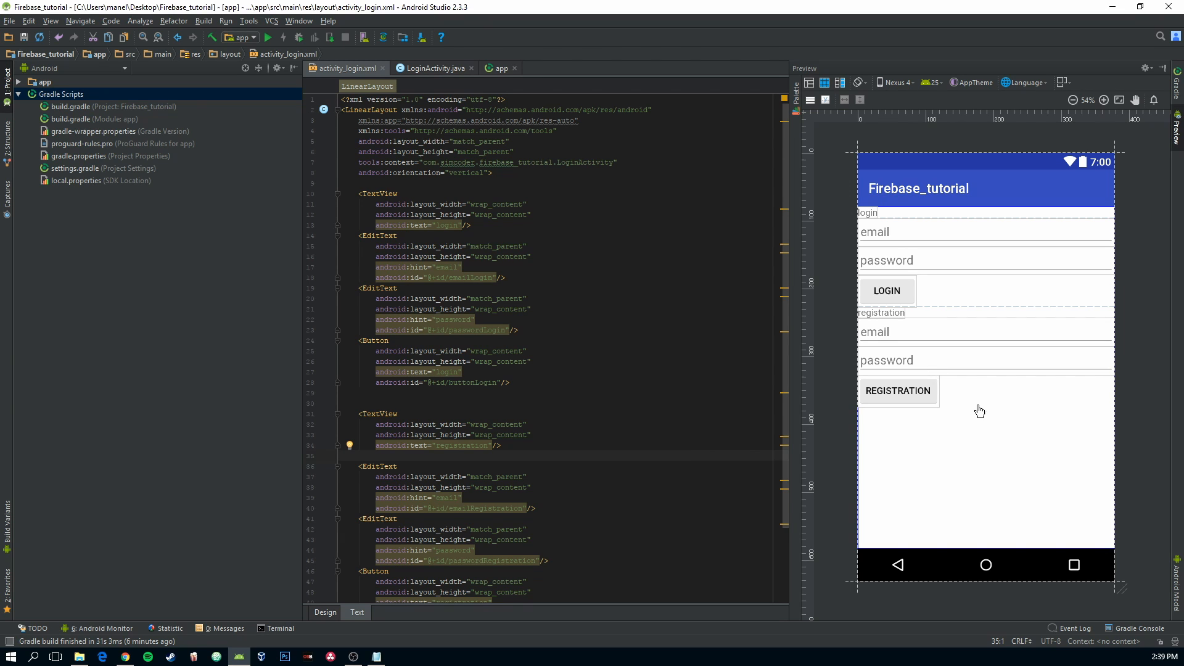
{"action": "mouse_move", "coordinate": [925, 378]}
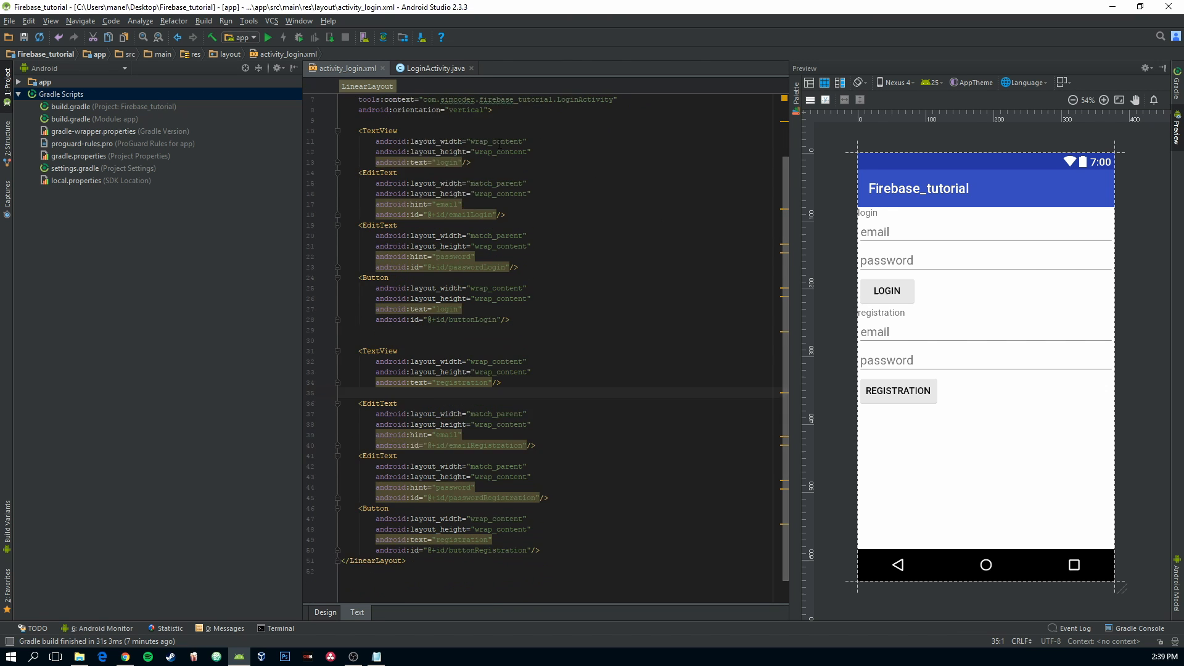
Declare private EditText fields mEmailLogin and mPasswordLogin in LoginActivity.
{"action": "left_click", "coordinate": [432, 68]}
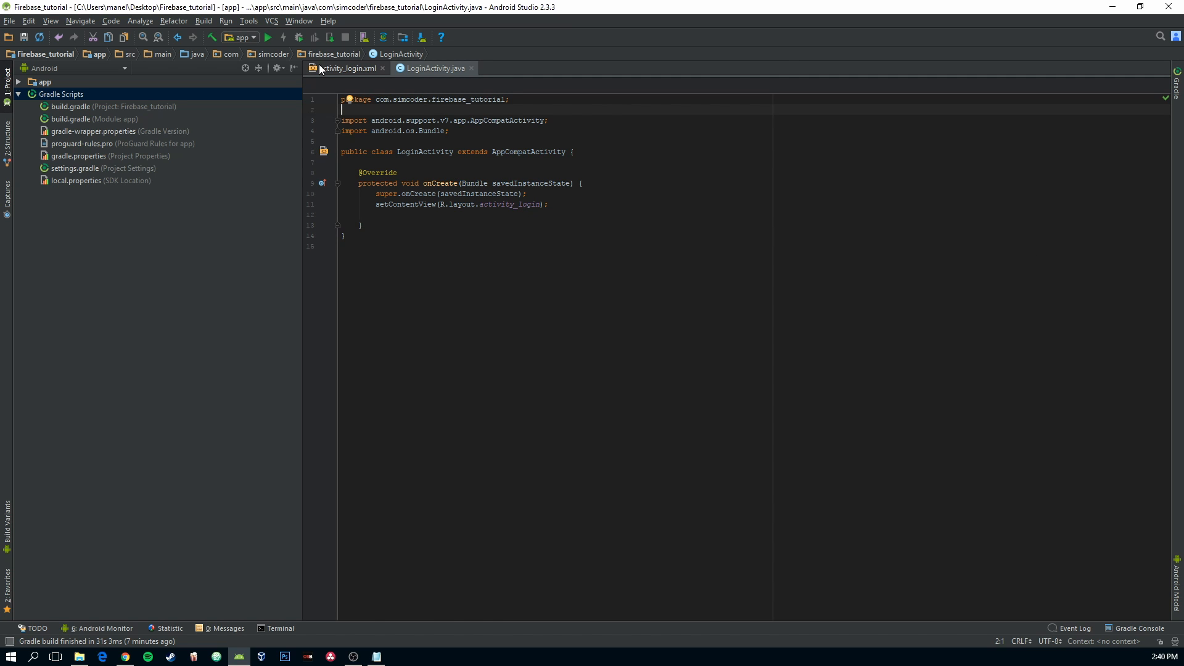
{"action": "left_click", "coordinate": [348, 68]}
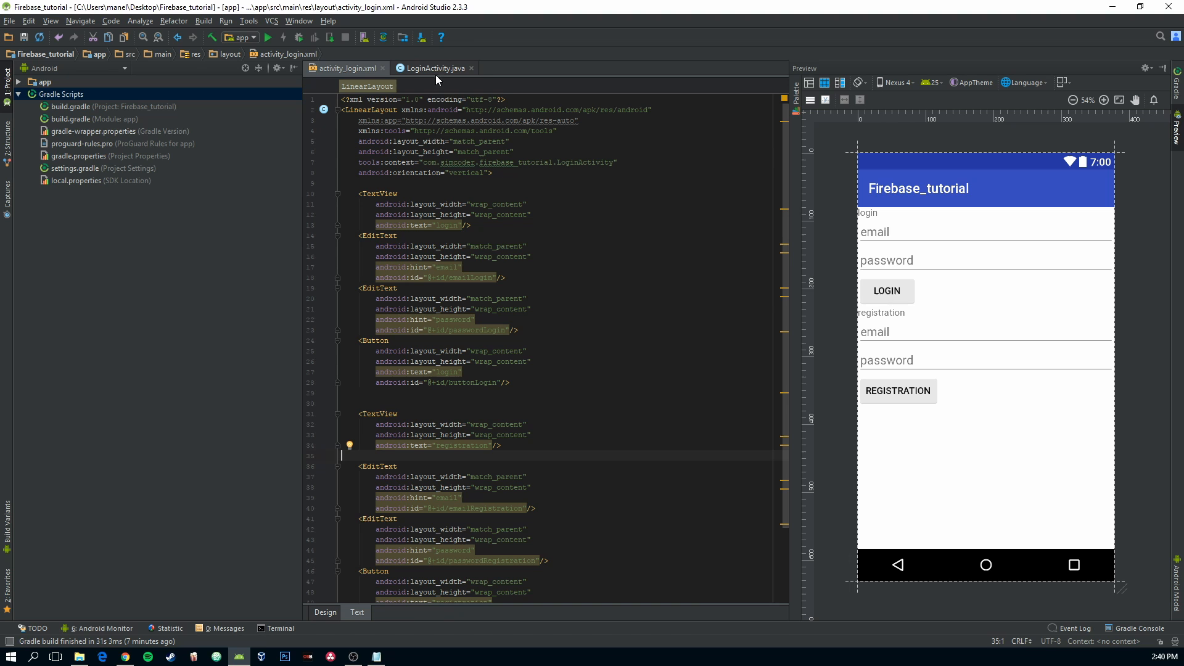
{"action": "mouse_move", "coordinate": [434, 68]}
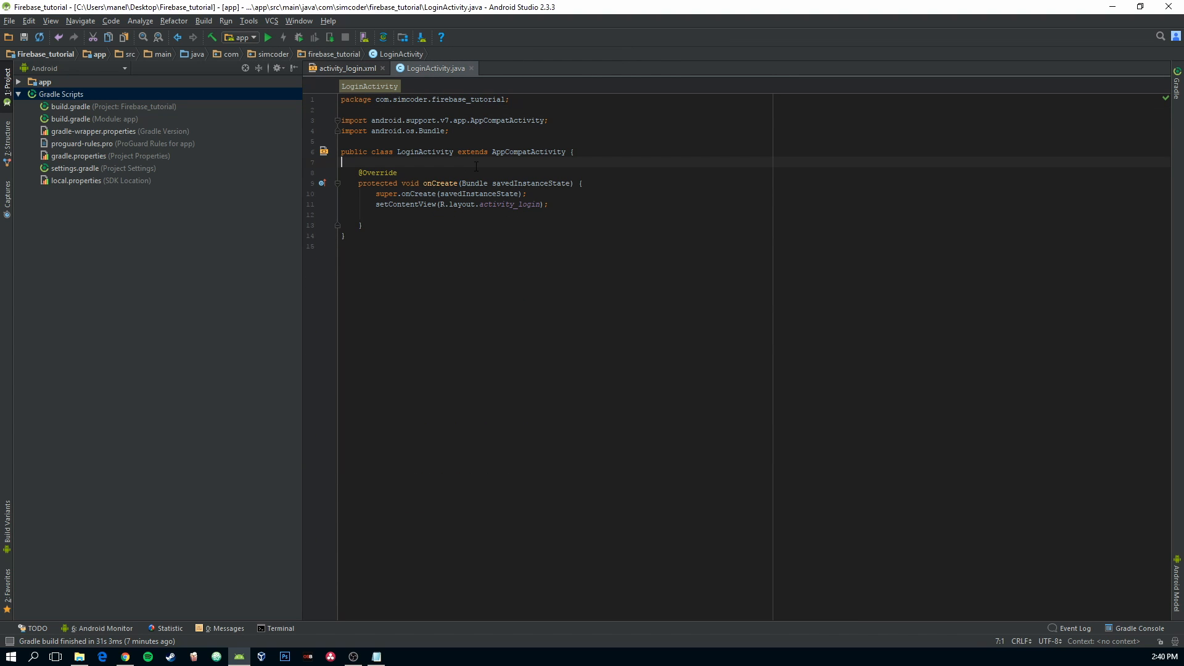
{"action": "type", "text": "private"}
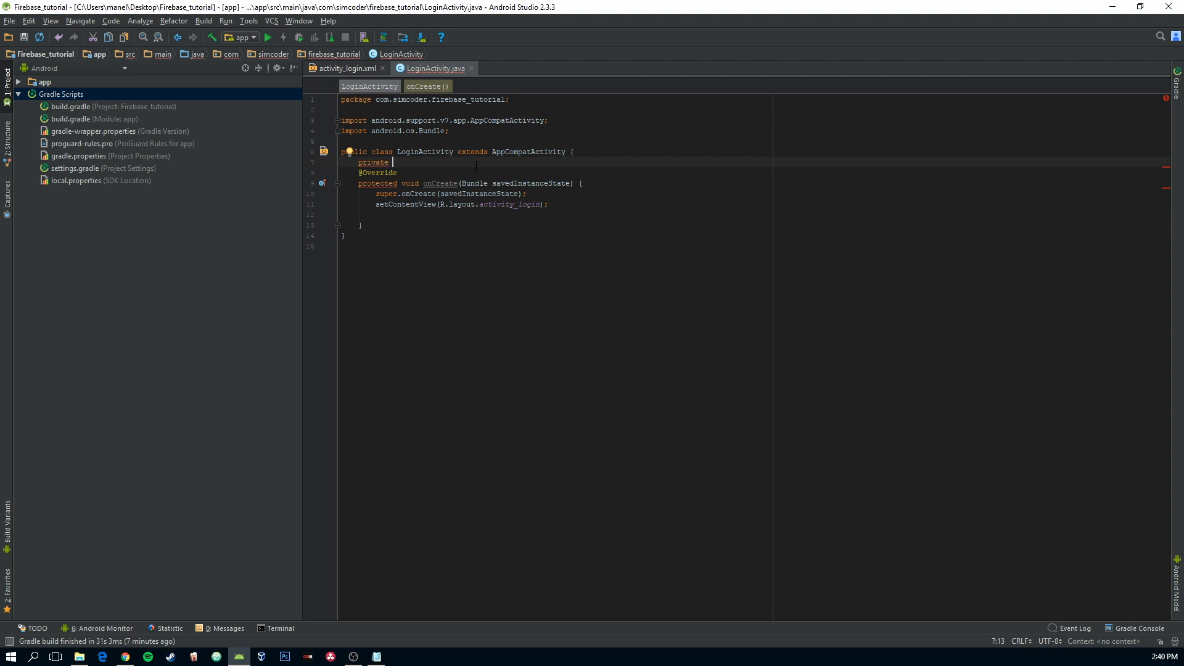
{"action": "type", "text": "EditText m"}
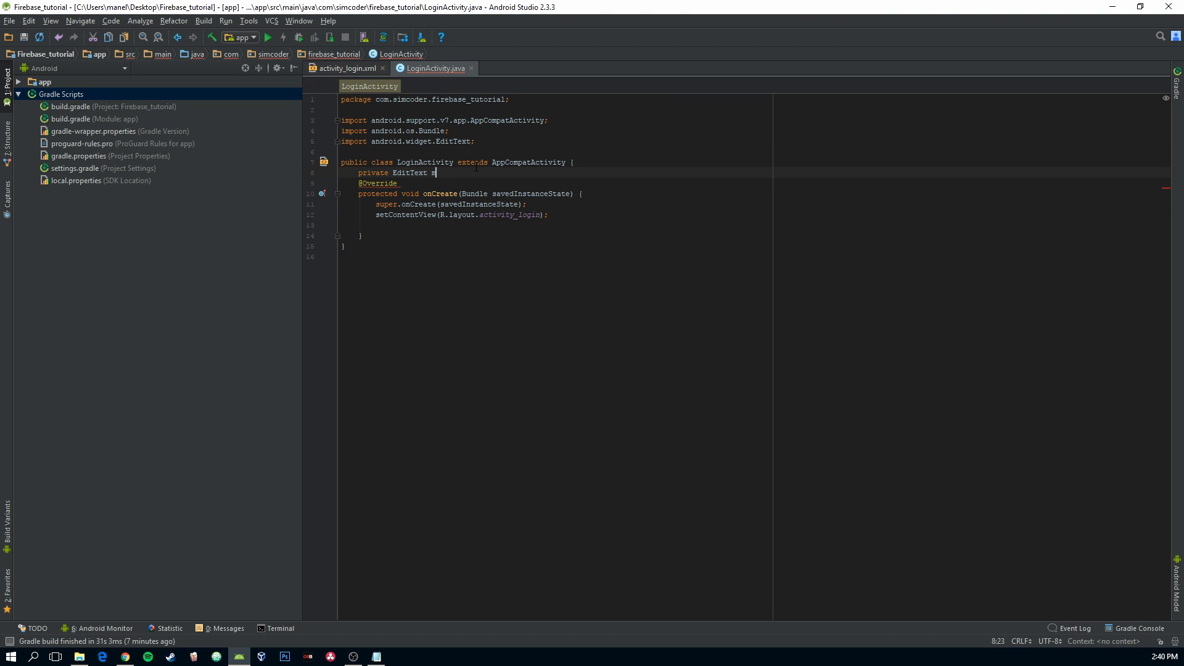
{"action": "type", "text": "em"}
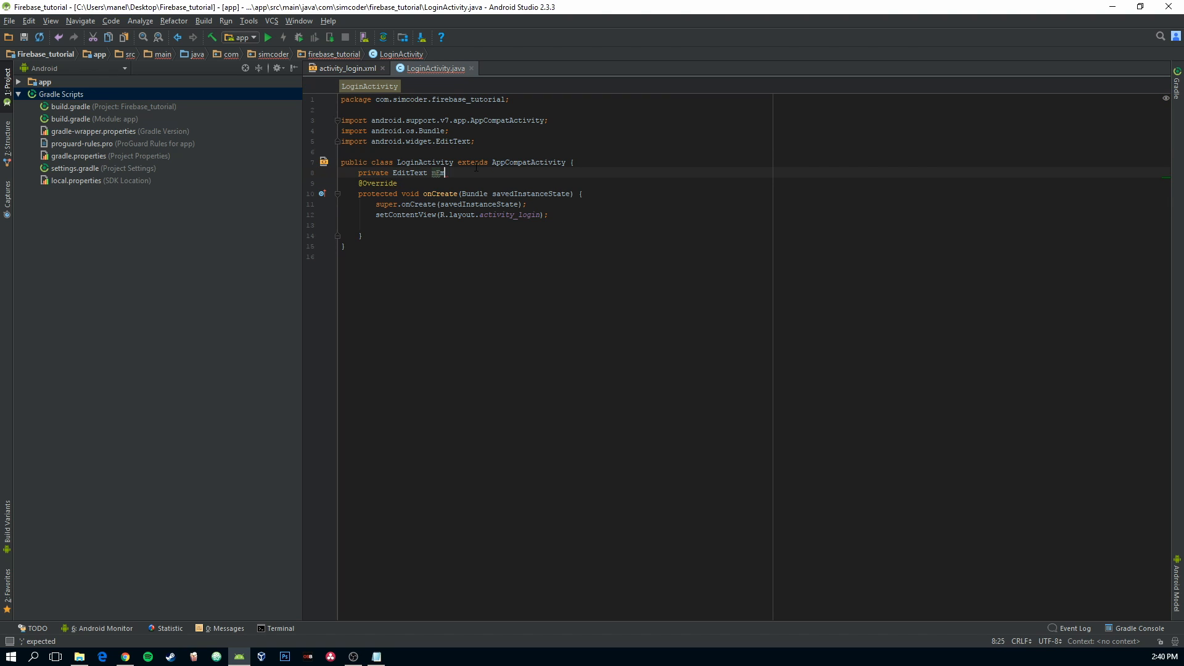
{"action": "type", "text": "mEmailLogin"}
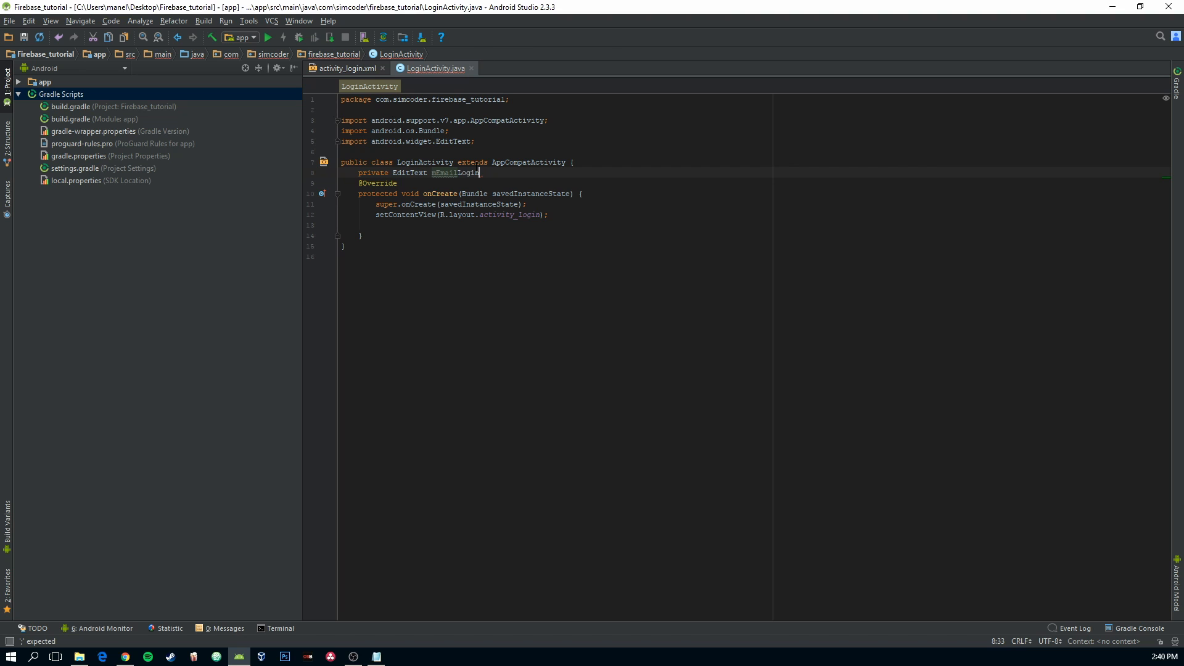
{"action": "type", "text": ","}
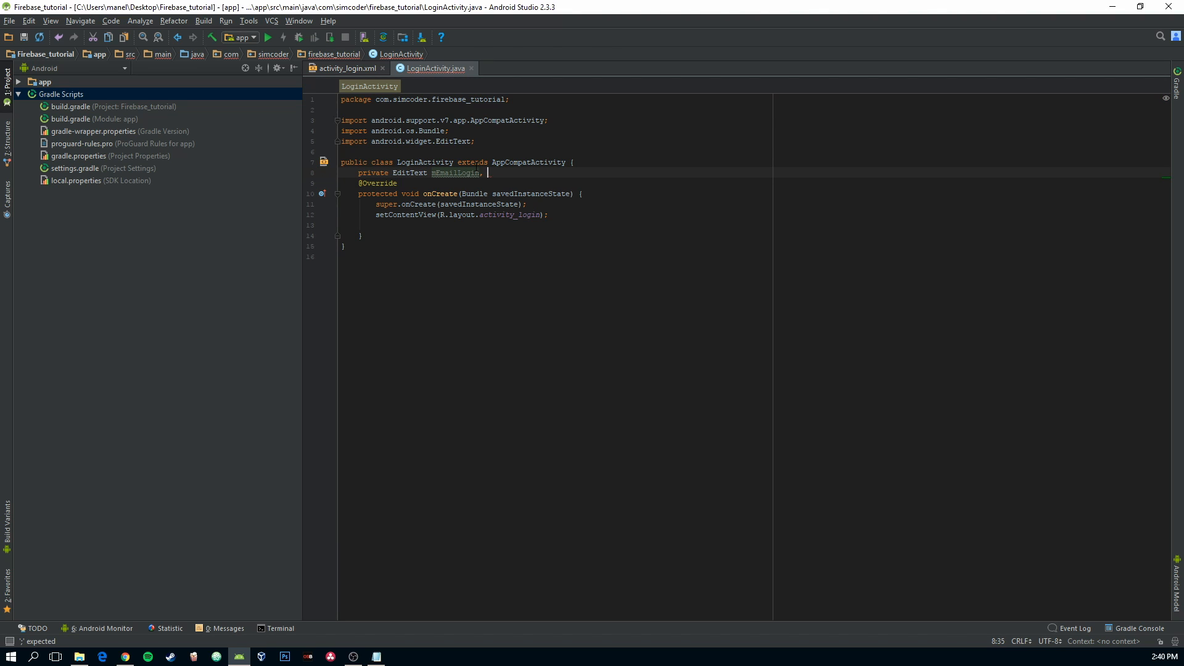
{"action": "type", "text": "mPassword"}
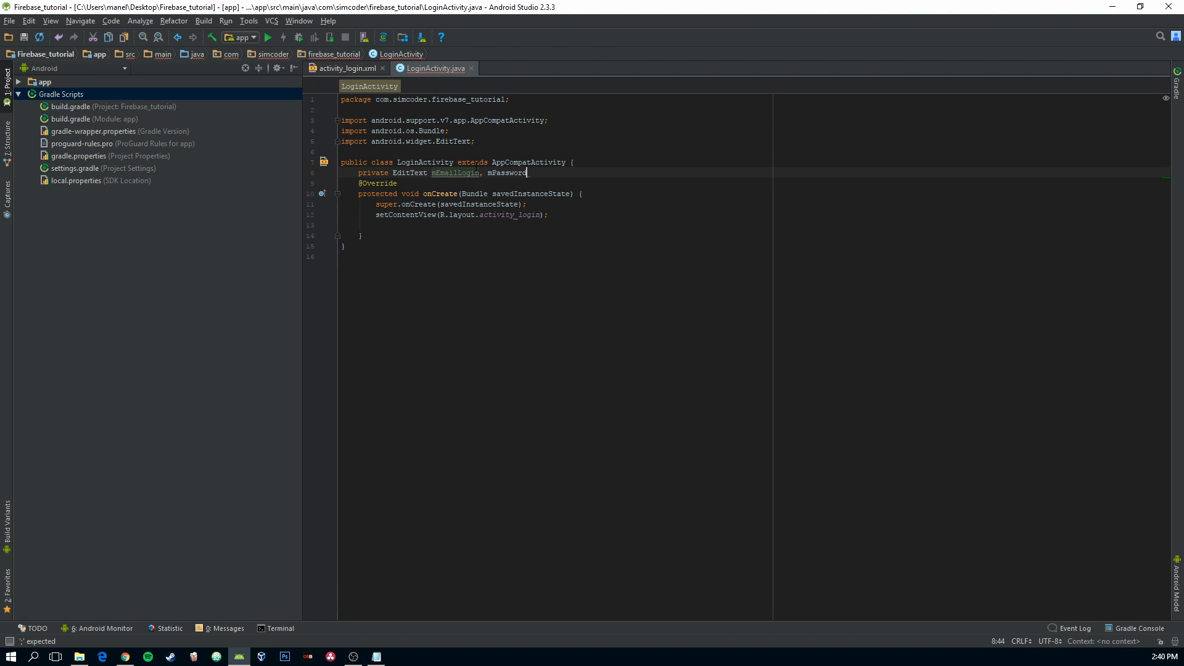
{"action": "type", "text": "Login"}
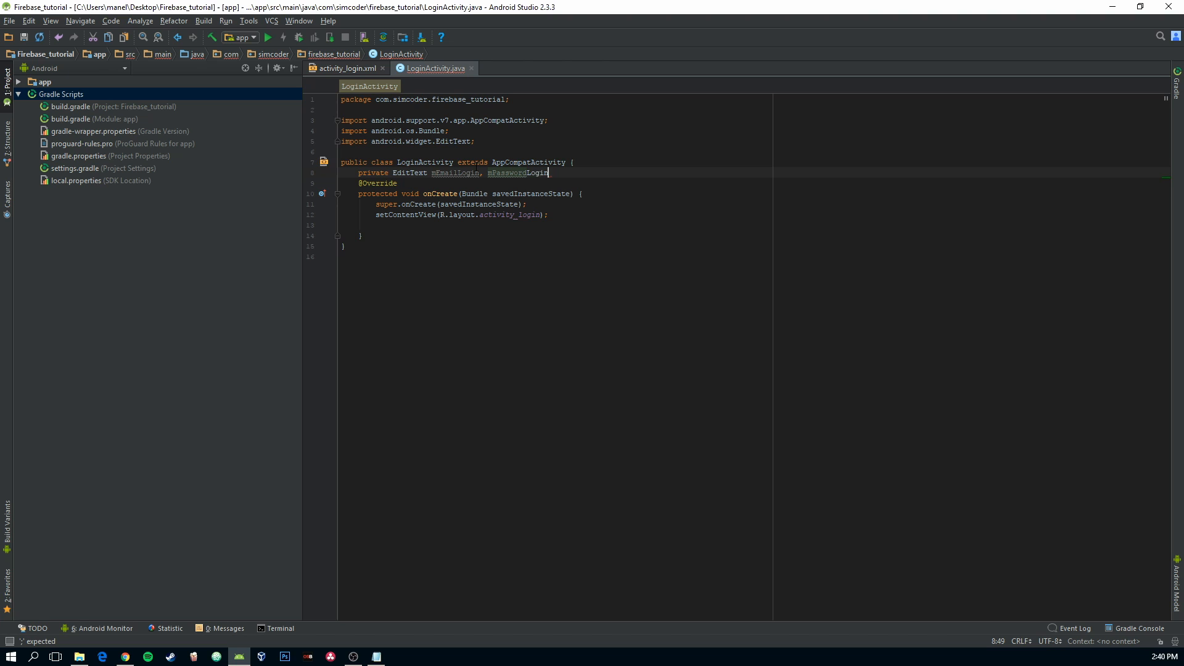
Extend the EditText declaration with mEmailRegistration and mPasswordRegistration.
{"action": "key", "text": "enter"}
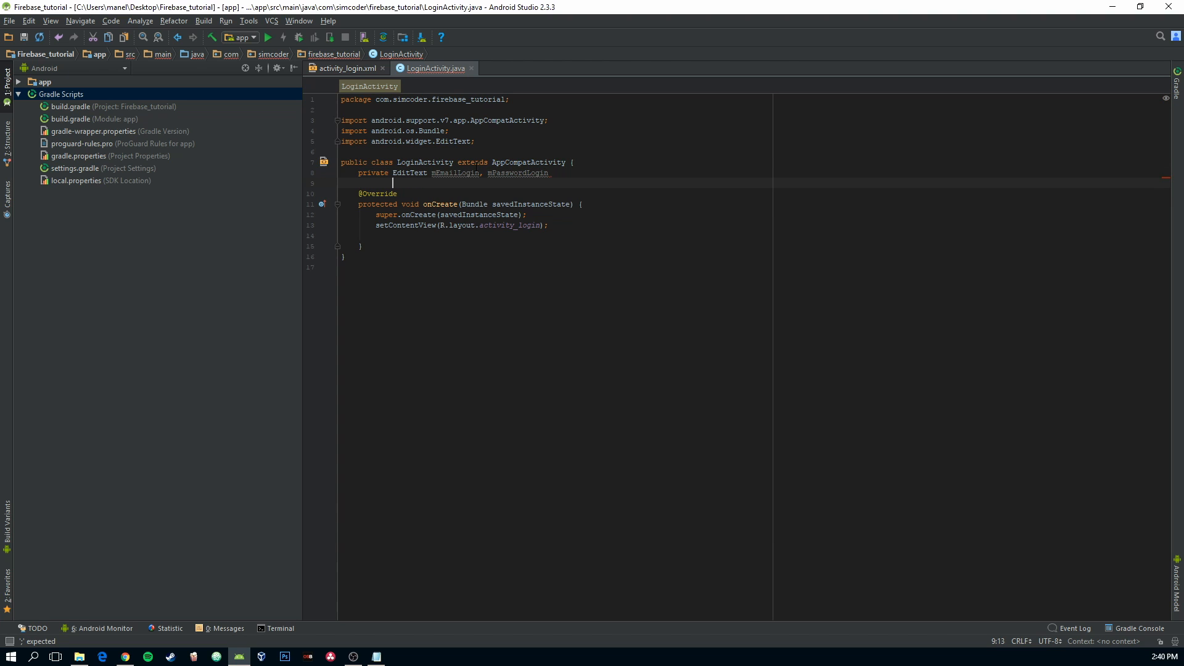
{"action": "type", "text": ","}
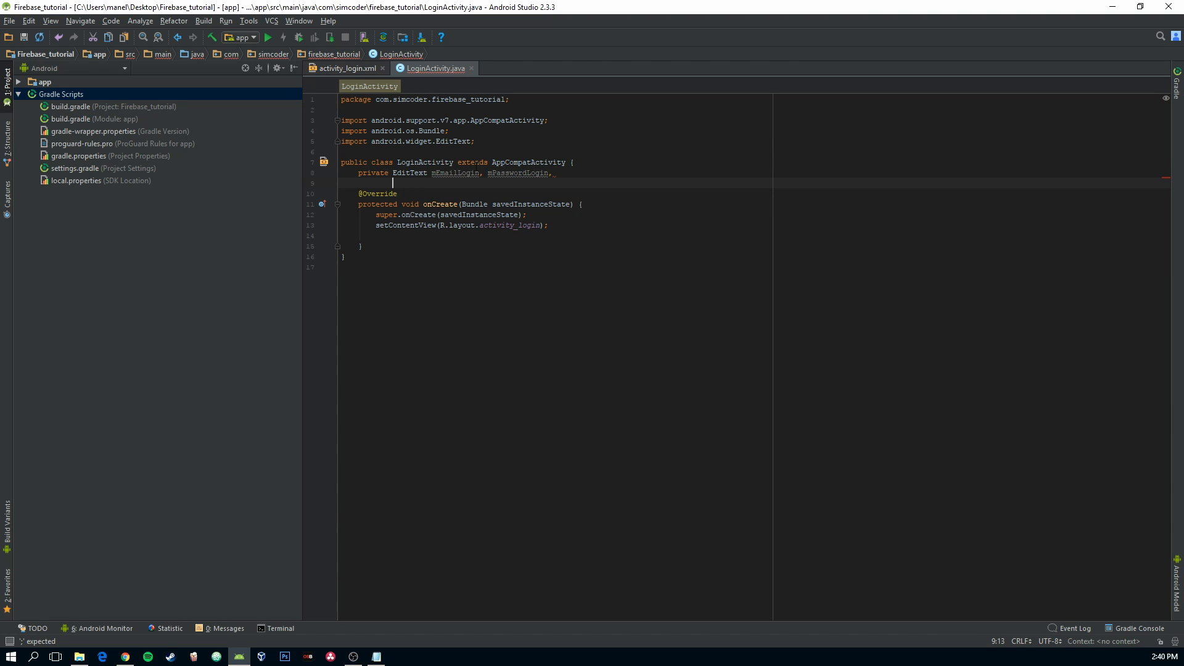
{"action": "type", "text": "m"}
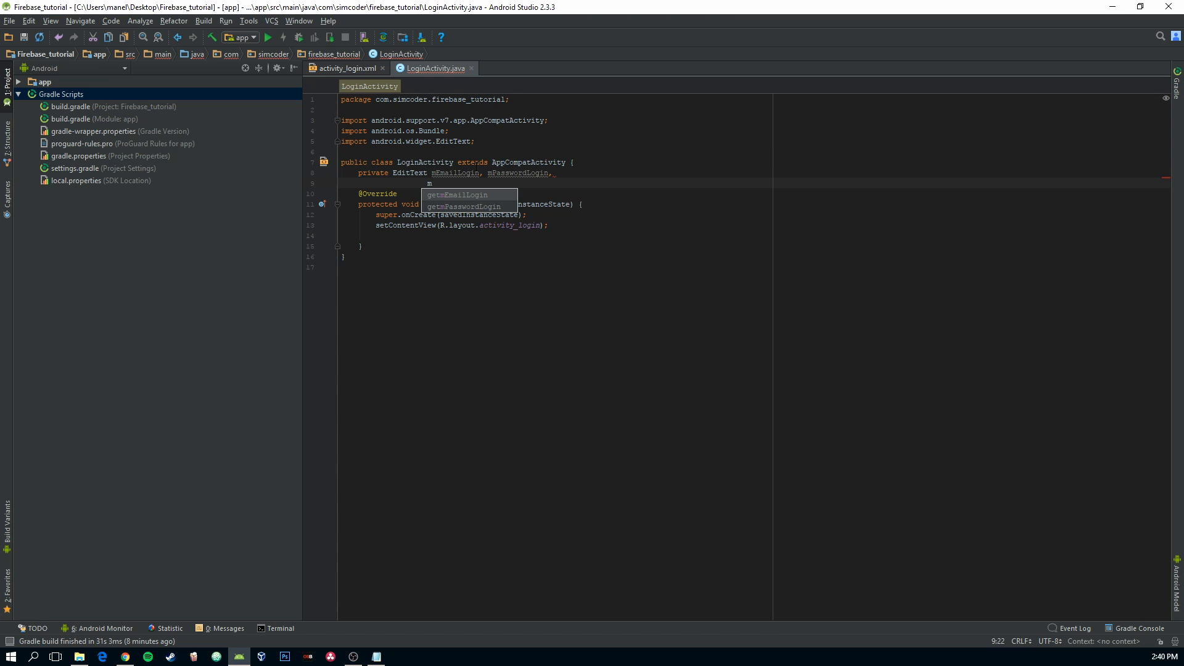
{"action": "type", "text": "EmailRegistra"}
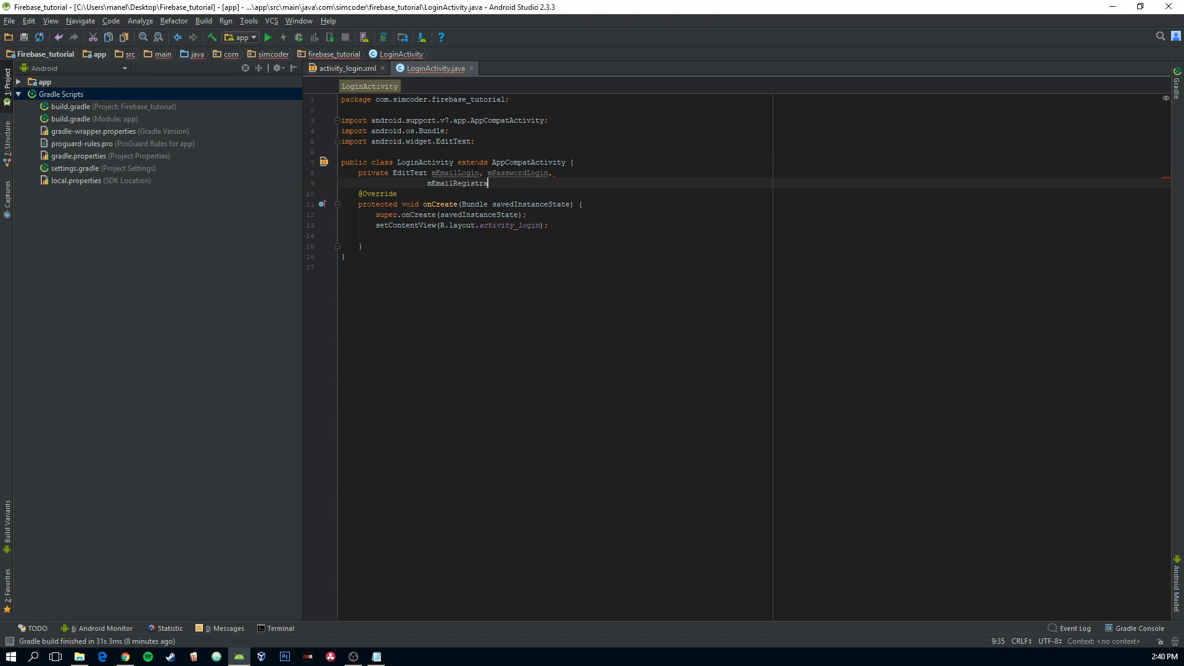
{"action": "type", "text": "tion,"}
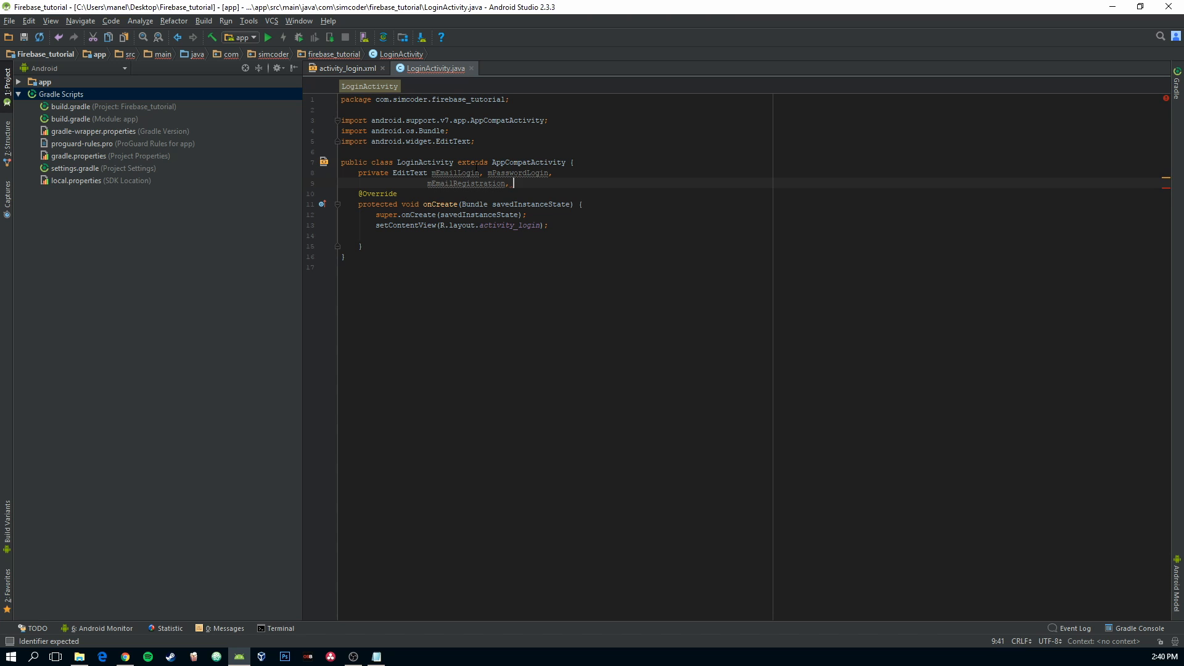
{"action": "type", "text": "mPassr"}
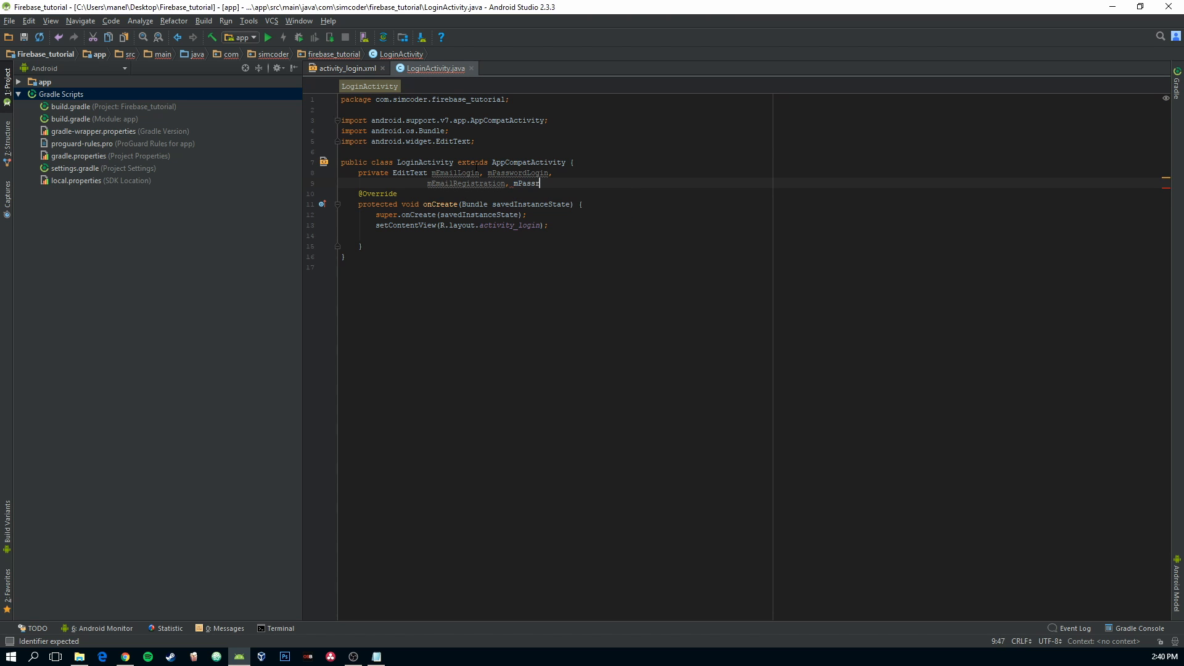
{"action": "key", "text": "BackSpace"}
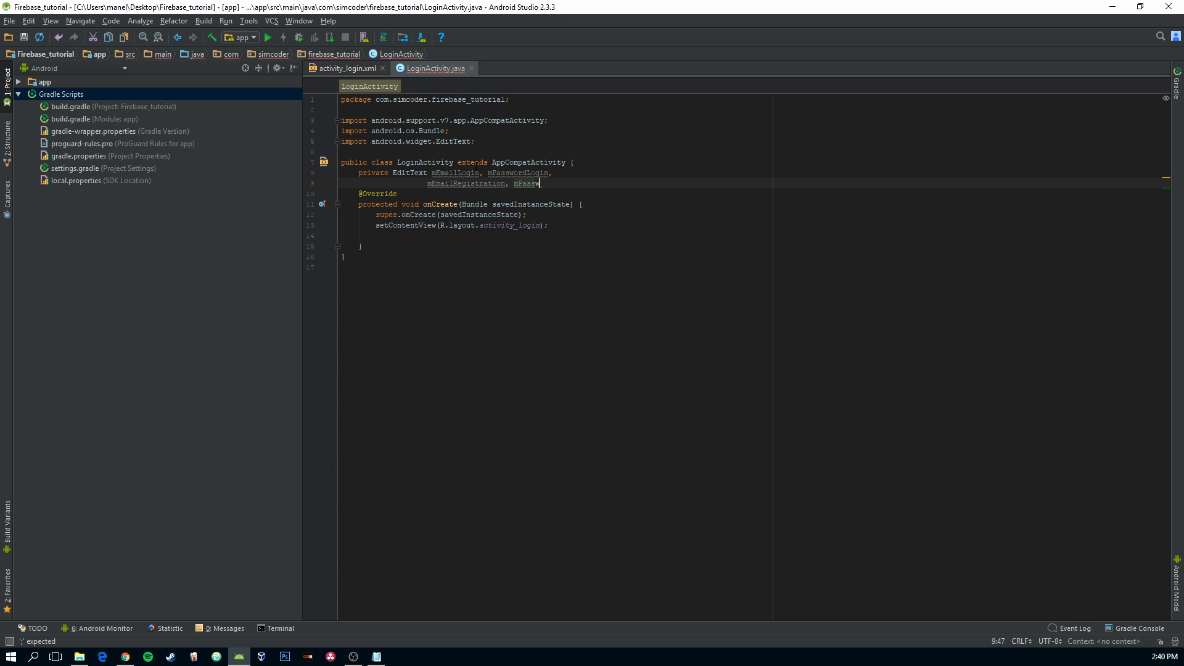
{"action": "type", "text": "wordRegist"}
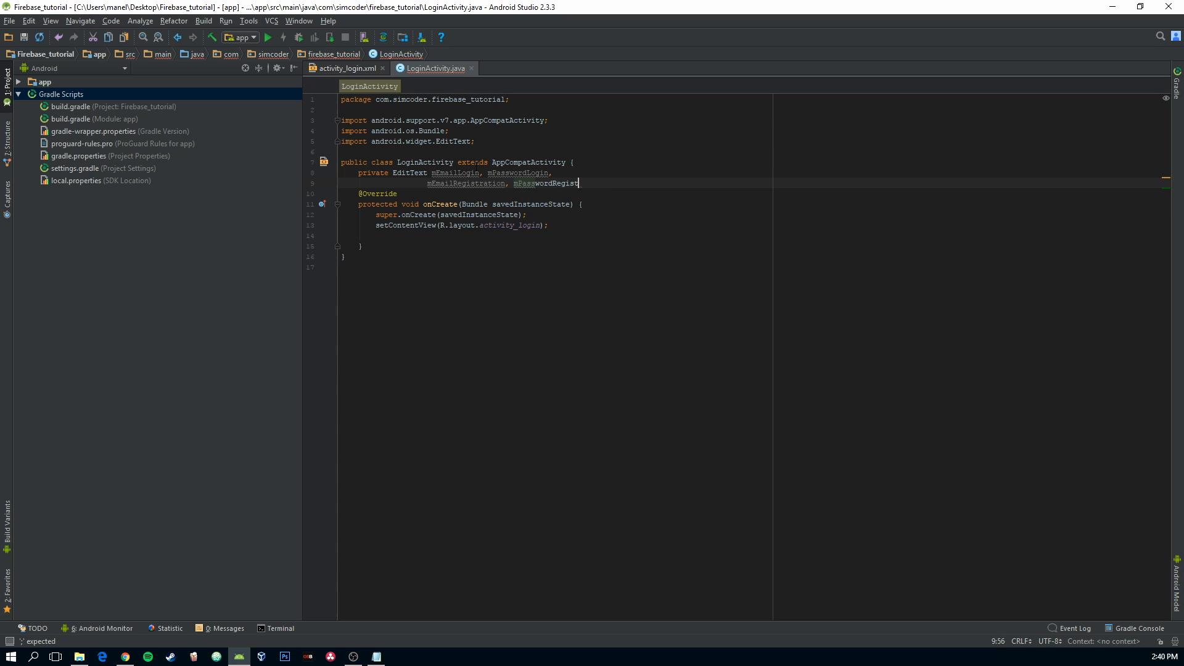
{"action": "type", "text": "ration;"}
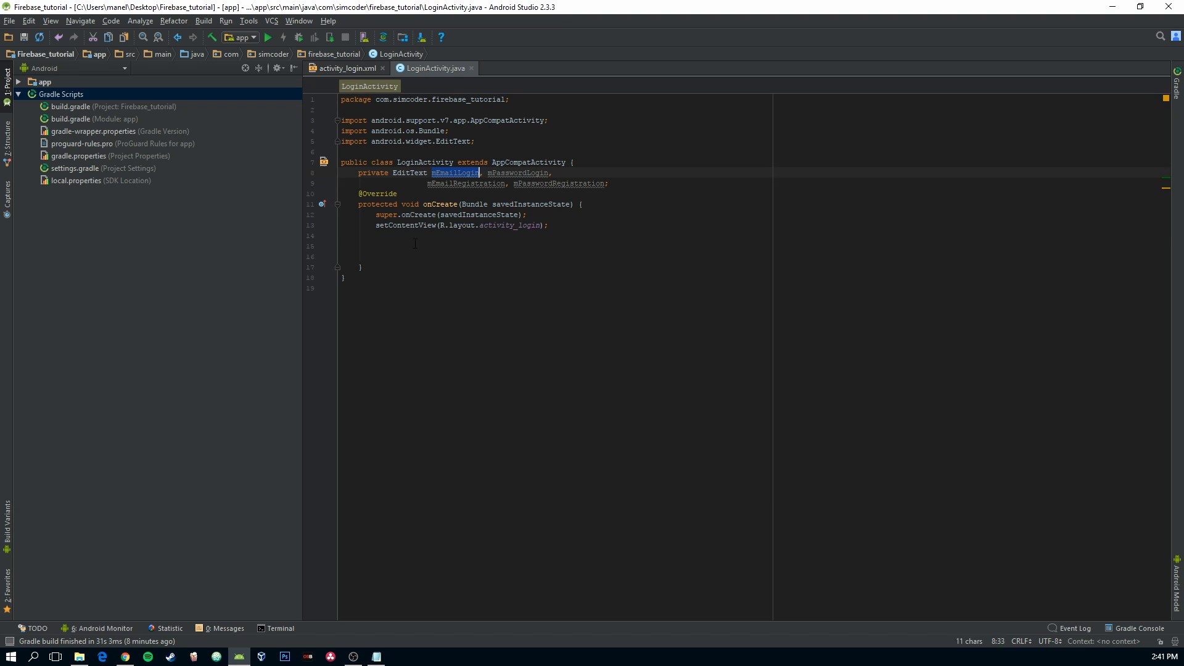
Assign mEmailLogin and the other three EditText fields via (EditText) findViewById(R.id...) in onCreate.
{"action": "type", "text": "mEmailLogin = ("}
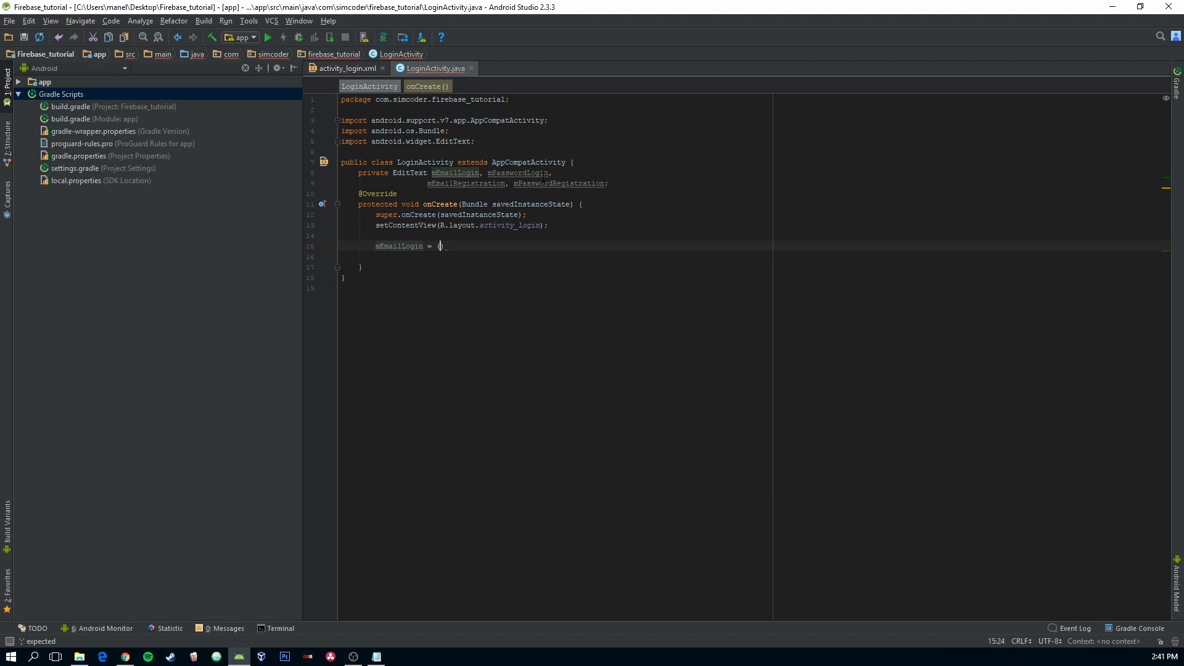
{"action": "type", "text": "(edi"}
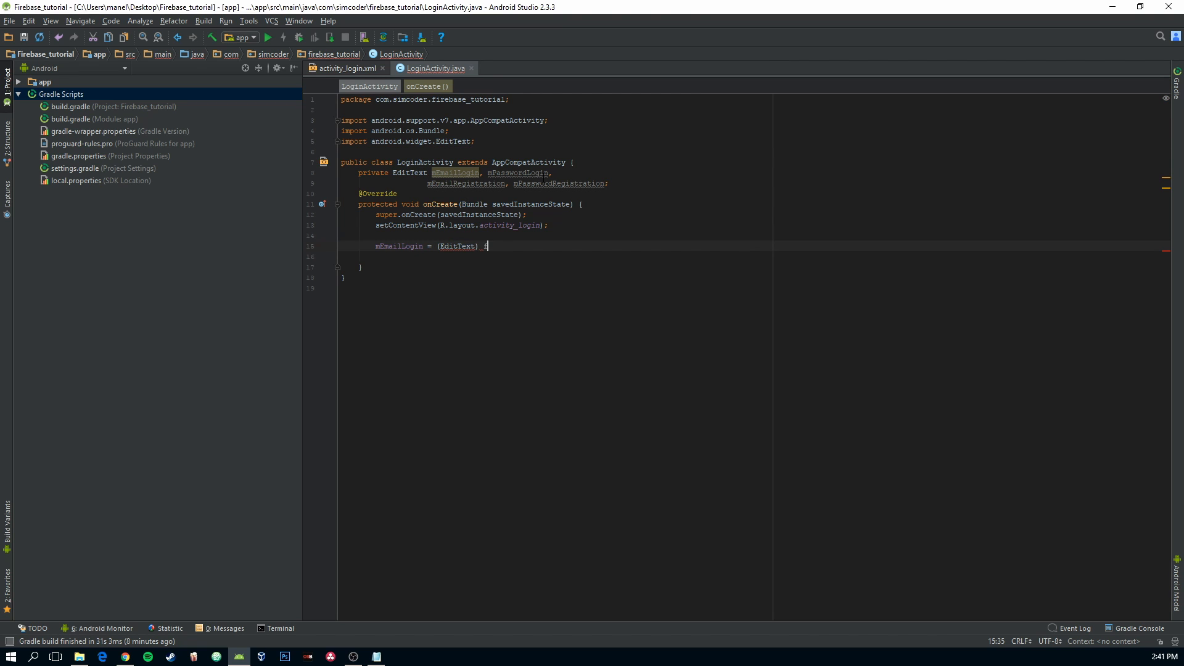
{"action": "type", "text": "findViewById(R.id.emailLogin);"}
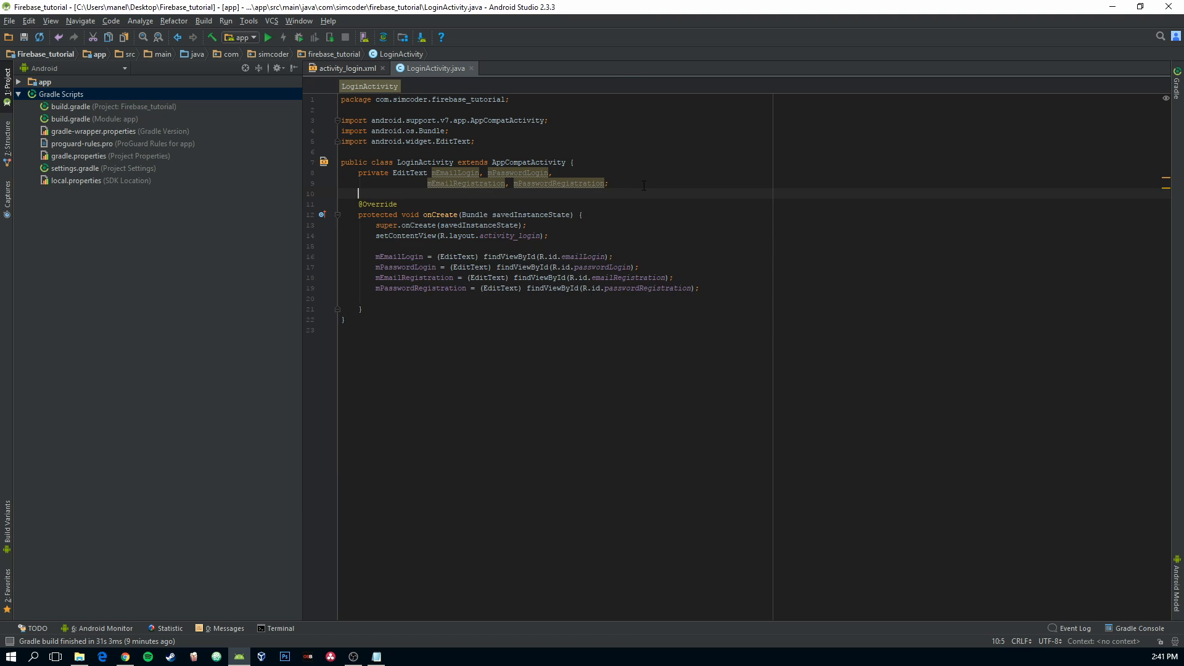
Declare Button fields mButtonLogin and mButtonRegistration and bind them to buttonLogin and buttonRegistration.
{"action": "type", "text": "private Button"}
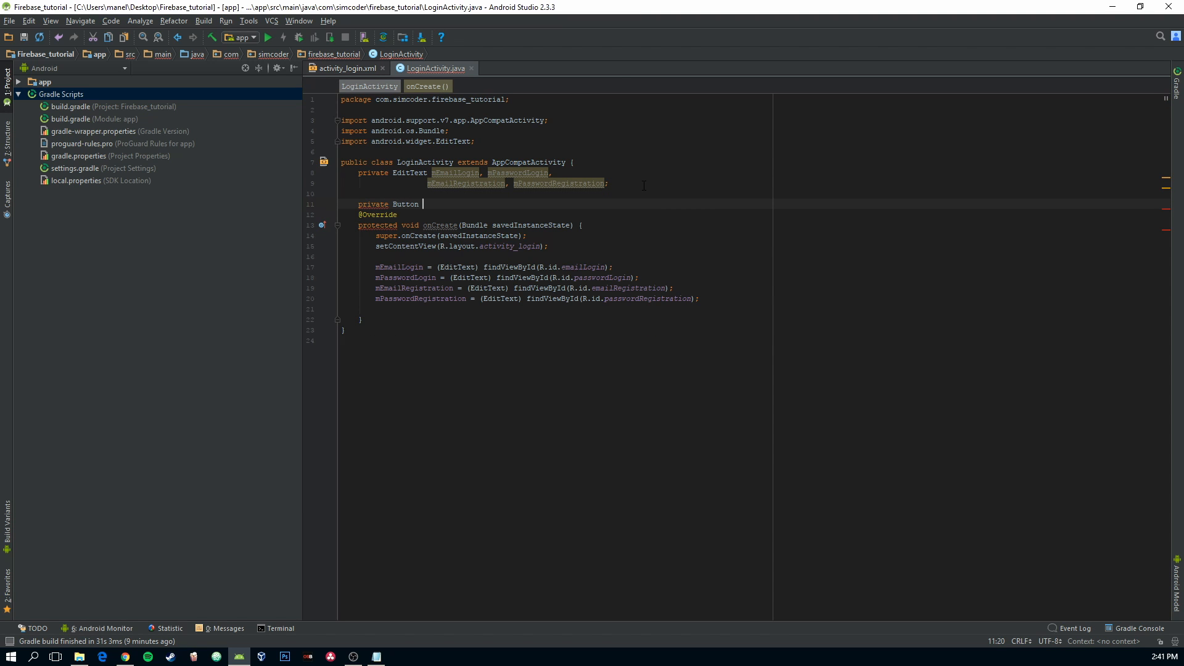
{"action": "type", "text": "mButtonLogi"}
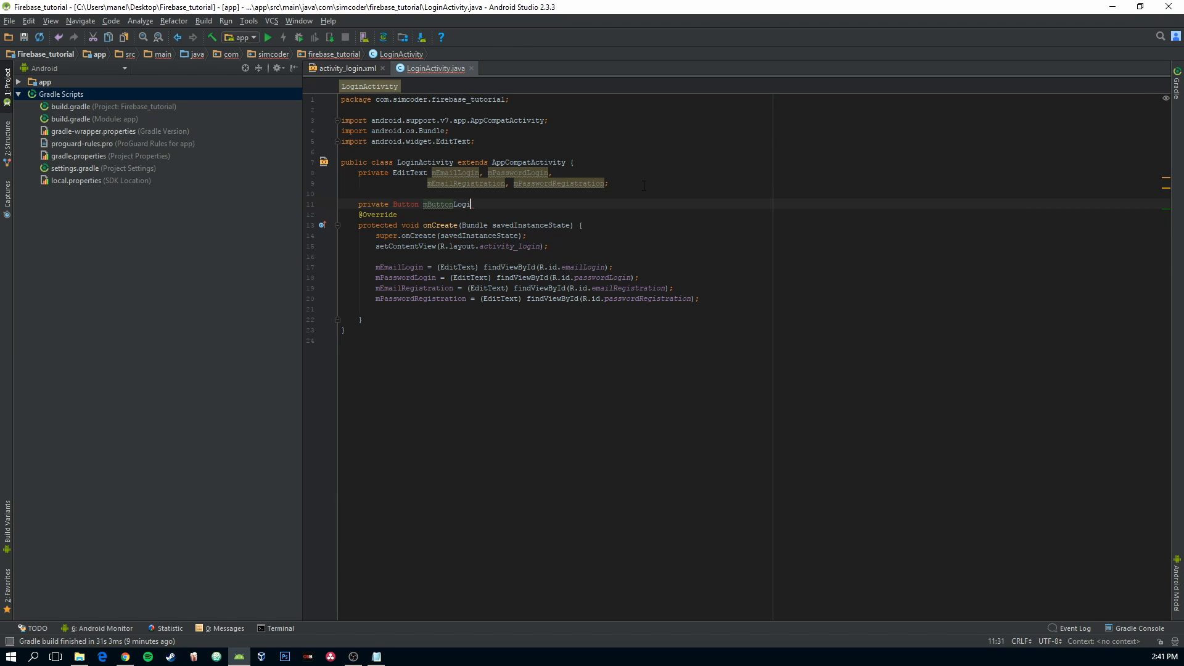
{"action": "type", "text": ", mButto"}
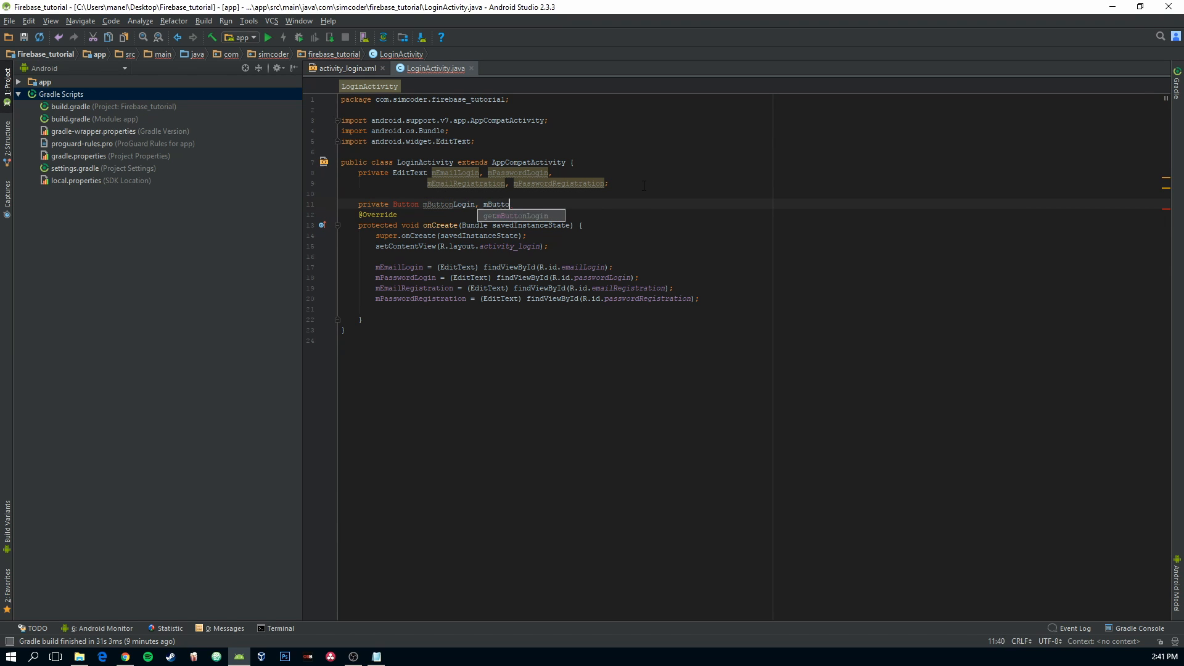
{"action": "type", "text": "nRegist"}
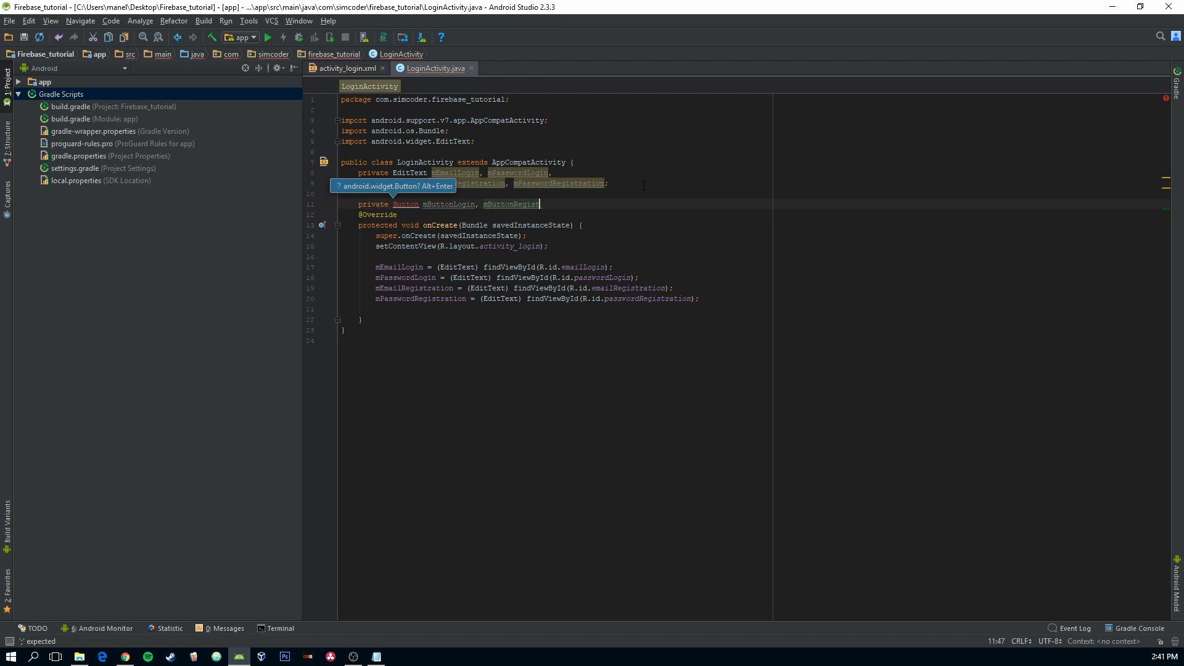
{"action": "type", "text": "ration;"}
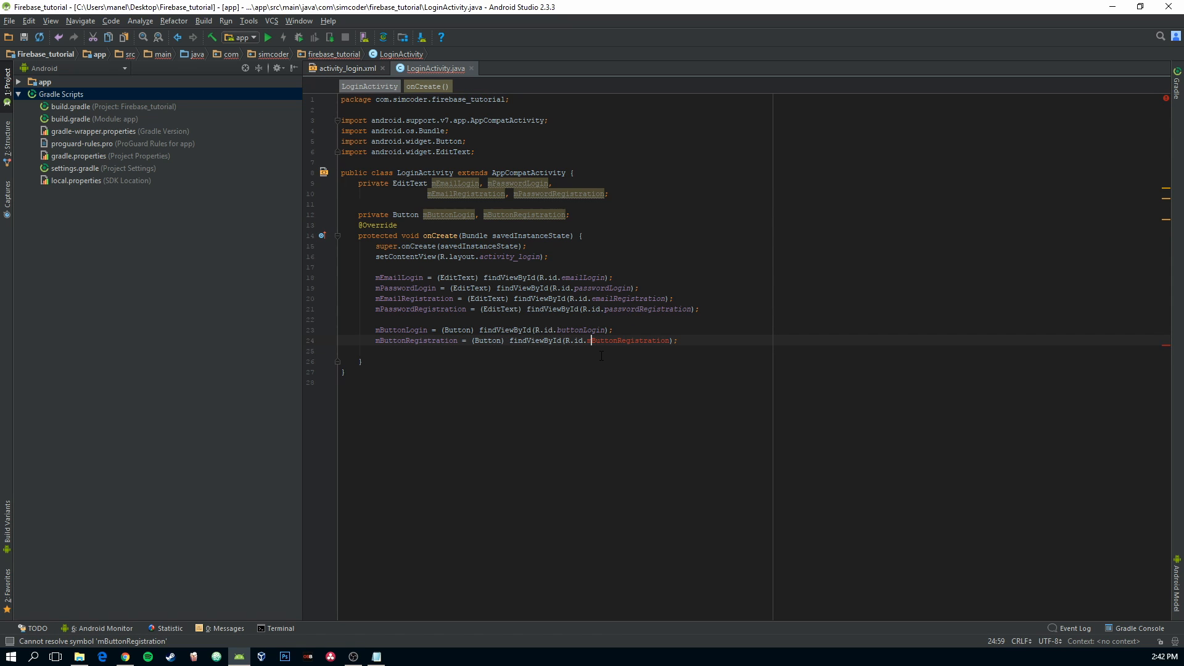
{"action": "type", "text": "buttonRegistration"}
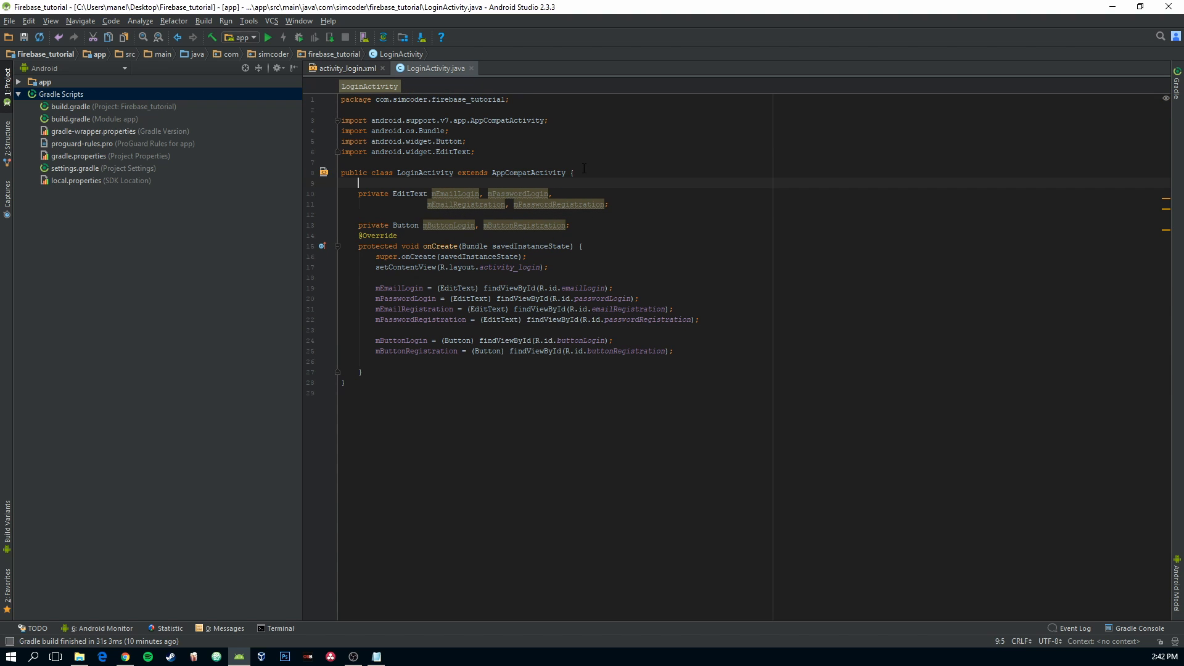
Declare a private FirebaseAuth field named mAuth.
{"action": "type", "text": "private"}
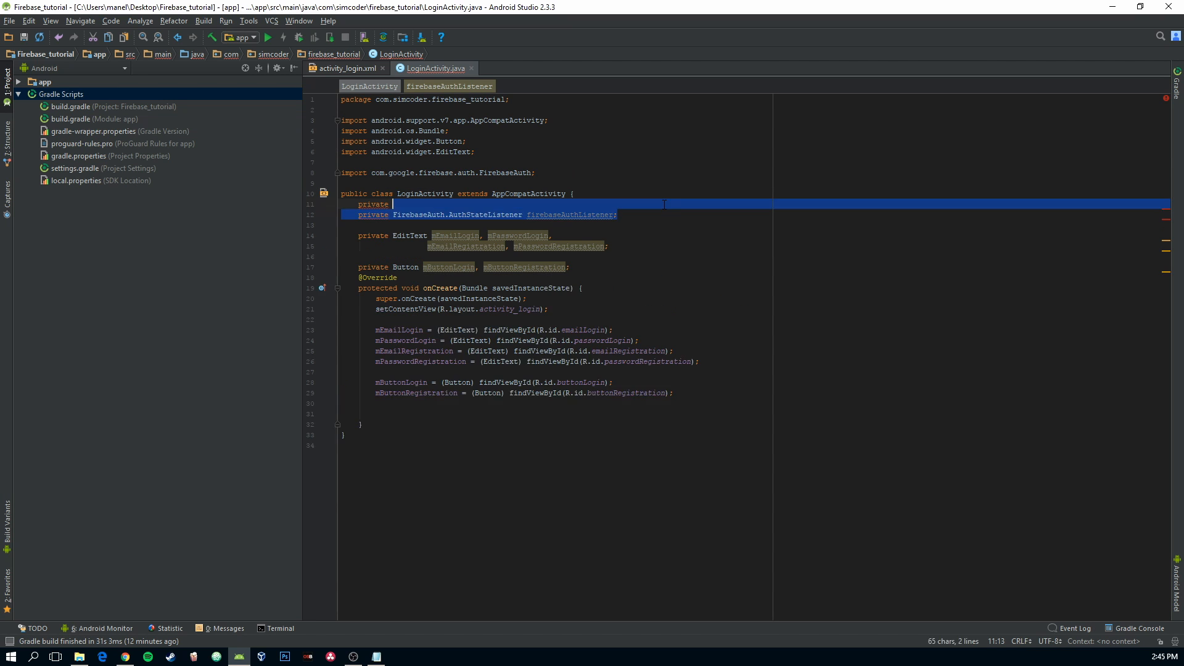
{"action": "type", "text": "Firebas"}
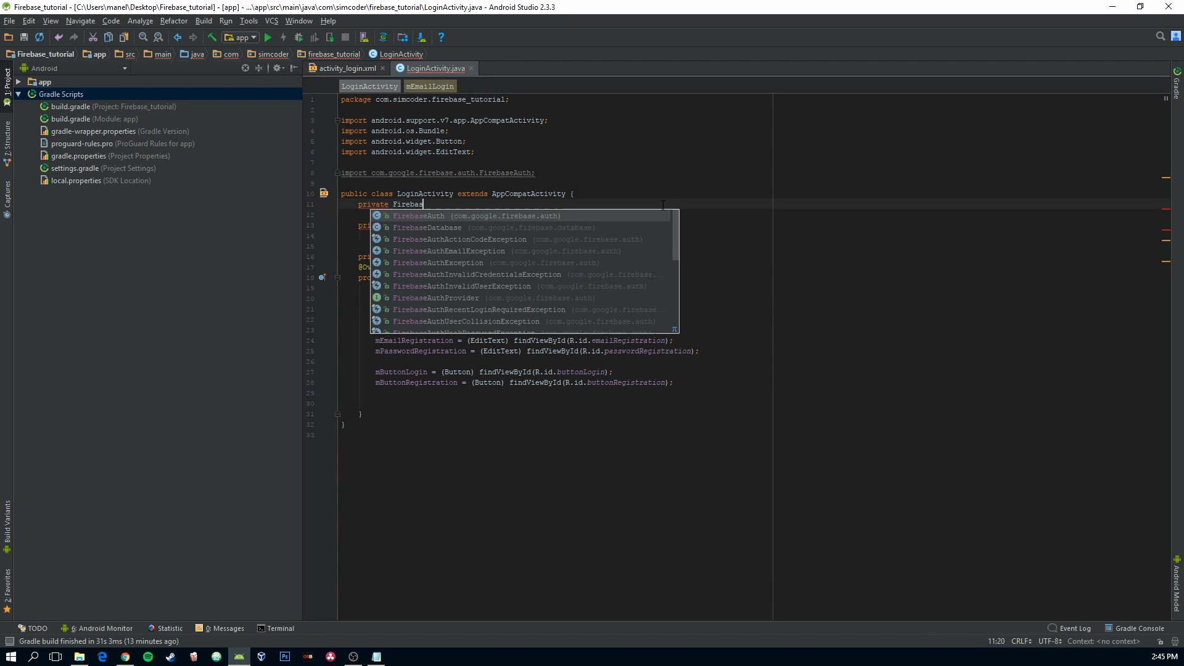
{"action": "type", "text": "eAuth"}
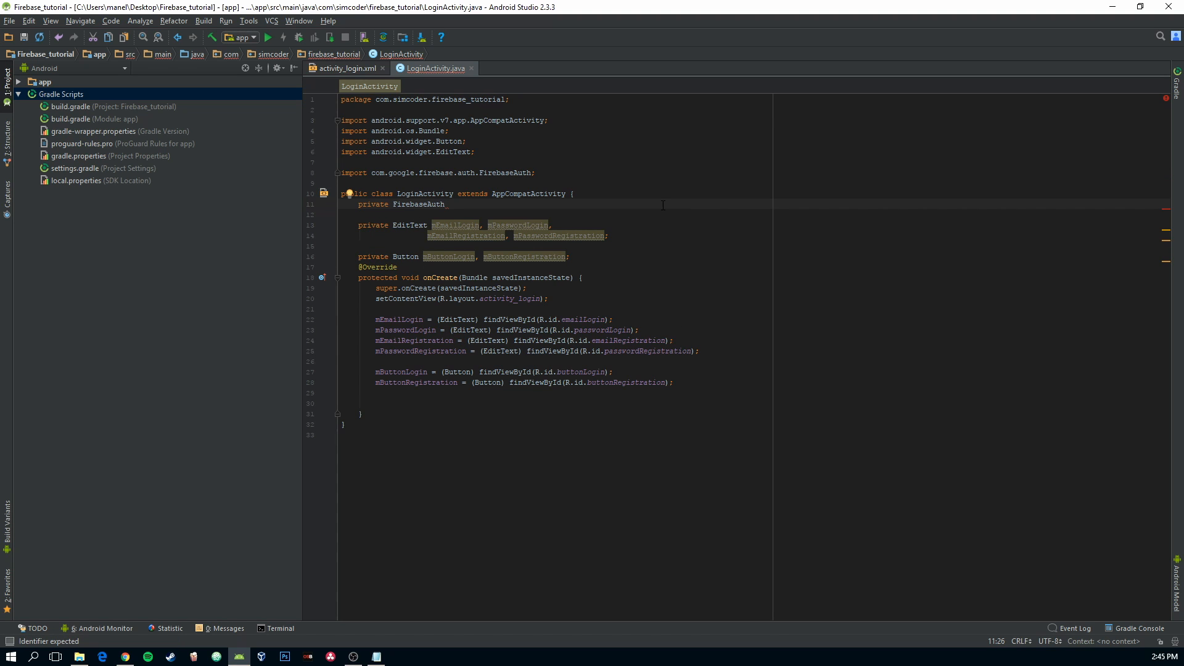
{"action": "type", "text": "mAuth;"}
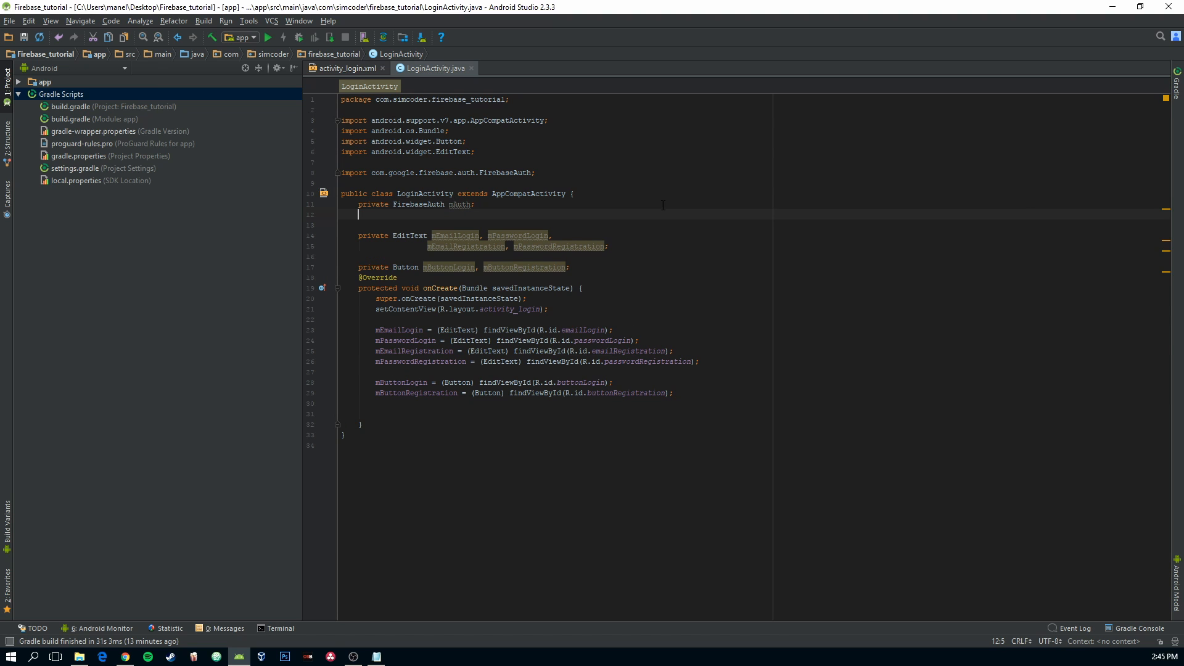
Declare a private FirebaseAuth.AuthStateListener field firebaseAuthListener, removing the stray '='.
{"action": "type", "text": "private"}
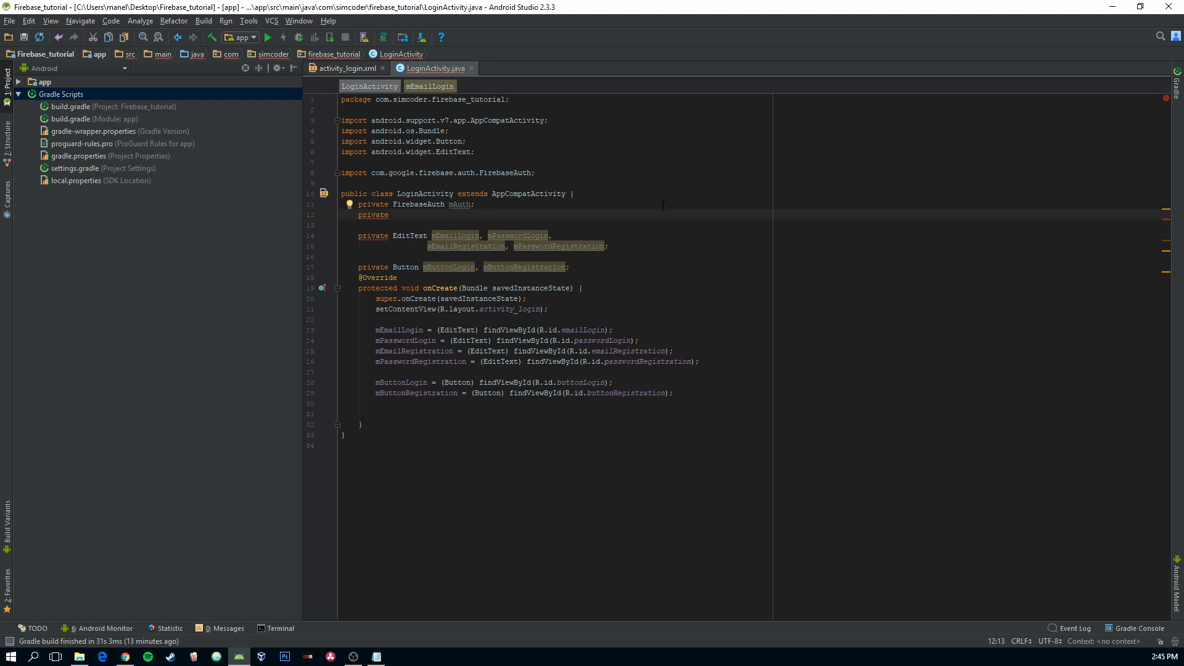
{"action": "type", "text": "Firebase"}
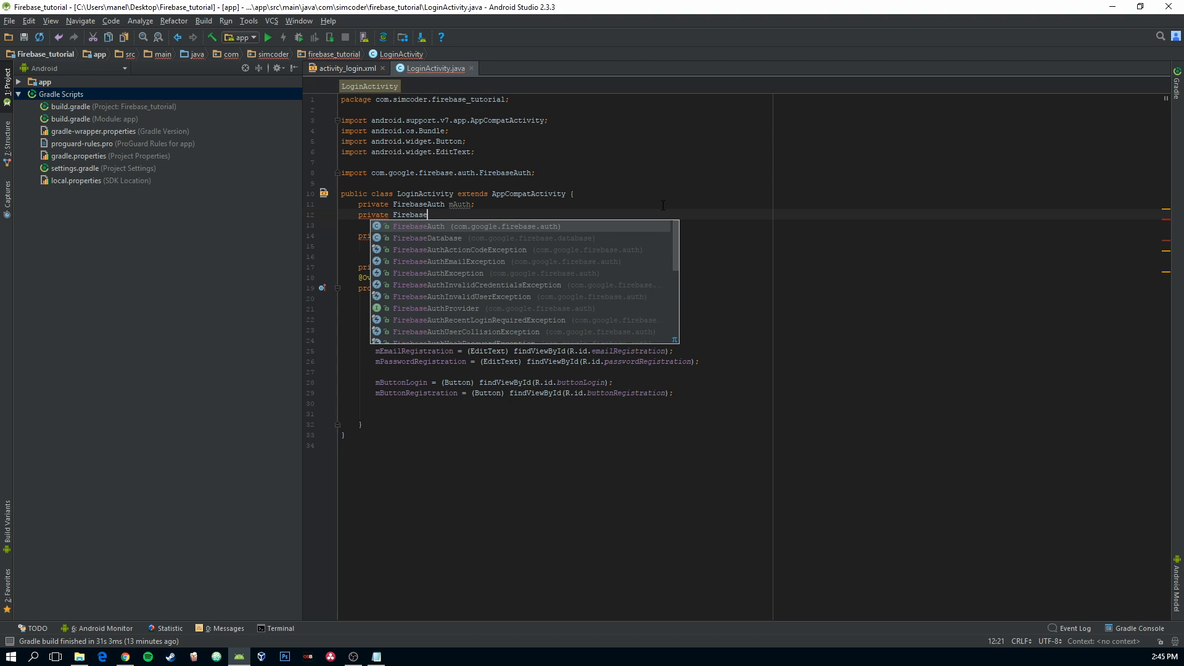
{"action": "type", "text": "."}
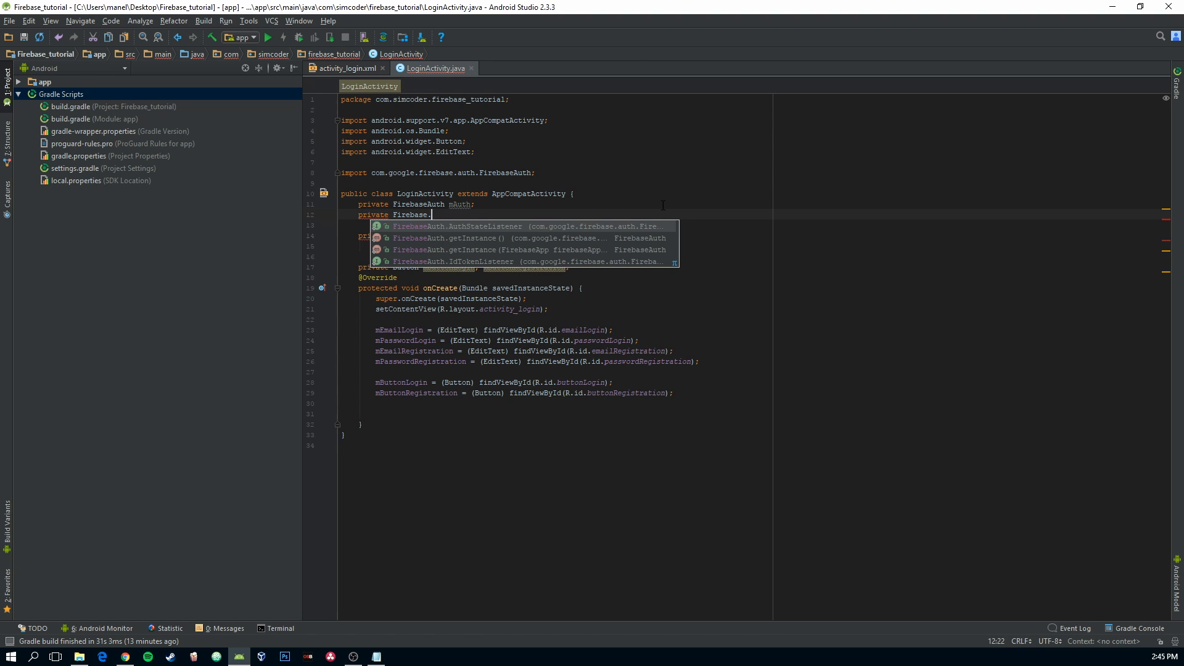
{"action": "type", "text": "Aut"}
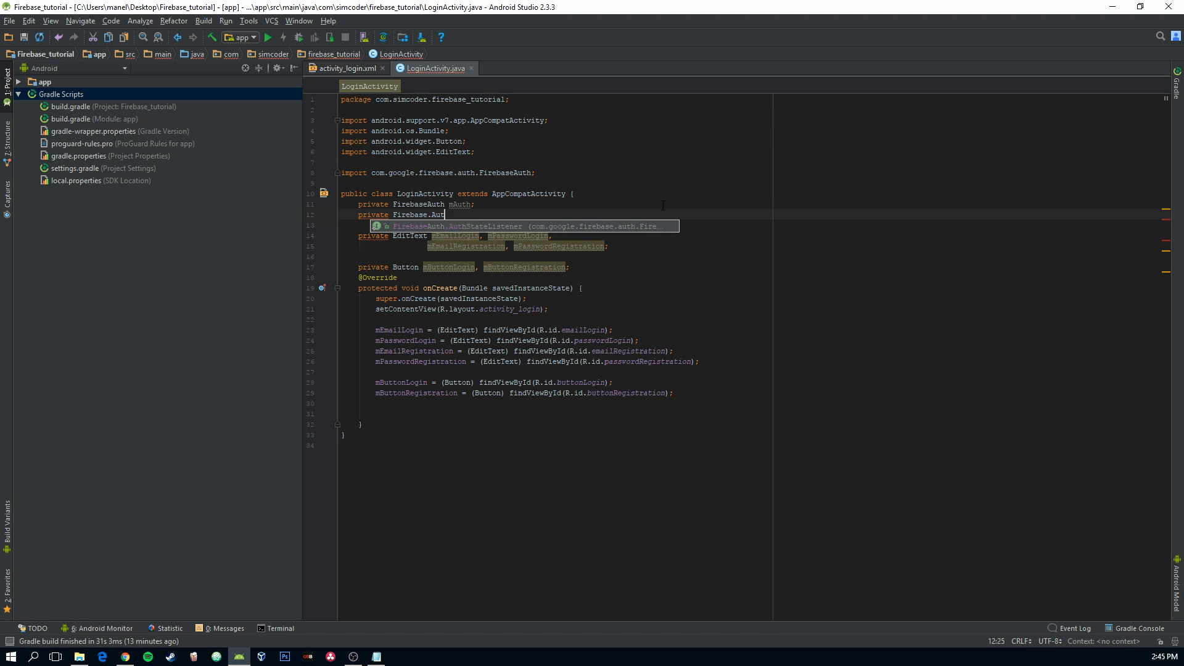
{"action": "type", "text": "h."}
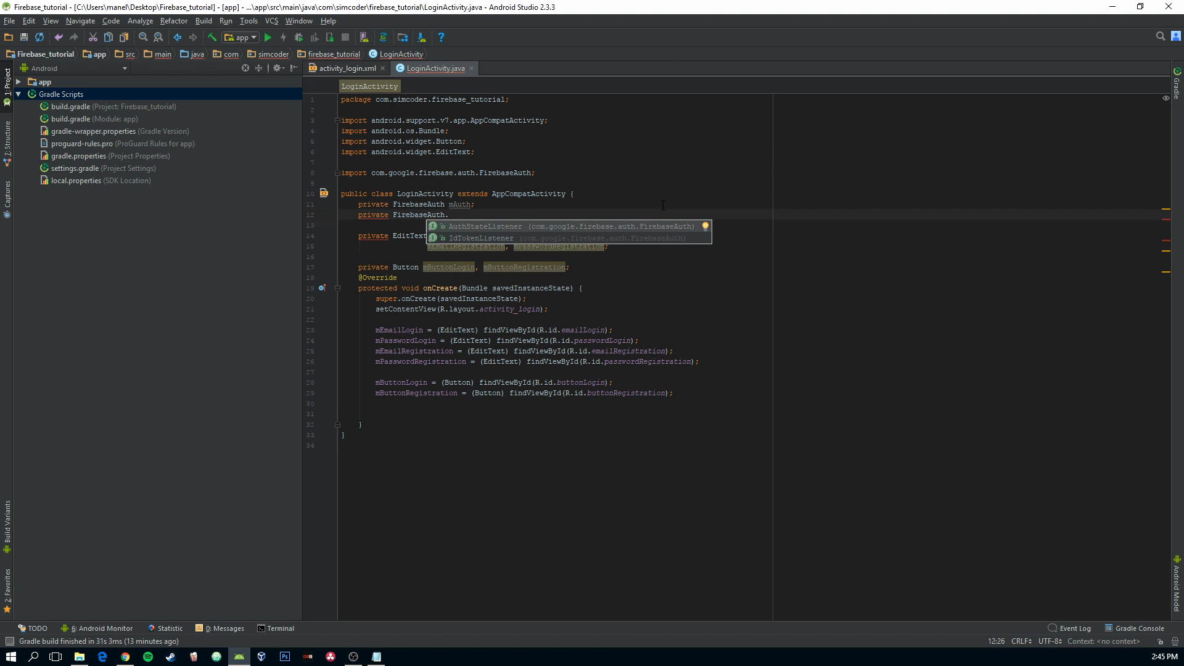
{"action": "type", "text": "AuthStateListener"}
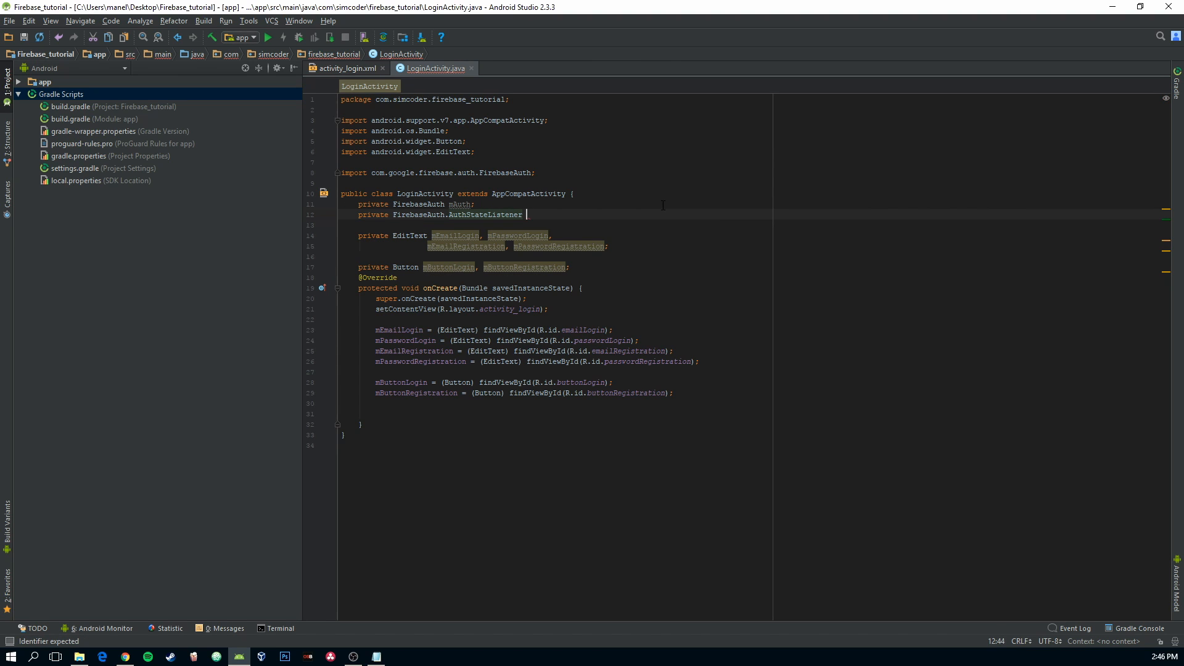
{"action": "type", "text": "="}
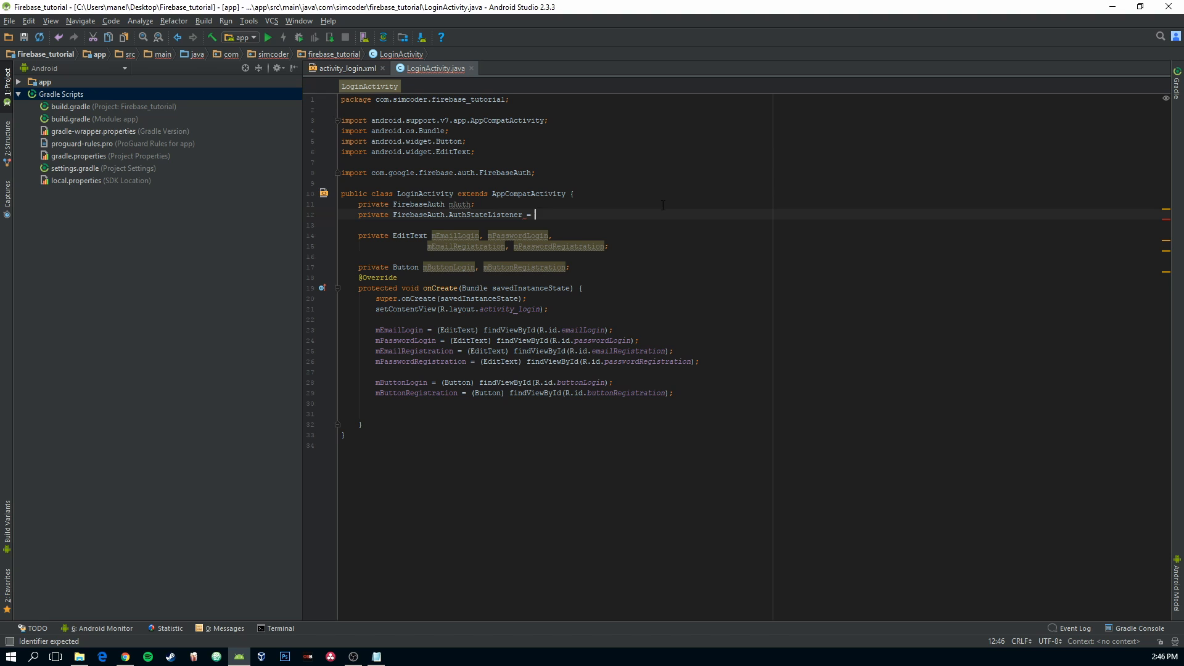
{"action": "type", "text": "fire"}
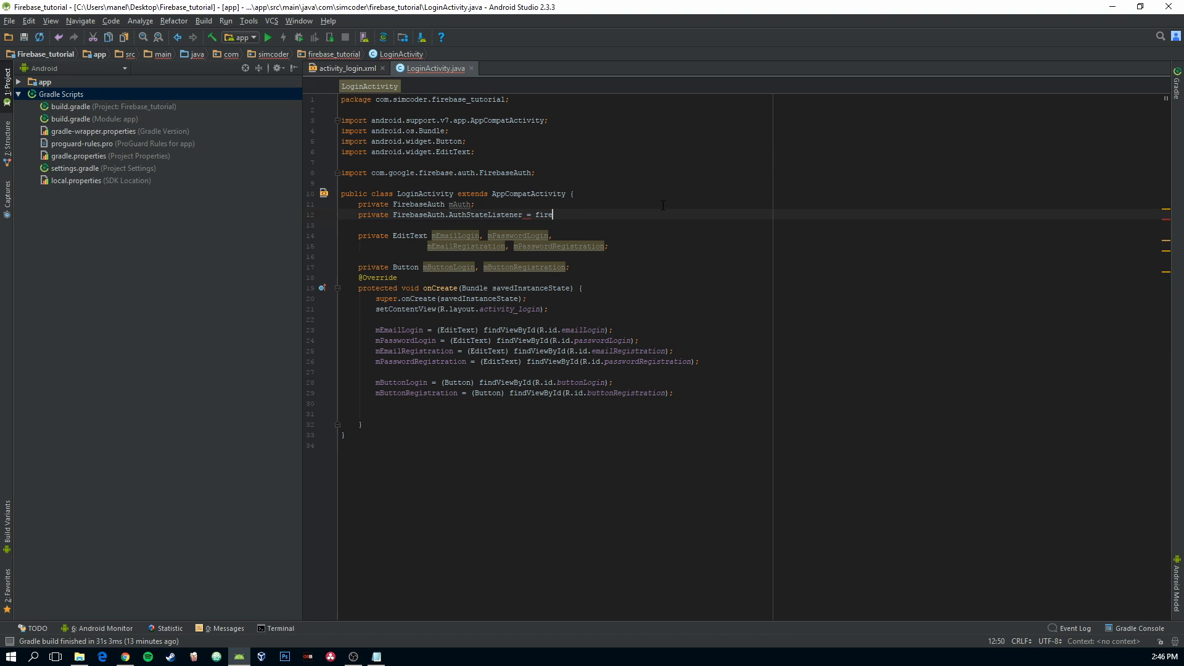
{"action": "type", "text": "base"}
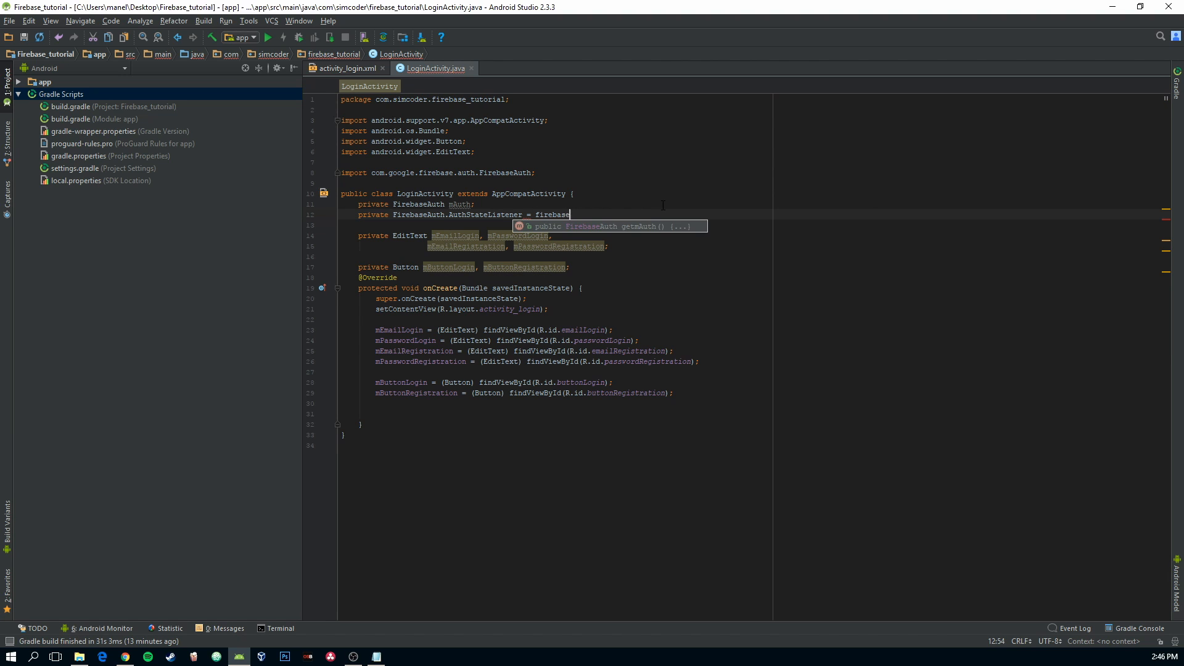
{"action": "type", "text": "Auth"}
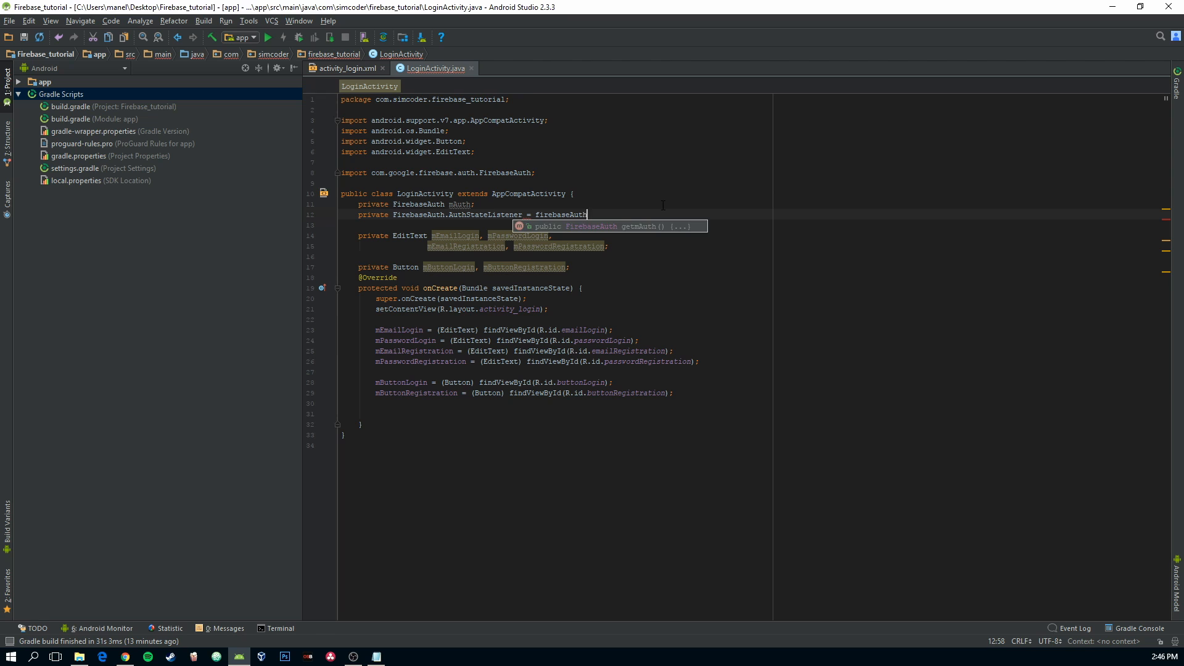
{"action": "type", "text": "Listener"}
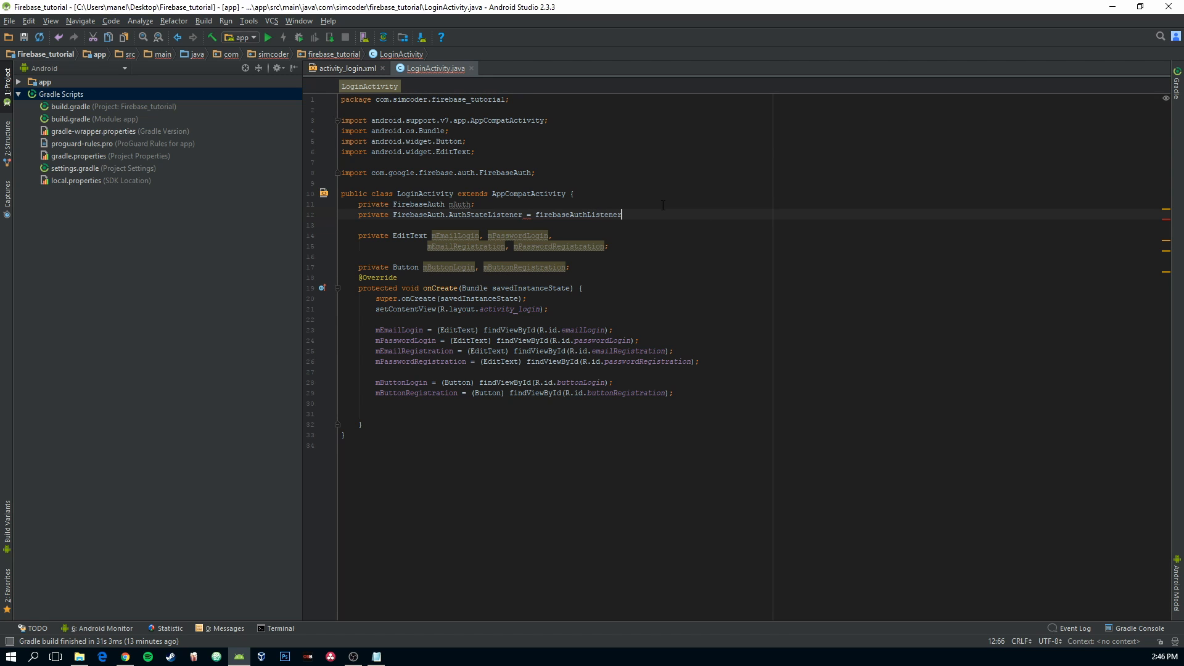
{"action": "type", "text": ";;"}
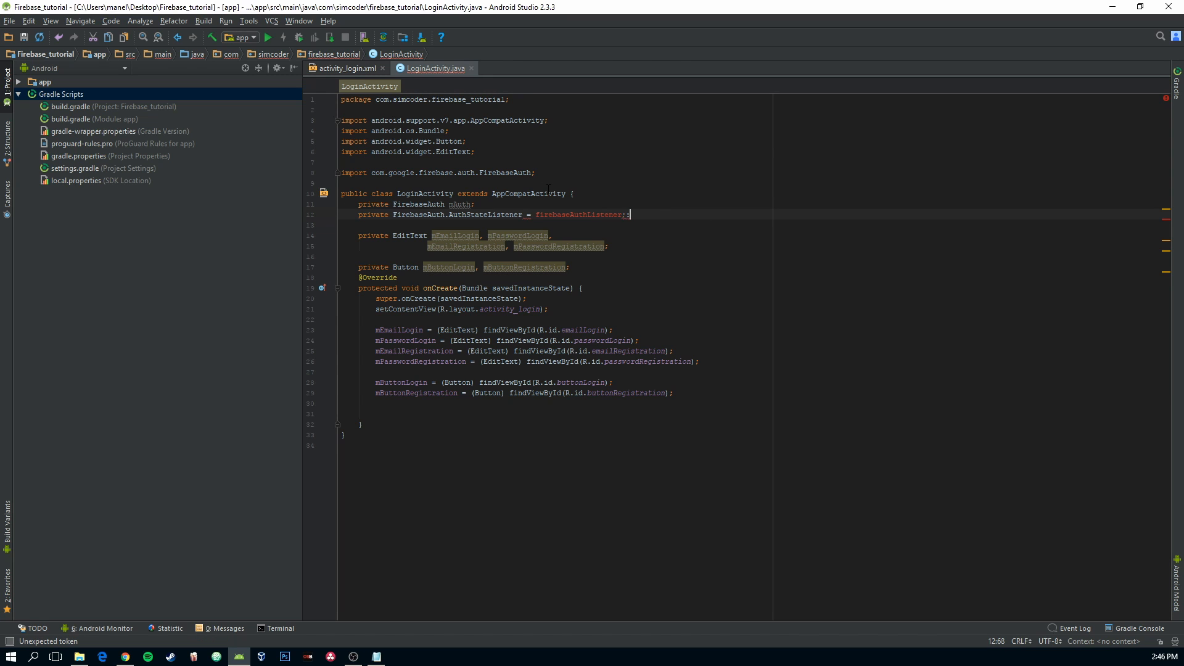
{"action": "key", "text": "BackSpace"}
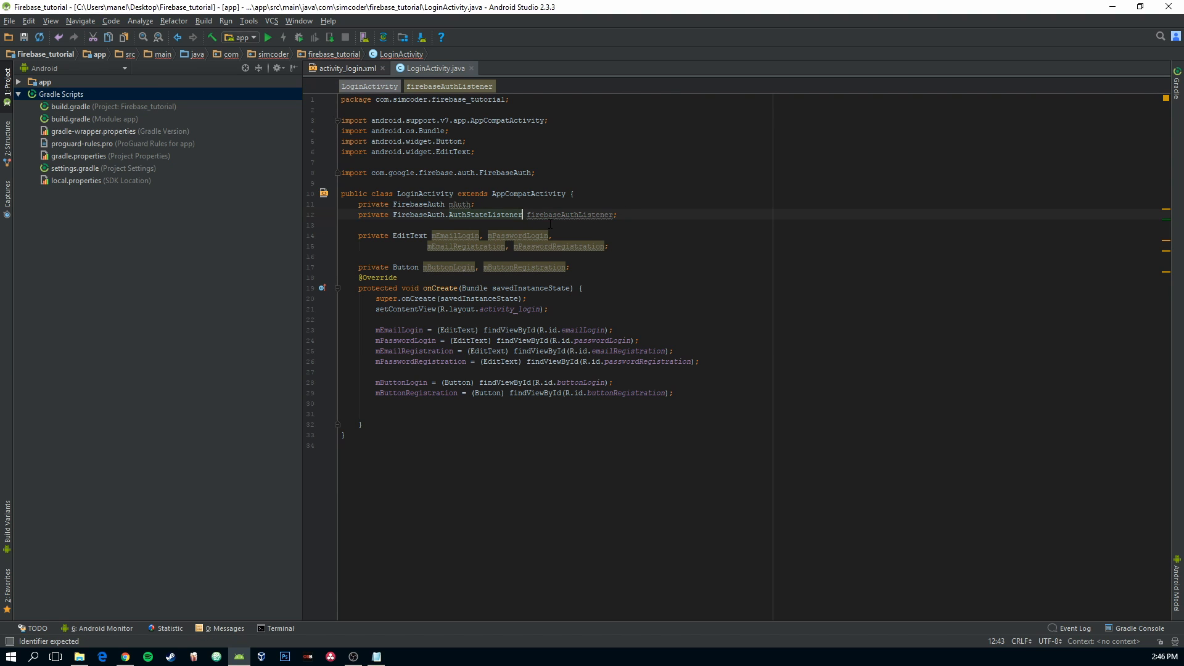
{"action": "double_click", "coordinate": [459, 204]}
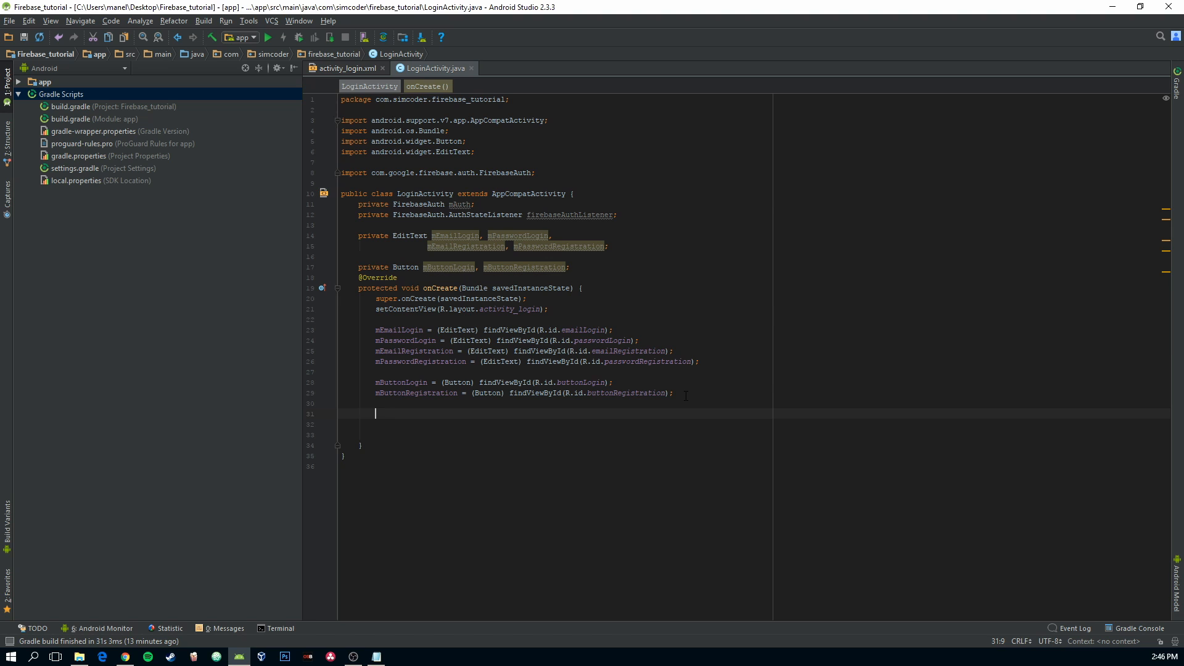
Add 'mAuth = FirebaseAuth.getInstance();' at the end of onCreate.
{"action": "type", "text": "mAuth ="}
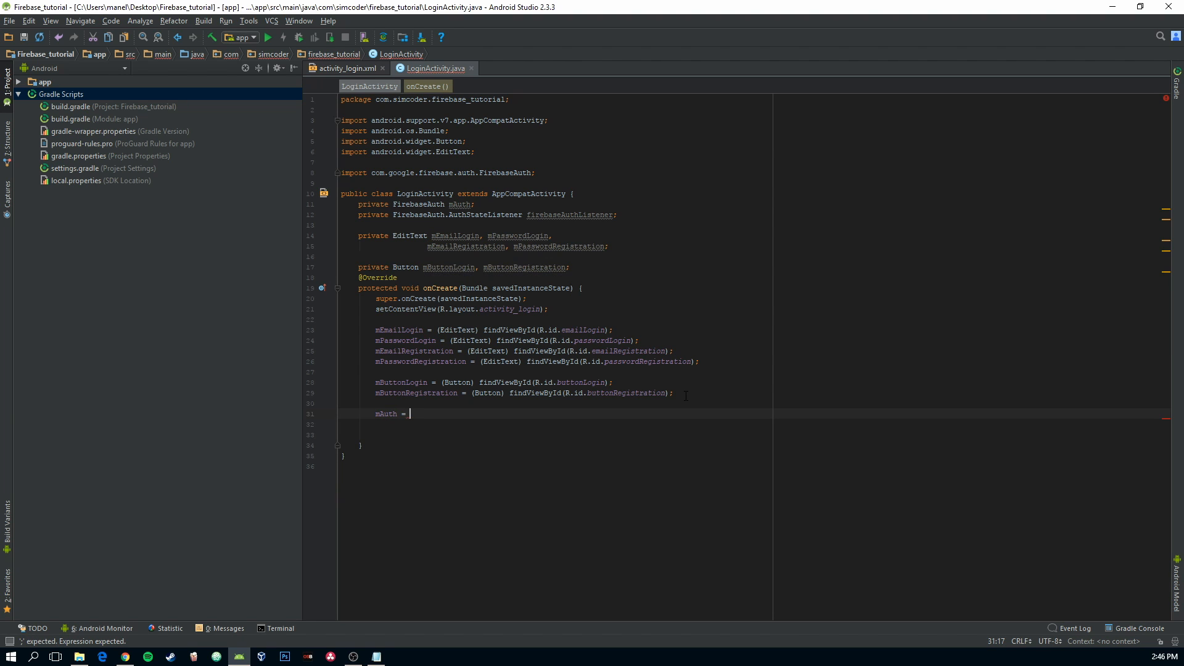
{"action": "type", "text": "fire"}
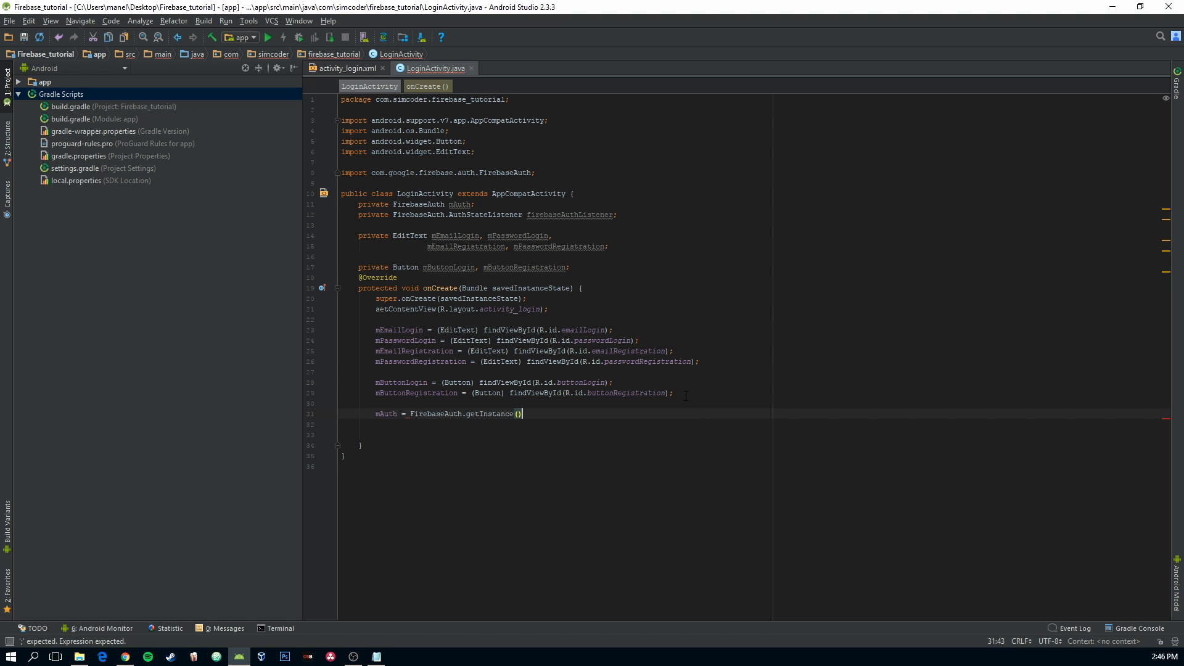
{"action": "type", "text": ";"}
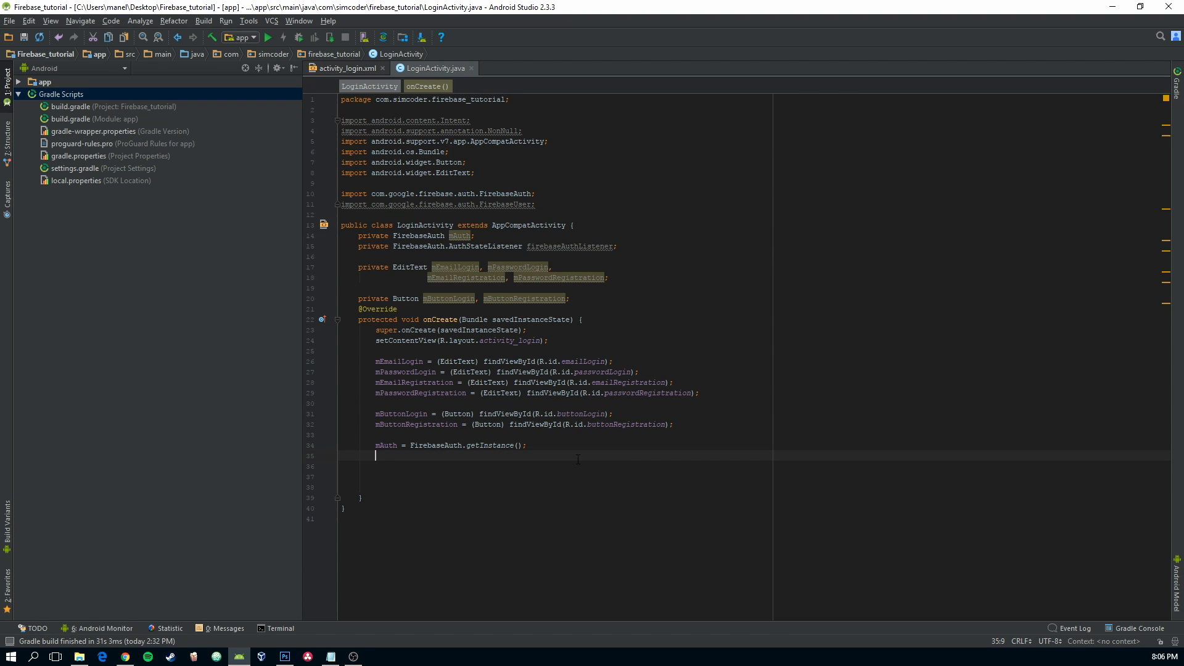
In onCreate, assign firebaseAuthListener a new FirebaseAuth.AuthStateListener().
{"action": "type", "text": "firebaseAuthListener"}
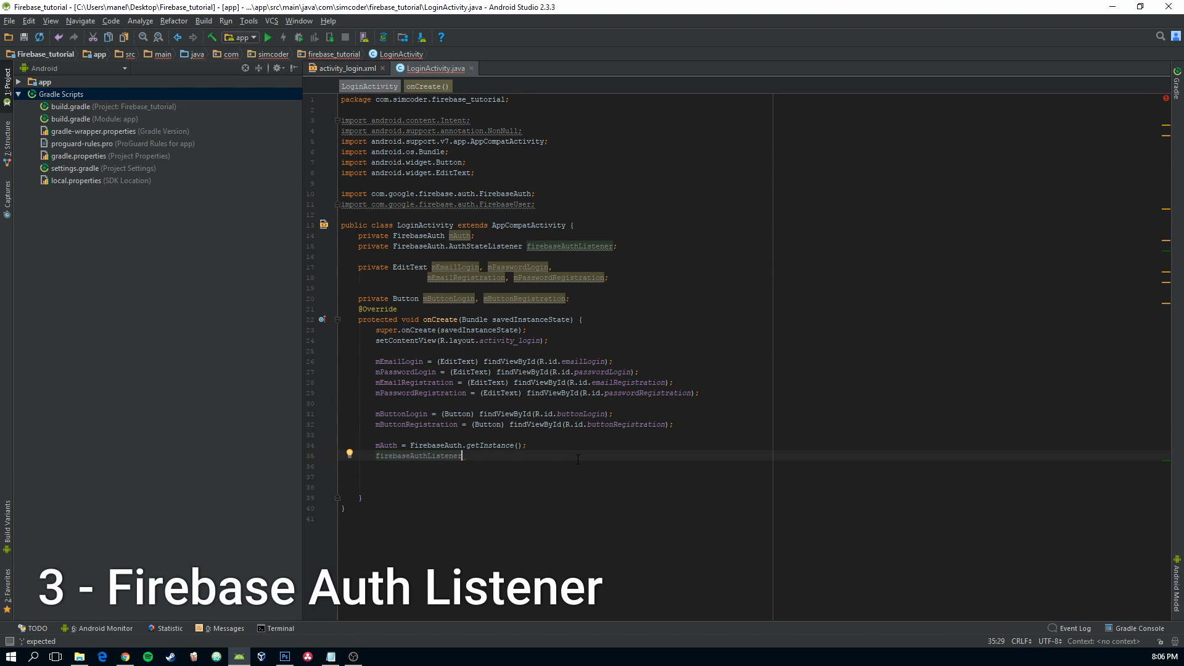
{"action": "type", "text": "="}
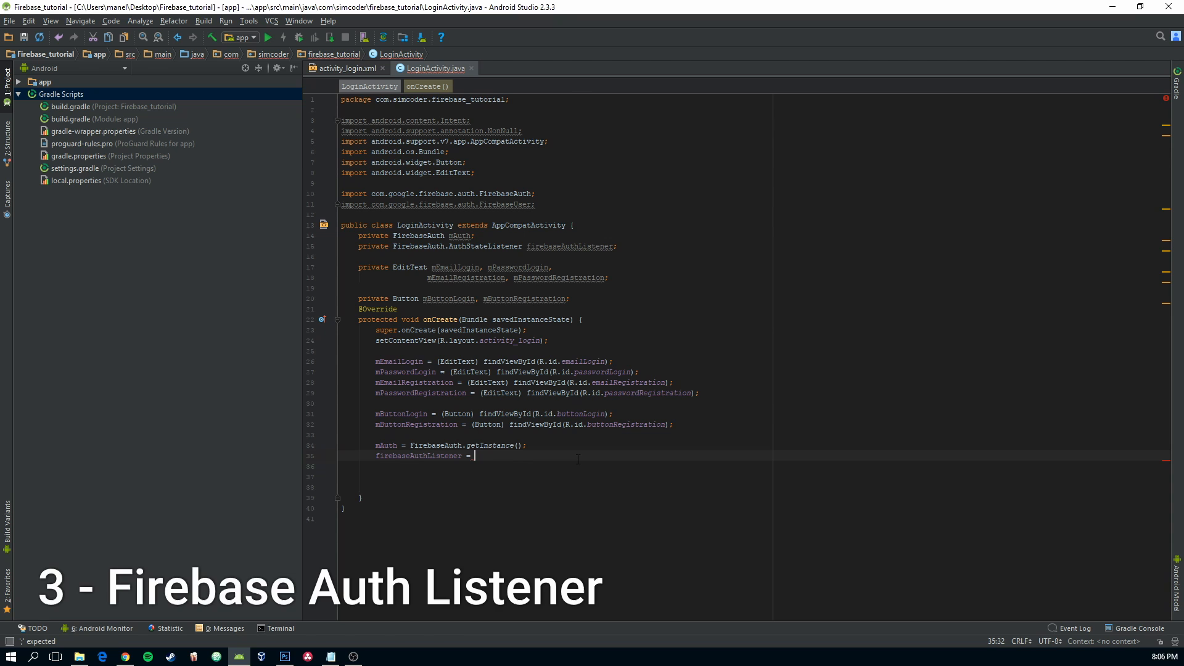
{"action": "type", "text": "new"}
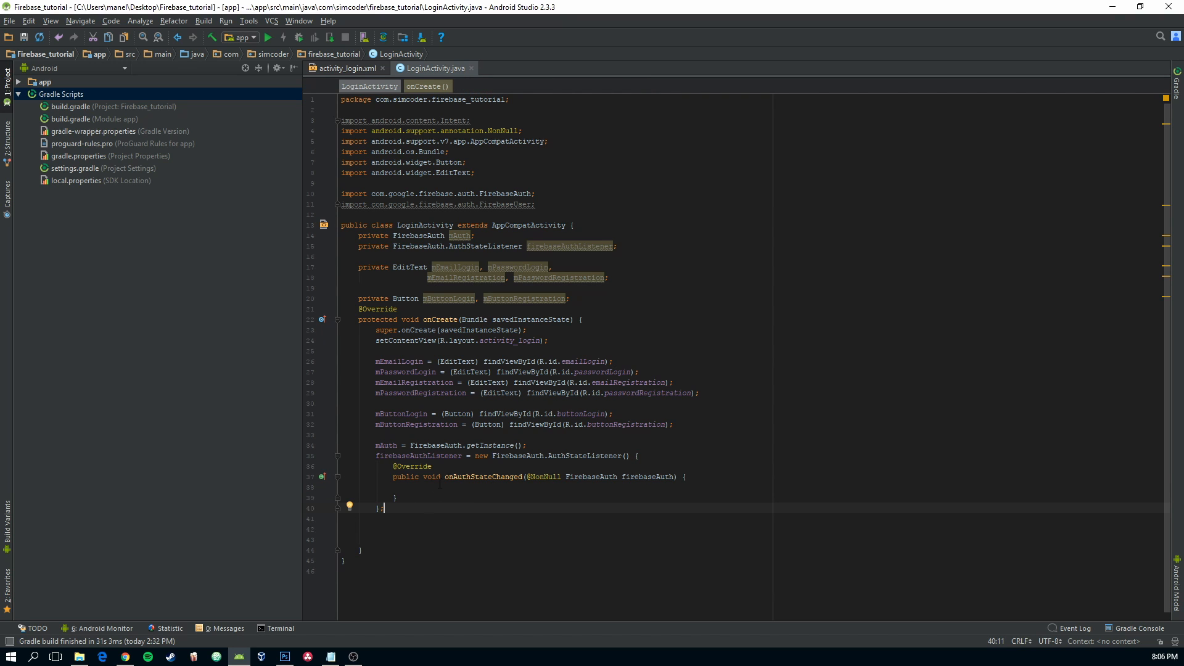
Inside onAuthStateChanged, set FirebaseUser user = FirebaseAuth.getInstance().getCurrentUser().
{"action": "left_click", "coordinate": [411, 486]}
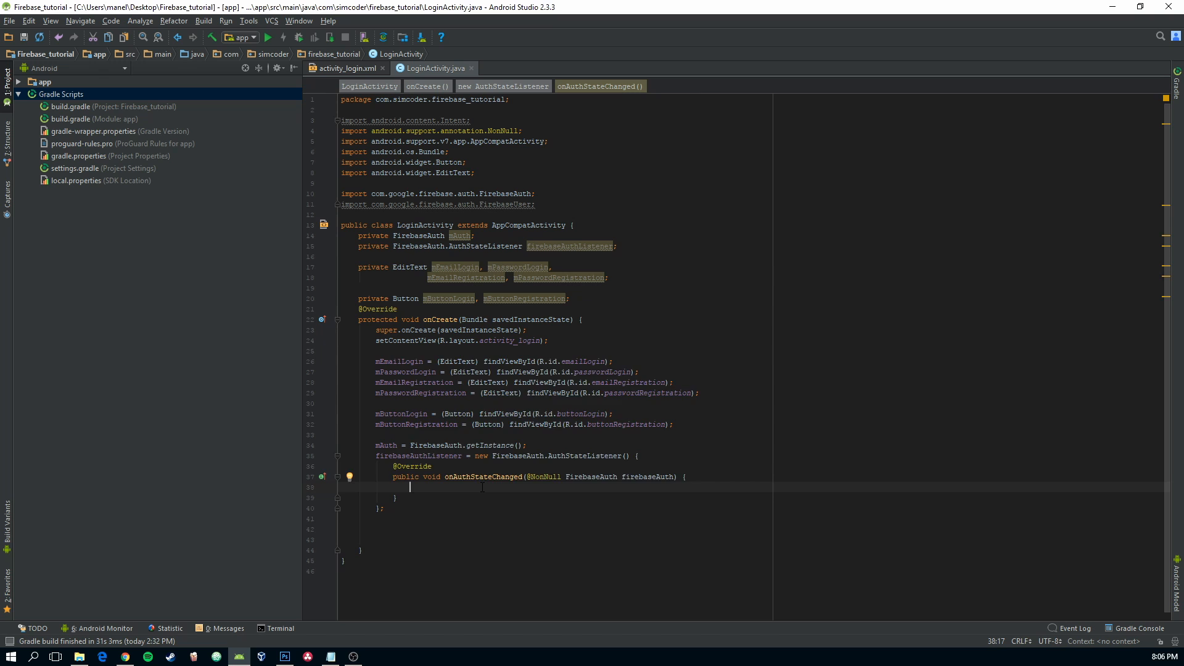
{"action": "type", "text": "FirebaseUser user ="}
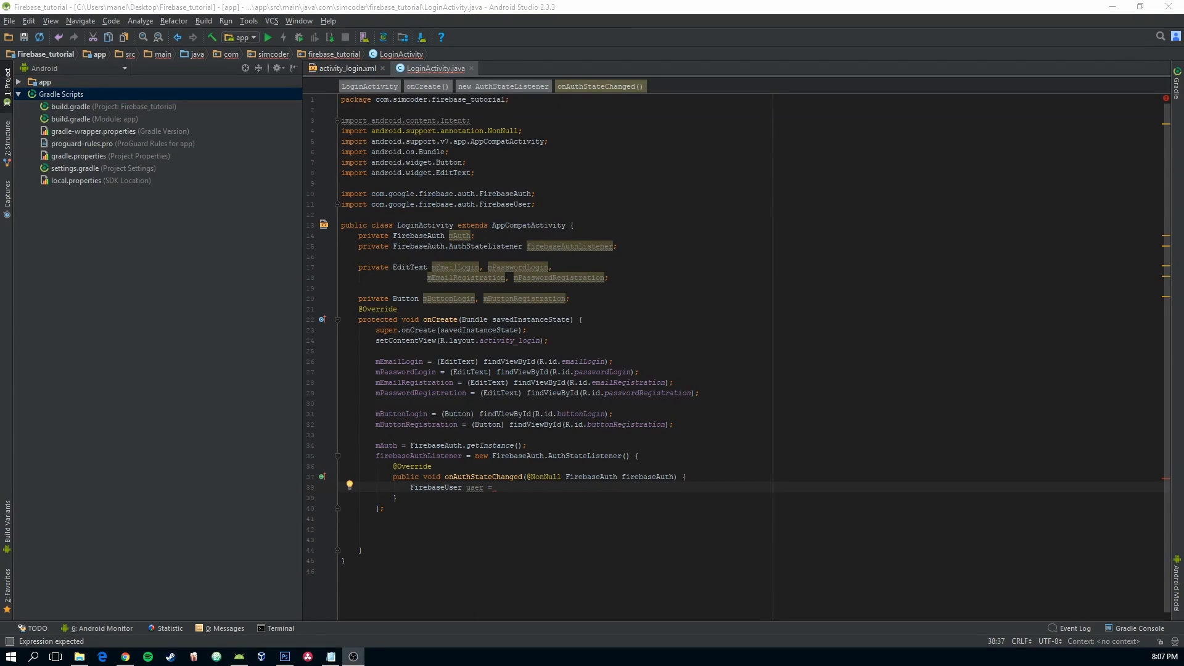
{"action": "left_click", "coordinate": [495, 487]}
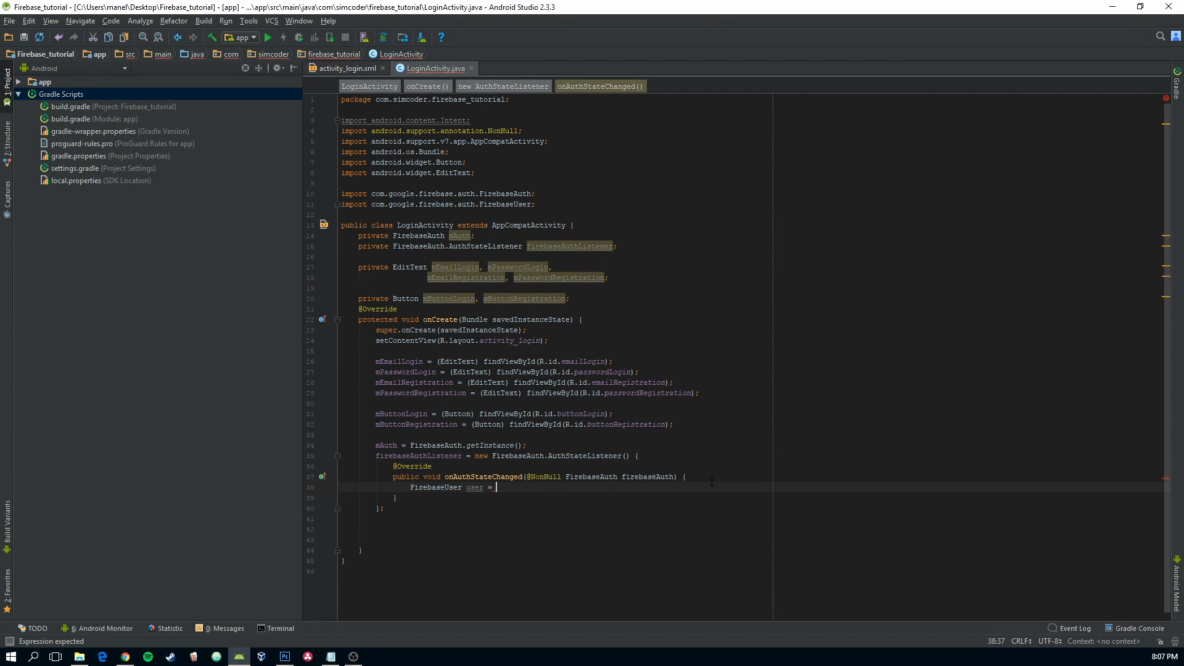
{"action": "type", "text": "F"}
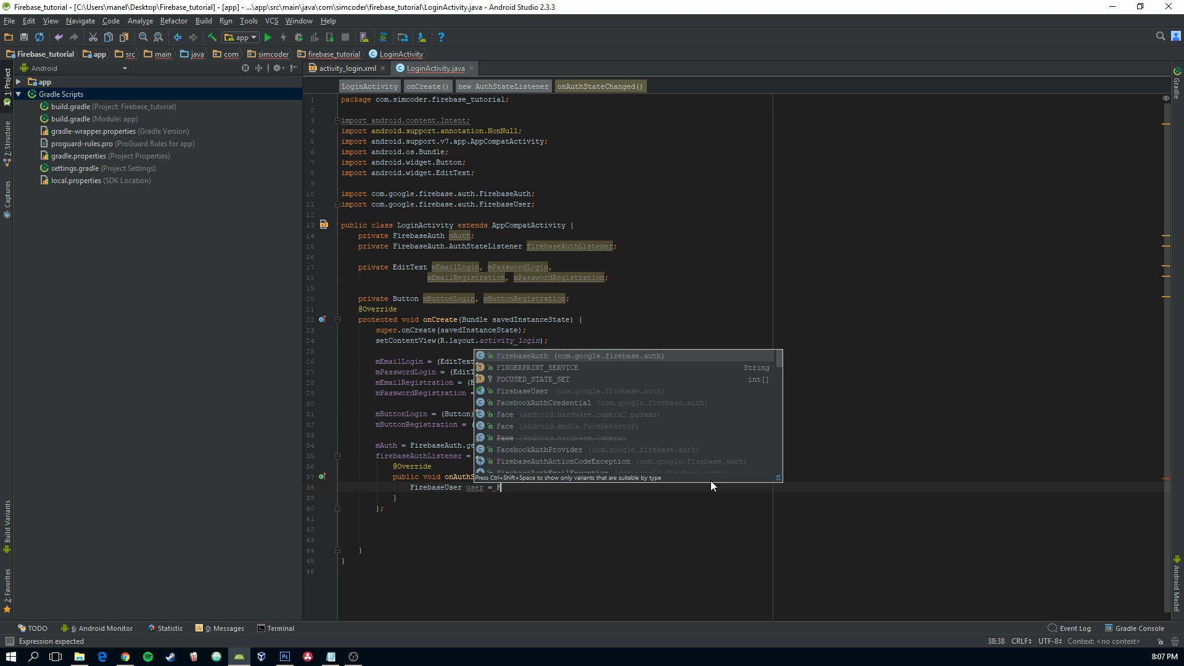
{"action": "type", "text": "ire"}
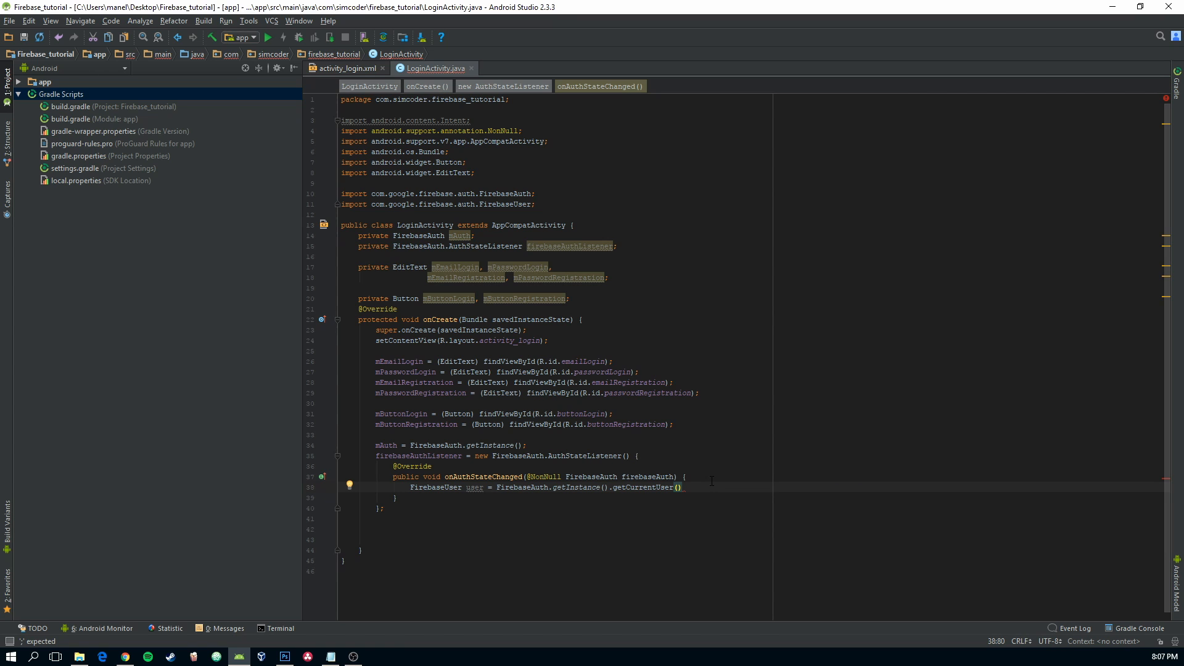
Inside if (user != null), create an Intent from LoginActivity.this to MainActivity.
{"action": "type", "text": "if (user != null){"}
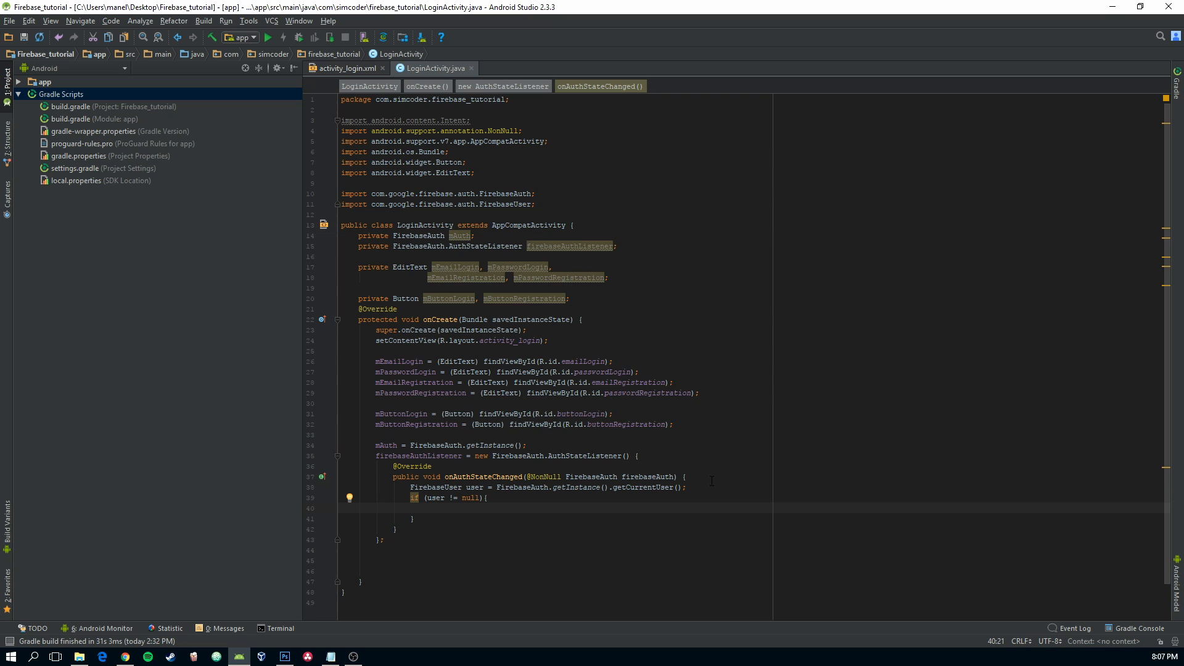
{"action": "type", "text": "I"}
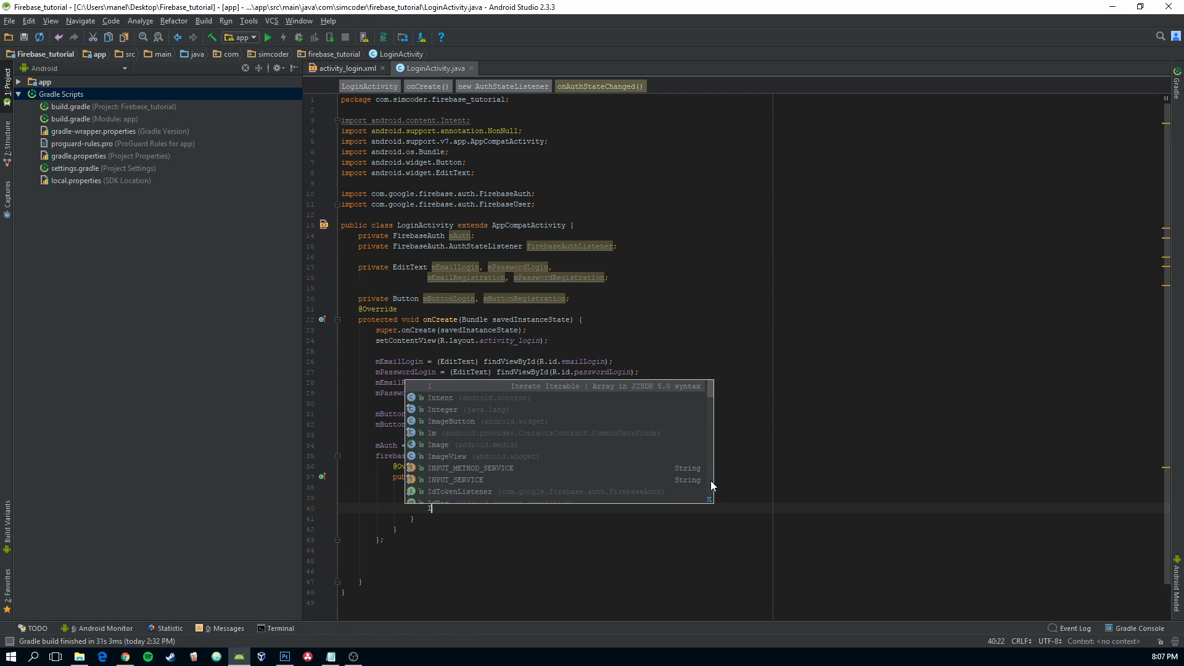
{"action": "type", "text": "Intent"}
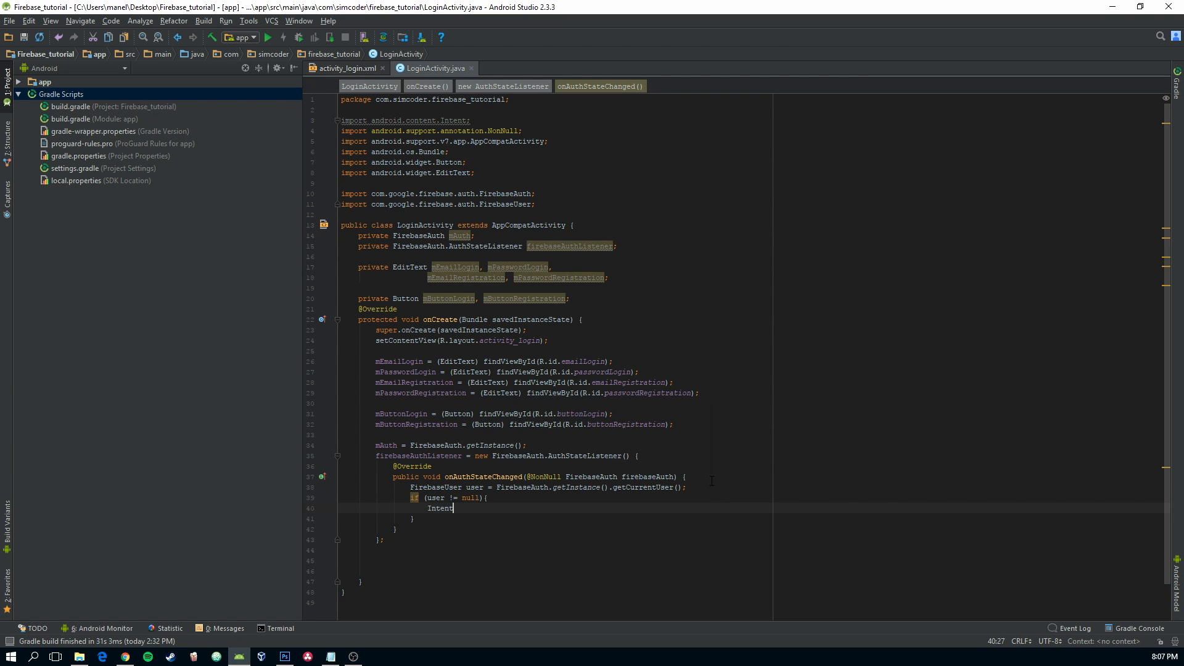
{"action": "type", "text": "intent"}
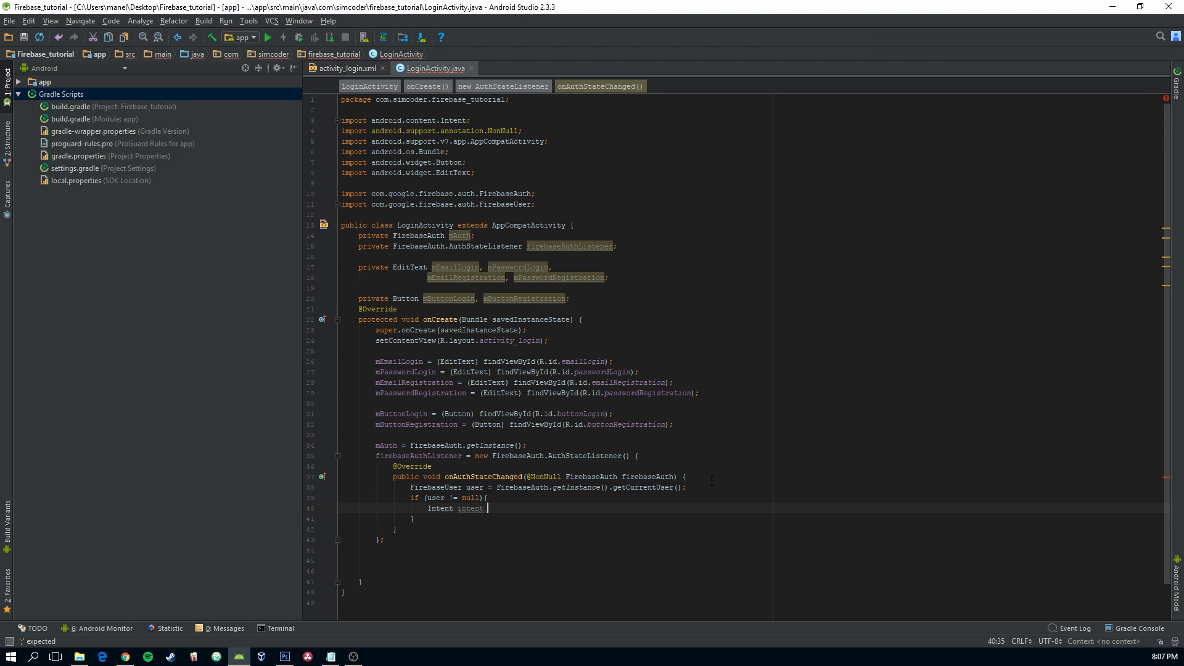
{"action": "type", "text": "="}
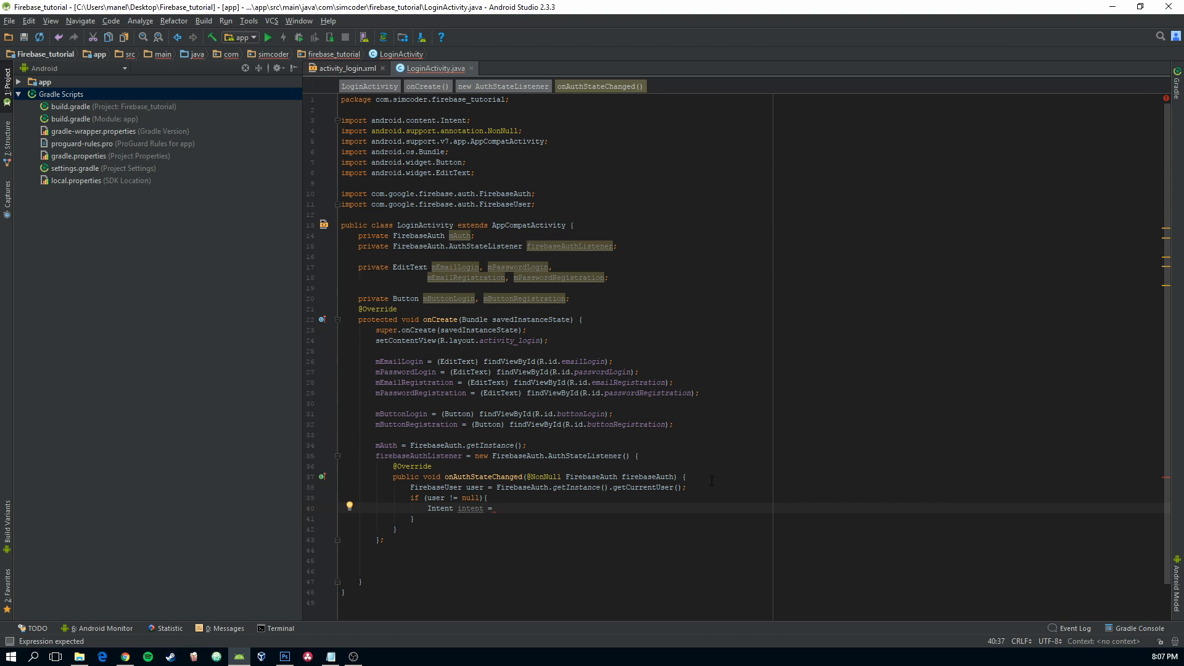
{"action": "type", "text": "new Intent("}
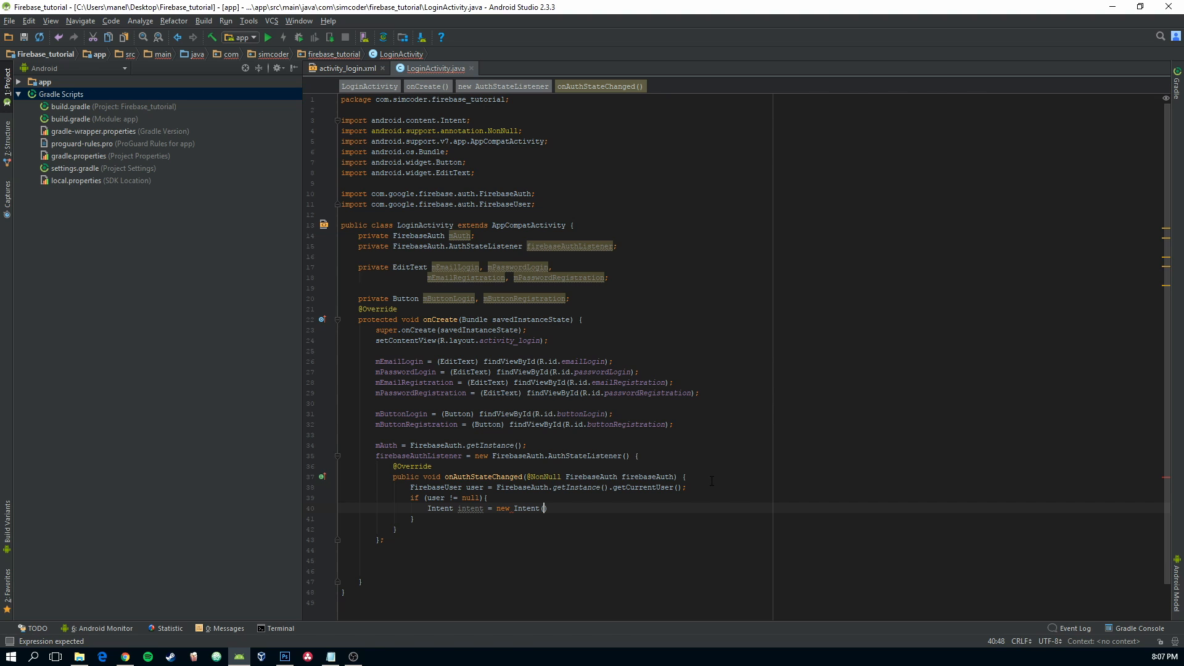
{"action": "type", "text": "LoginActivity"}
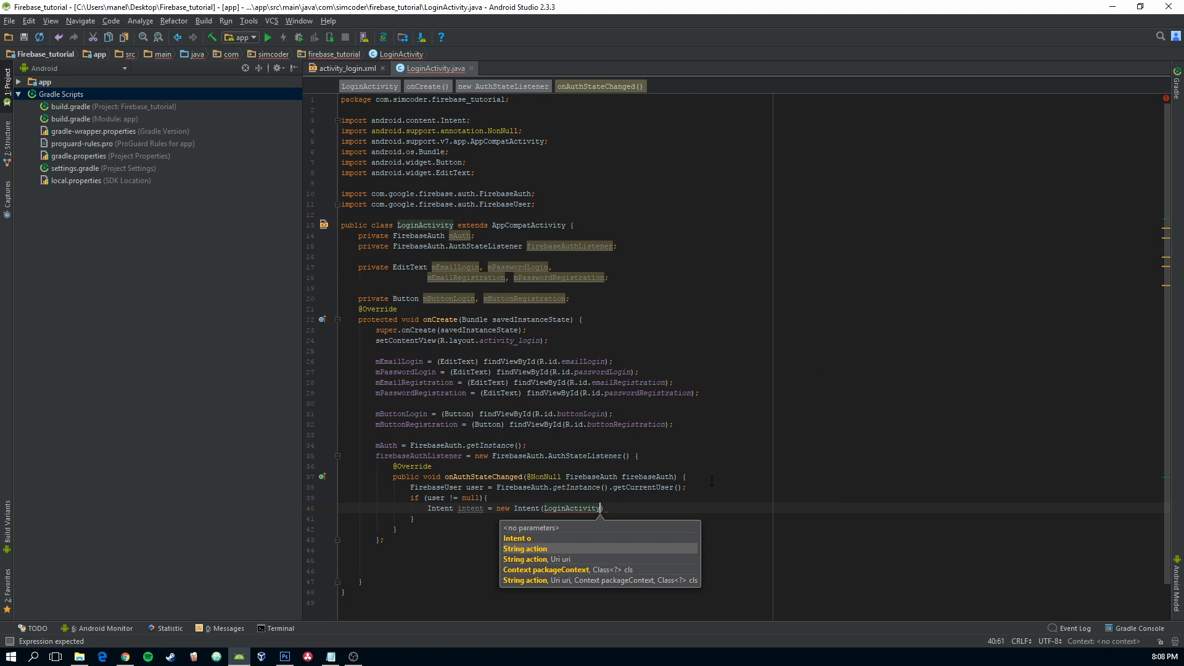
{"action": "type", "text": ".this"}
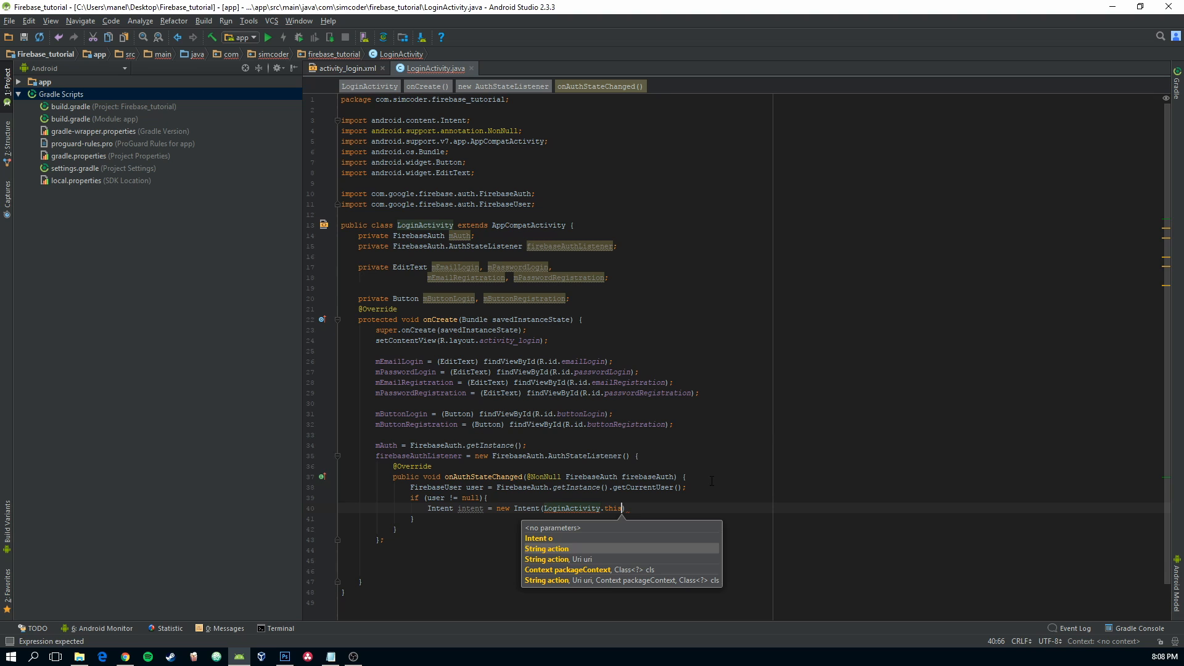
{"action": "type", "text": ","}
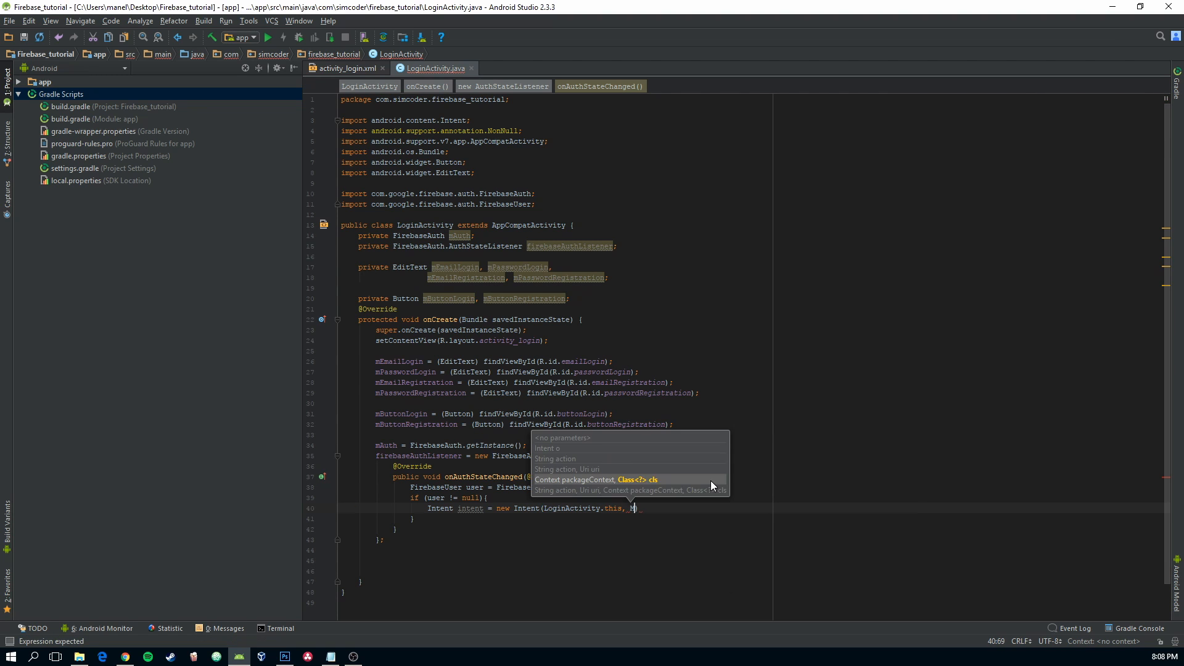
{"action": "type", "text": "MainActivity.clas"}
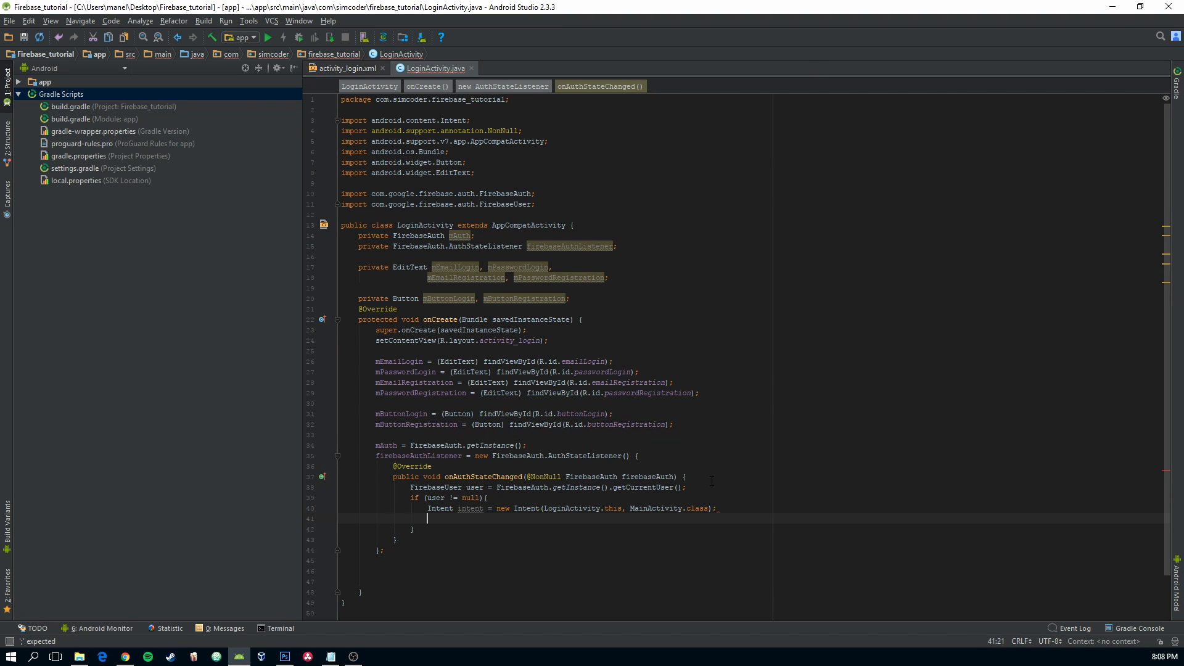
Follow the Intent with startActivity(intent), finish() and return.
{"action": "type", "text": "sat"}
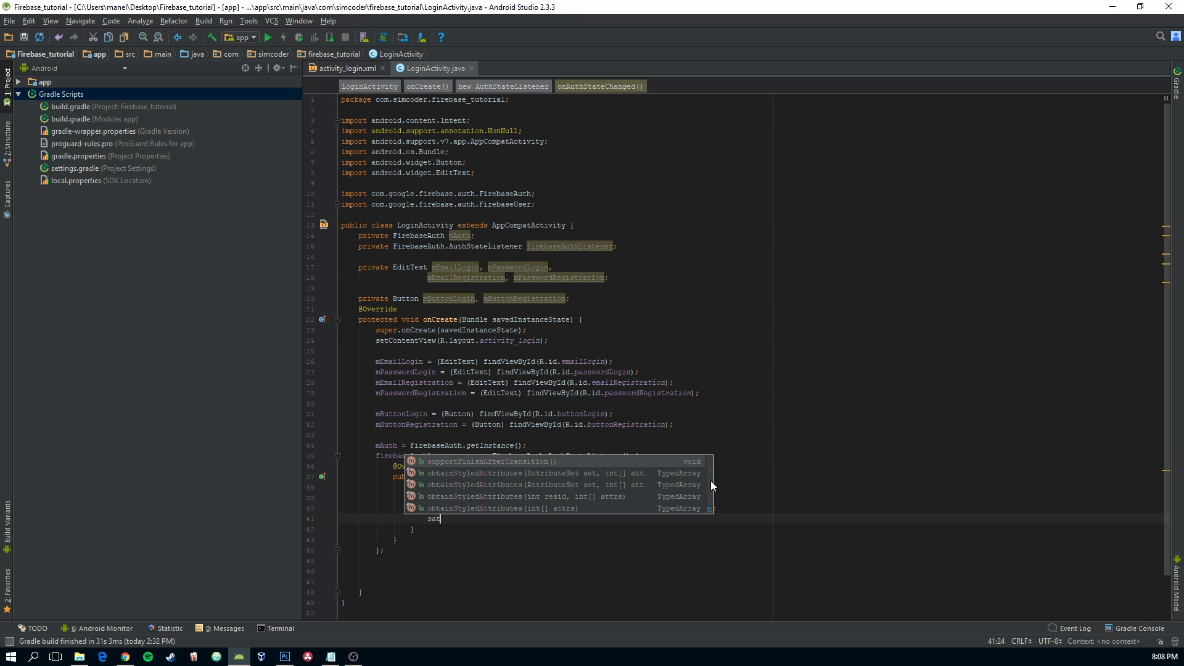
{"action": "type", "text": "rtActivity(intent);"}
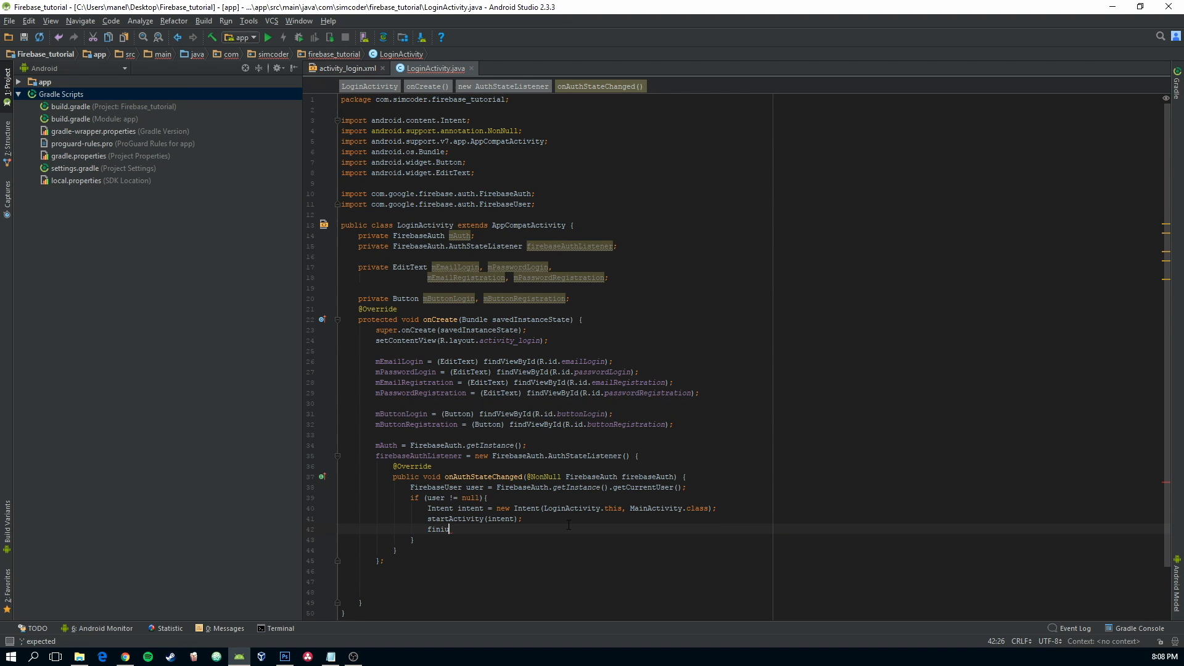
{"action": "type", "text": "();"}
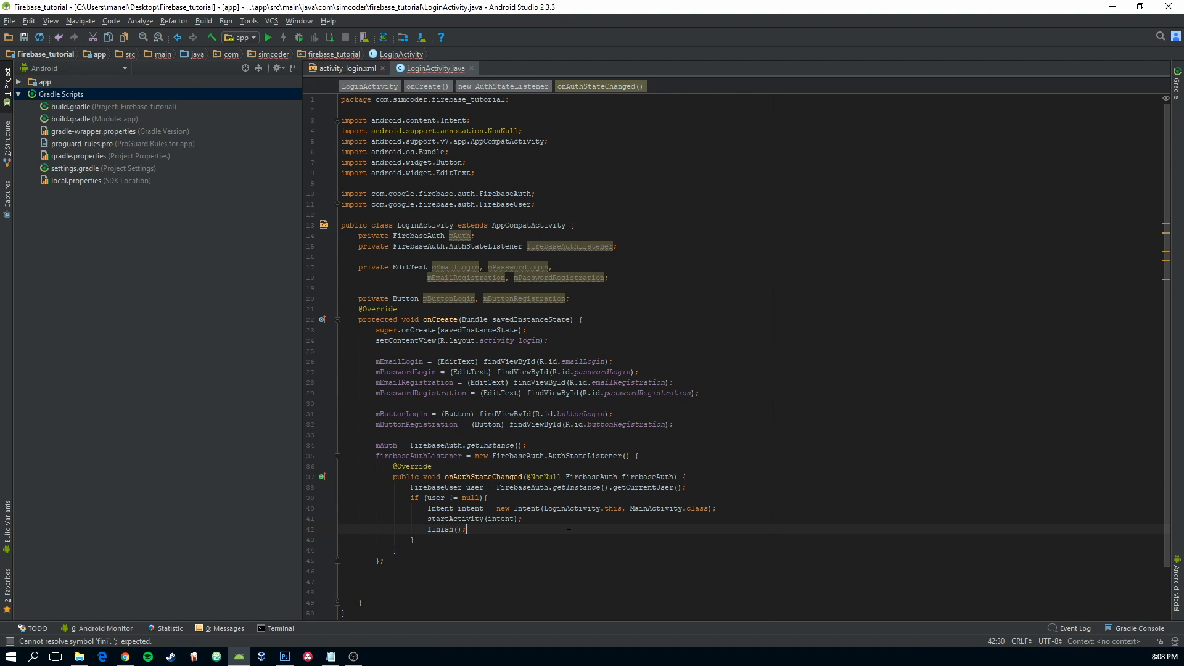
{"action": "type", "text": "return;"}
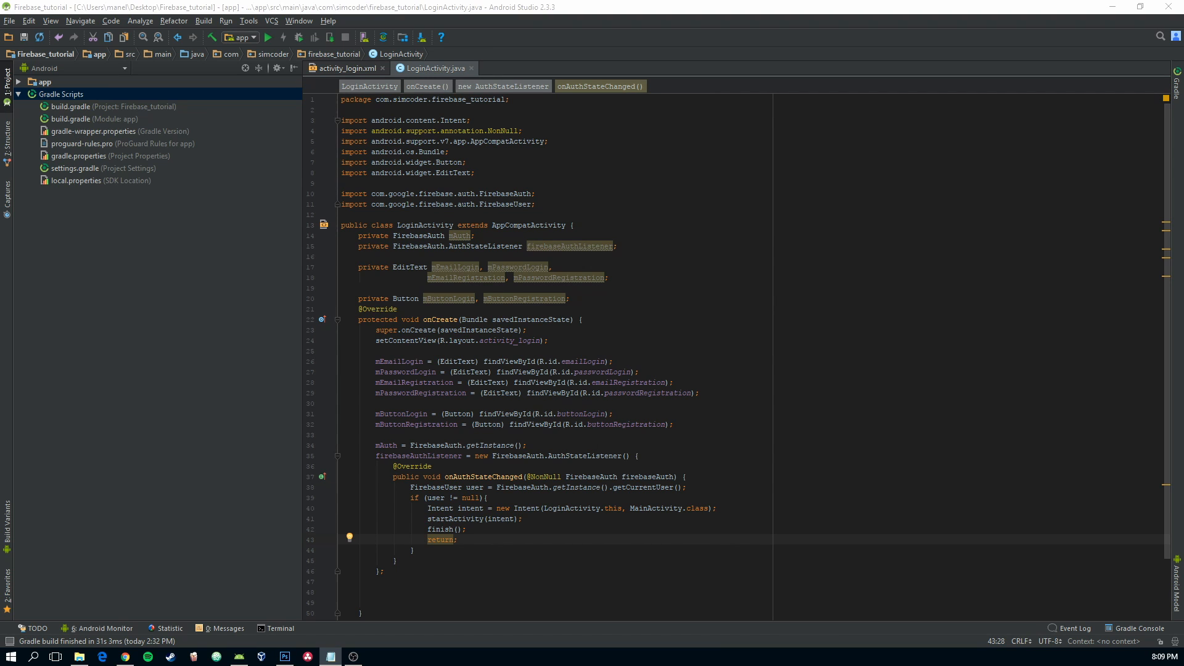
{"action": "scroll", "scroll_direction": "down", "scroll_amount": 3}
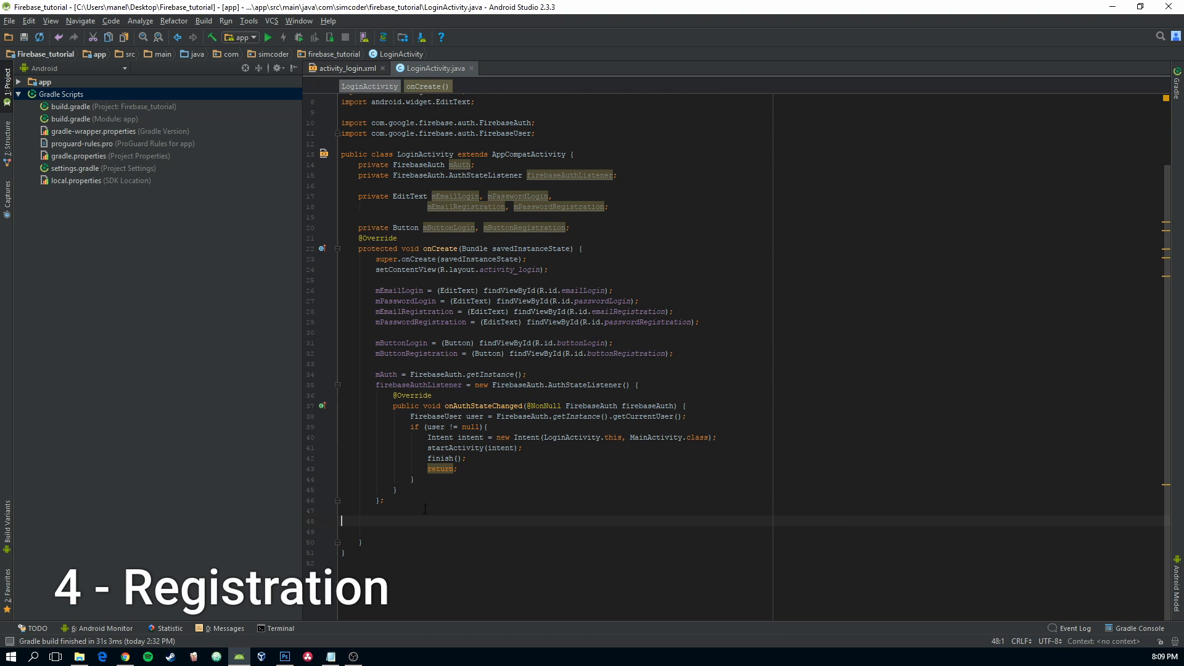
Attach a new View.OnClickListener to mButtonRegistration.
{"action": "type", "text": "mButtonRegistration."}
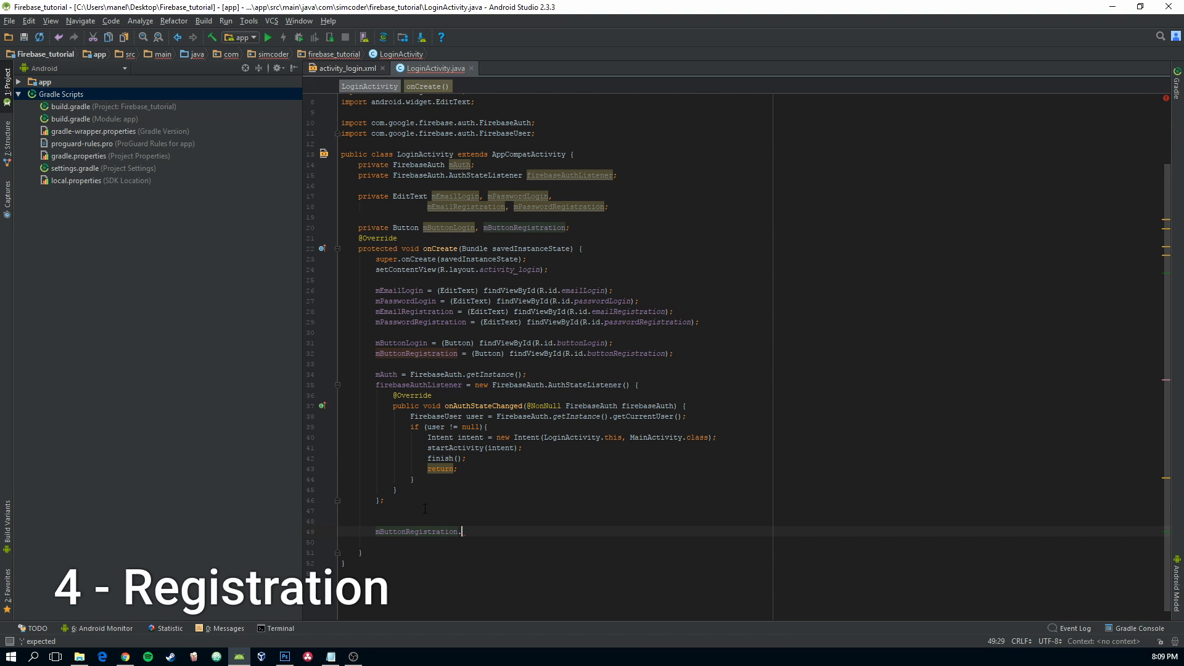
{"action": "type", "text": ".setOnClickListener();"}
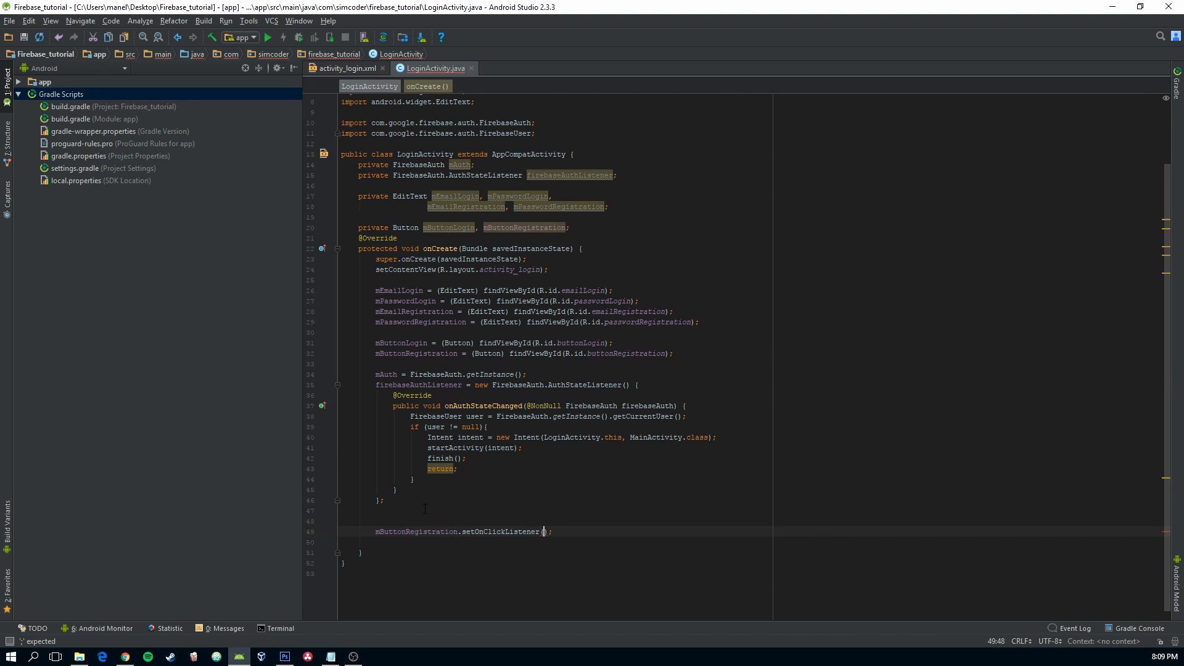
{"action": "type", "text": "new."}
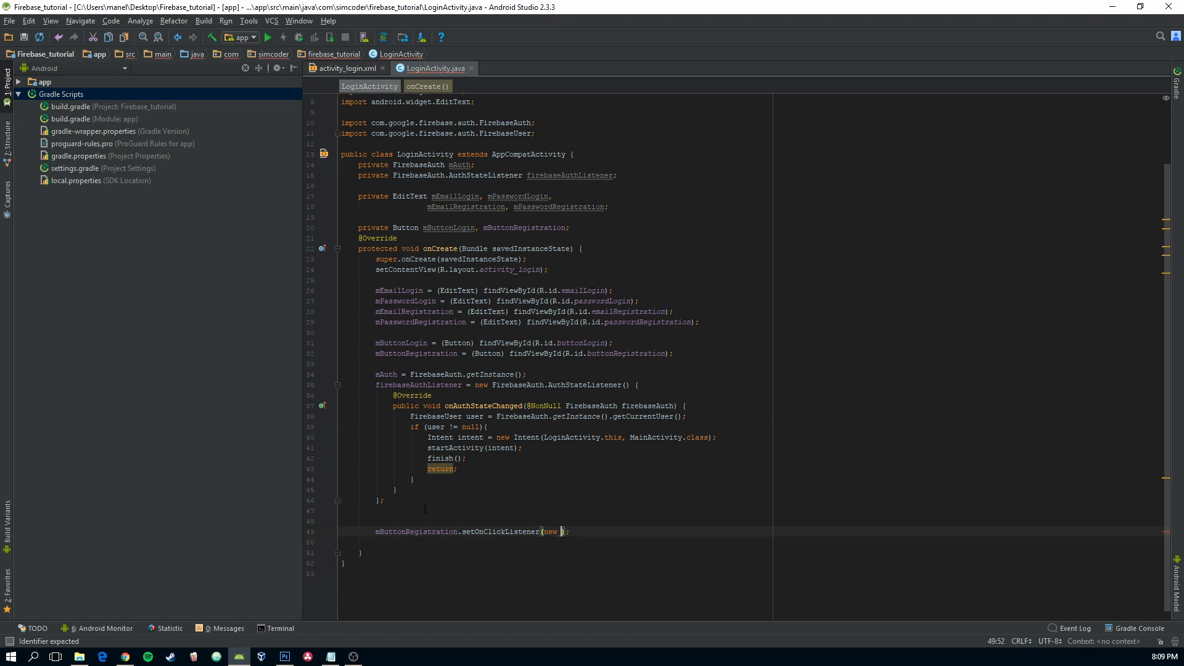
{"action": "type", "text": "On"}
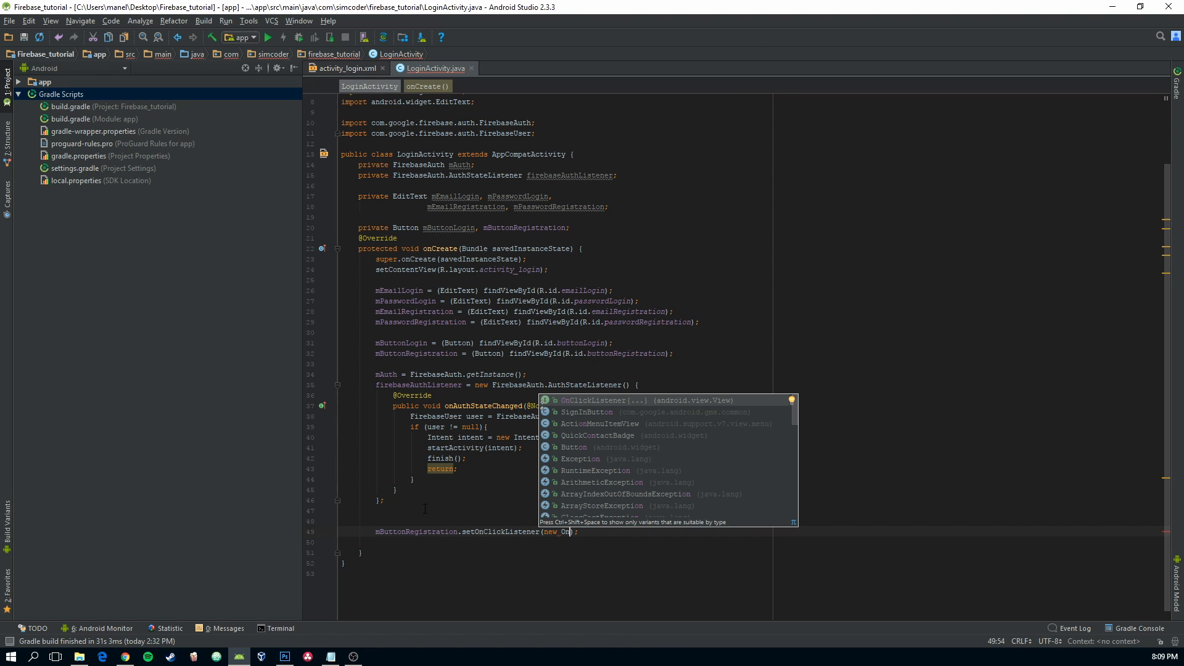
{"action": "key", "text": "Enter"}
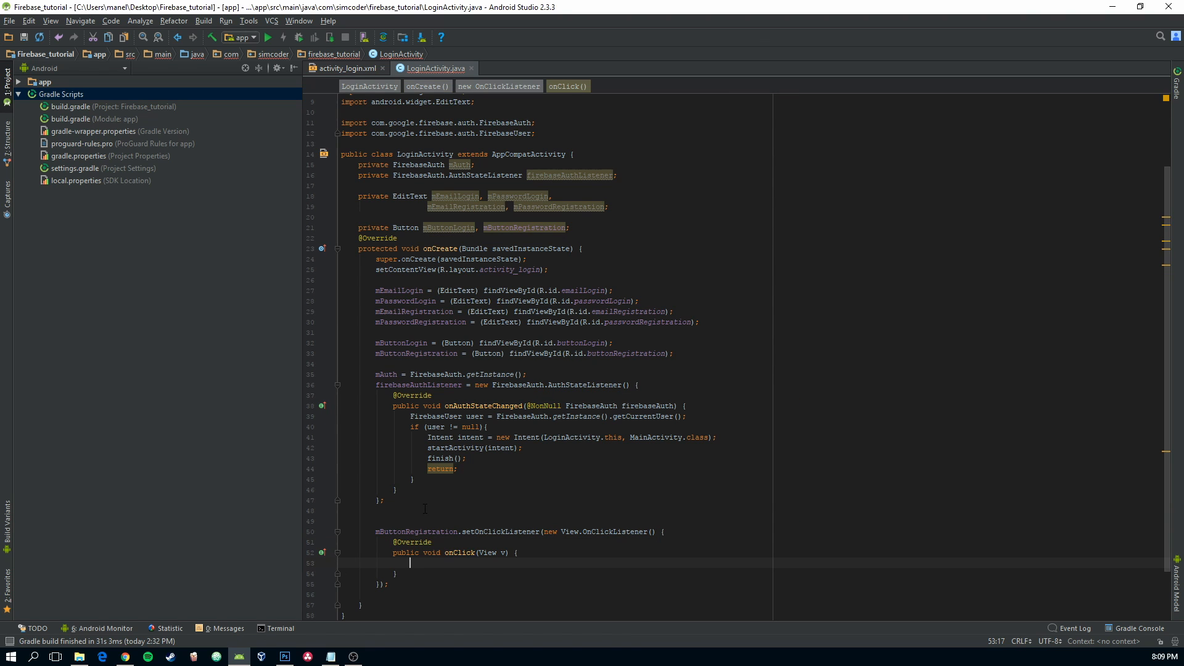
In onClick, read email and password strings from mEmailRegistration and mPasswordRegistration.
{"action": "type", "text": "String"}
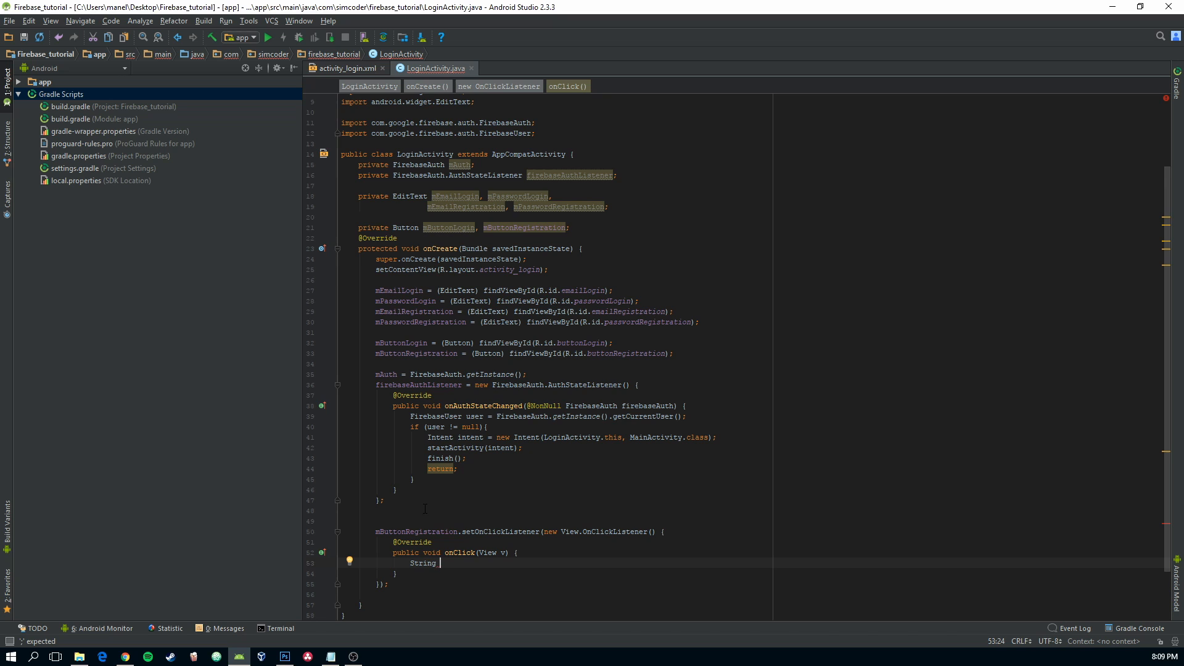
{"action": "type", "text": "em"}
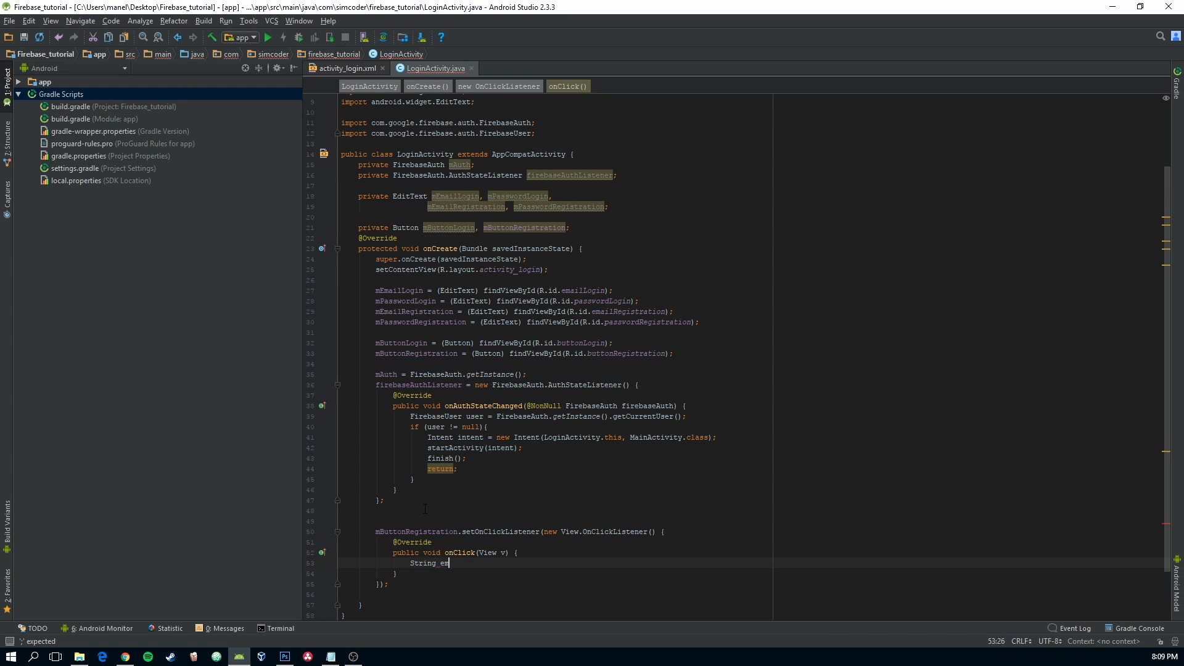
{"action": "type", "text": "mail"}
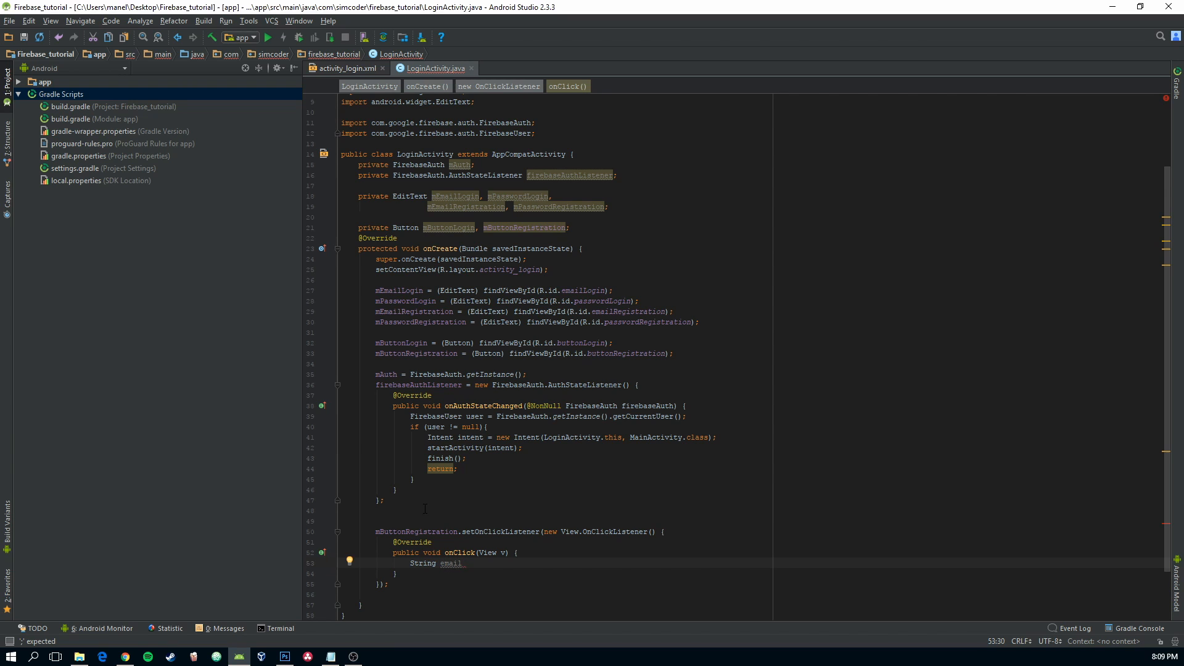
{"action": "type", "text": "="}
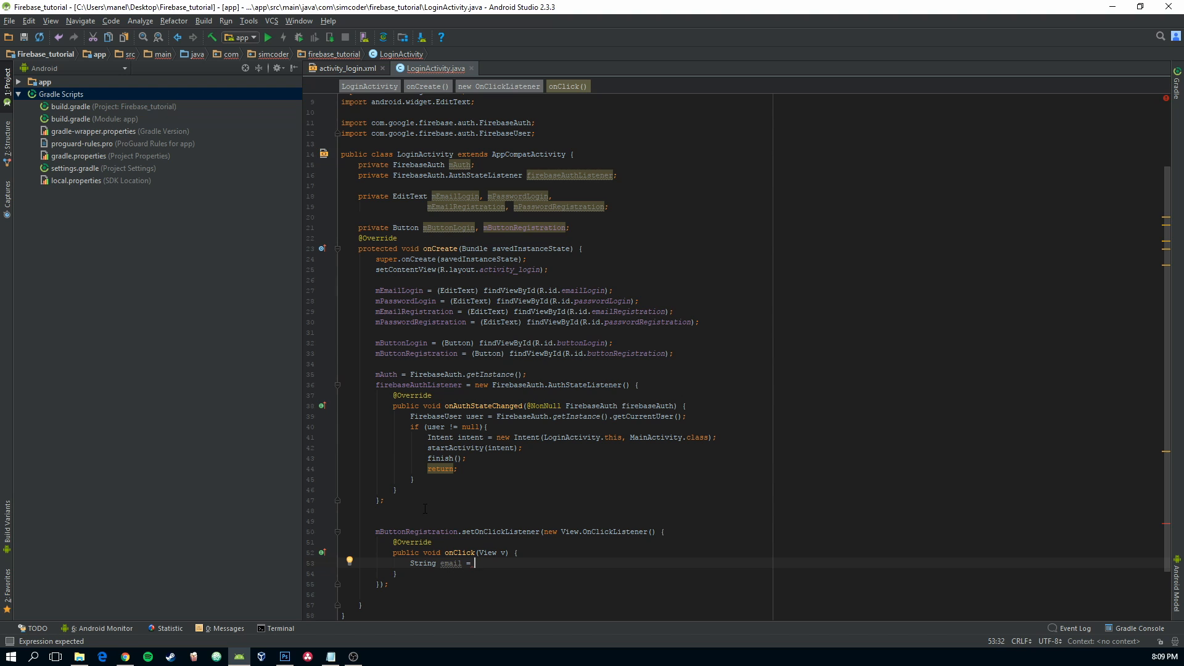
{"action": "type", "text": "mEmailRegistration"}
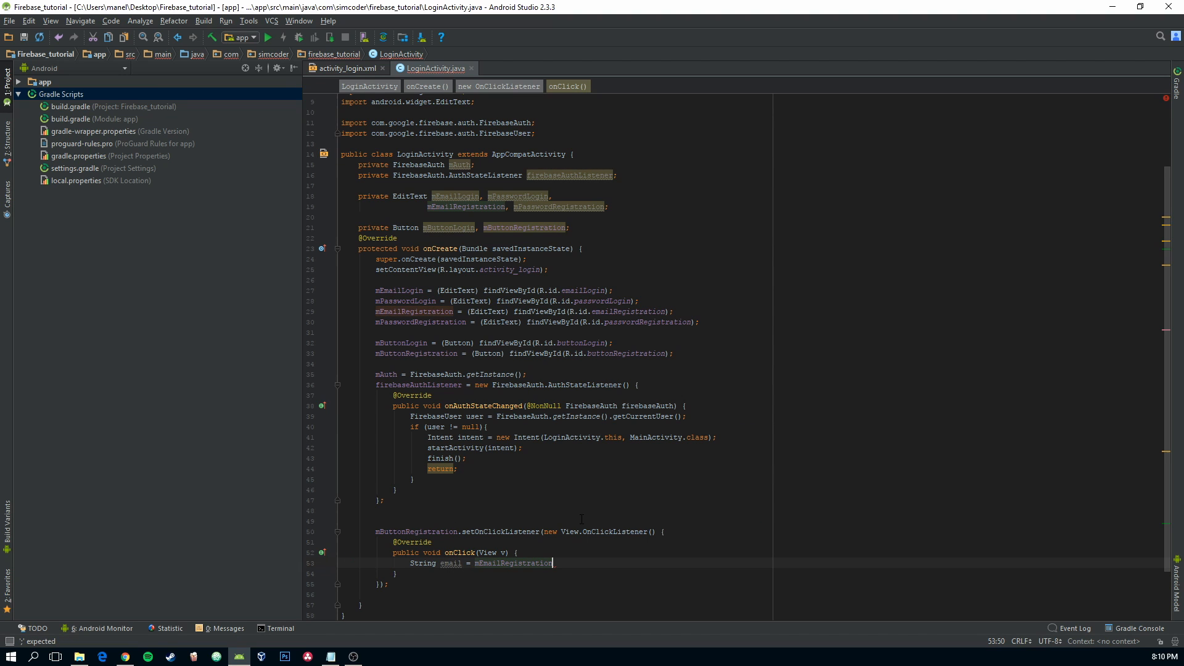
{"action": "type", "text": ".getText()"}
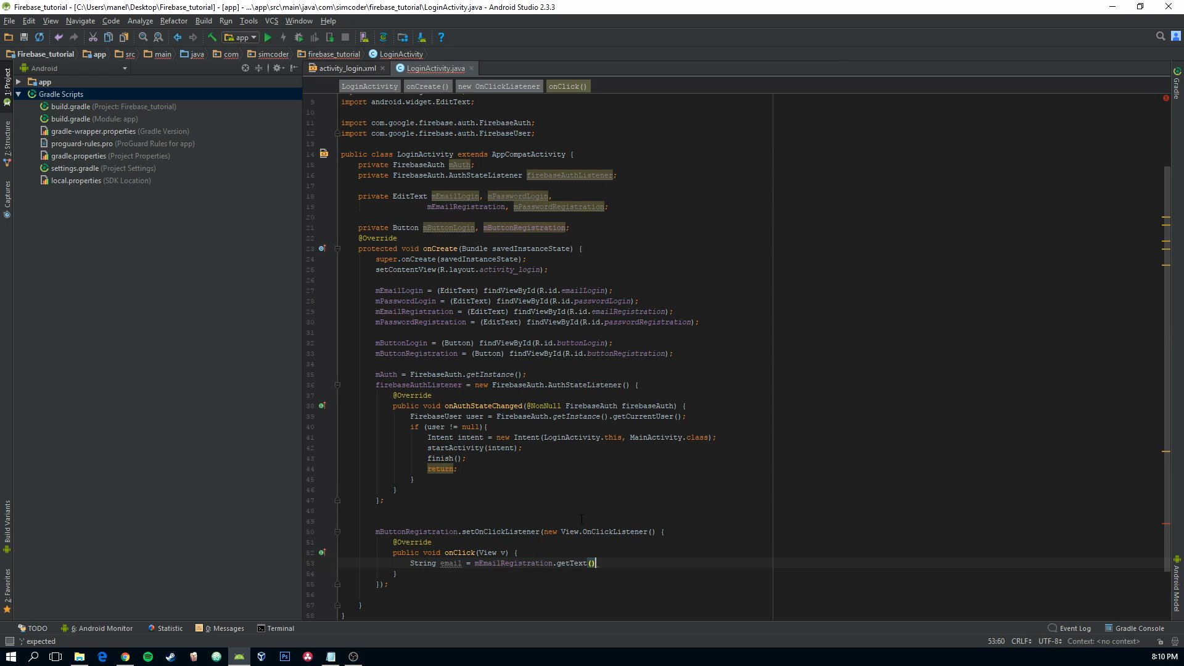
{"action": "type", "text": ".toString();"}
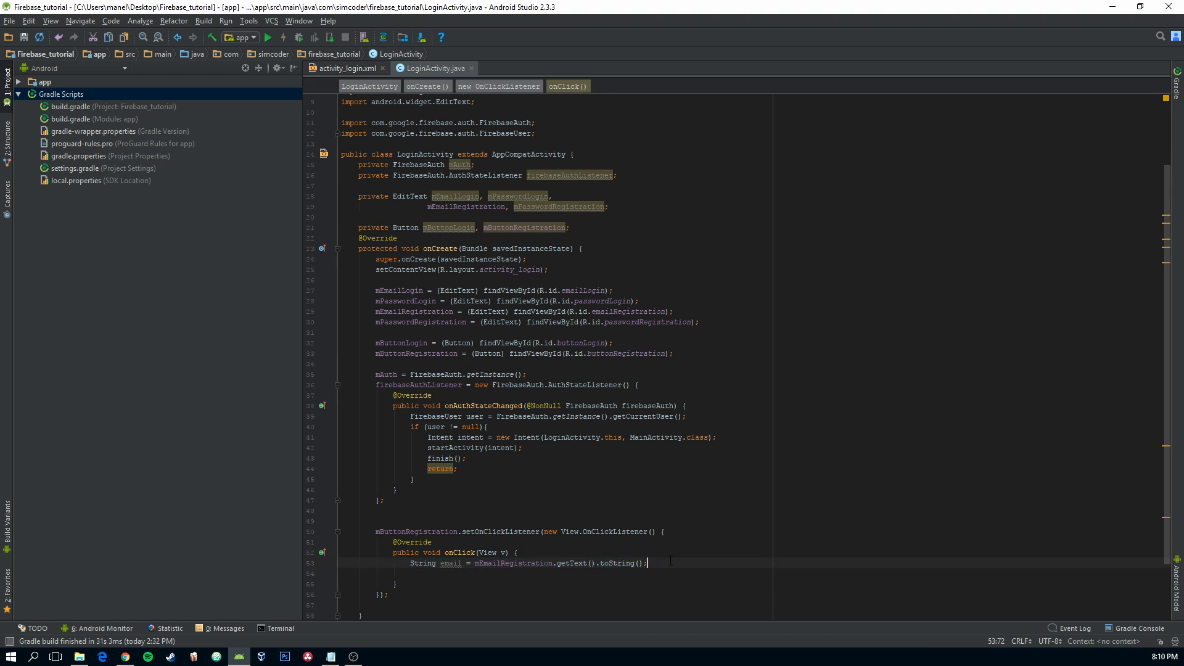
{"action": "type", "text": "String email = mEmailRegistration.getText().toString();"}
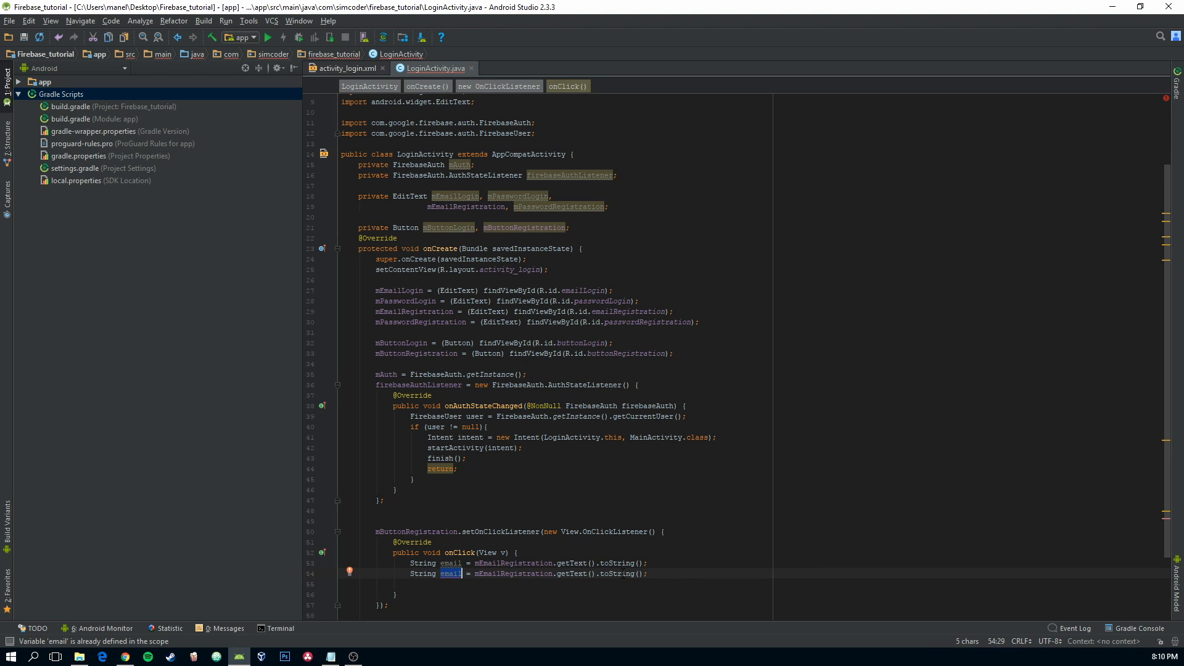
{"action": "type", "text": "password"}
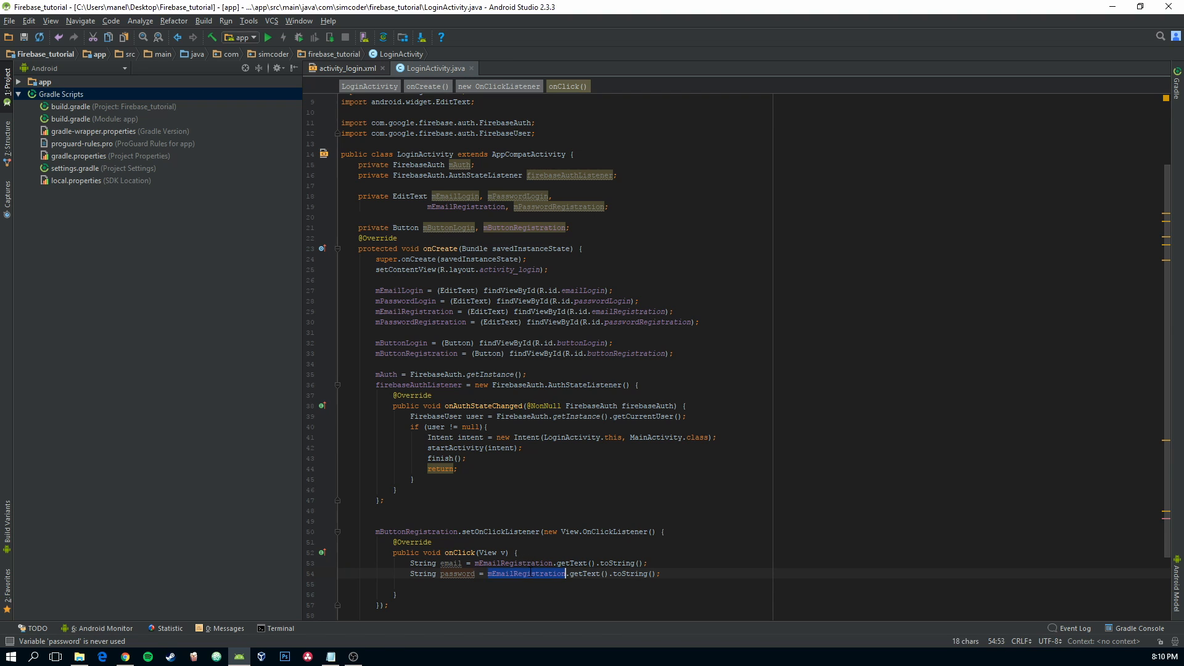
{"action": "type", "text": "mPasswordLogin"}
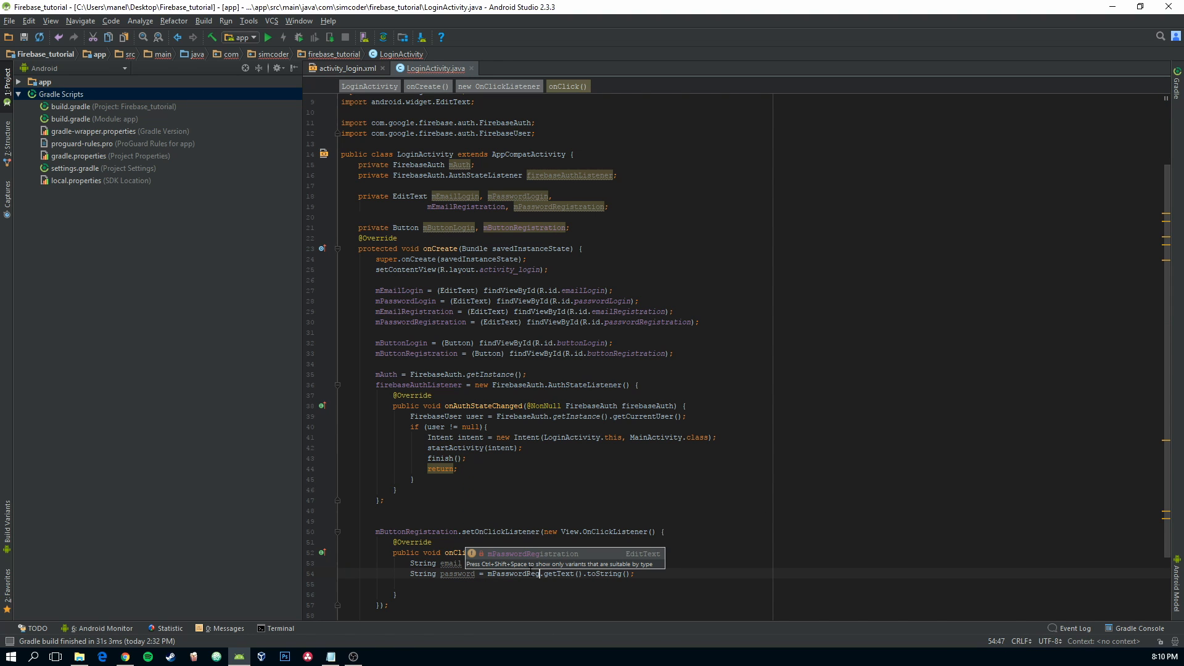
{"action": "key", "text": "Tab"}
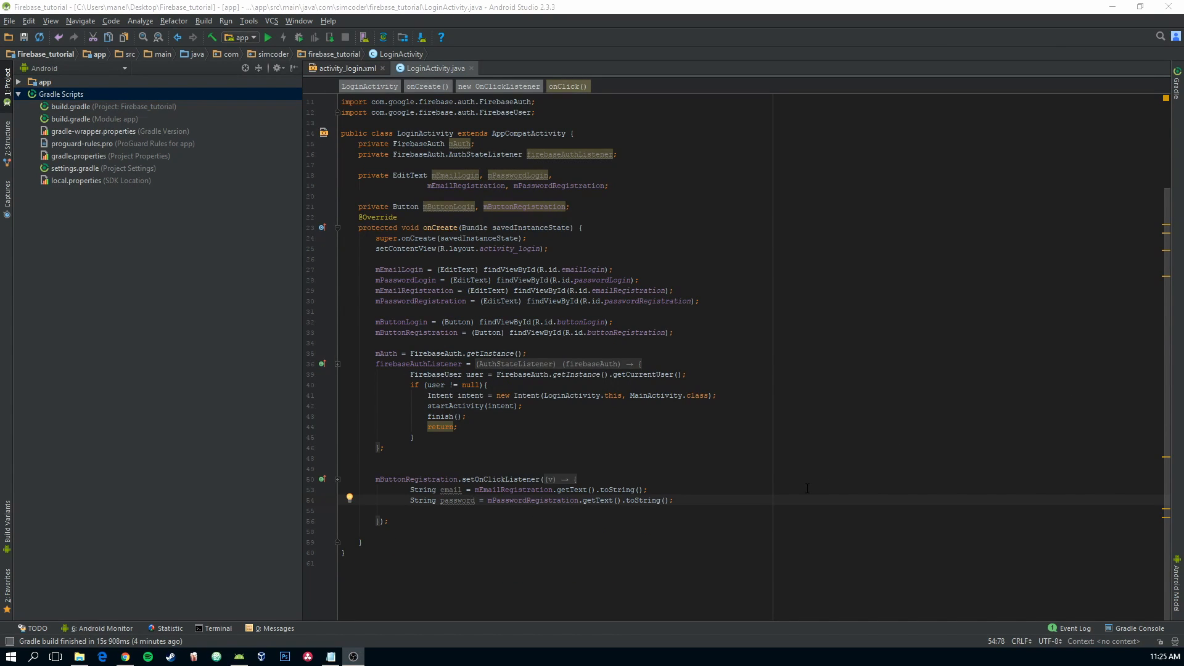
Call mAuth.createUserWithEmailAndPassword(email, password) with a new OnCompleteListener<AuthResult> on LoginActivity.this.
{"action": "type", "text": "="}
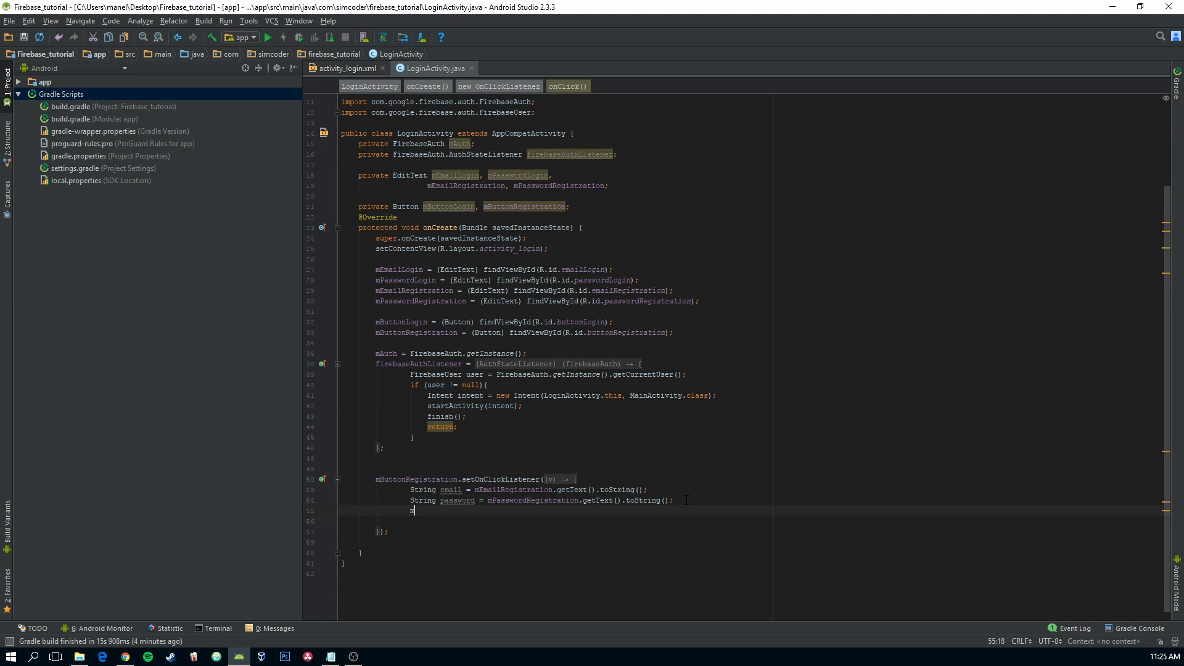
{"action": "type", "text": "mAuth"}
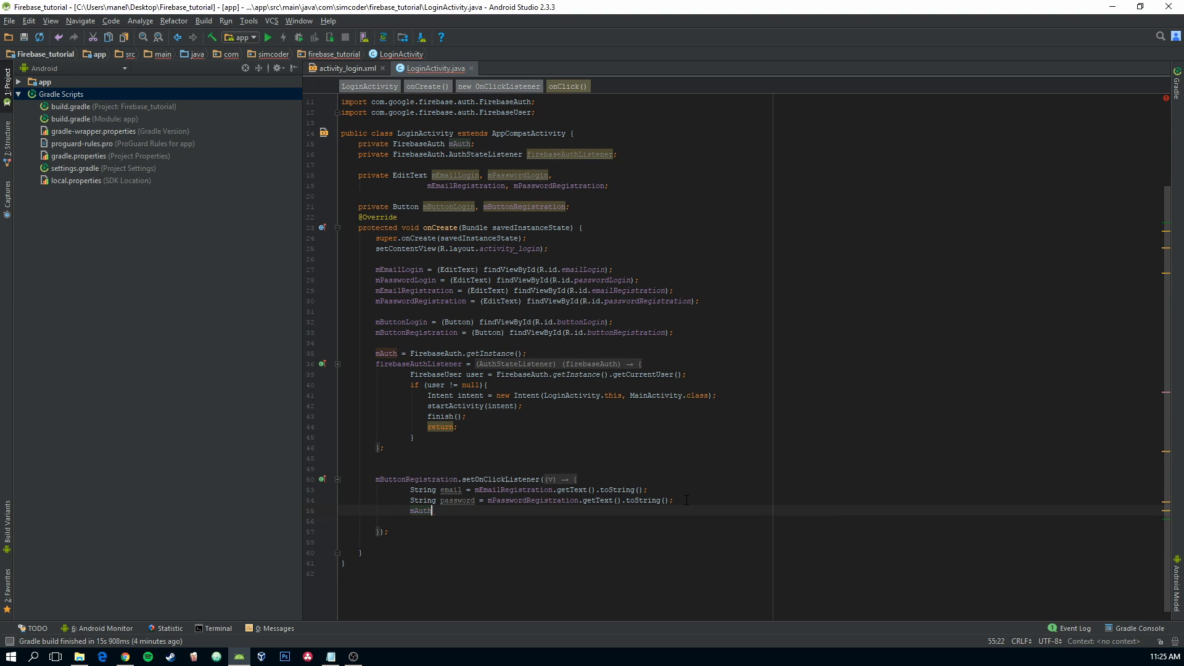
{"action": "type", "text": "."}
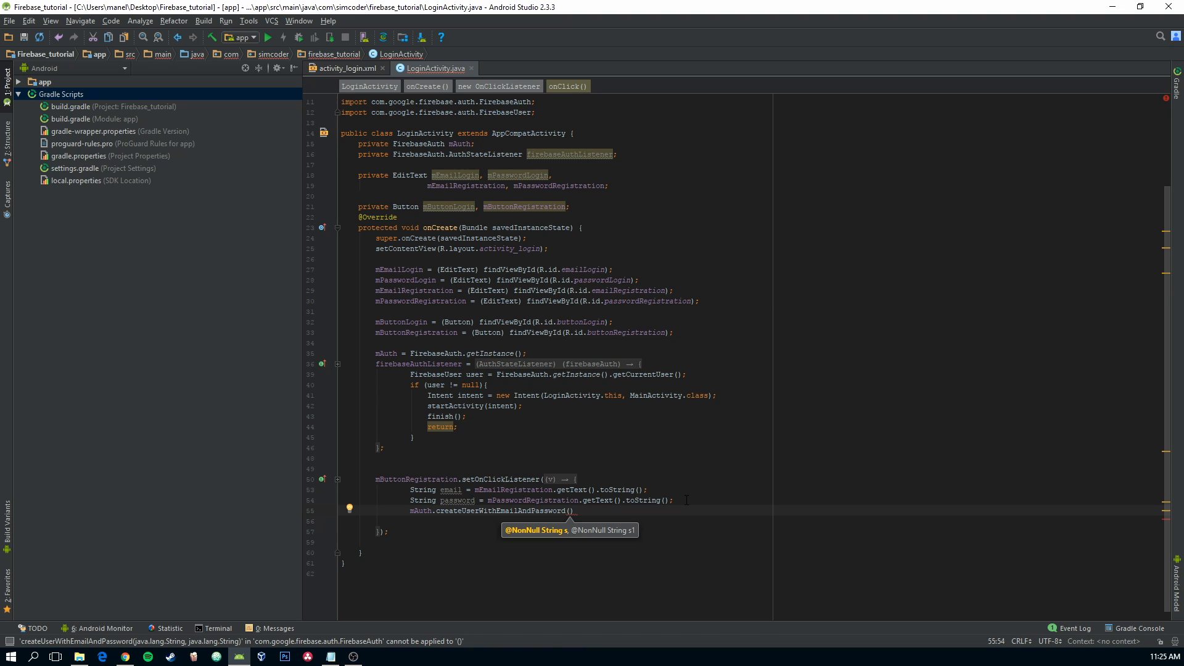
{"action": "type", "text": "email, password"}
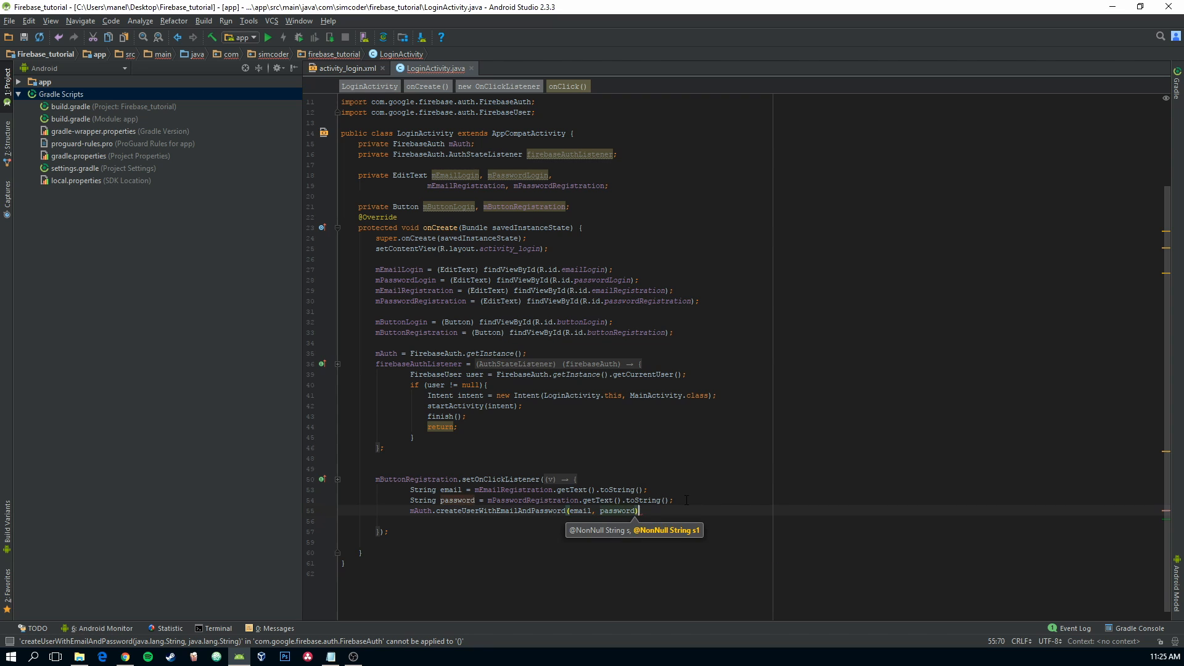
{"action": "type", "text": ".addOnCompleteListener("}
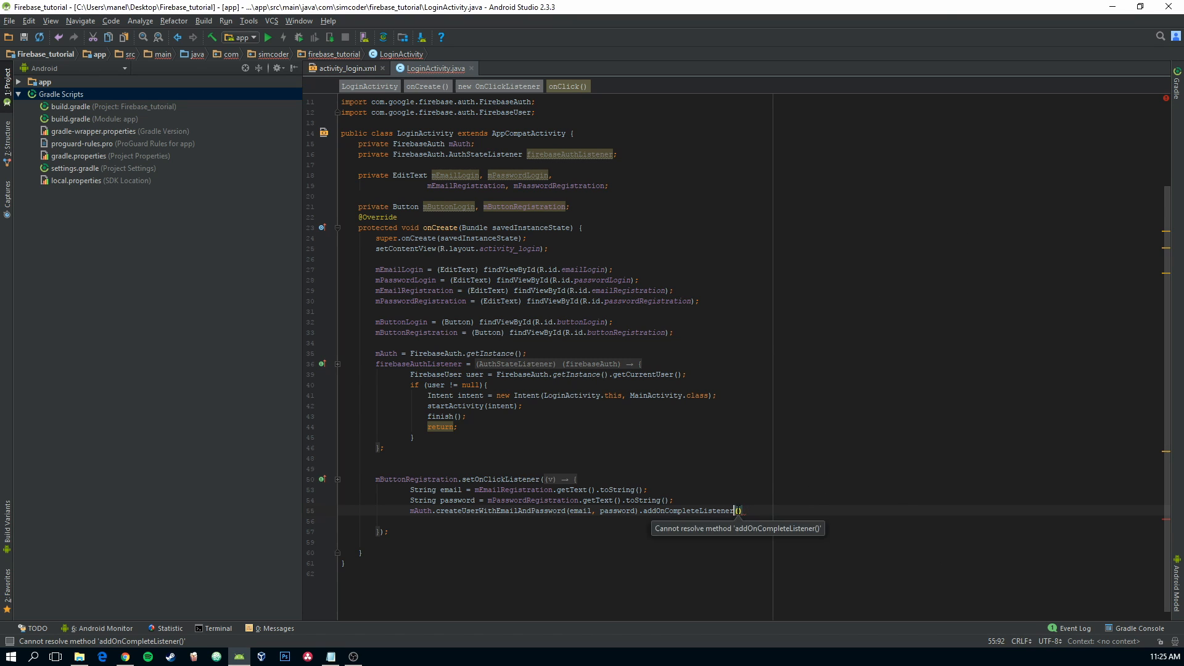
{"action": "type", "text": "LoginActivity.this"}
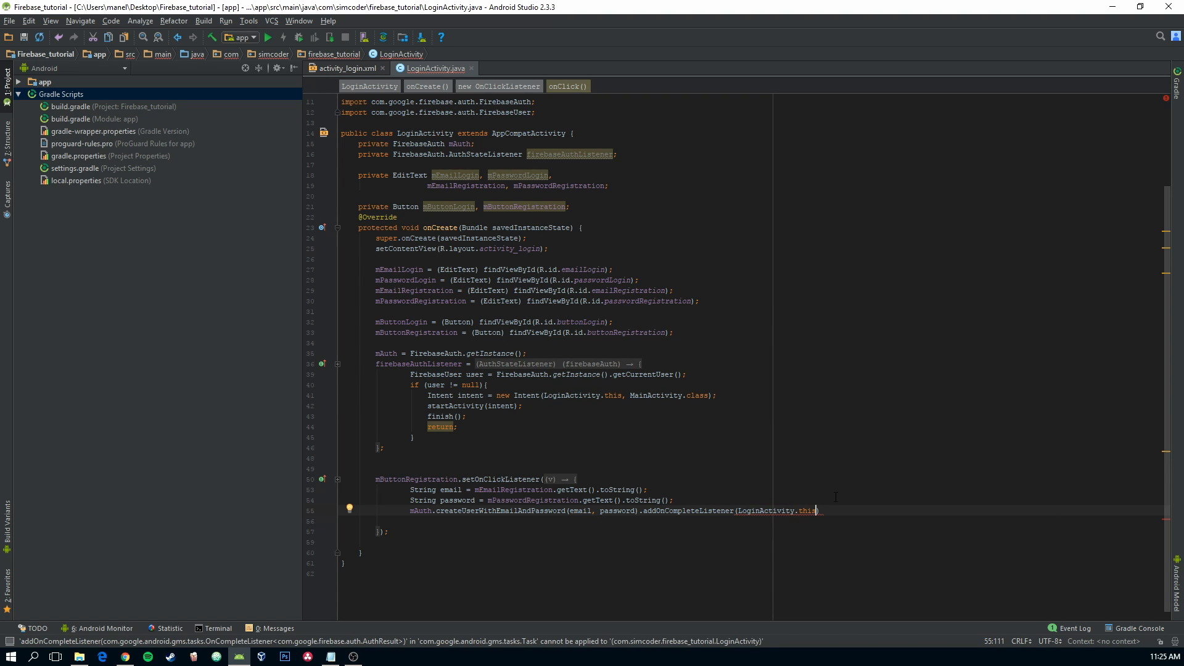
{"action": "type", "text": ","}
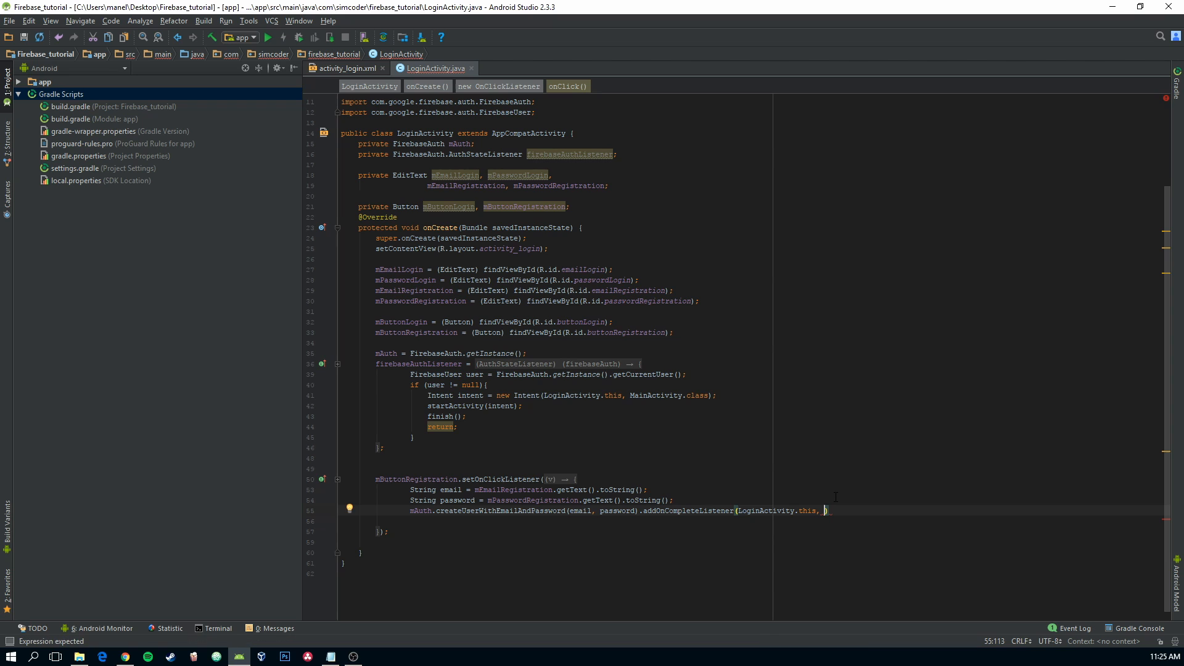
{"action": "type", "text": "new OnCompleteListener<AuthResult>("}
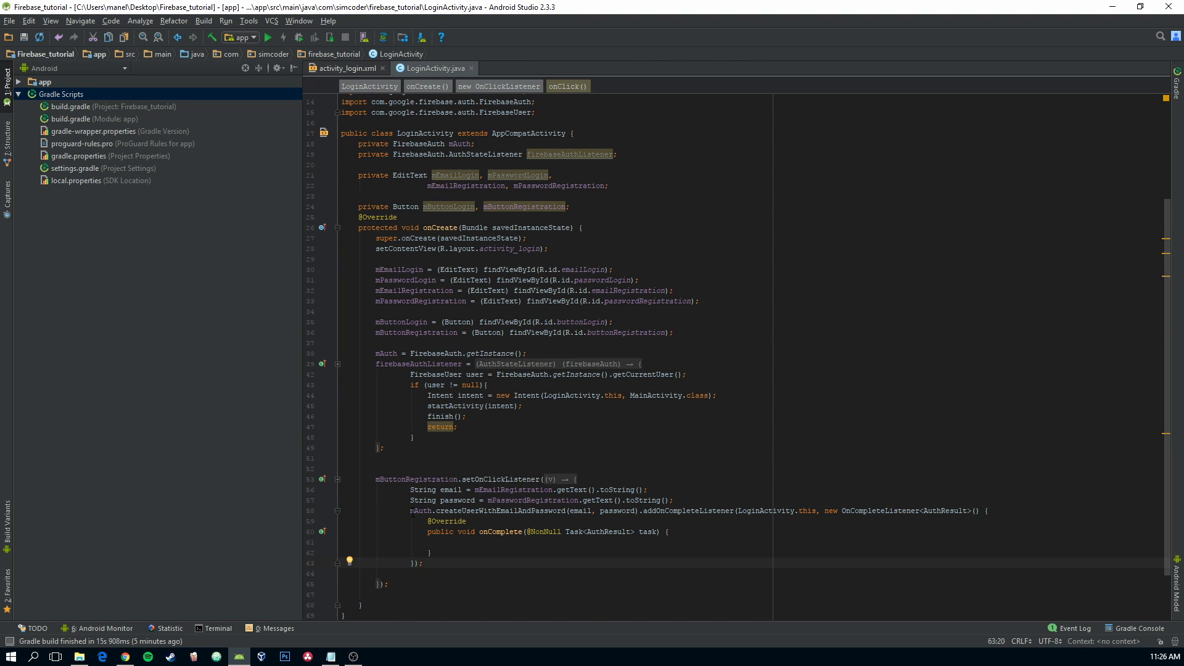
{"action": "left_click_drag", "start_coordinate": [411, 511], "coordinate": [423, 563]}
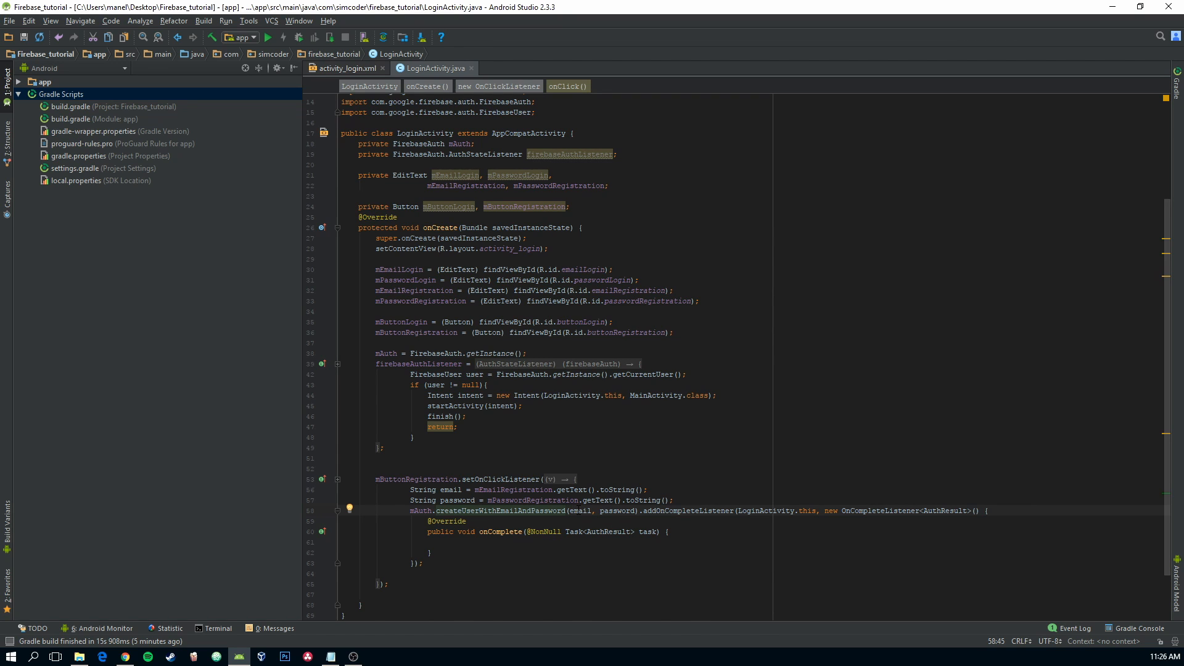
{"action": "mouse_move", "coordinate": [566, 538]}
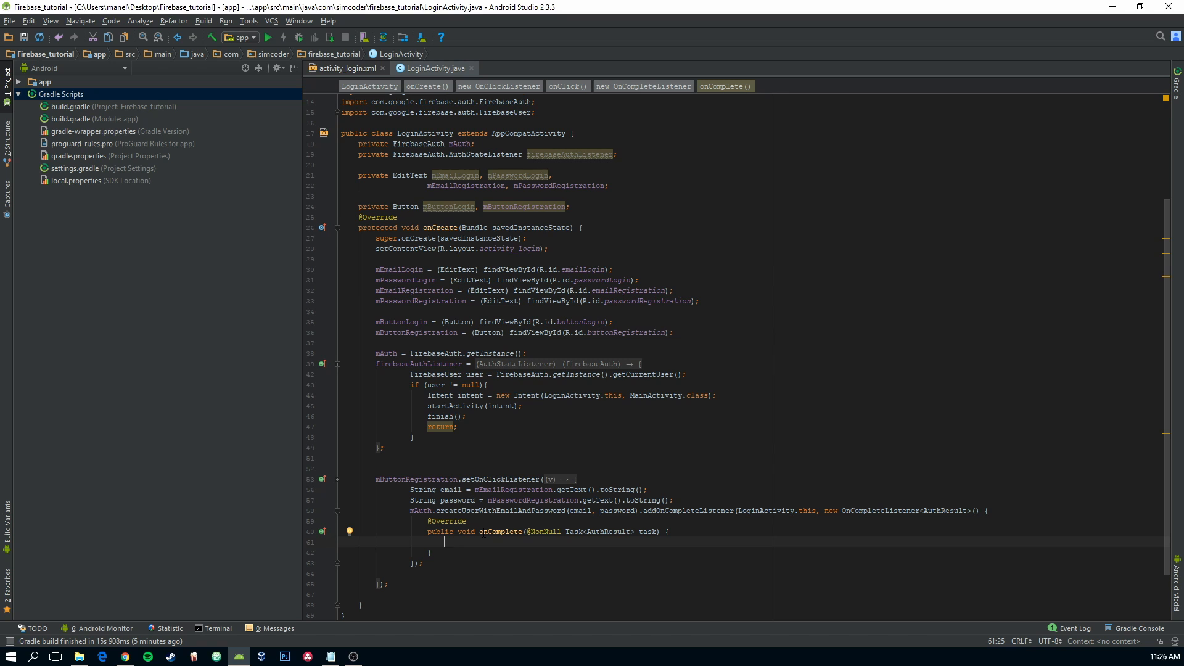
In onComplete, show a short "Sign in error" Toast when task is not successful.
{"action": "type", "text": "if ("}
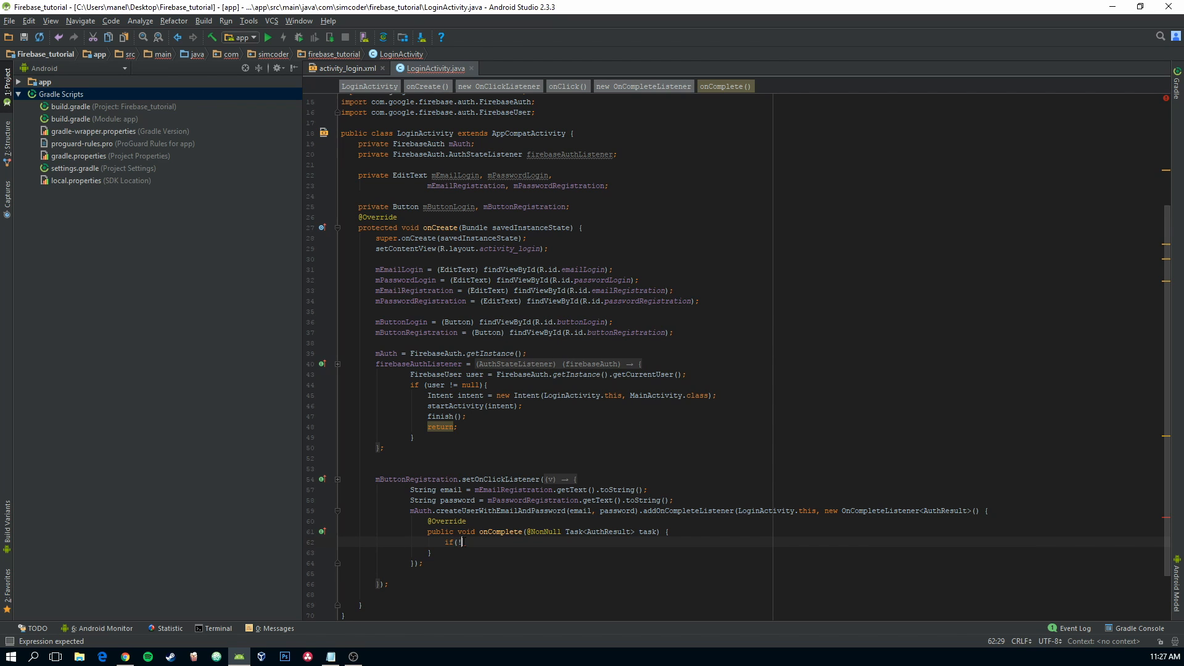
{"action": "type", "text": "task"}
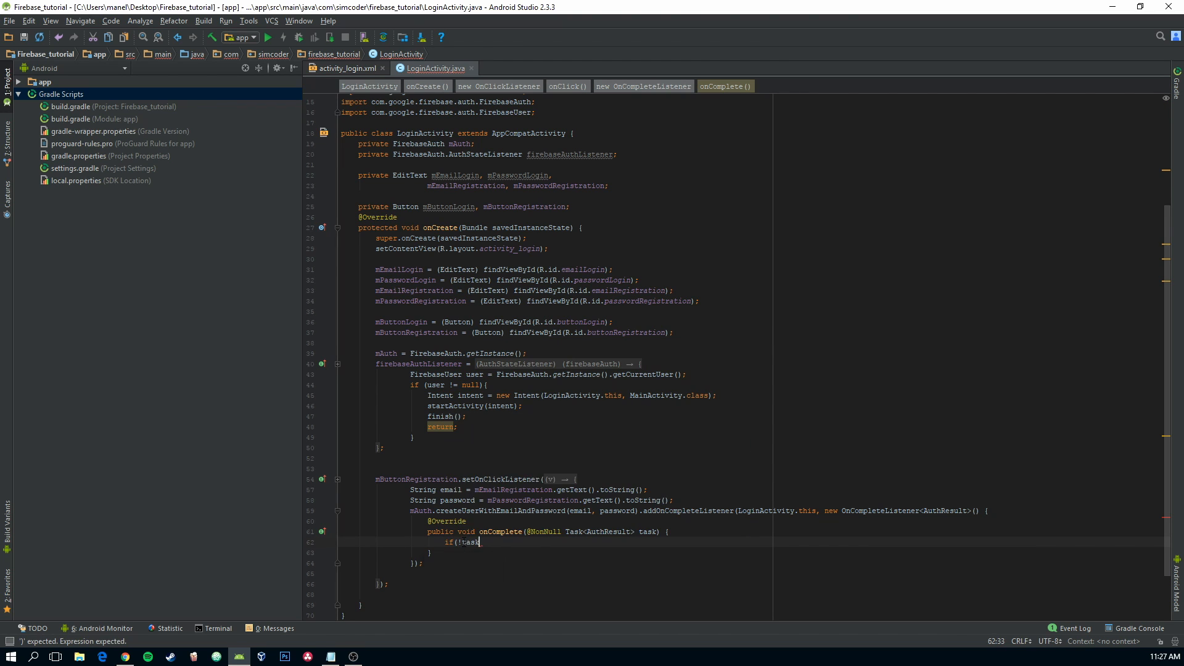
{"action": "type", "text": ".isSuccessful()"}
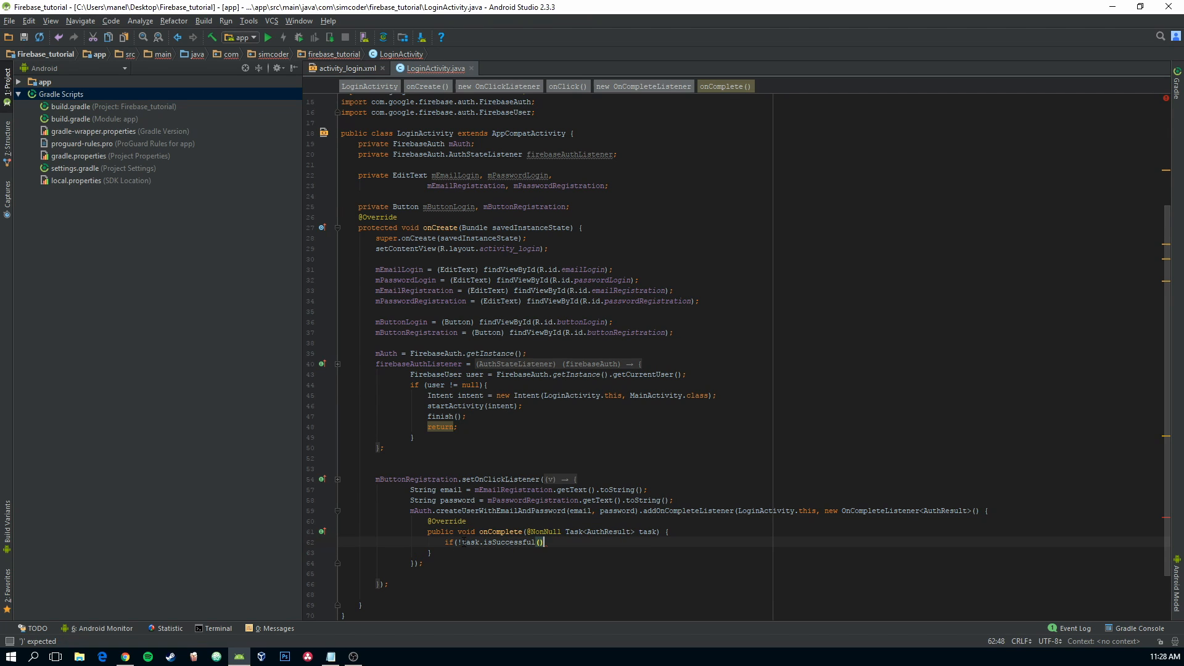
{"action": "type", "text": "{"}
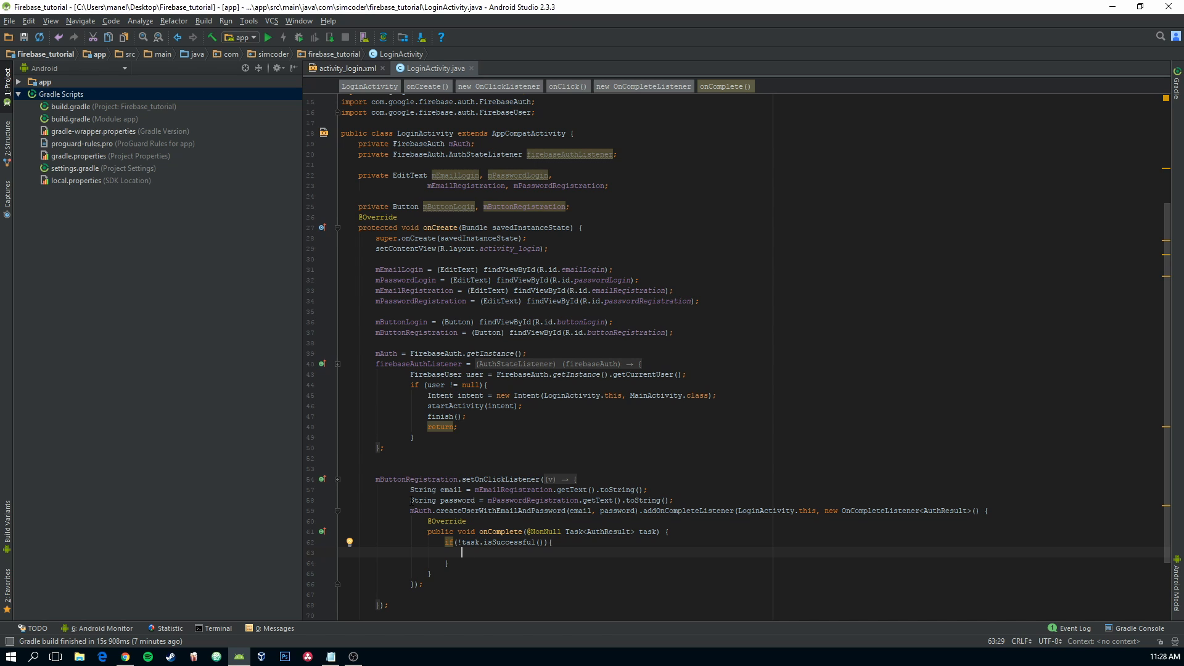
{"action": "mouse_move", "coordinate": [453, 542]}
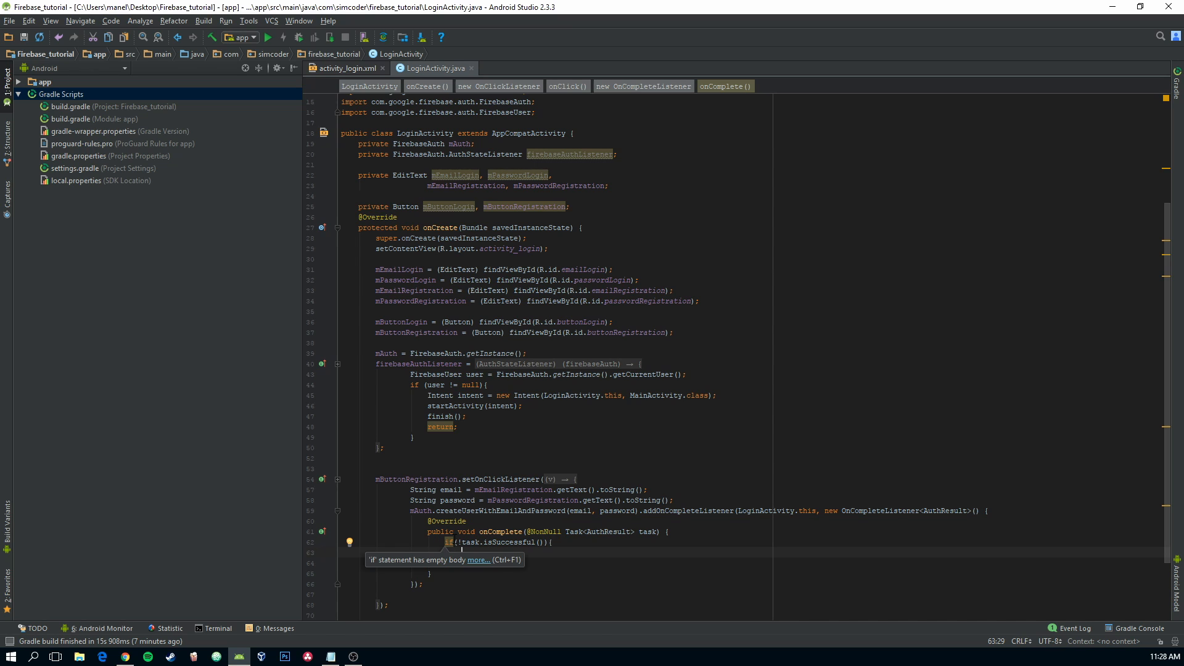
{"action": "mouse_move", "coordinate": [512, 560]}
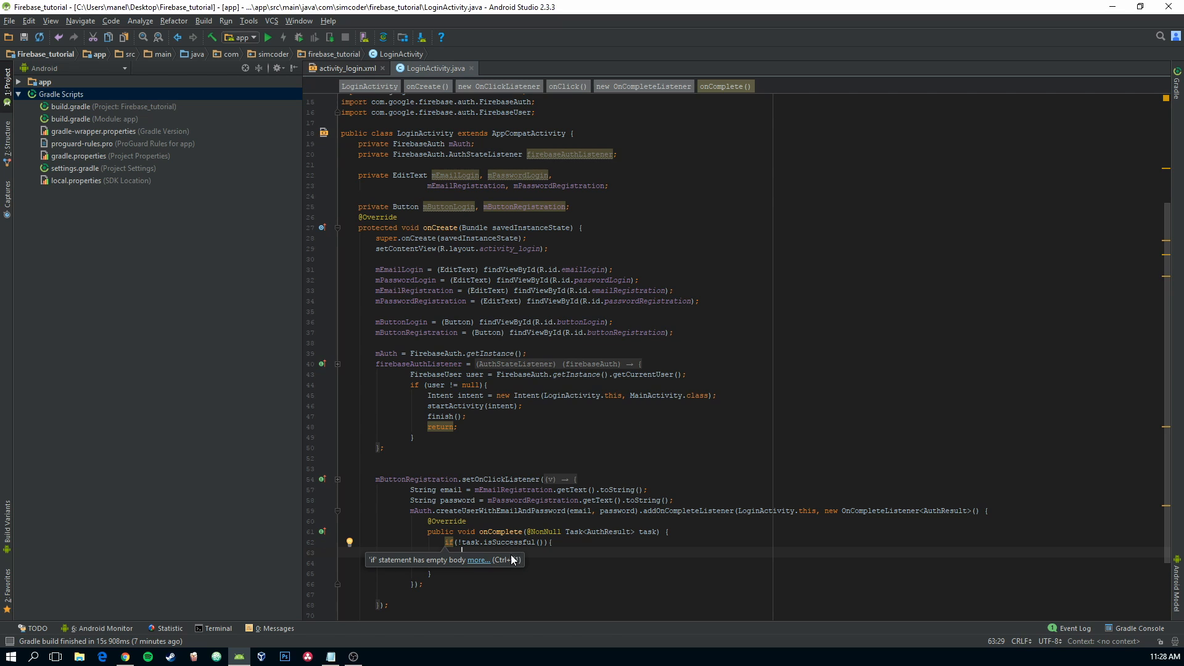
{"action": "type", "text": "Toast.makeText(, \"\", Toast.LENGTH_SHORT).show();"}
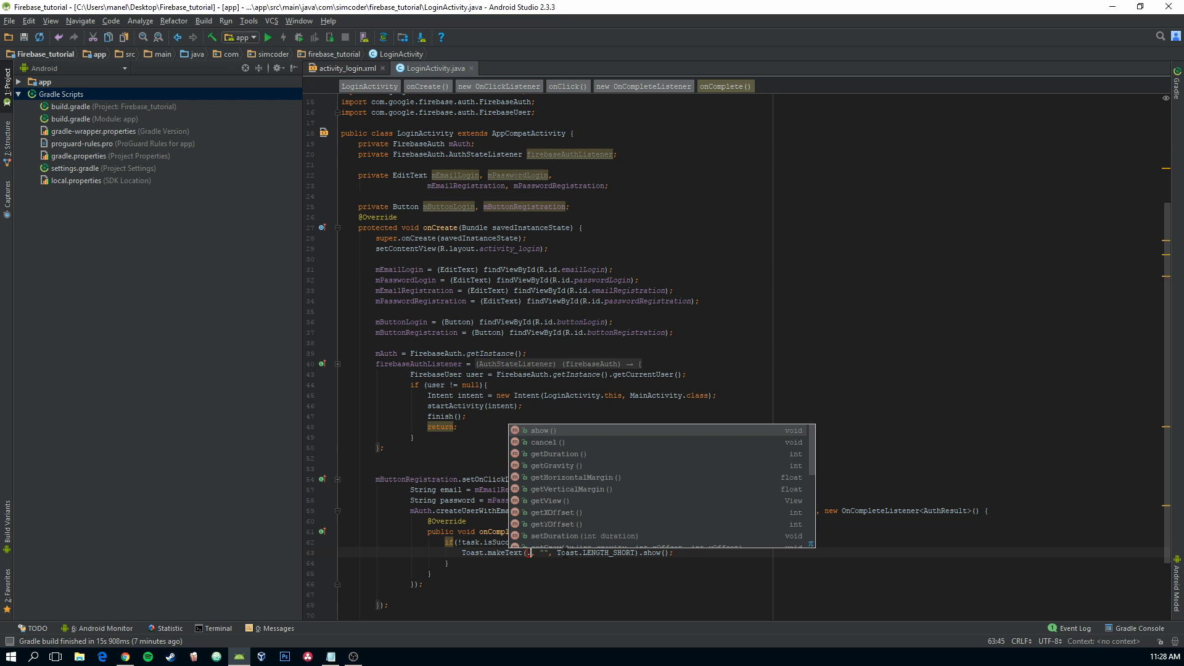
{"action": "key", "text": "Escape"}
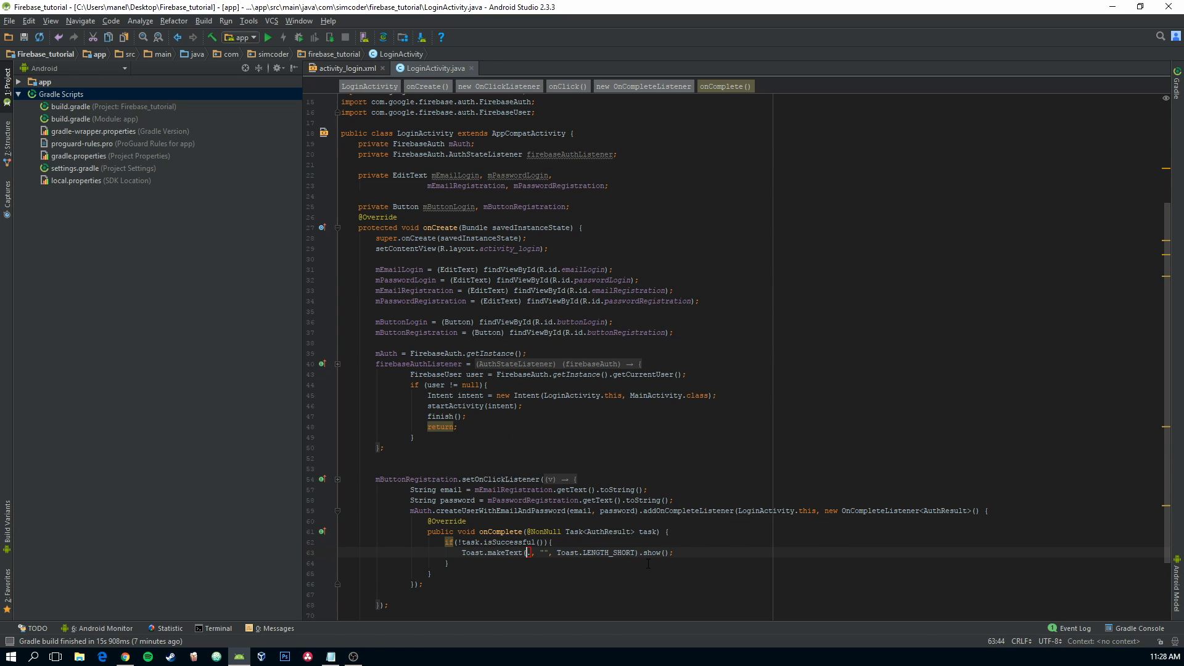
{"action": "type", "text": "LoginActivity.this"}
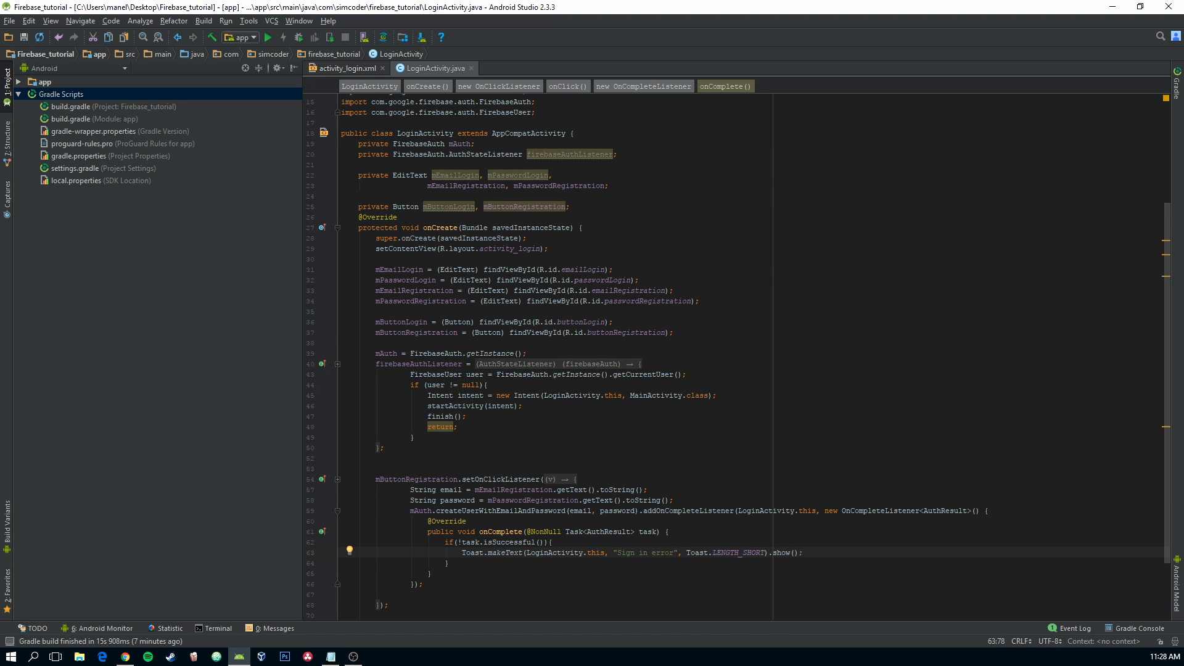
{"action": "scroll", "scroll_direction": "down", "scroll_amount": 3}
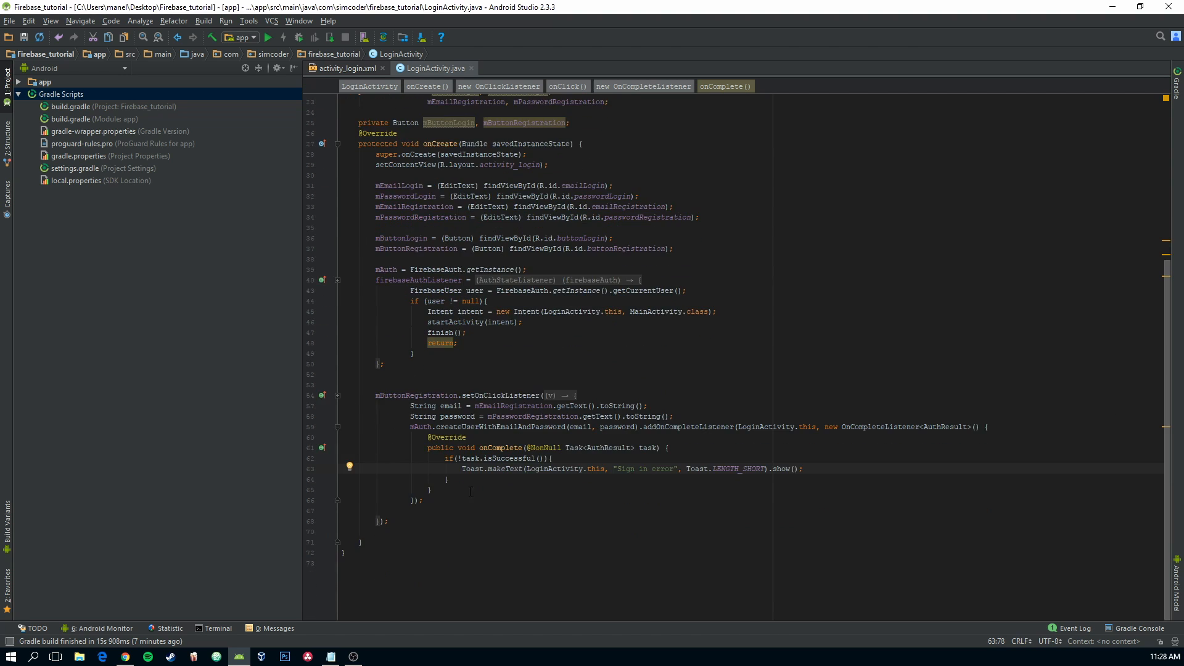
{"action": "left_click_drag", "start_coordinate": [410, 427], "coordinate": [423, 500]}
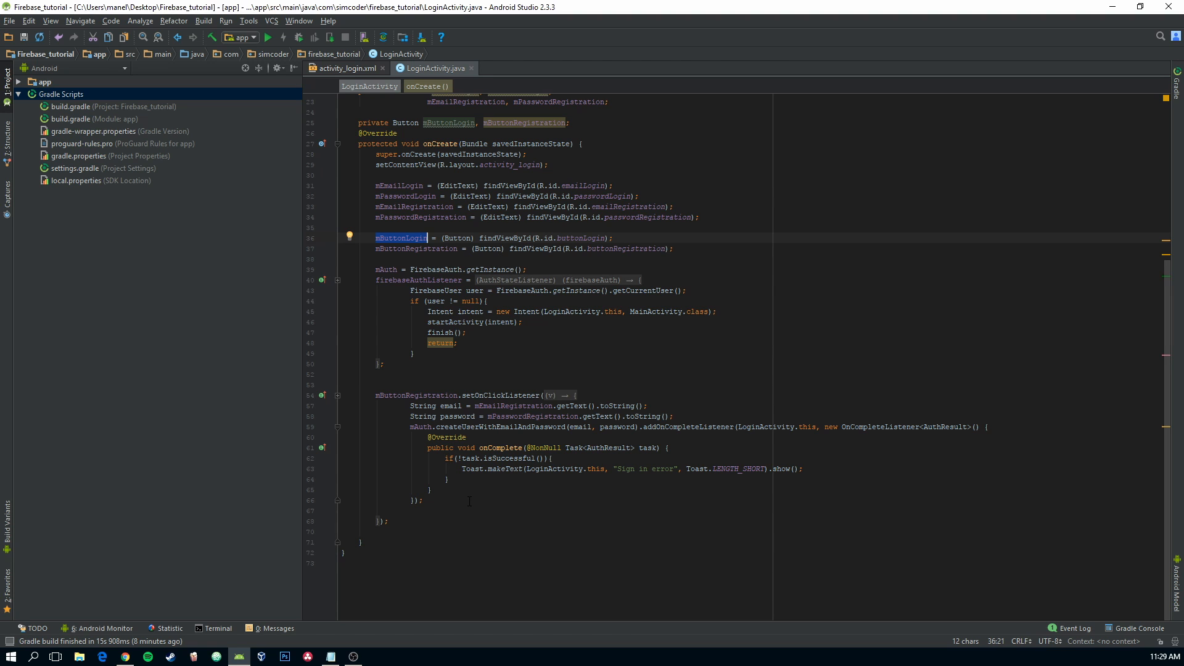
{"action": "mouse_move", "coordinate": [579, 296]}
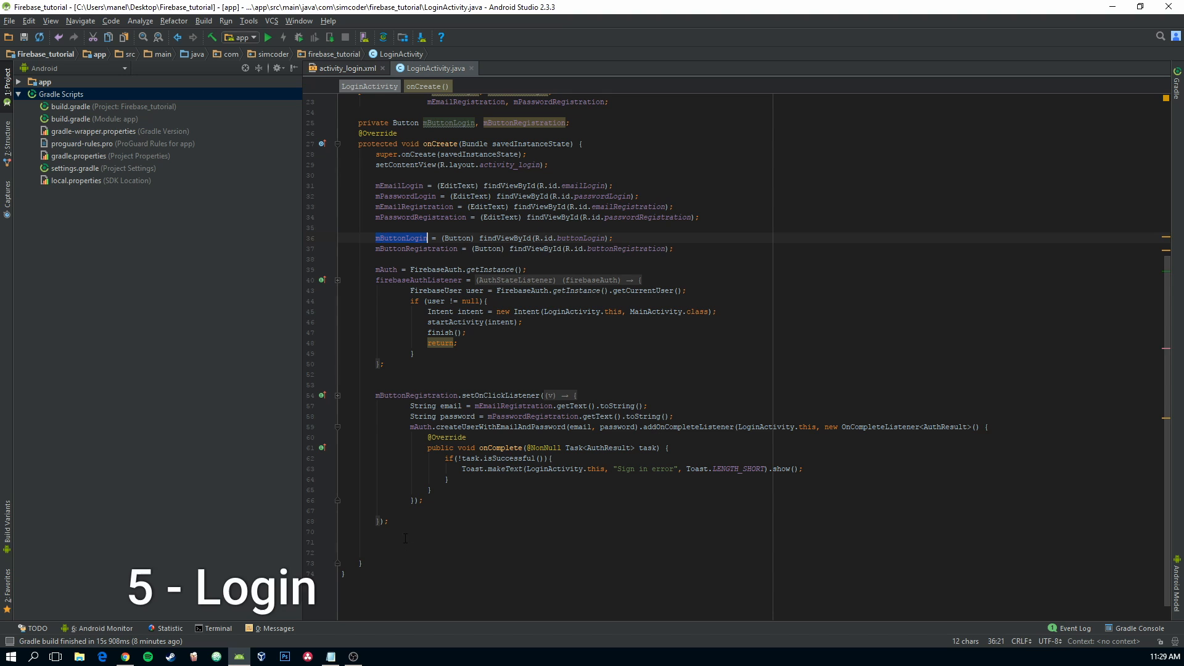
Add a click listener to mButtonLogin reading email and password from mEmailLogin and mPasswordLogin.
{"action": "type", "text": "mButtonLogin.setOnClickListener();"}
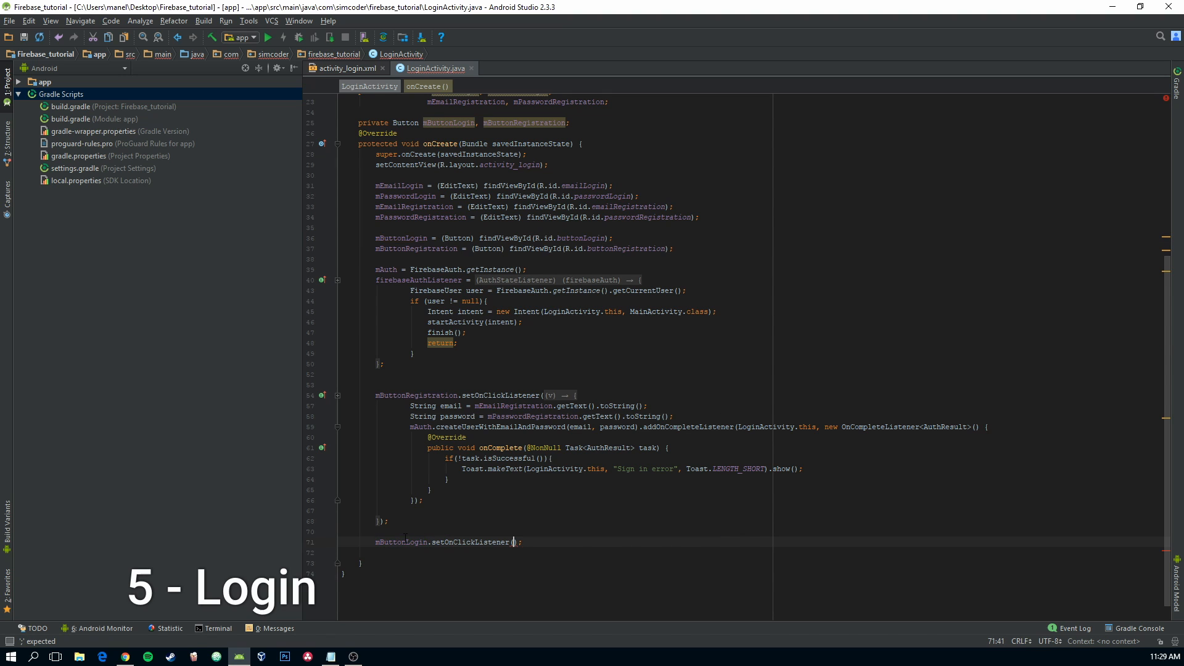
{"action": "type", "text": "new C"}
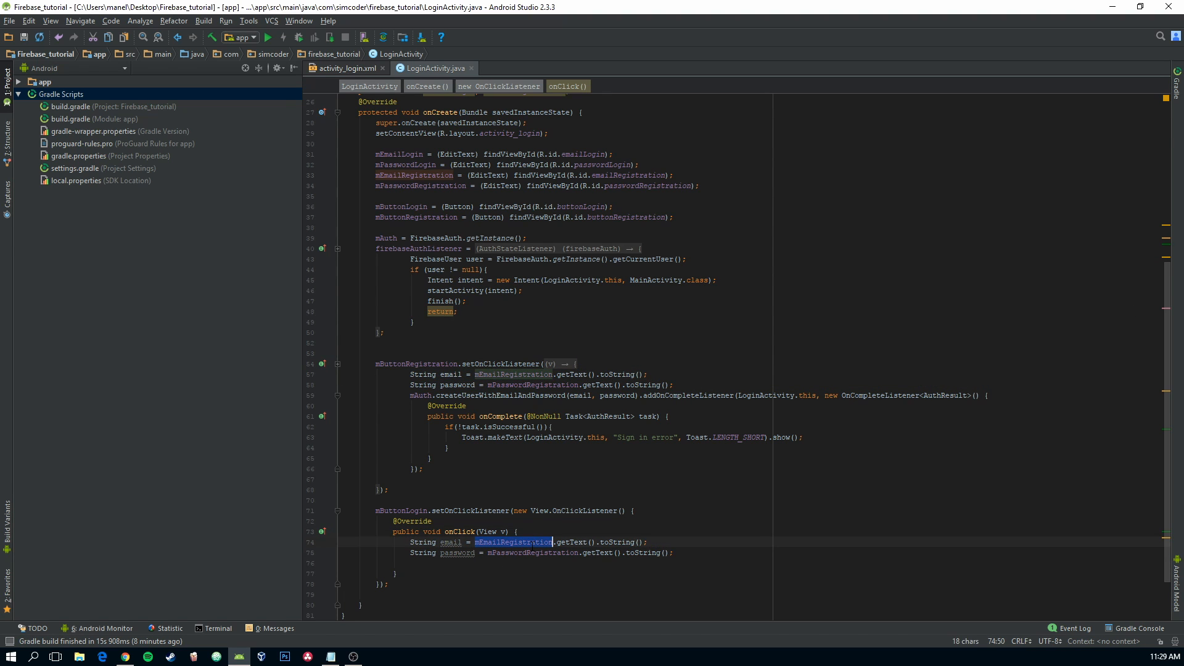
{"action": "type", "text": "mEmailLogin"}
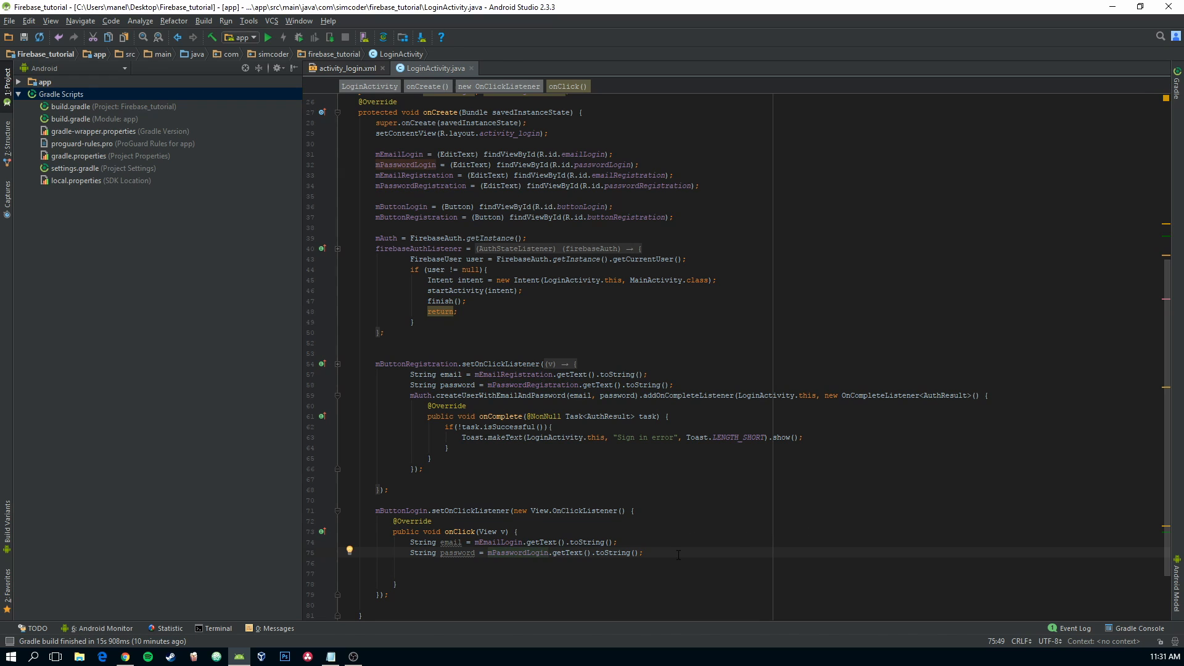
{"action": "type", "text": "m"}
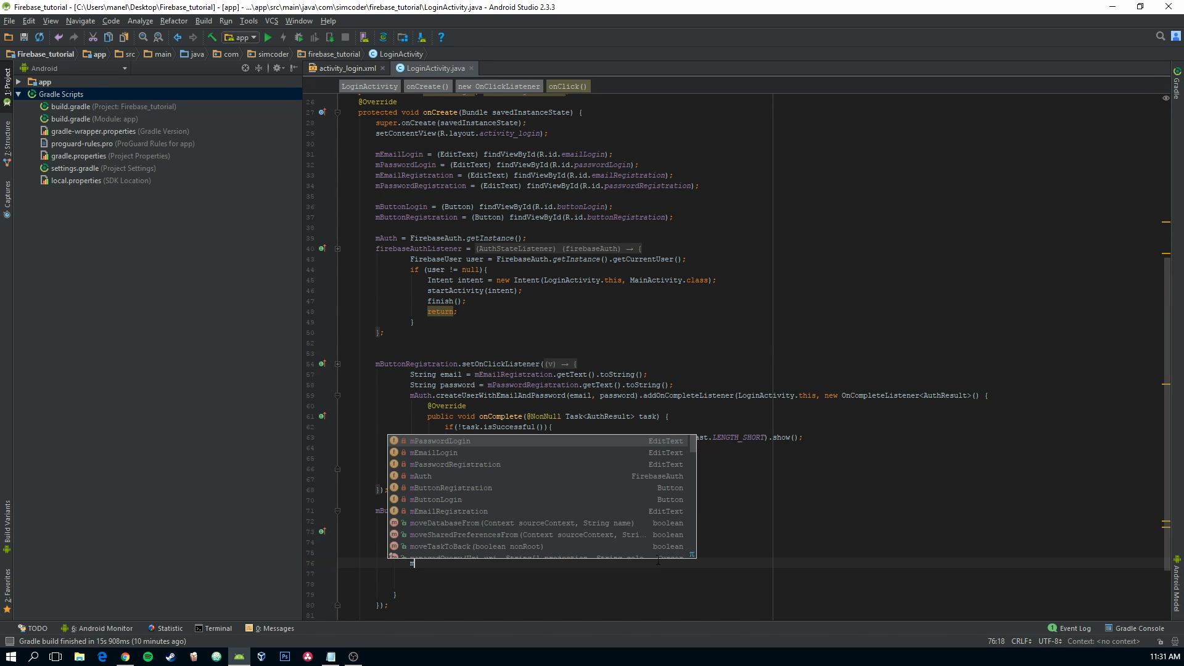
Call mAuth.signInWithEmailAndPassword(email, password) with an OnCompleteListener on LoginActivity.this.
{"action": "type", "text": "mAuth."}
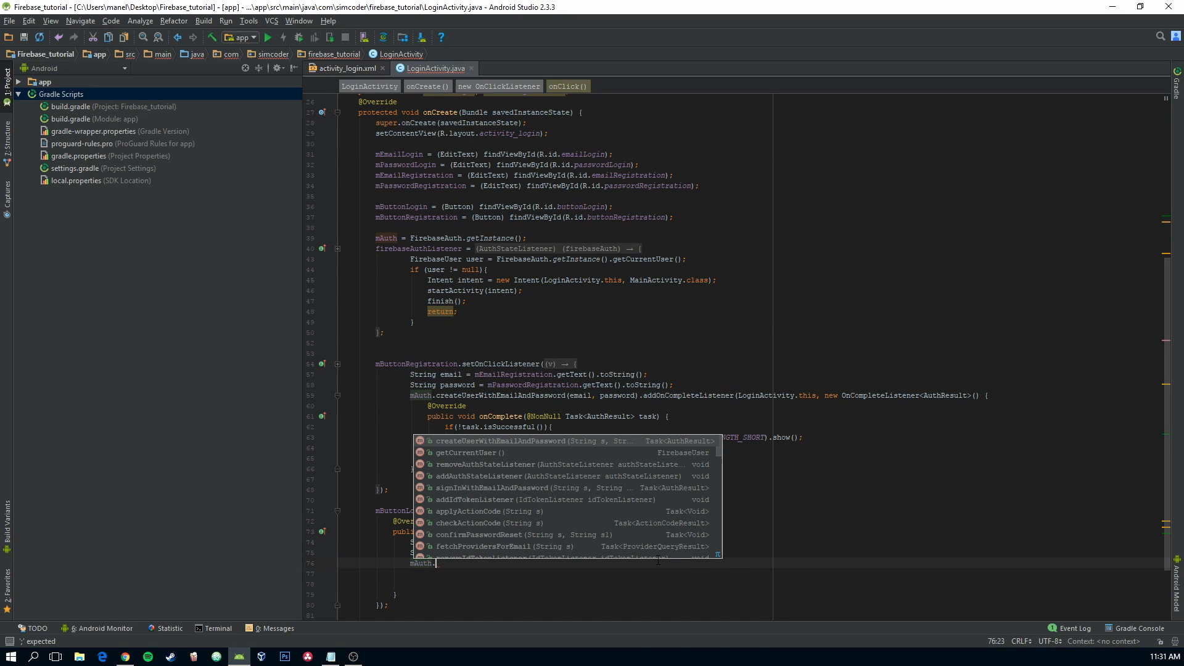
{"action": "type", "text": "signInWithEmailAndPassword(ema"}
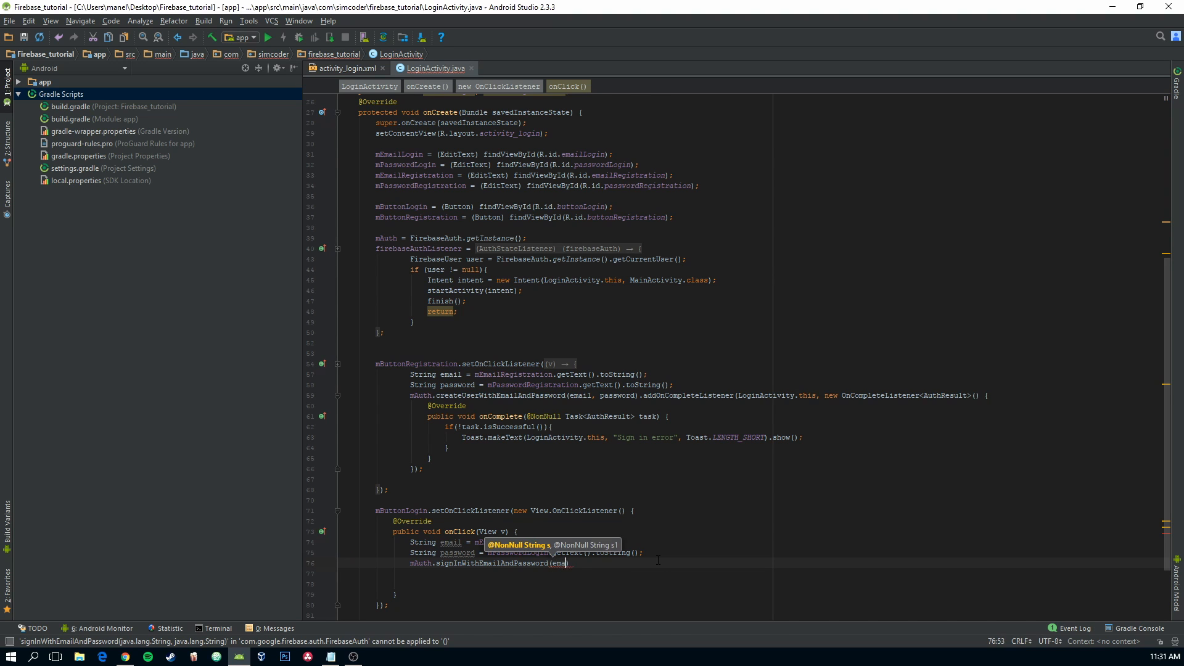
{"action": "type", "text": "password"}
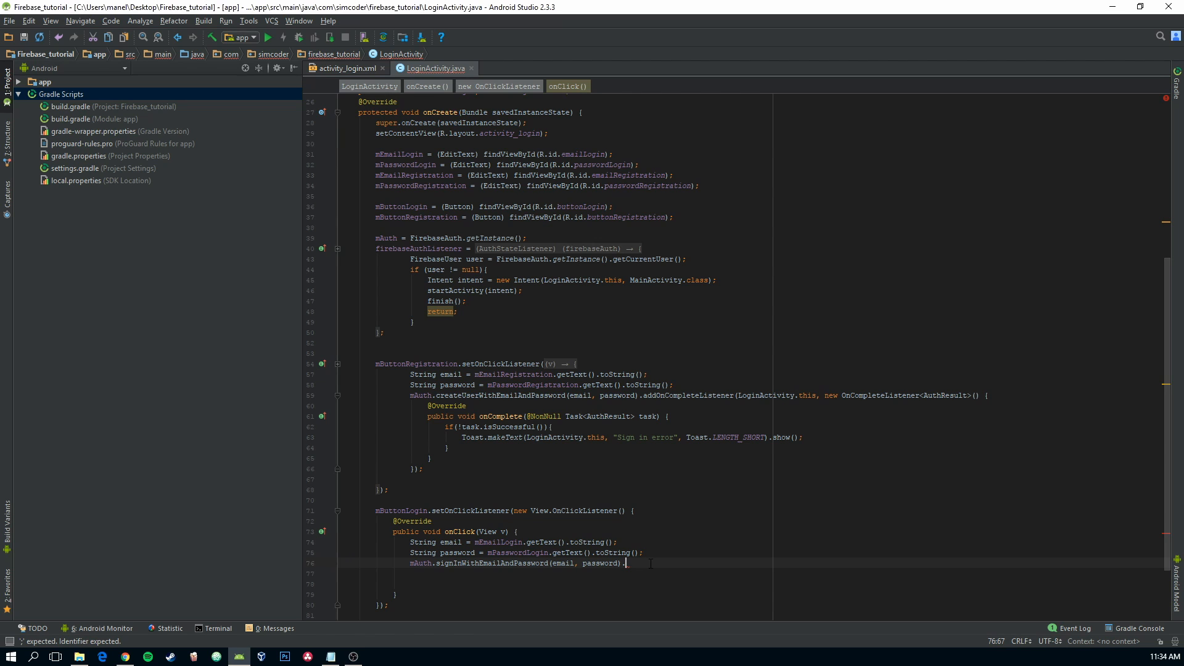
{"action": "type", "text": ".addOnCompleteListener("}
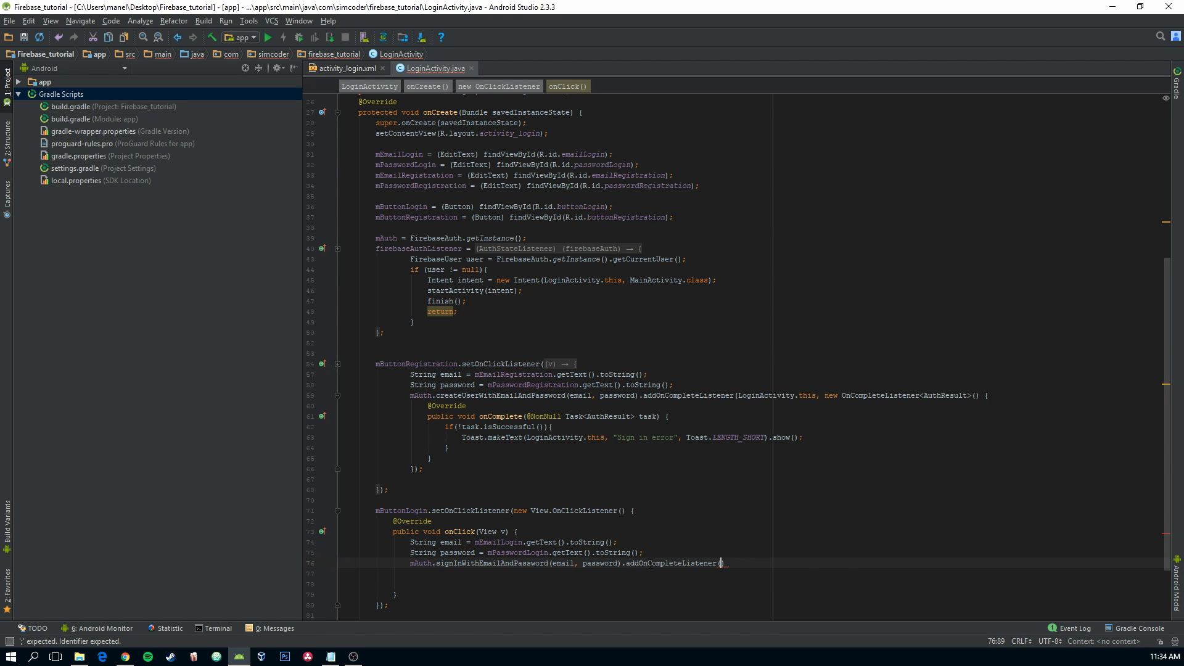
{"action": "type", "text": "LoginActivity.this, new"}
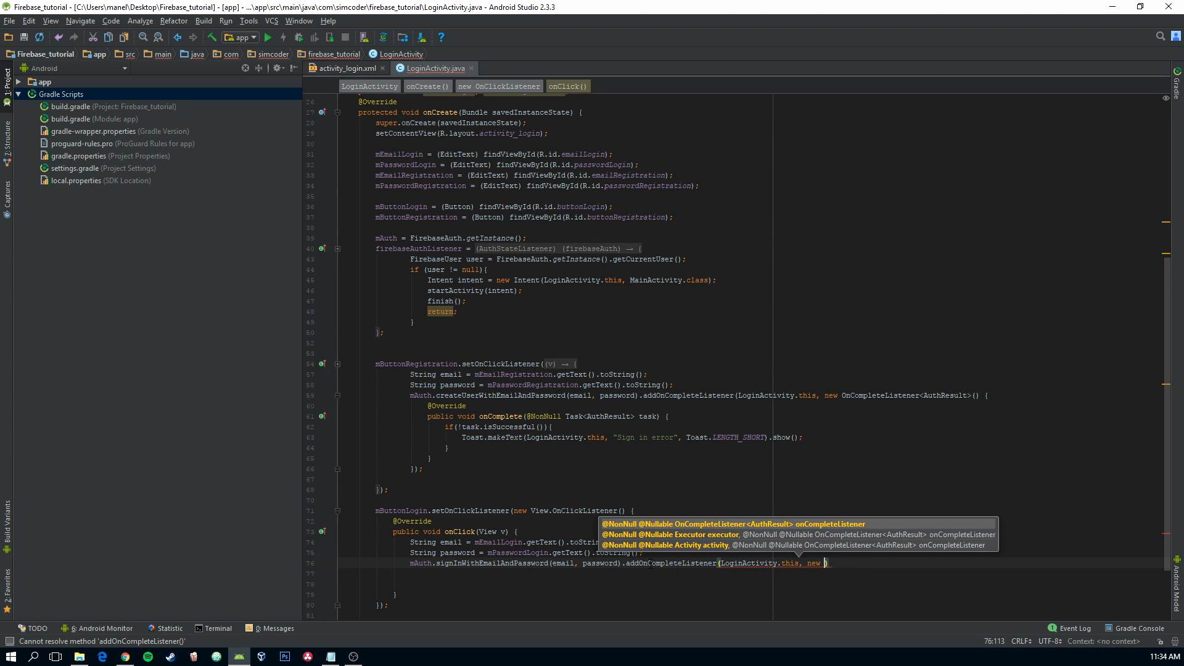
{"action": "type", "text": "OnCompleteListener<AuthResult>("}
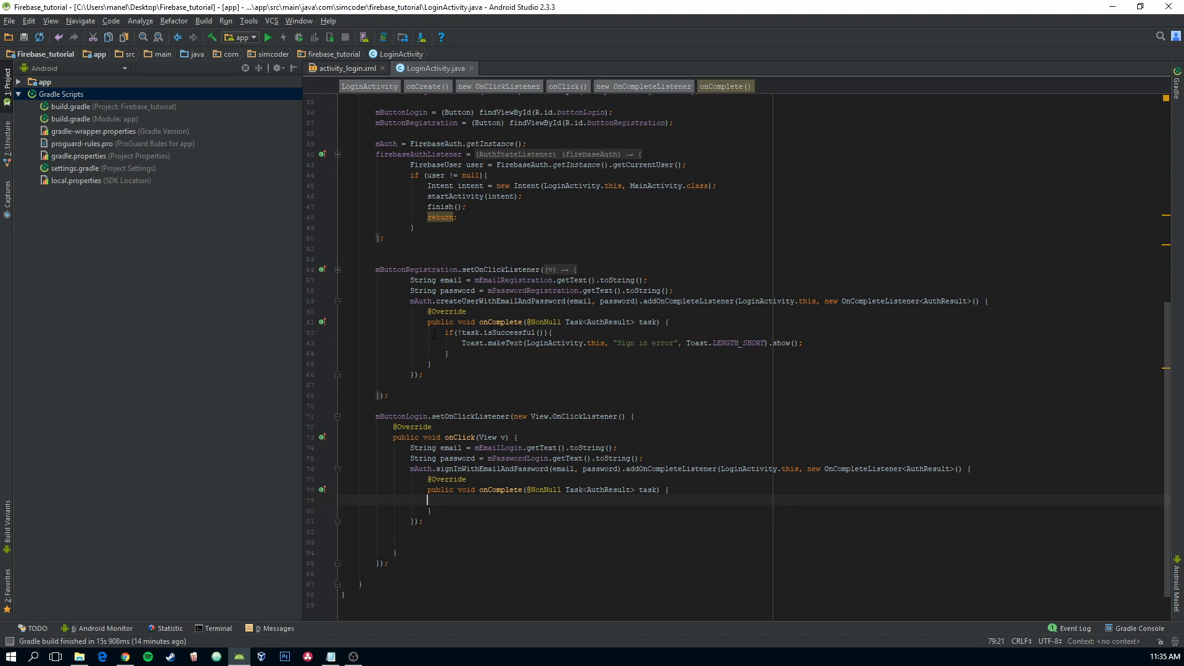
Change the registration toast to "Sign up error" and copy the failure check into the sign-in callback.
{"action": "left_click_drag", "start_coordinate": [444, 332], "coordinate": [447, 353]}
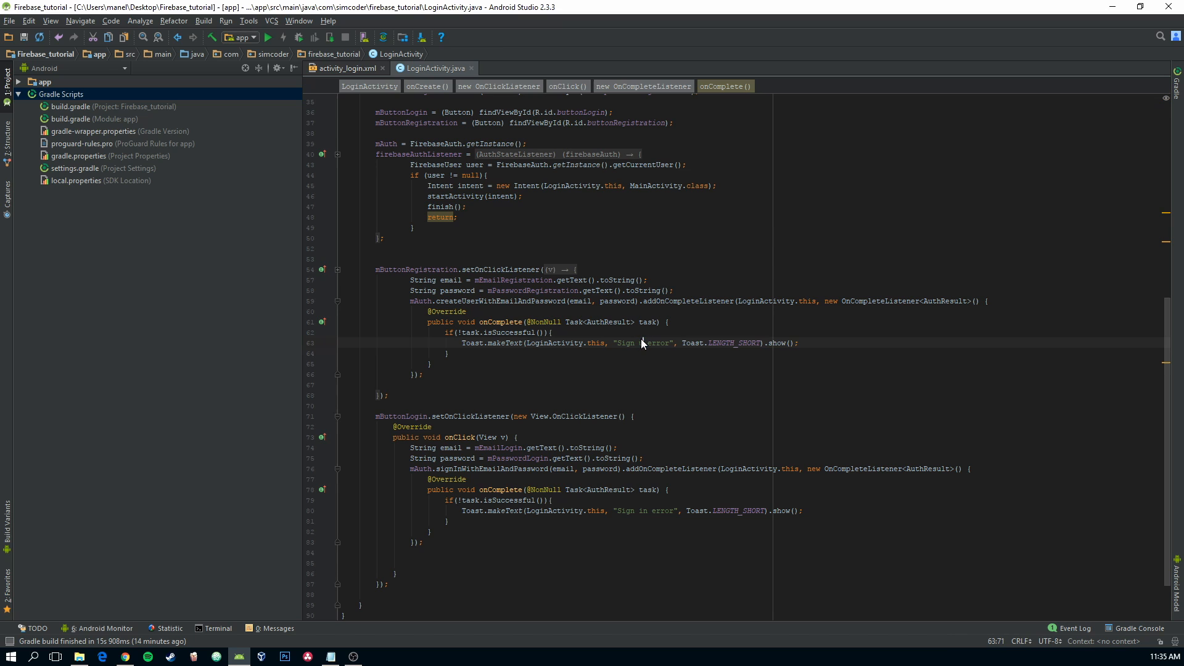
{"action": "type", "text": "up"}
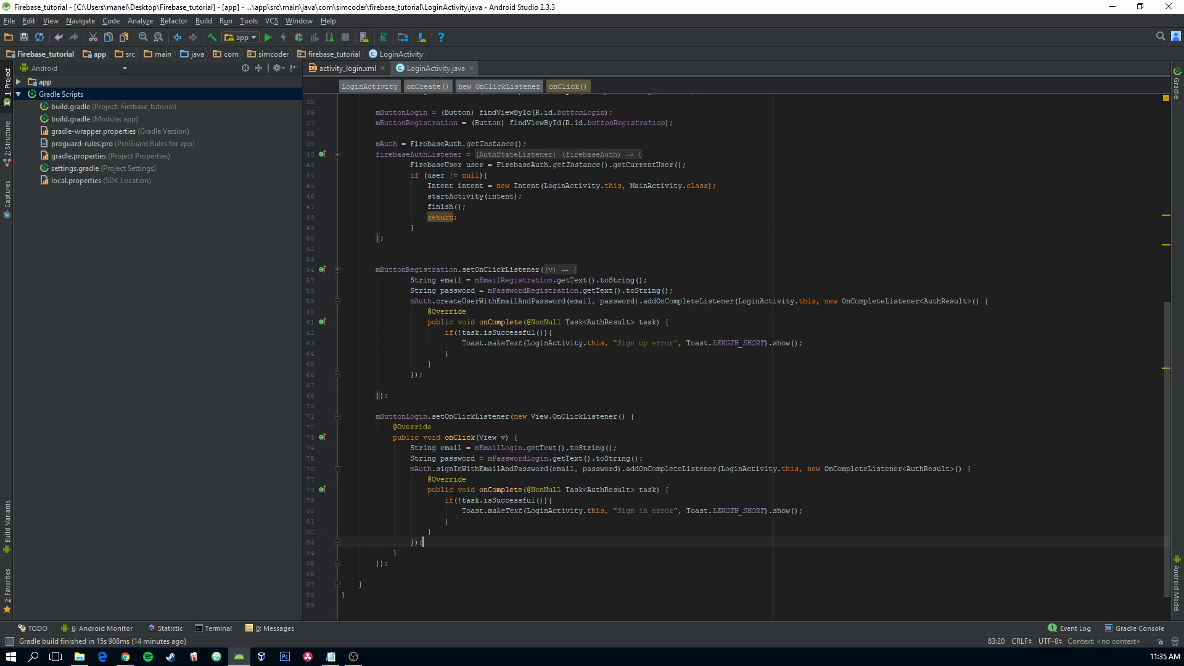
{"action": "left_click", "coordinate": [445, 500]}
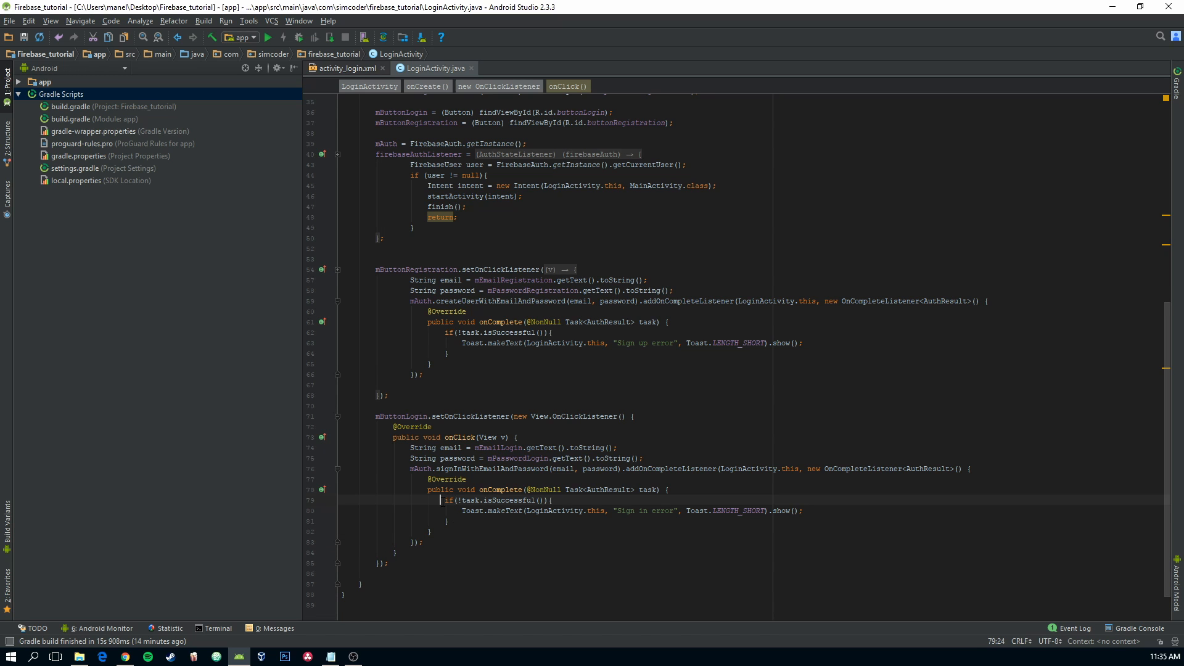
{"action": "right_click", "coordinate": [446, 521]}
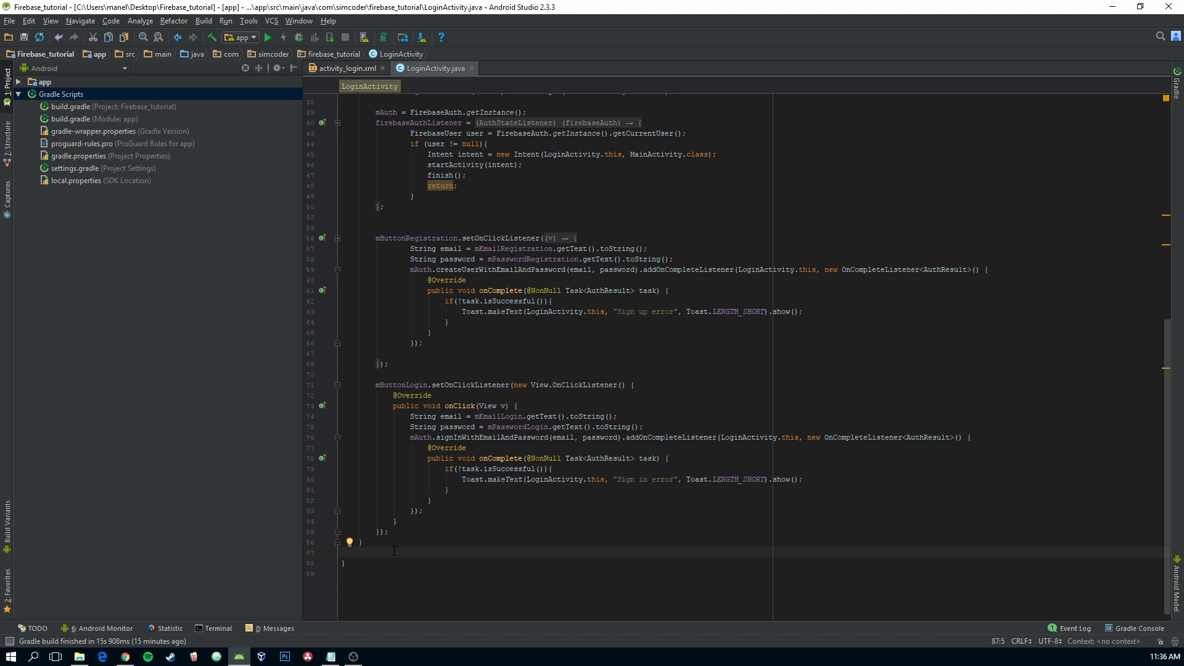
Override onStart and add mAuth.addAuthStateListener(firebaseAuthListener) after super.onStart().
{"action": "type", "text": "onStart() {"}
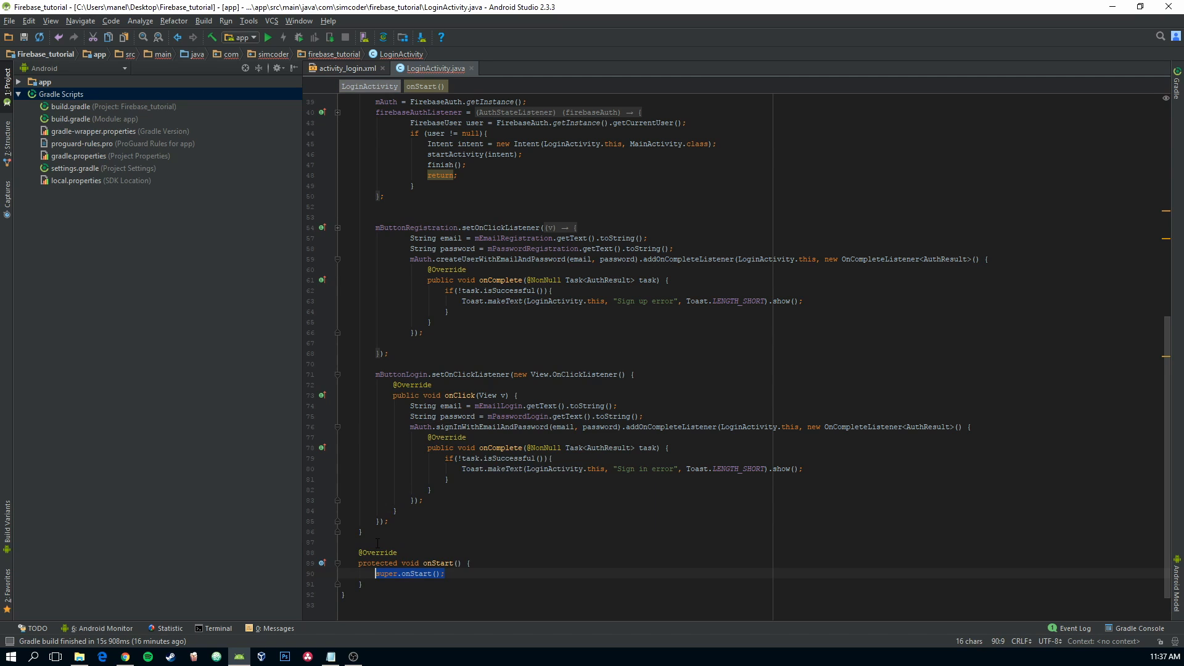
{"action": "type", "text": "ma"}
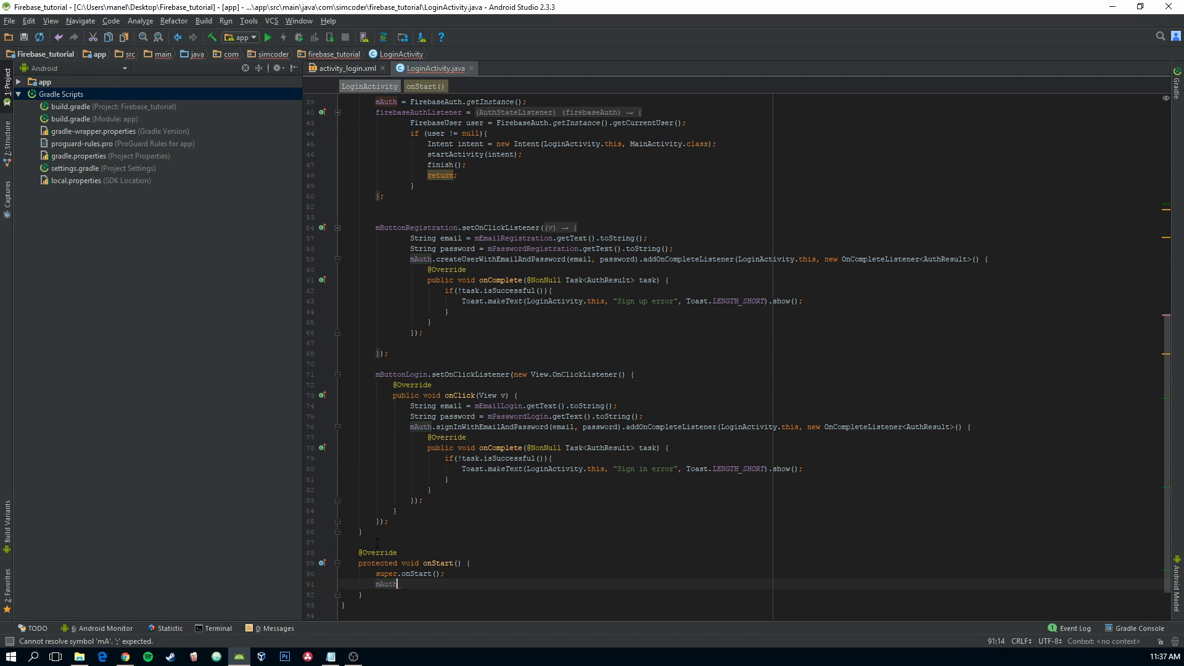
{"action": "type", "text": "."}
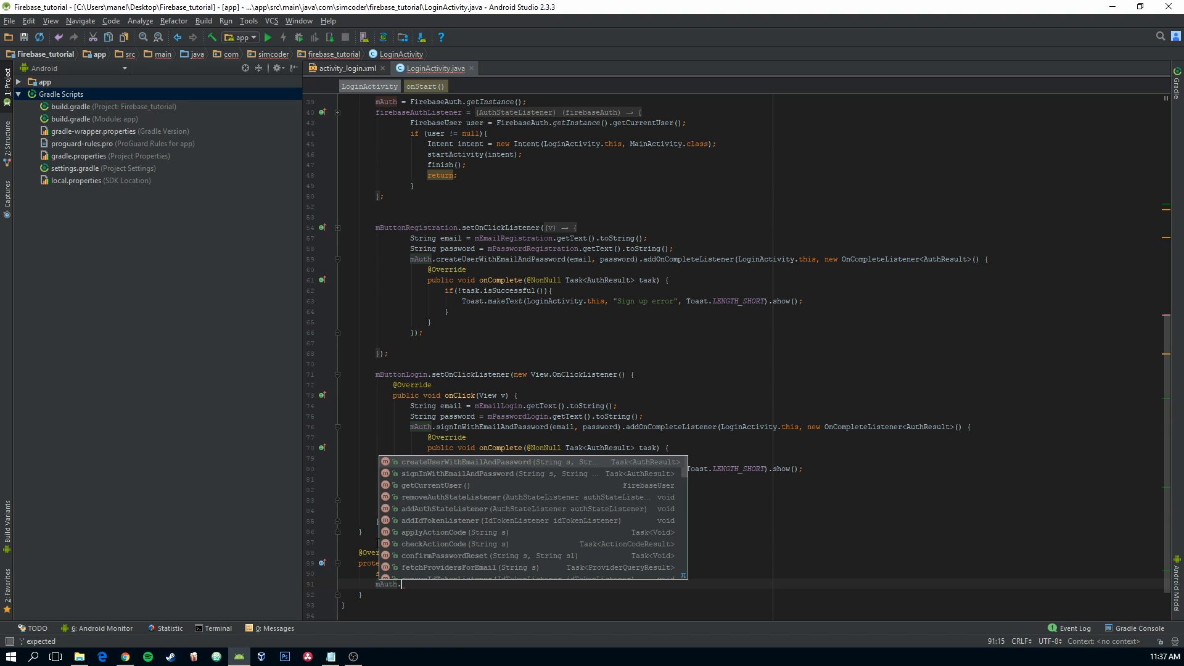
{"action": "type", "text": "addAuthStateListener();"}
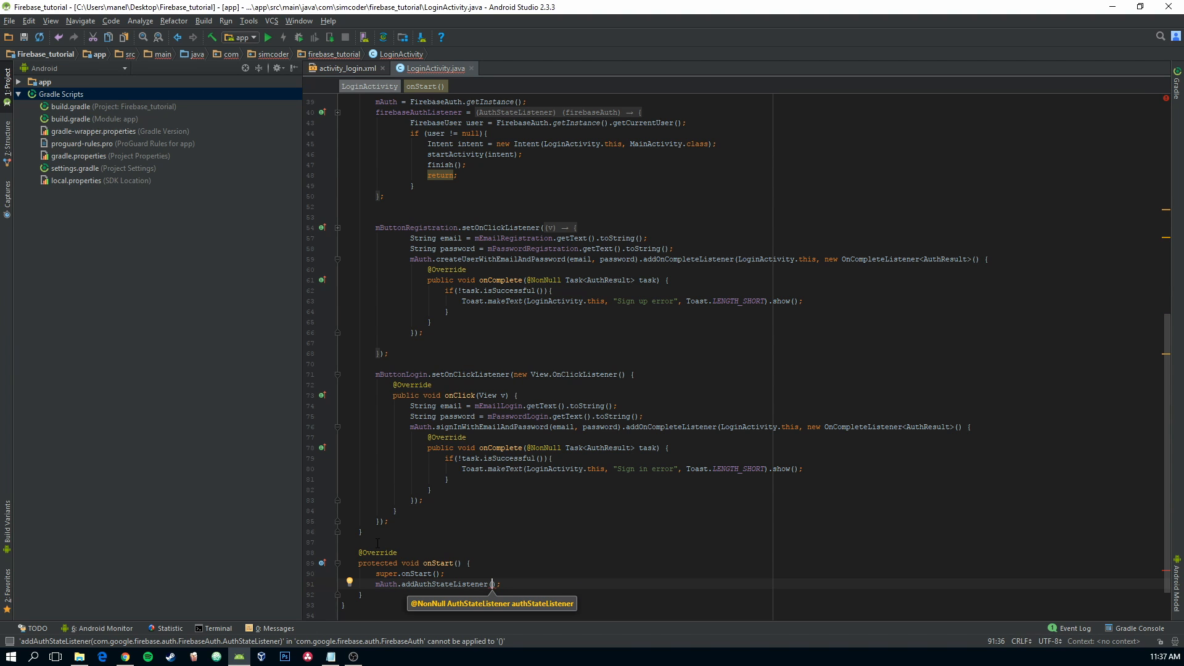
{"action": "type", "text": "fire"}
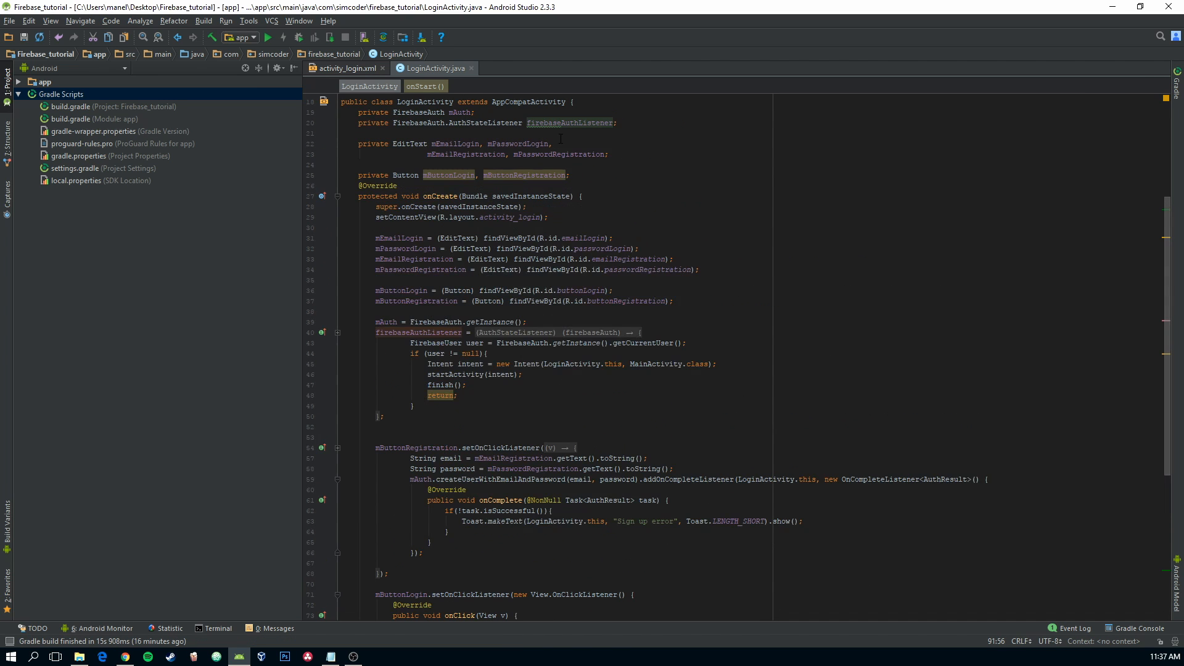
{"action": "scroll", "scroll_direction": "down", "scroll_amount": 3}
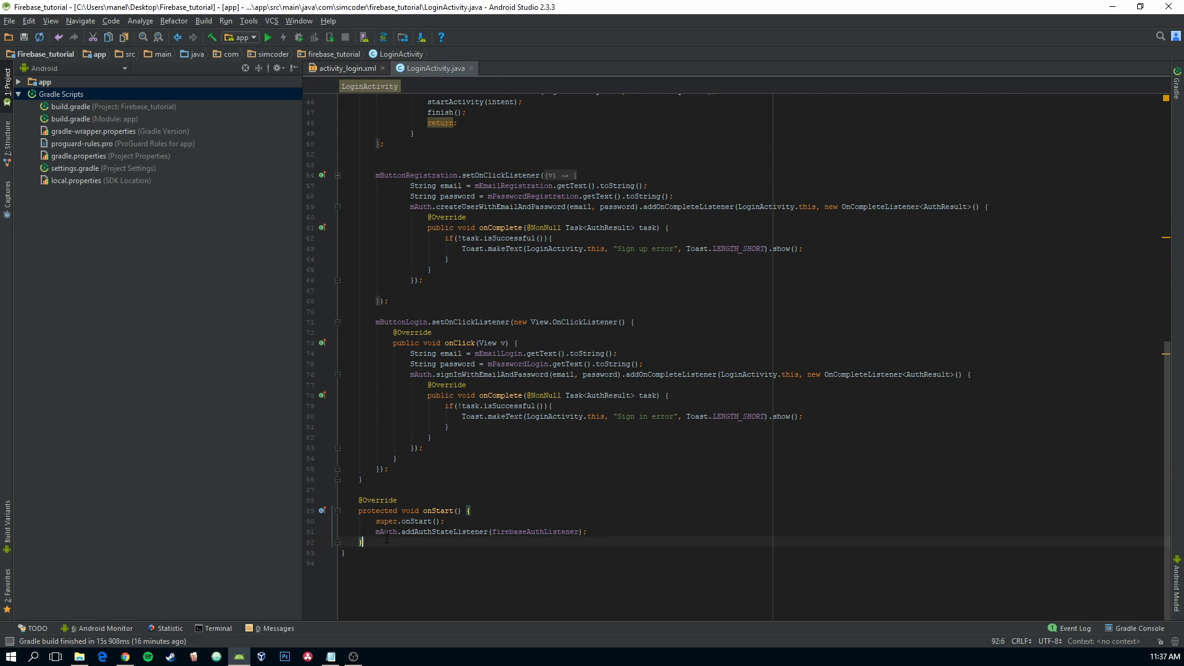
Override onStop and add mAuth.removeAuthStateListener(firebaseAuthListener) after super.onStop().
{"action": "type", "text": "onStop() {"}
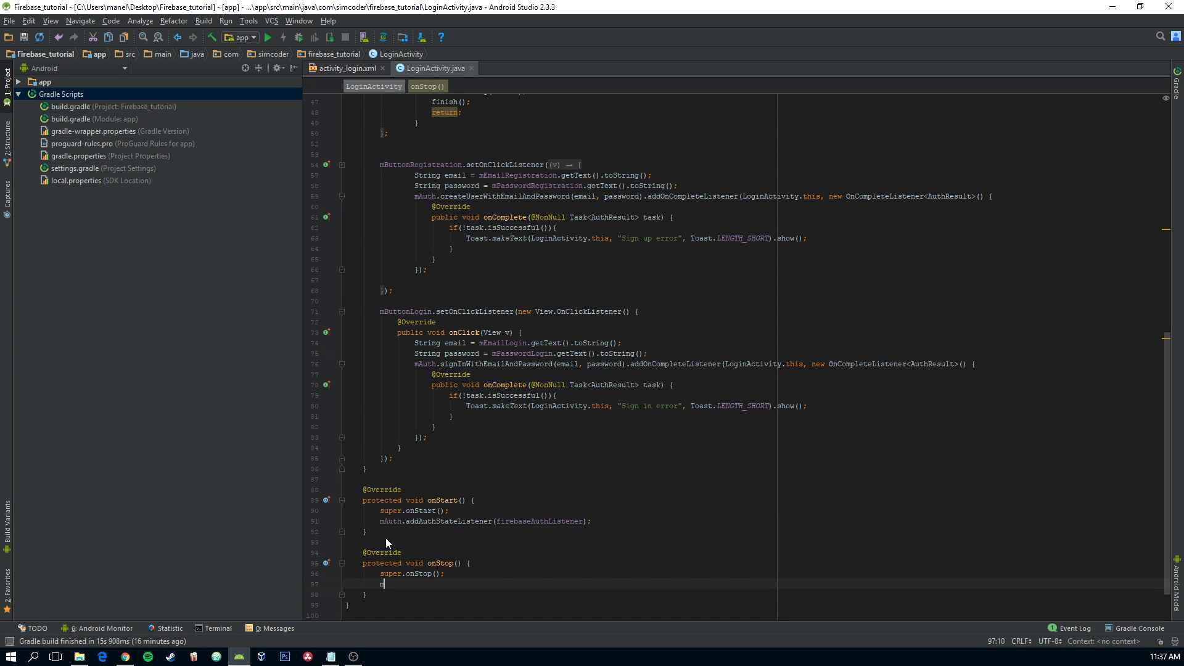
{"action": "type", "text": "mAuth"}
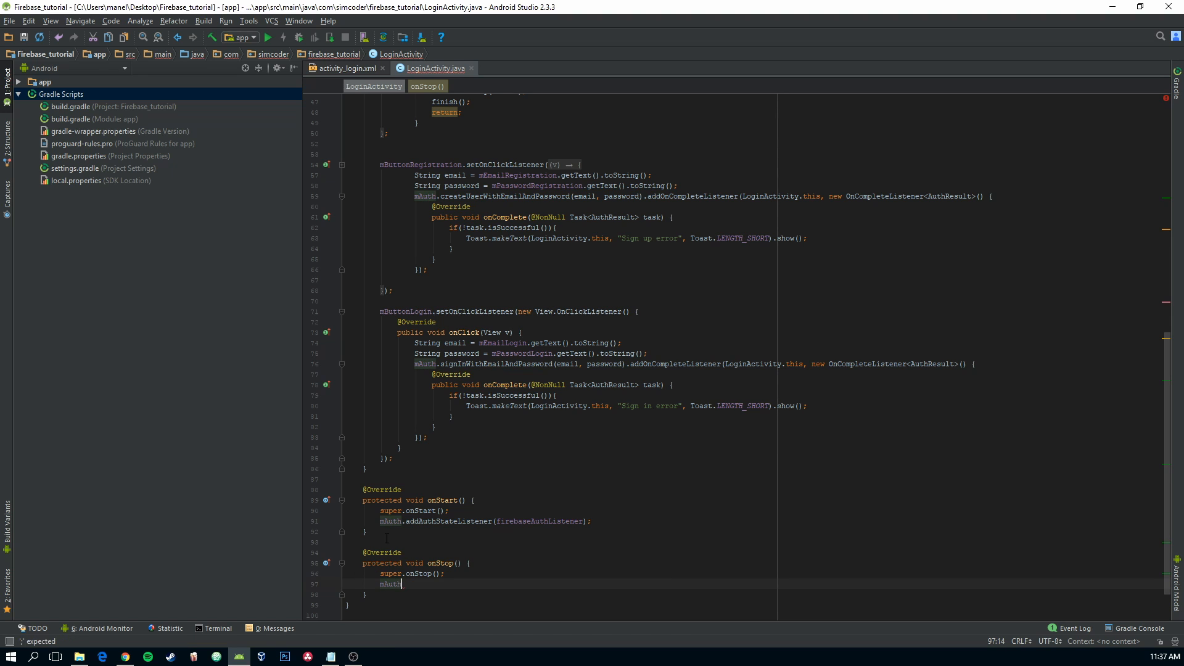
{"action": "type", "text": "removeAuthStateListener();"}
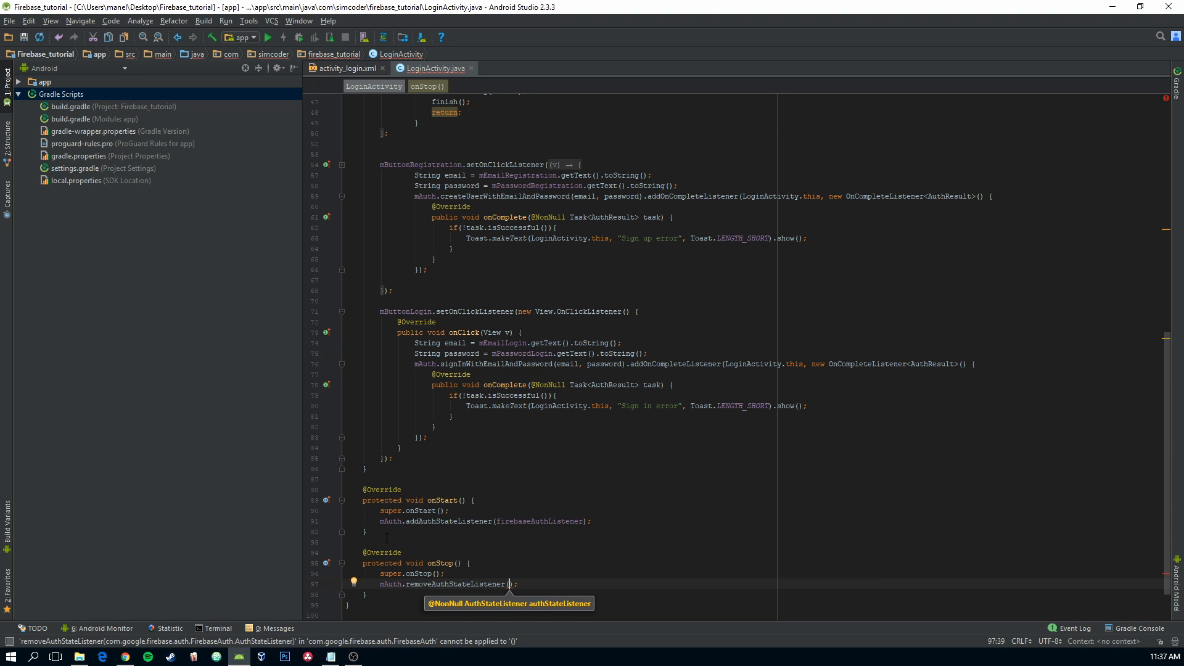
{"action": "type", "text": "firebaseAuthListener"}
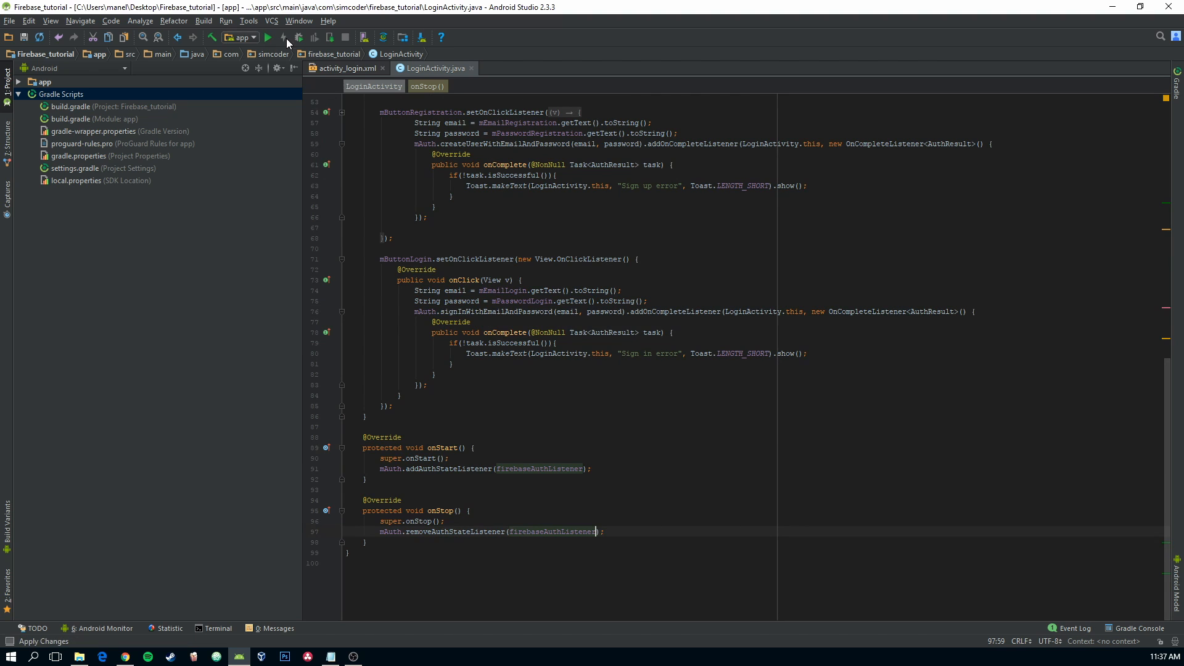
Build and run the app on the Nexus 5X API 25 virtual device.
{"action": "left_click", "coordinate": [269, 37]}
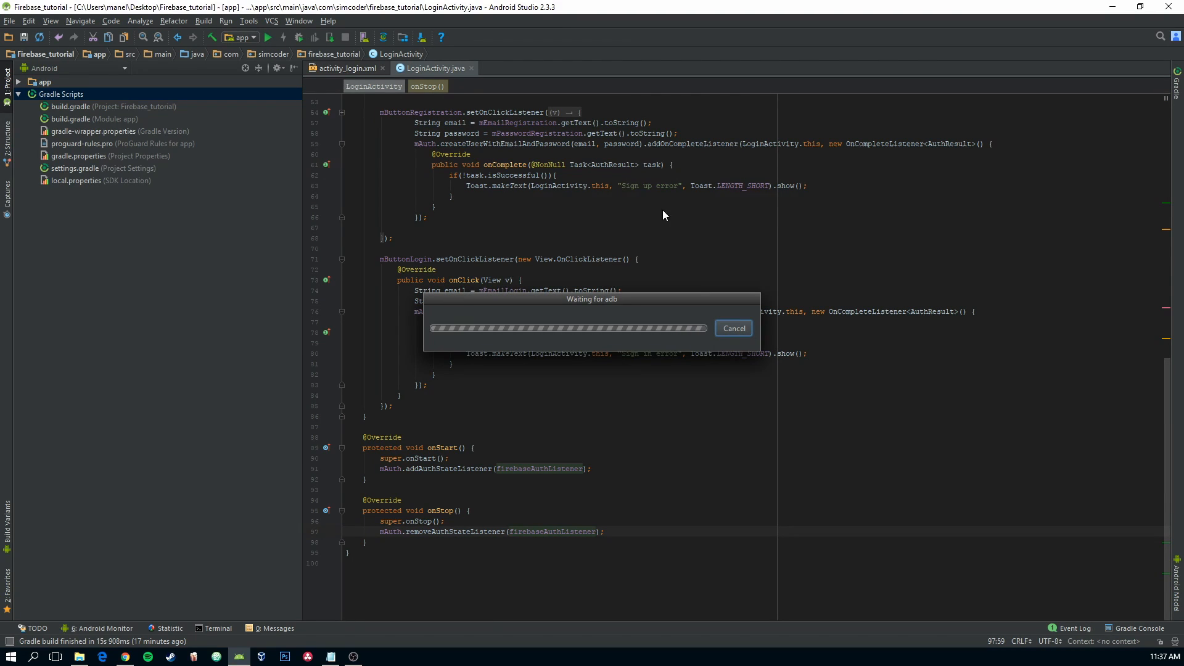
{"action": "mouse_move", "coordinate": [730, 272]}
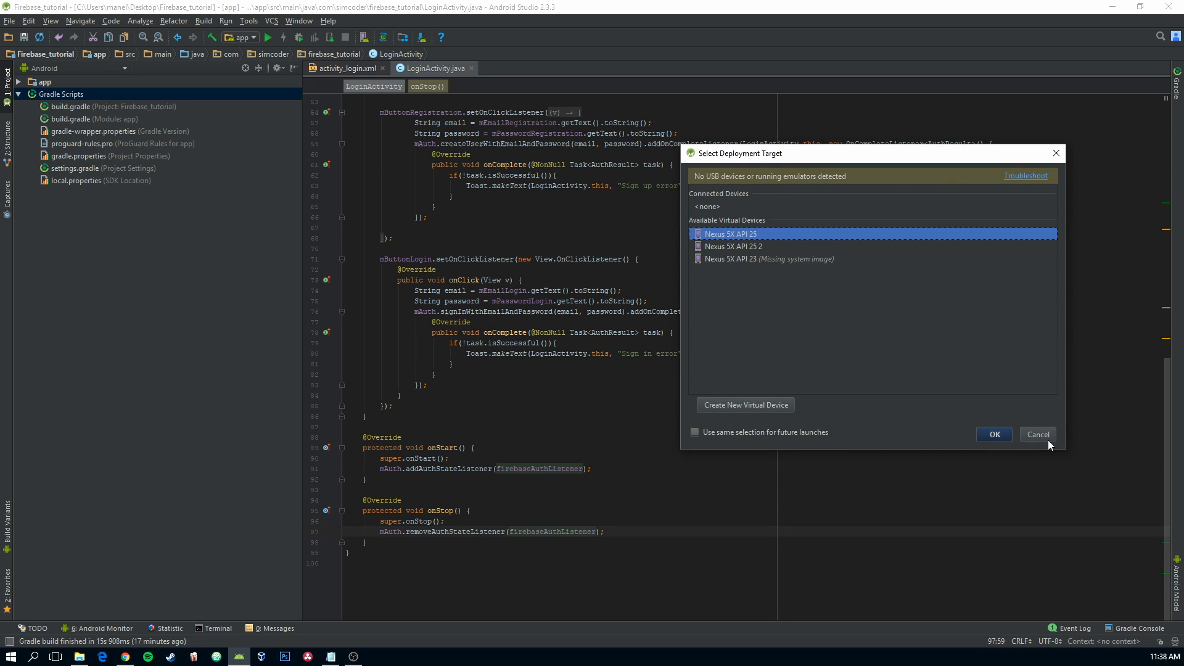
{"action": "left_click", "coordinate": [994, 434]}
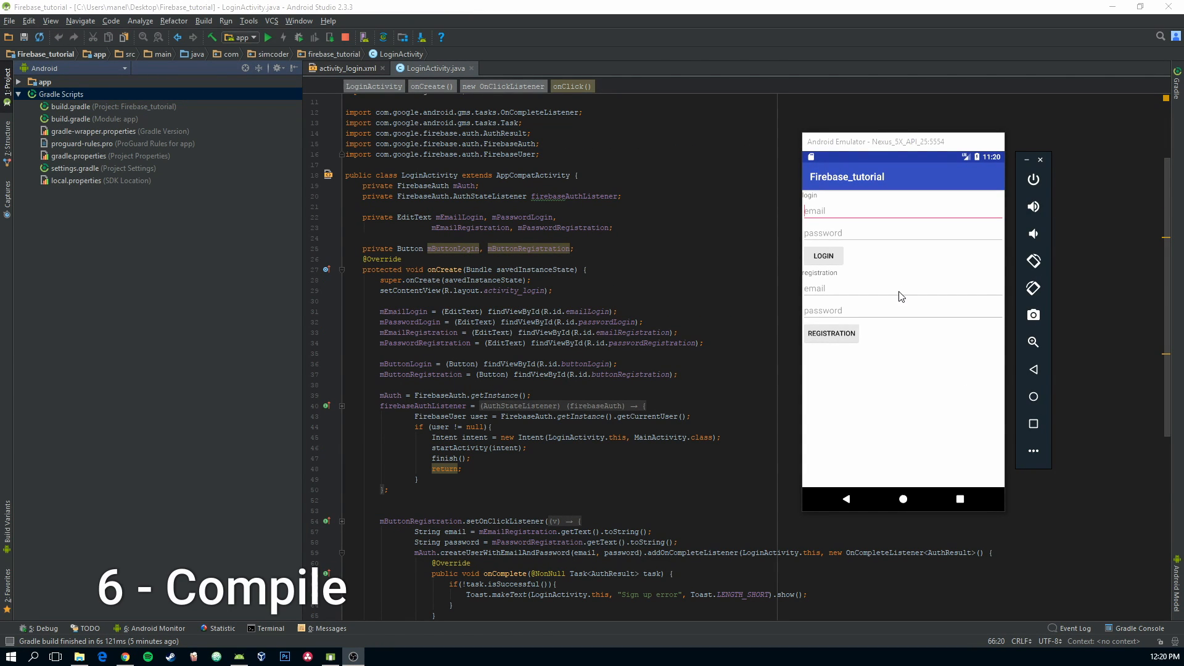
{"action": "left_click", "coordinate": [893, 288]}
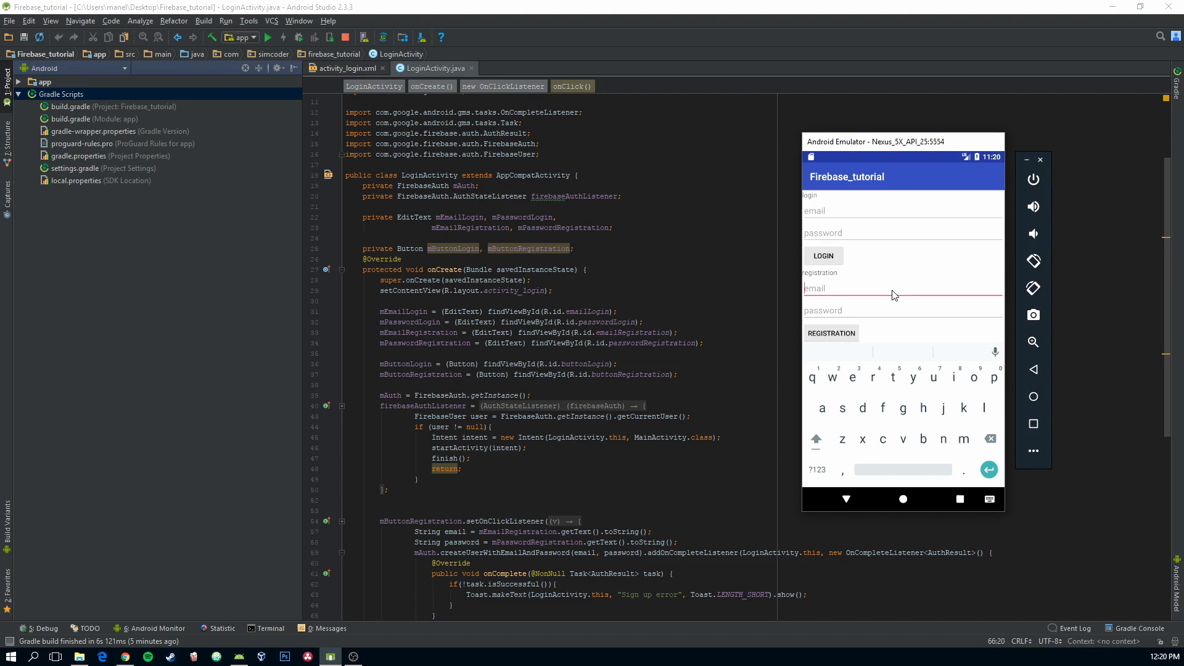
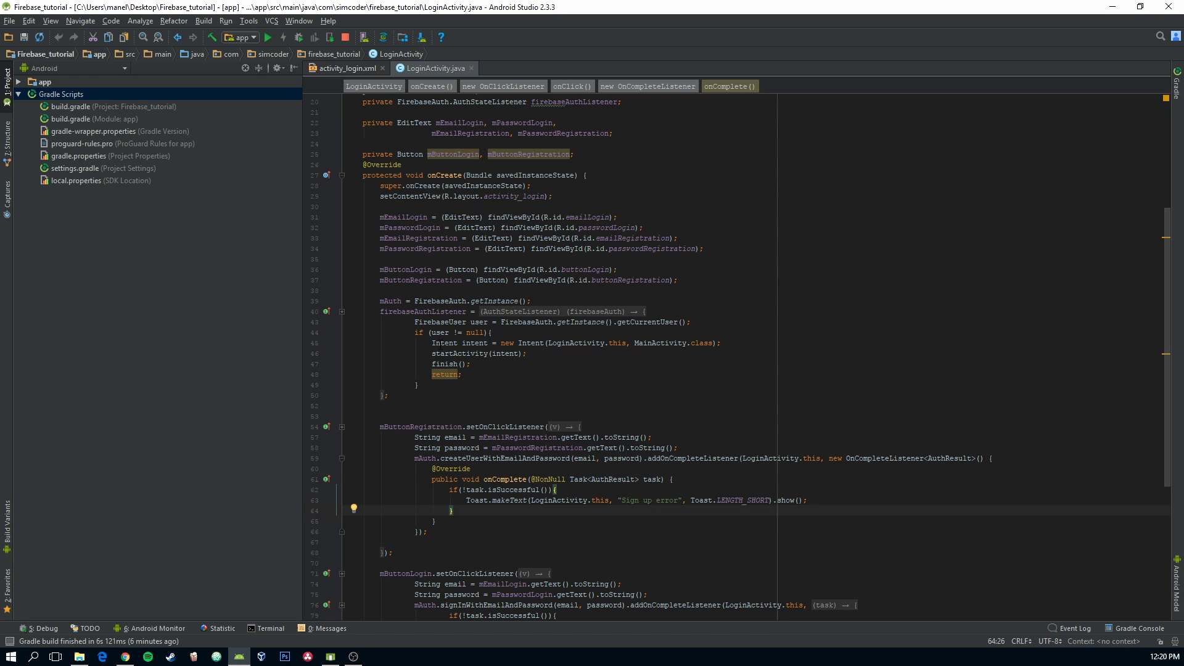
Highlight the auth listener's Intent code that redirects signed-in users to MainActivity.
{"action": "left_click_drag", "start_coordinate": [433, 343], "coordinate": [472, 364]}
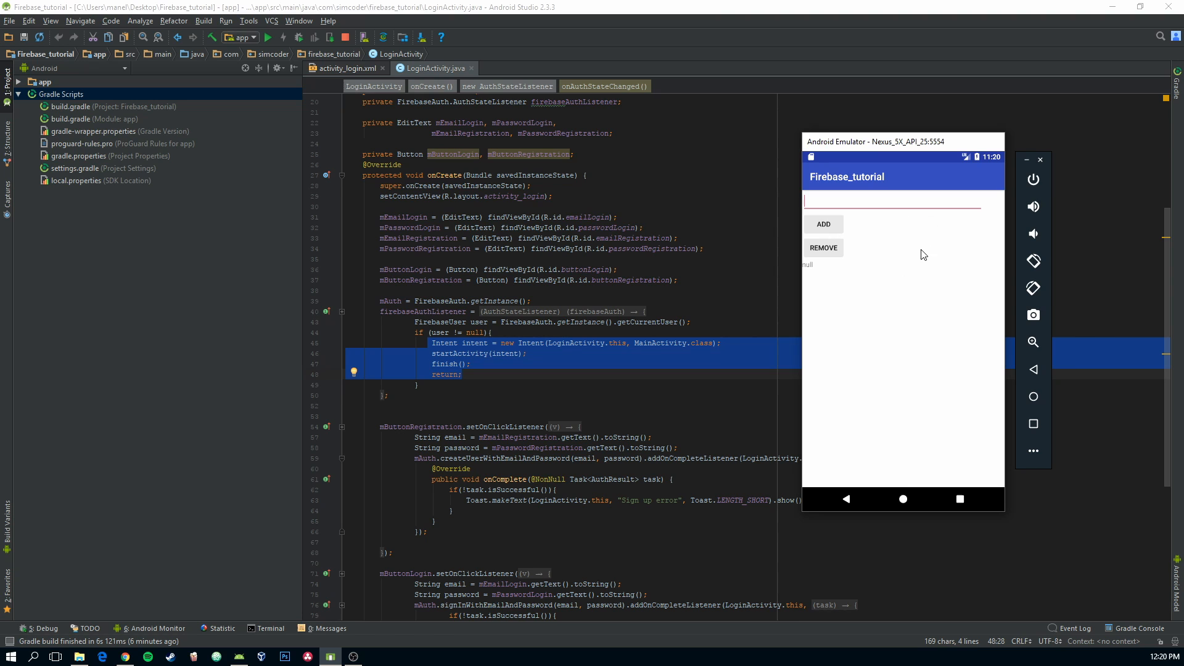
{"action": "mouse_move", "coordinate": [895, 316]}
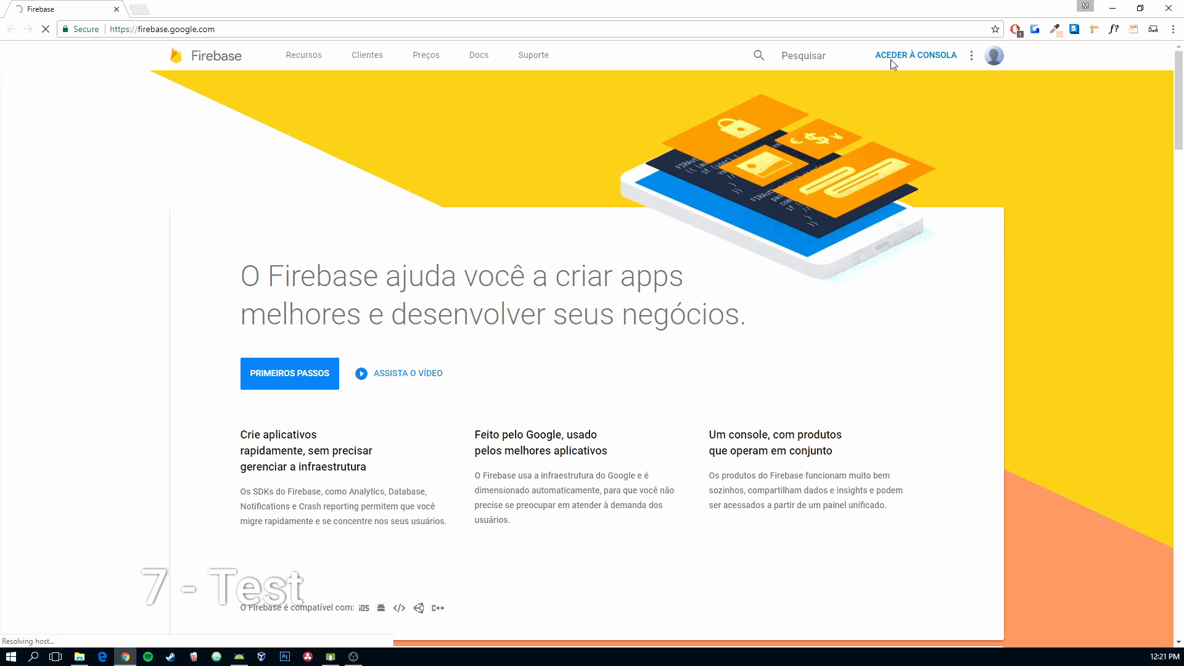
{"action": "left_click", "coordinate": [916, 54]}
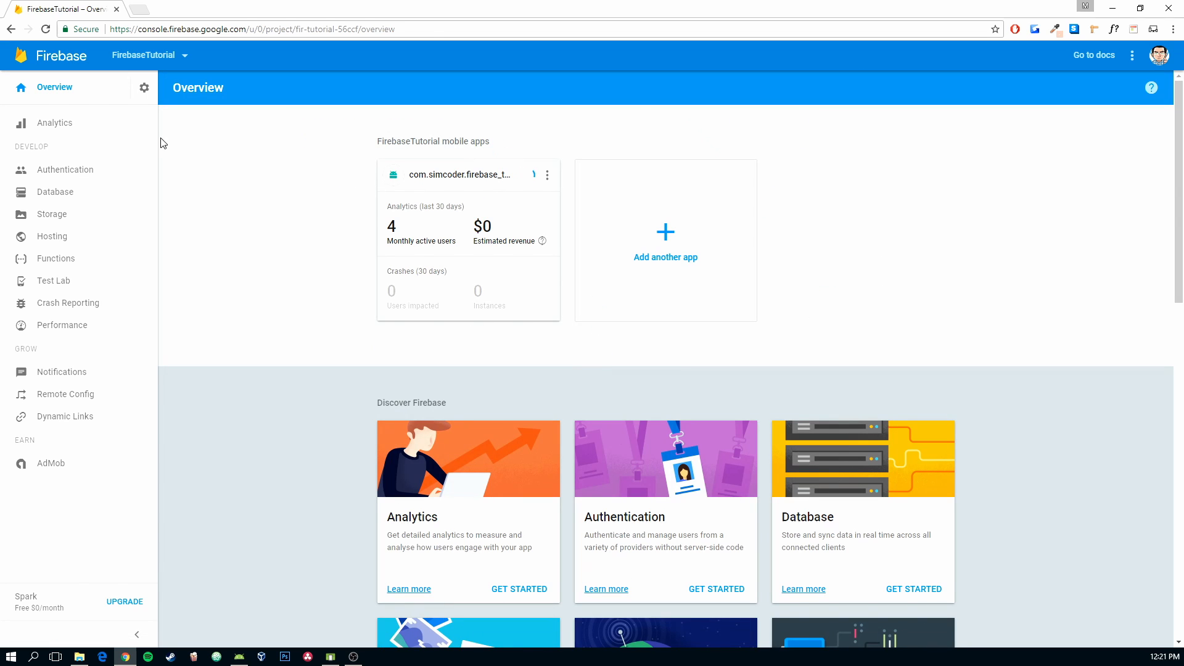
{"action": "left_click", "coordinate": [65, 169]}
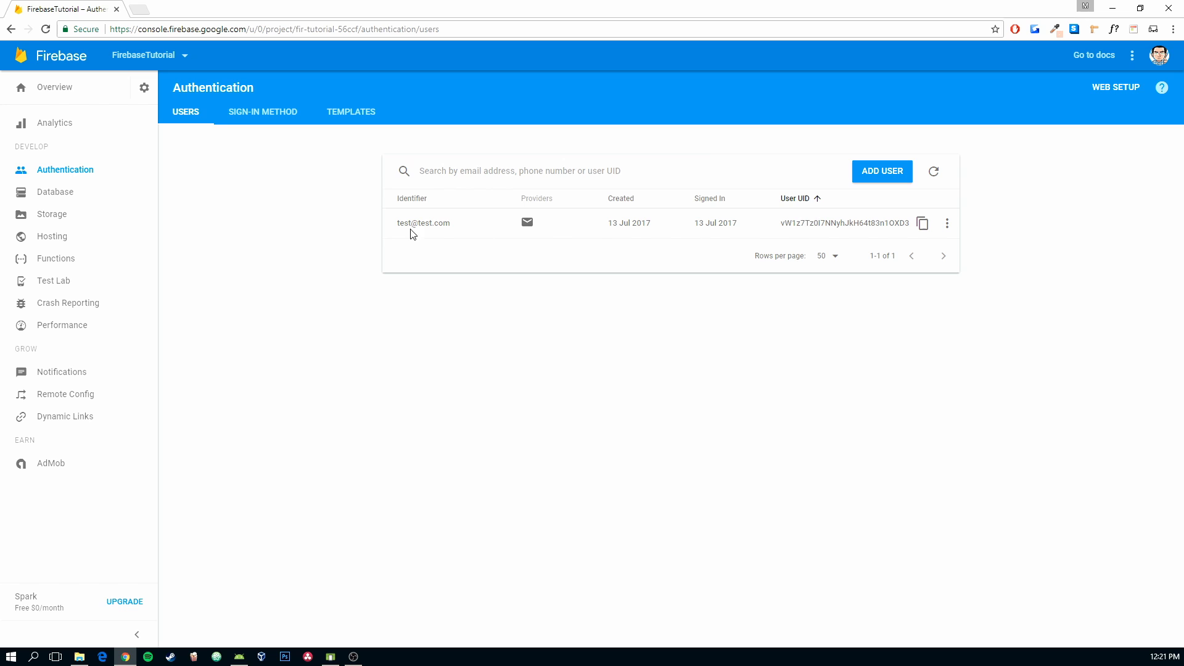
{"action": "mouse_move", "coordinate": [609, 237]}
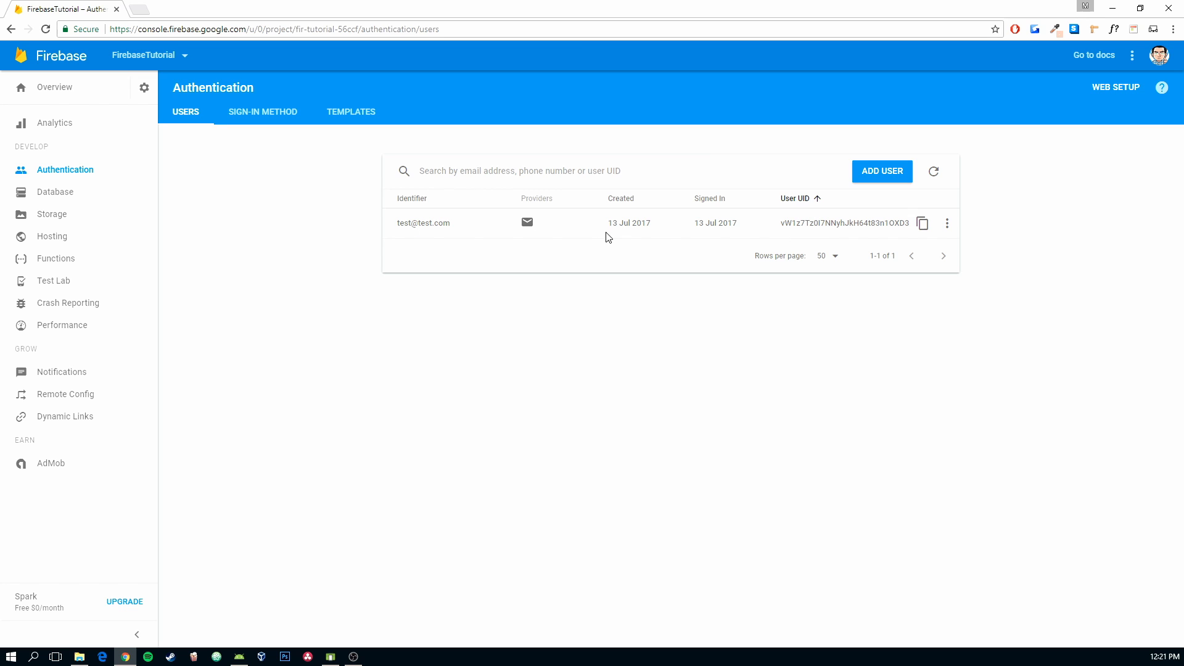
{"action": "mouse_move", "coordinate": [791, 222]}
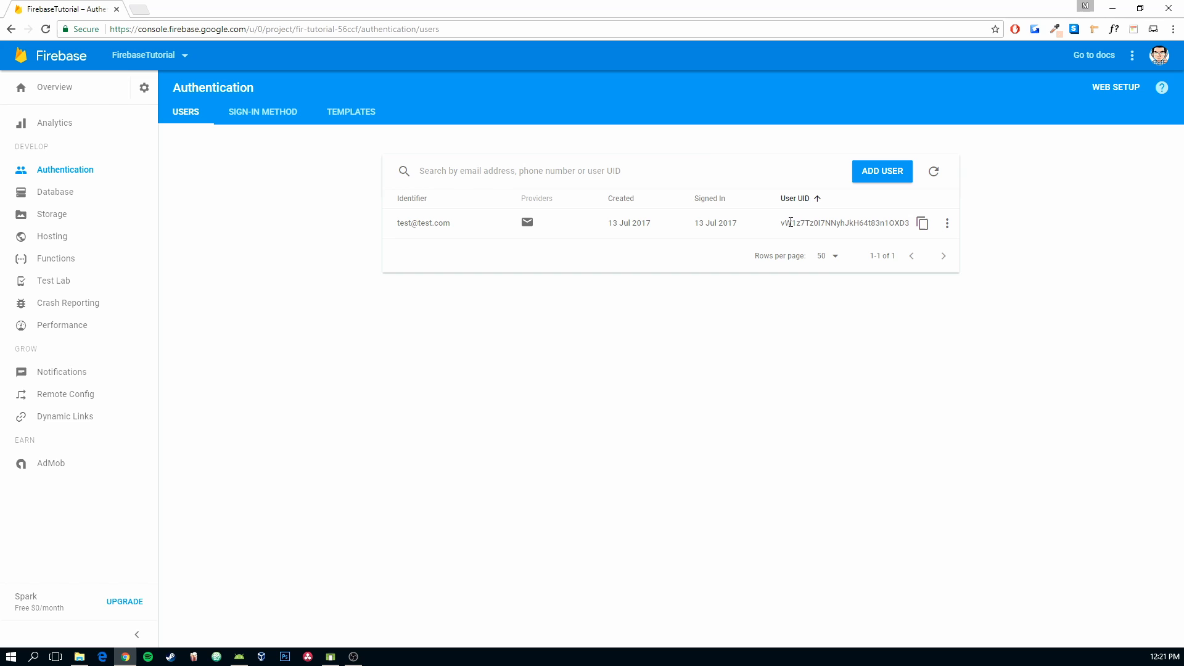
{"action": "mouse_move", "coordinate": [791, 233]}
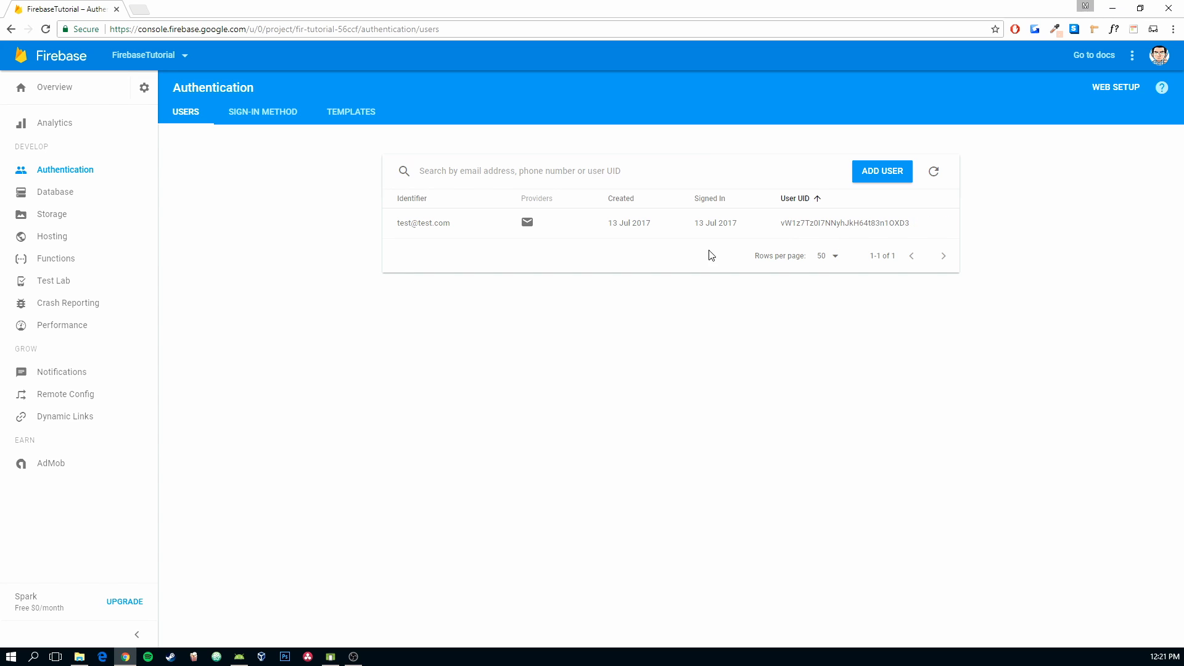
{"action": "mouse_move", "coordinate": [773, 237]}
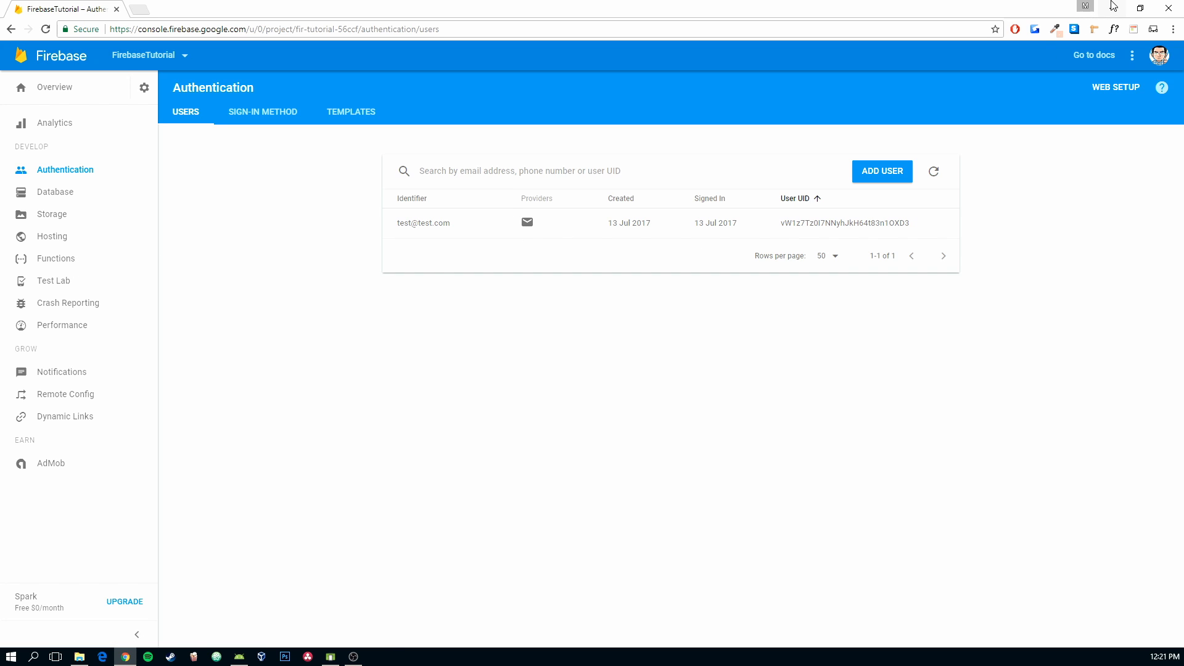
{"action": "mouse_move", "coordinate": [1126, 7]}
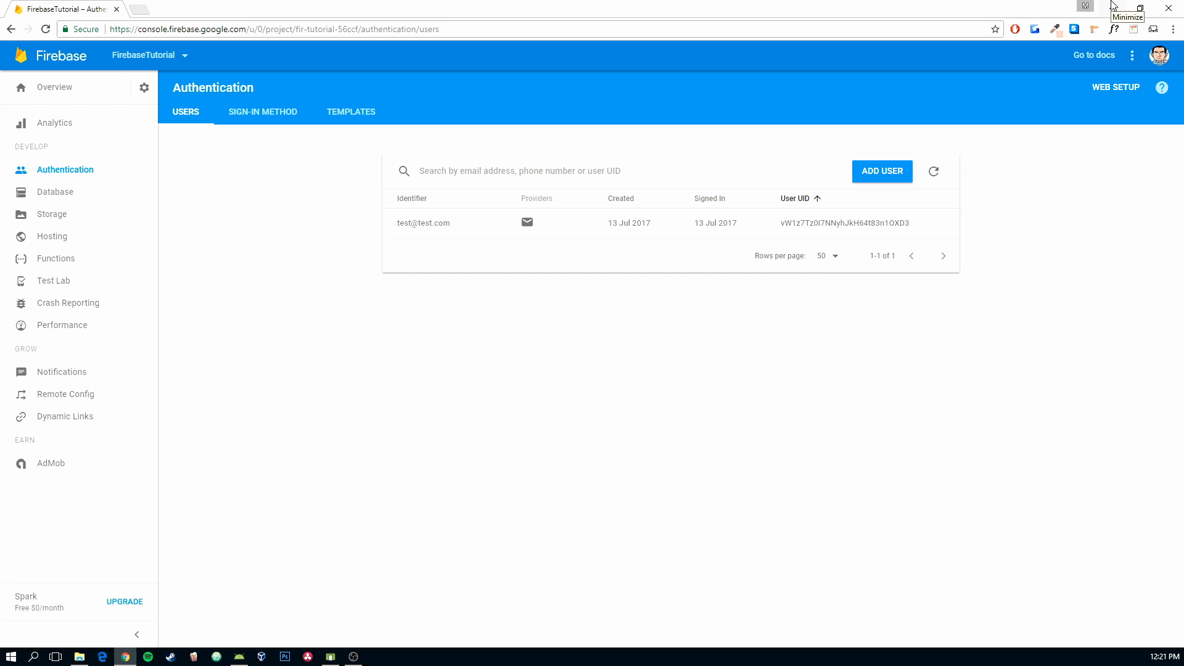
{"action": "mouse_move", "coordinate": [1114, 6]}
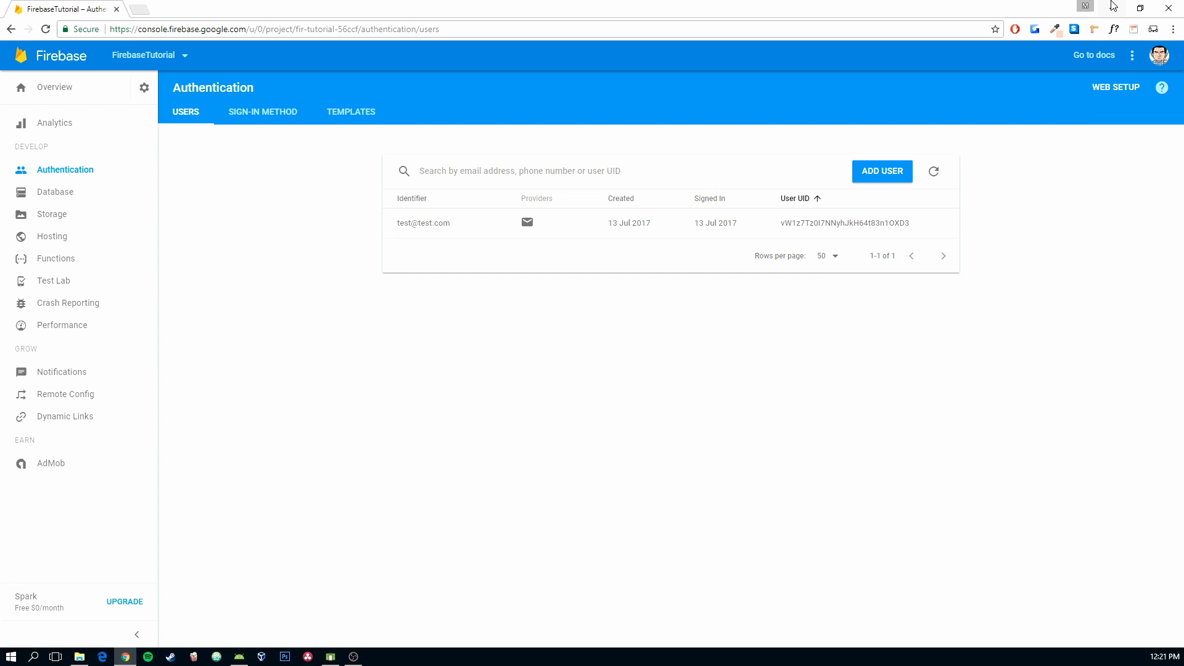